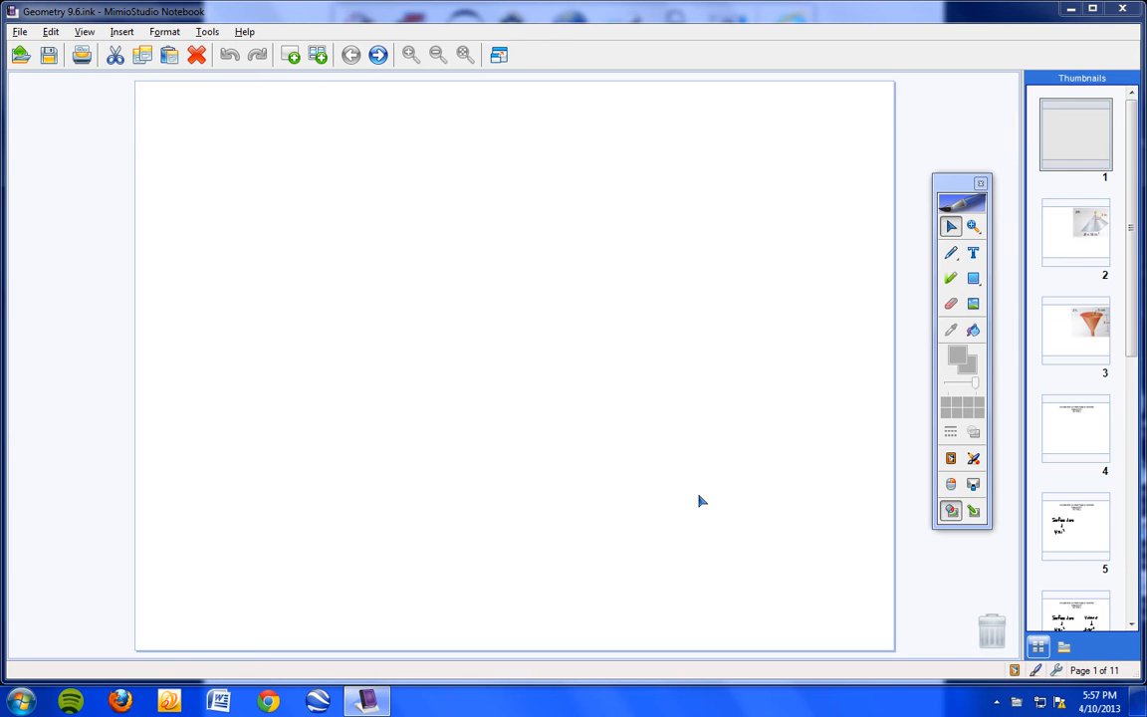
mouse_move(627, 482)
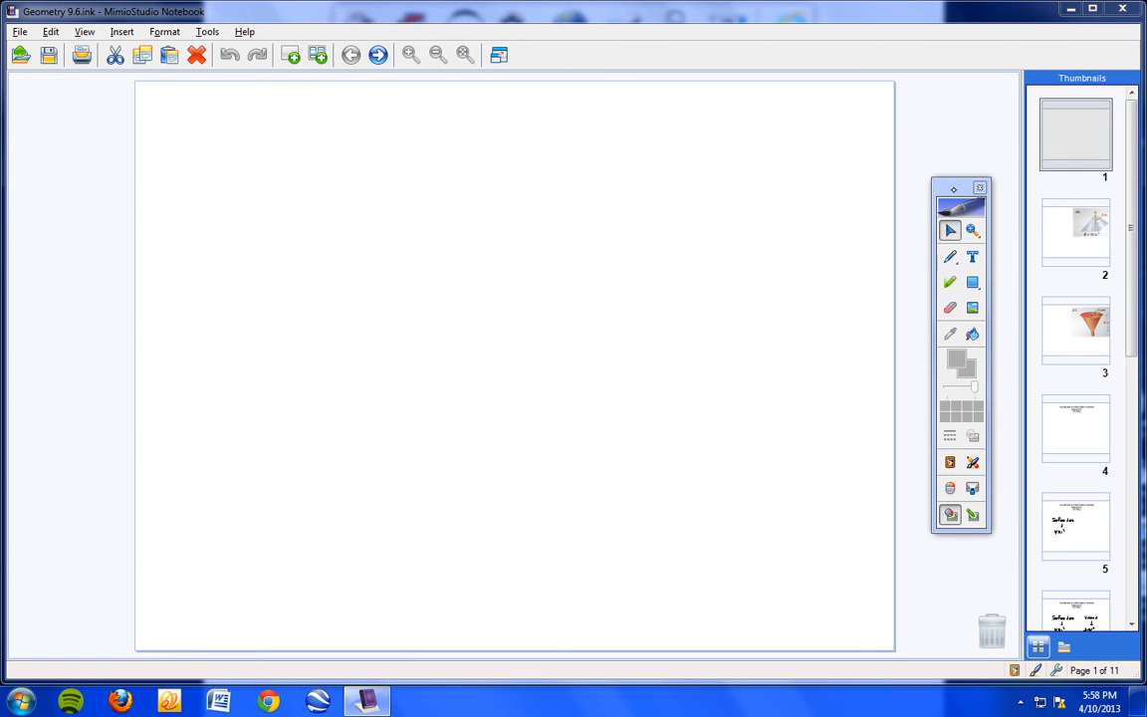
mouse_move(545, 398)
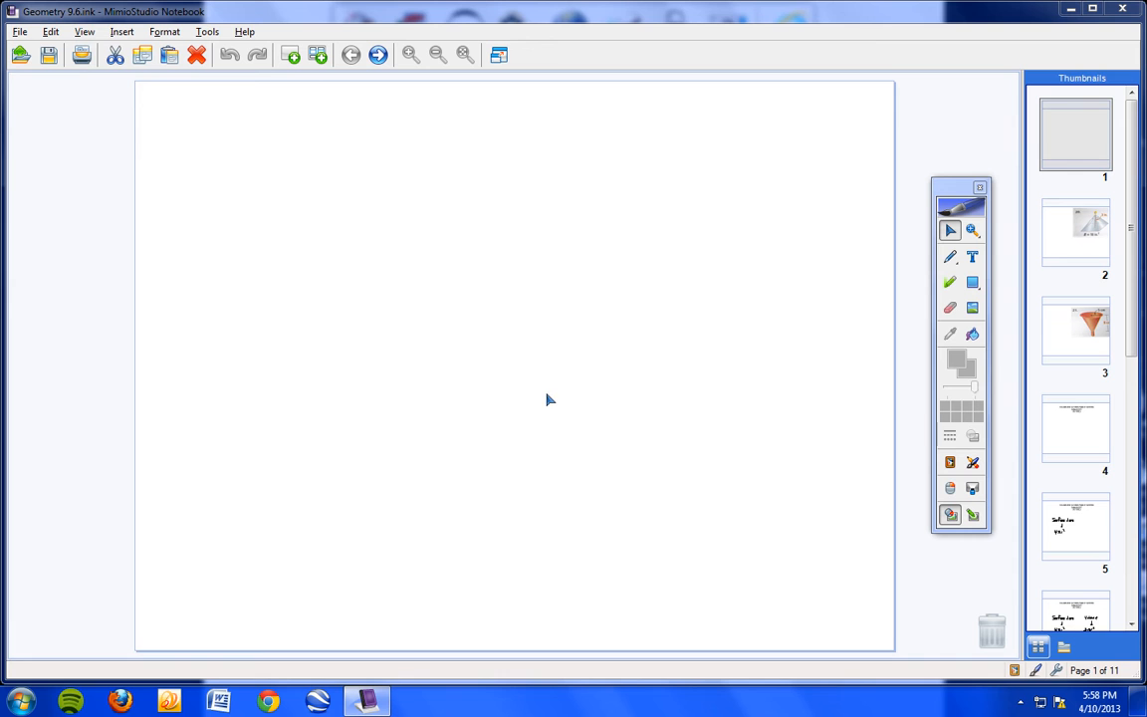
mouse_move(474, 363)
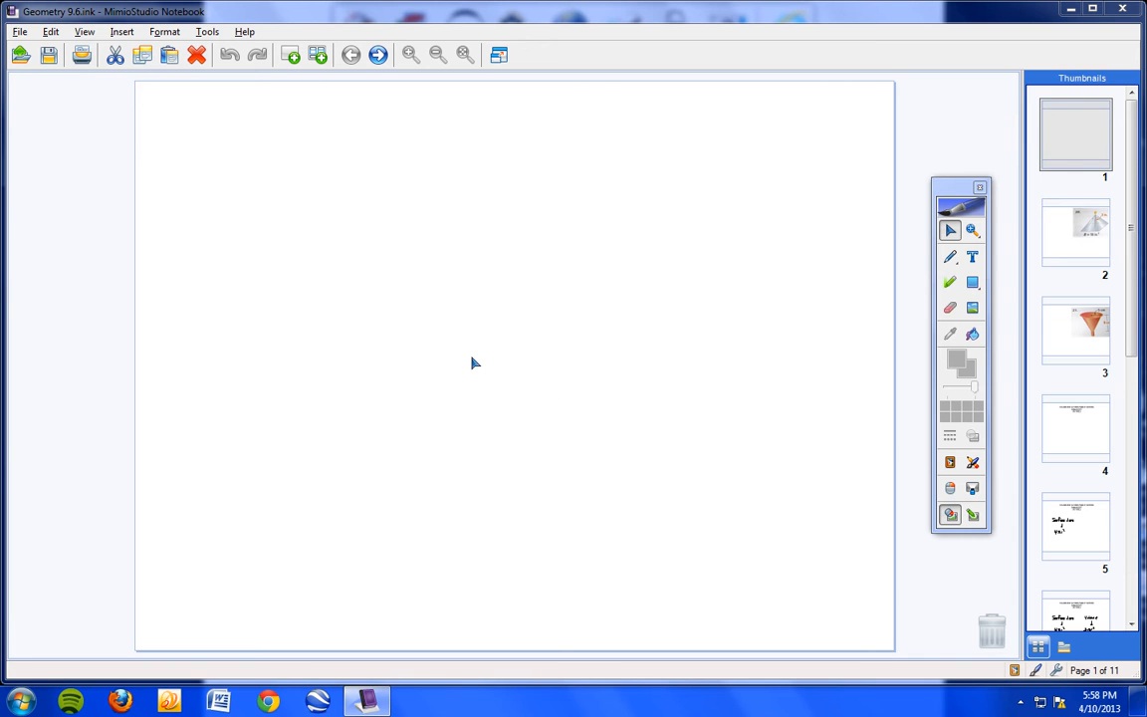
mouse_move(681, 192)
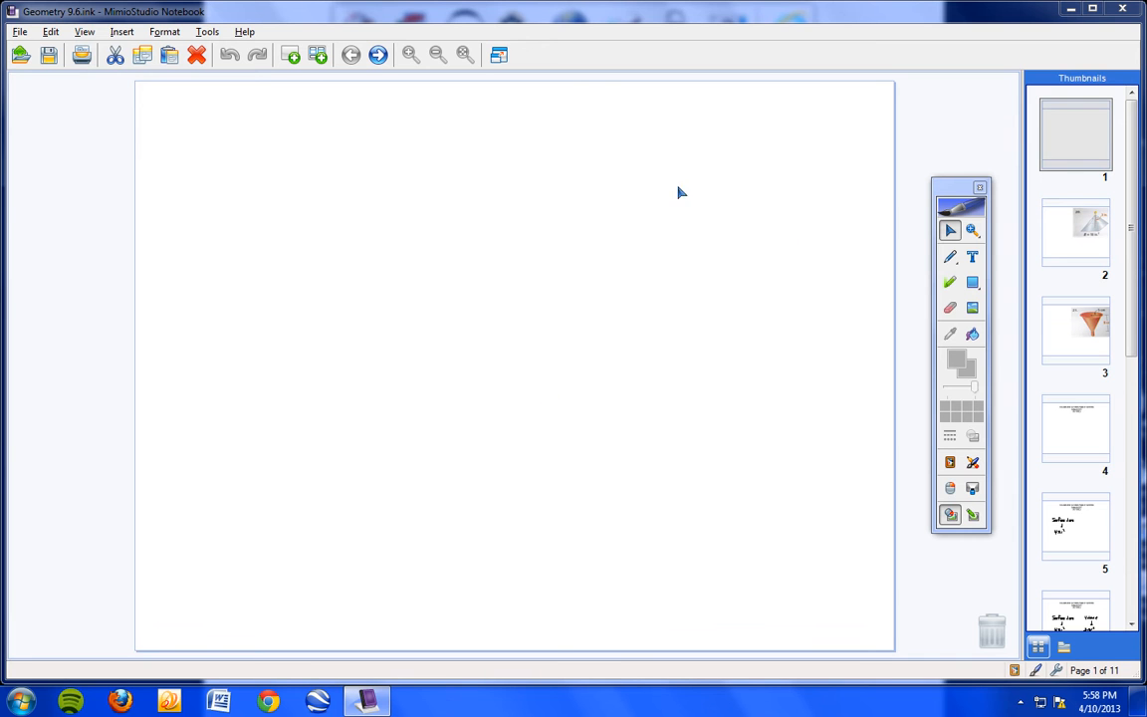
mouse_move(550, 215)
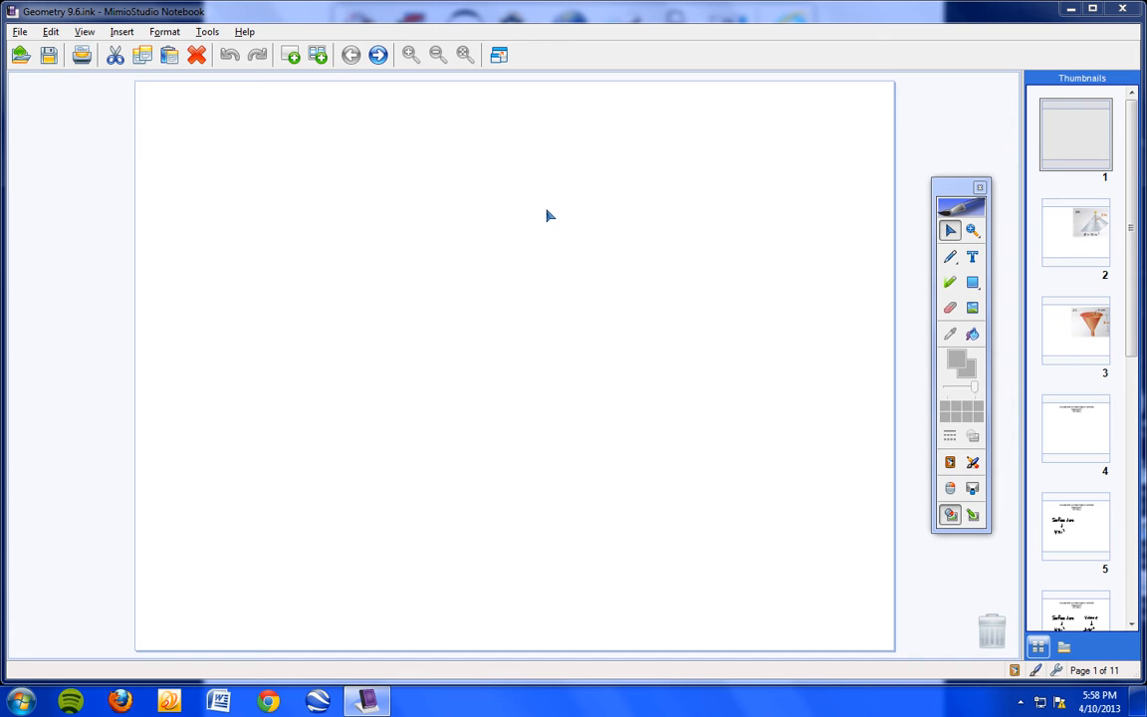
mouse_move(572, 230)
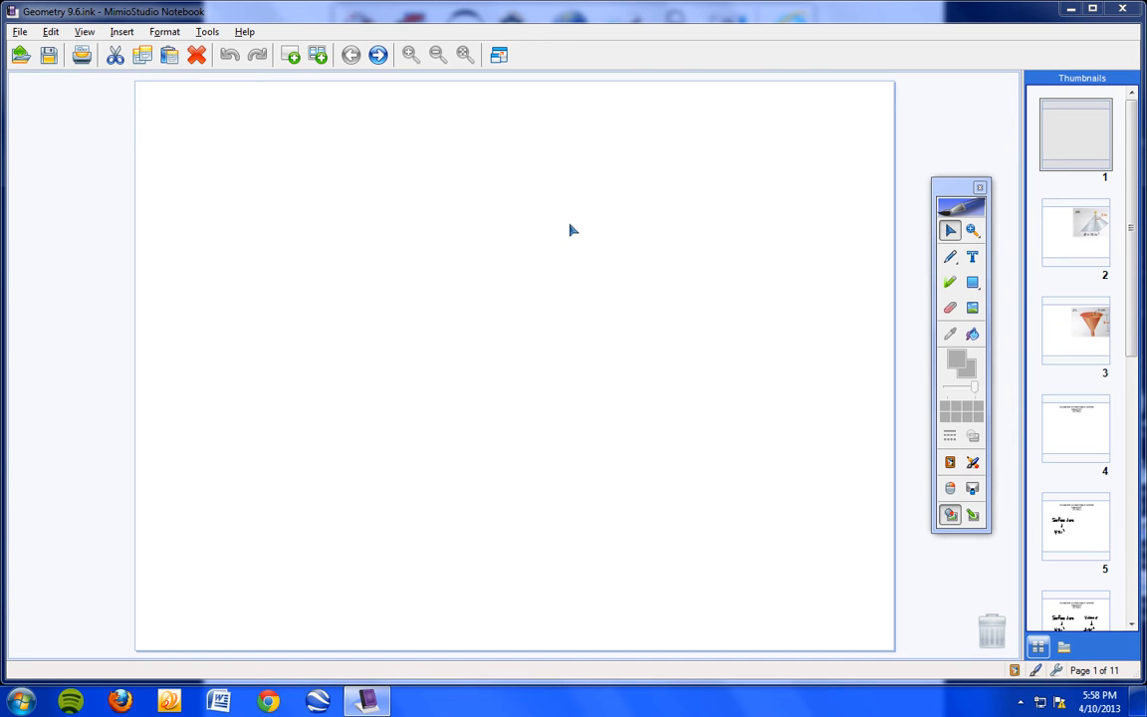
mouse_move(635, 243)
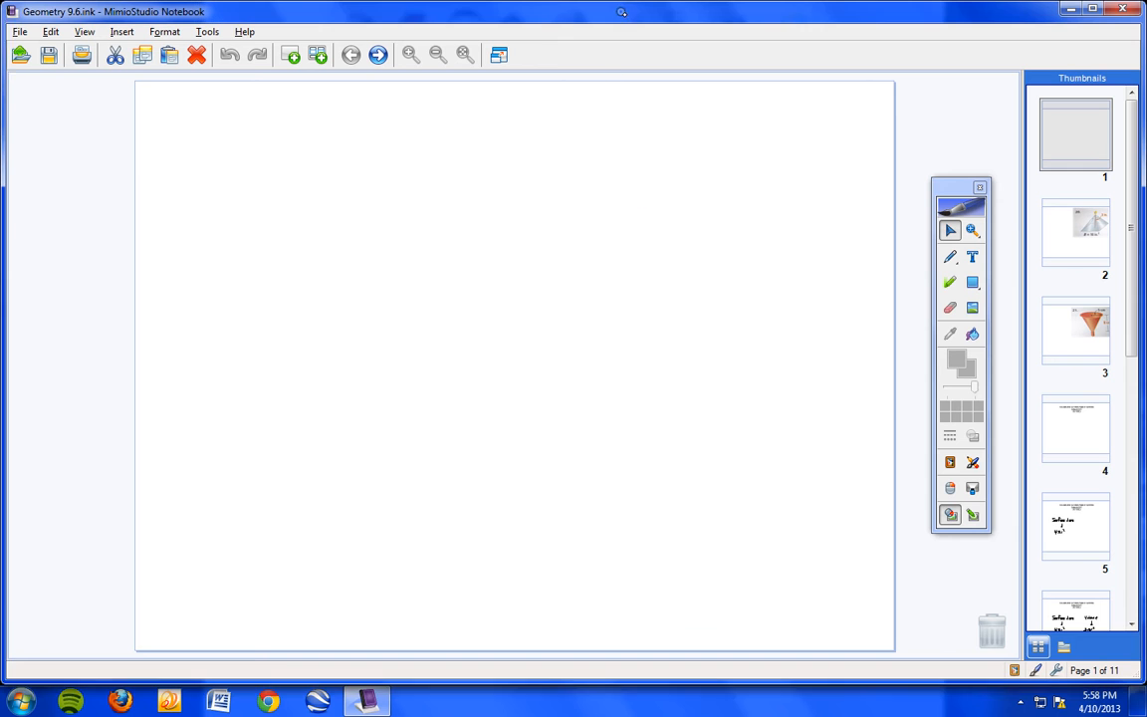
- Select the blank first page of the Geometry 9.6 notebook
left_click(1075, 135)
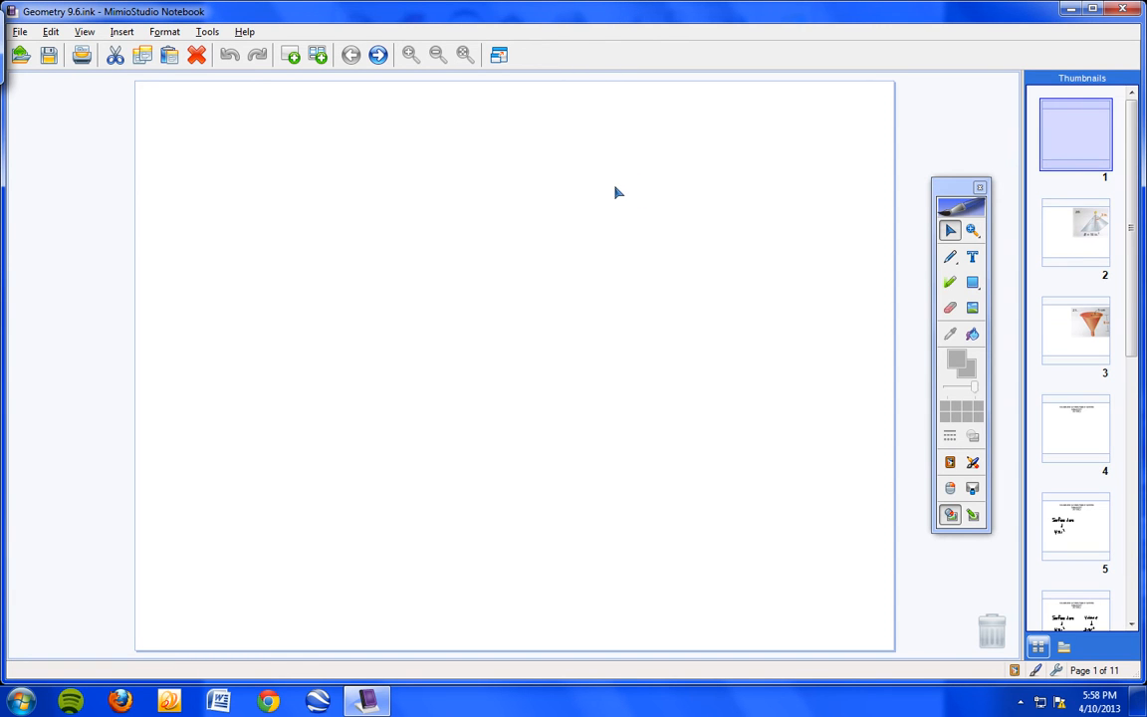
mouse_move(581, 217)
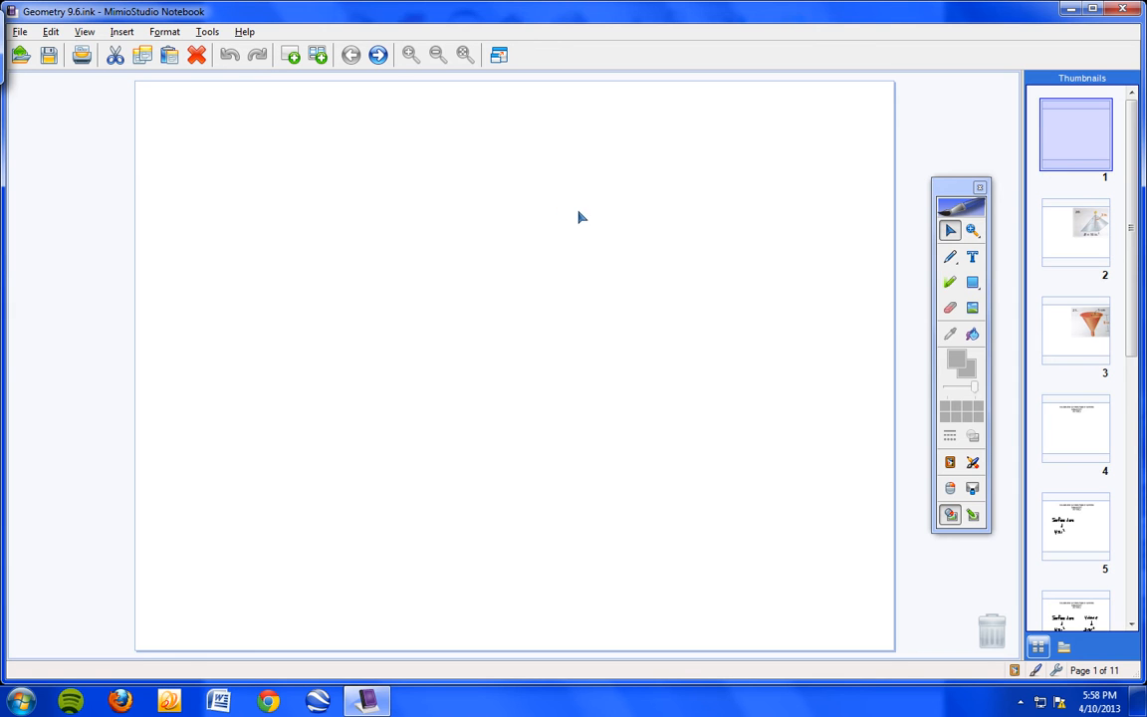
mouse_move(587, 217)
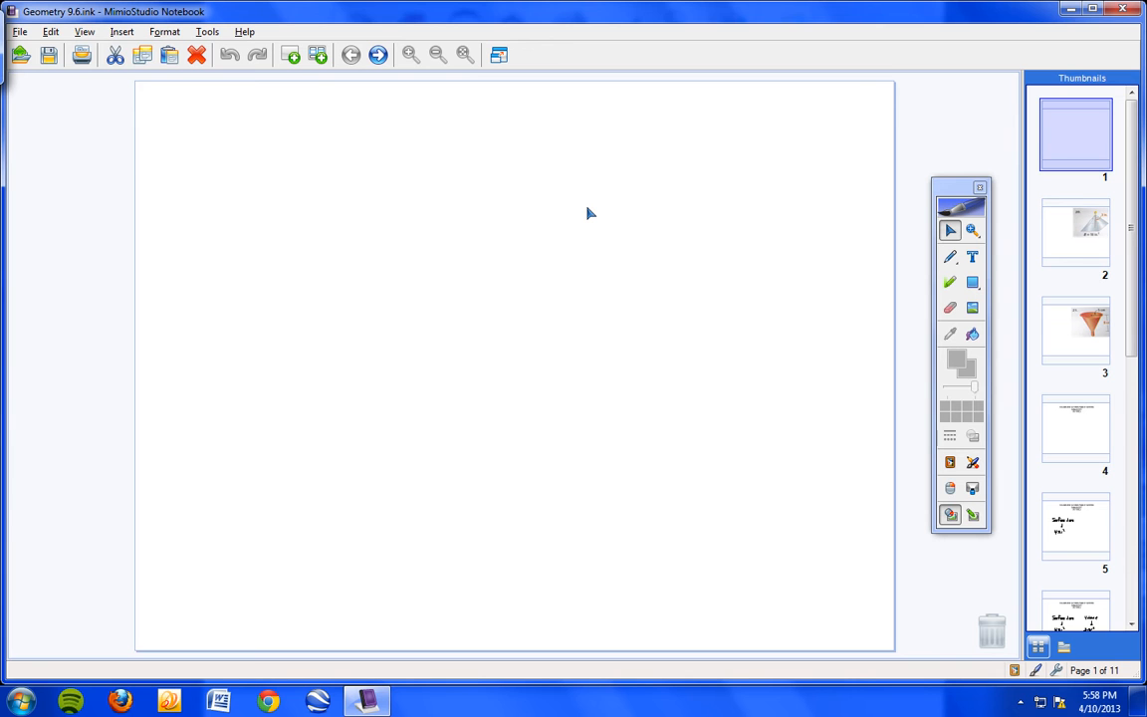
mouse_move(565, 243)
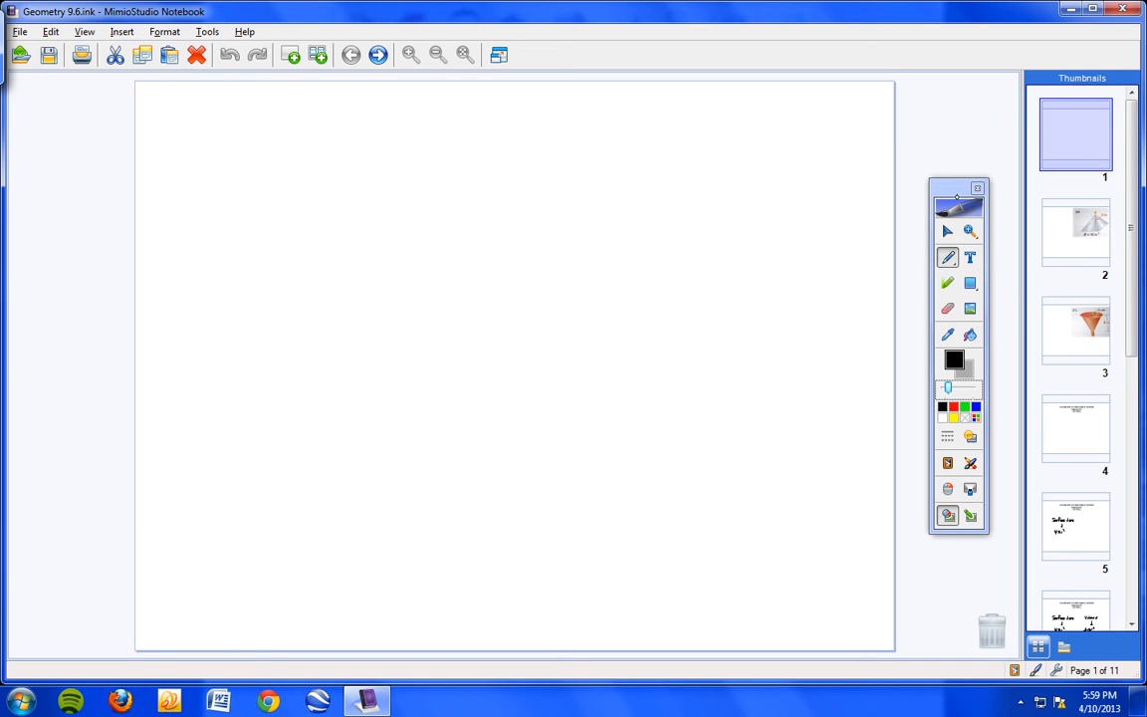
mouse_move(956, 197)
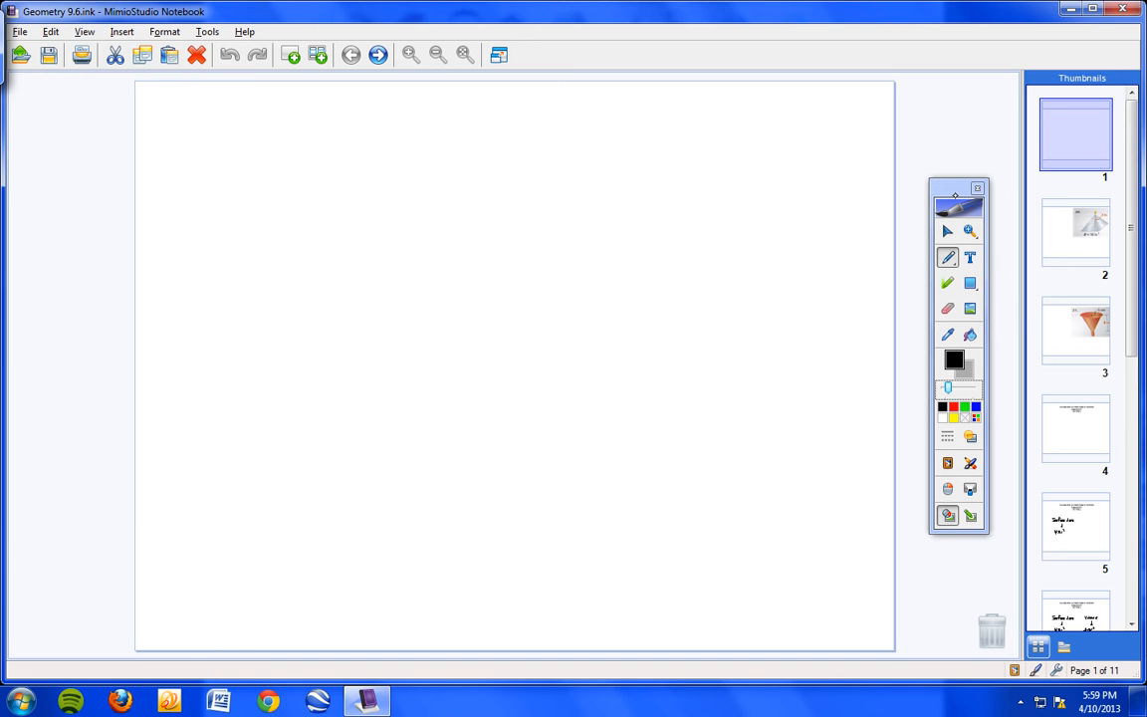
mouse_move(647, 299)
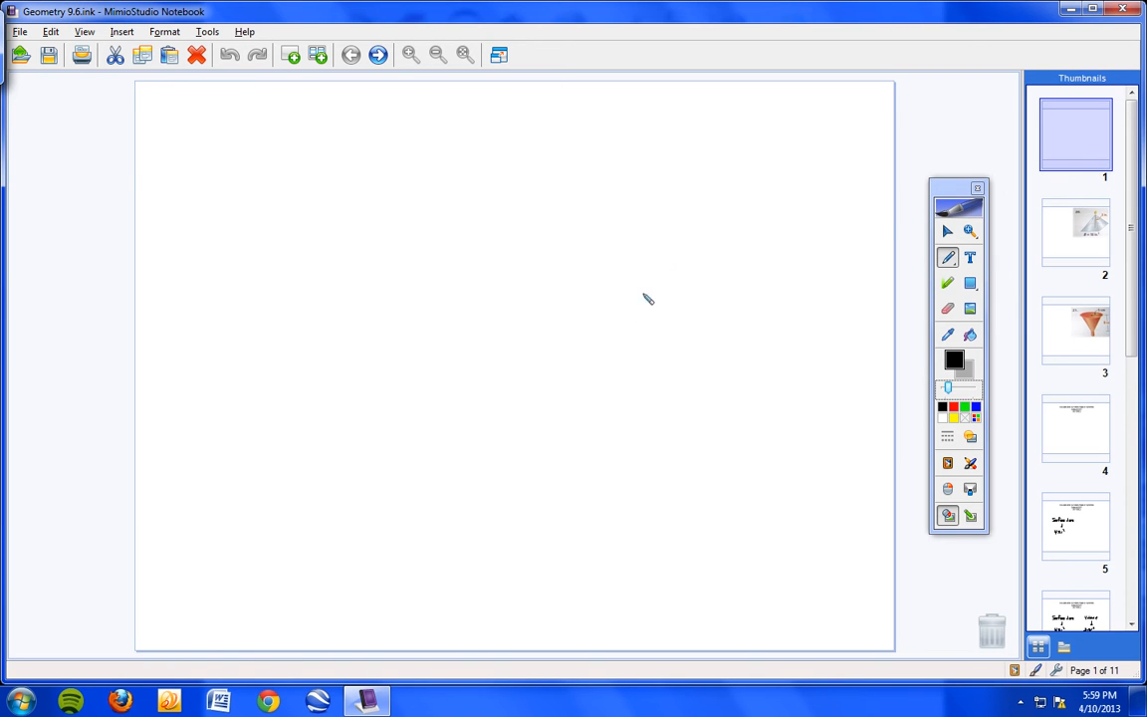
mouse_move(908, 205)
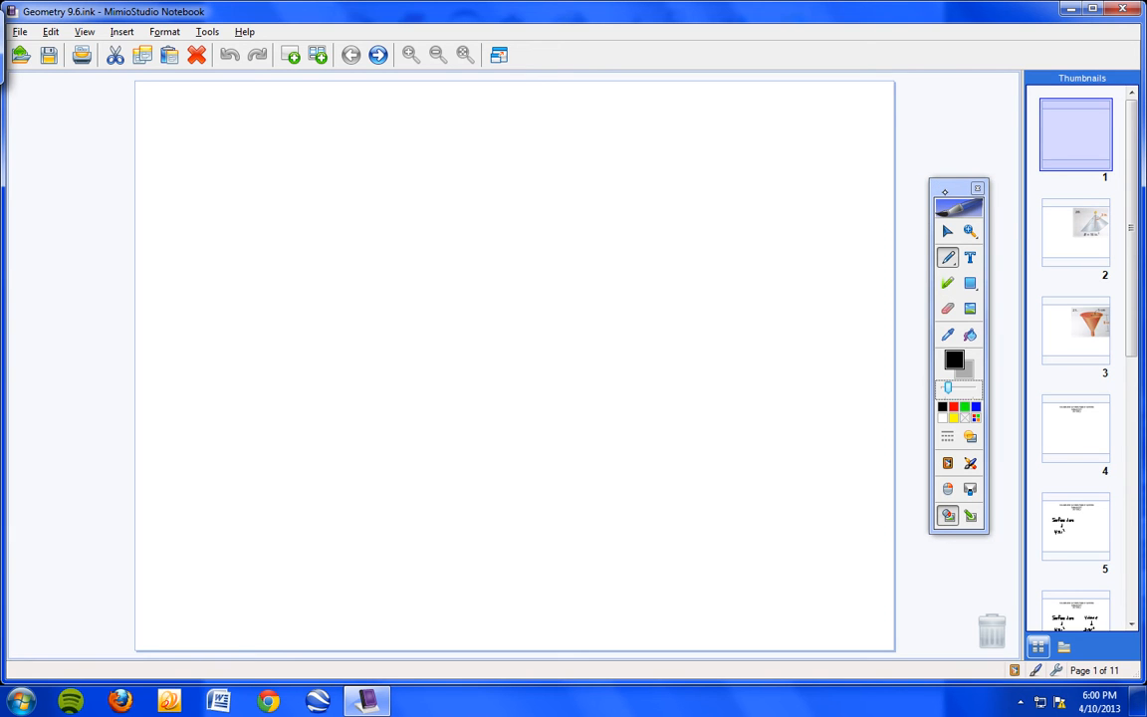
right_click(943, 191)
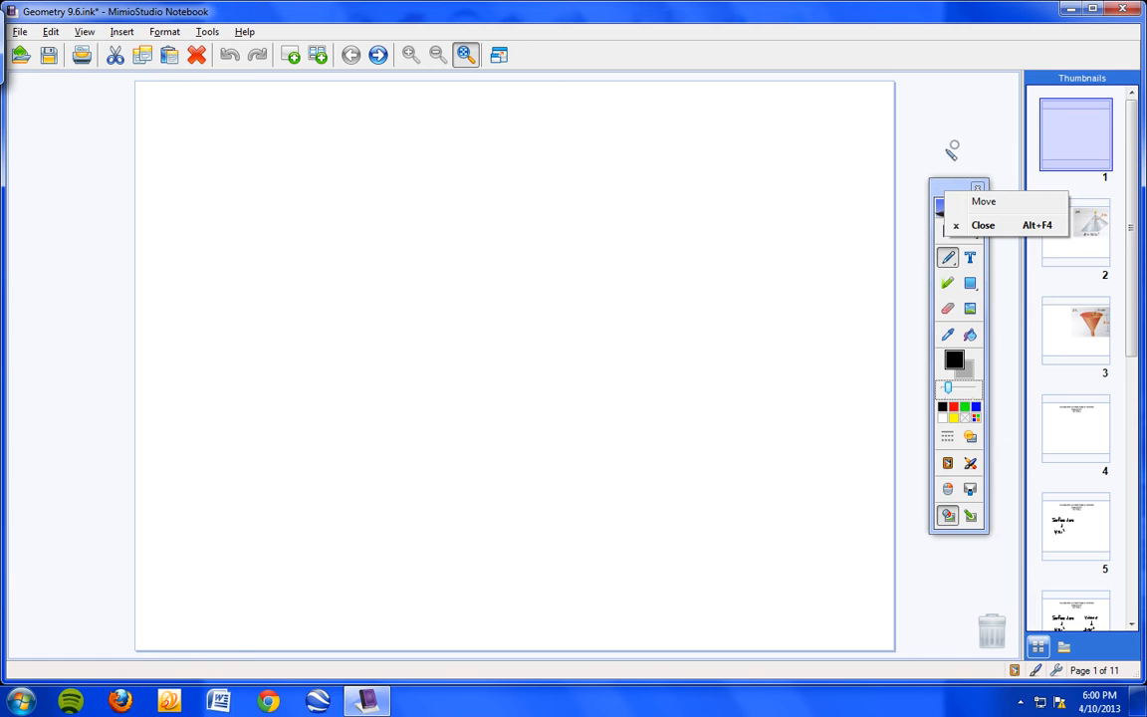
left_click(983, 223)
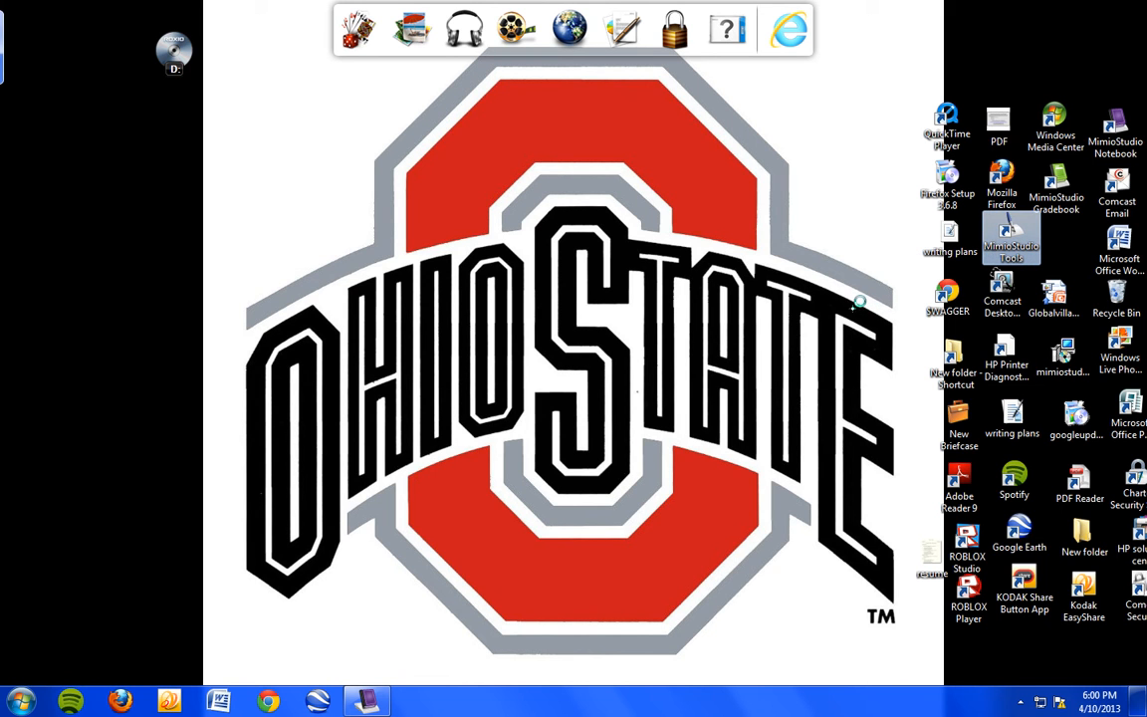
mouse_move(428, 677)
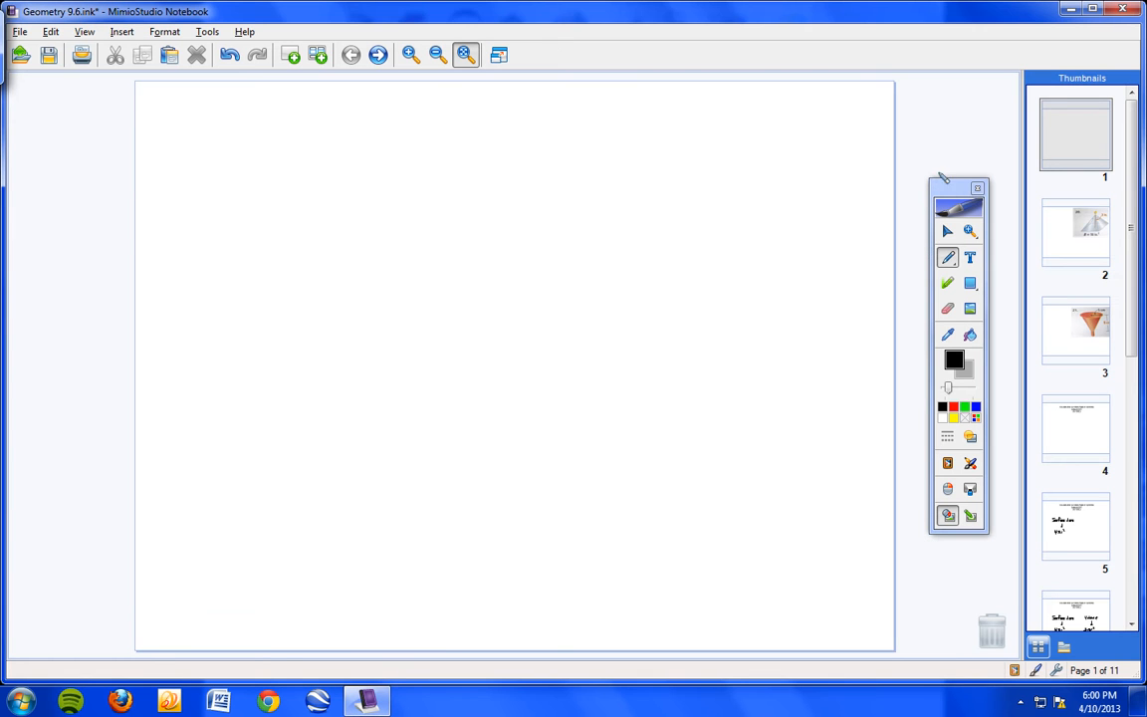
mouse_move(892, 262)
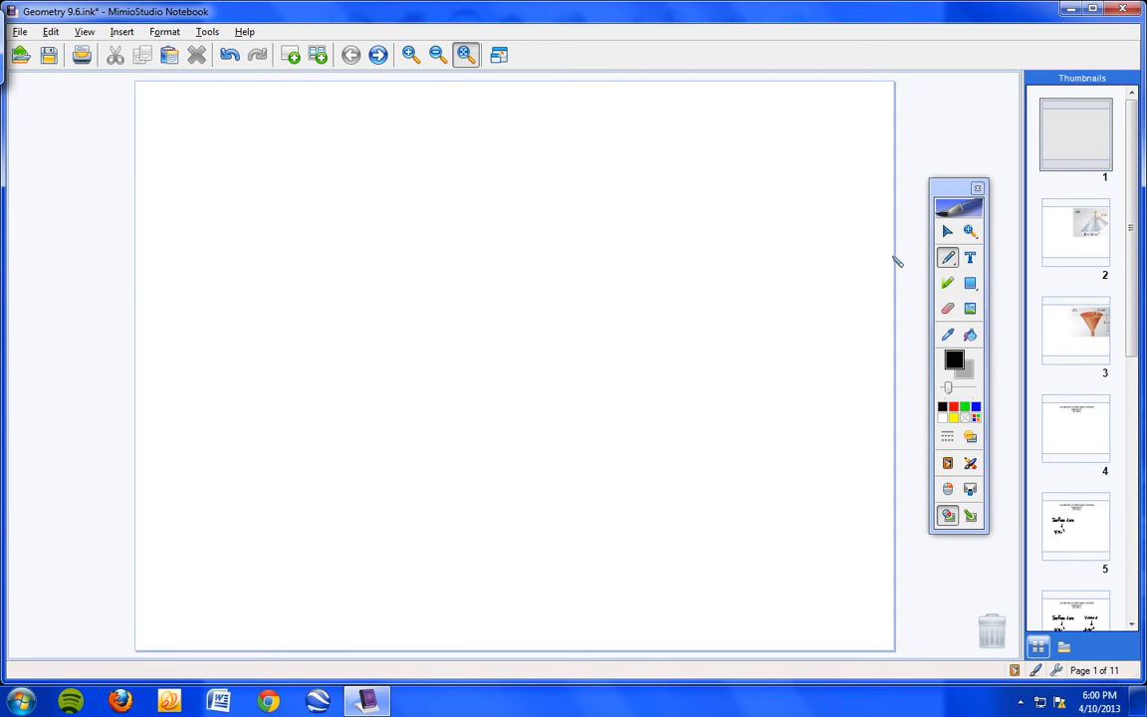
mouse_move(932, 199)
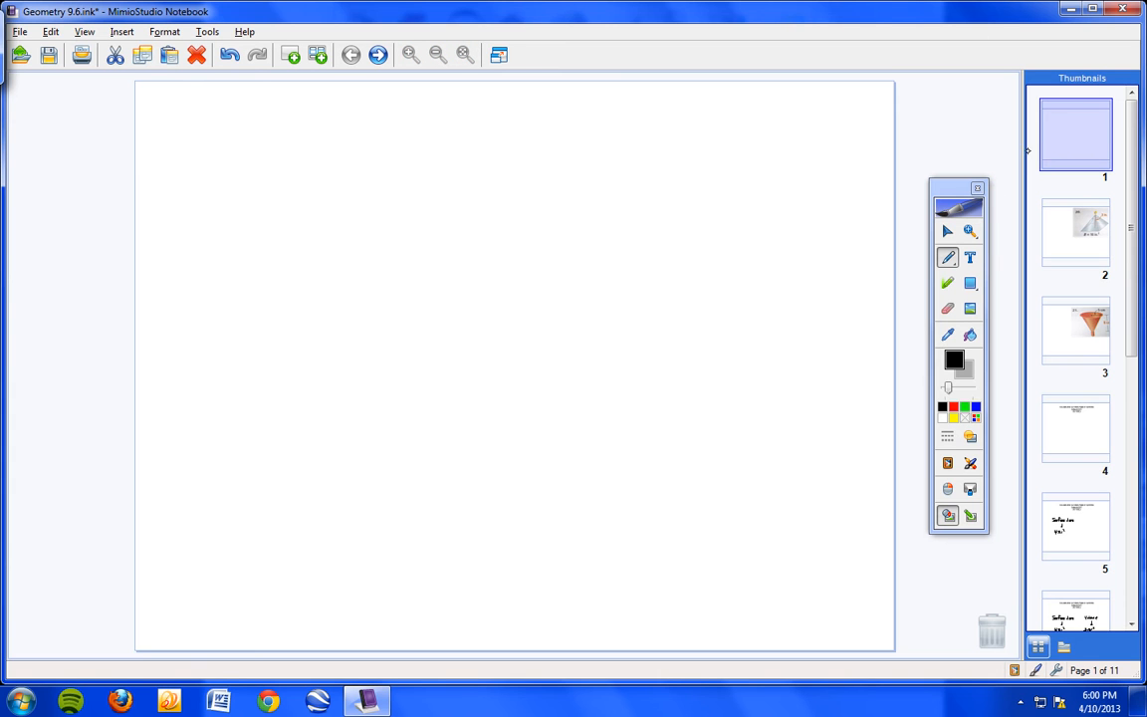
mouse_move(805, 209)
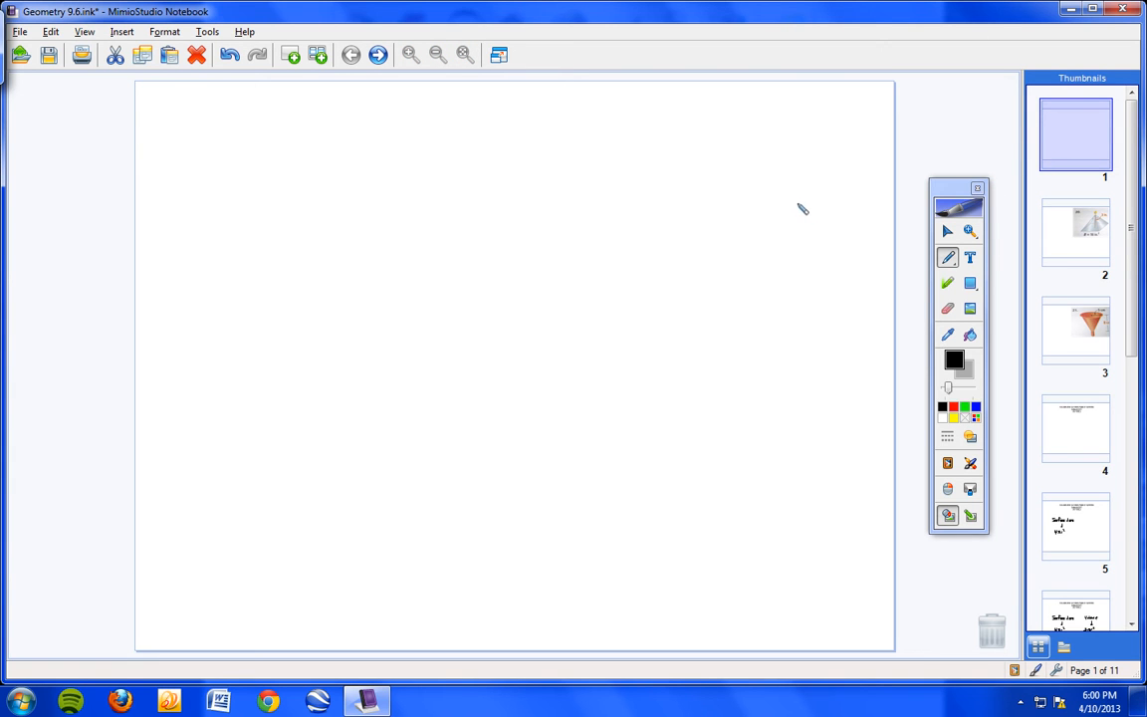
mouse_move(817, 215)
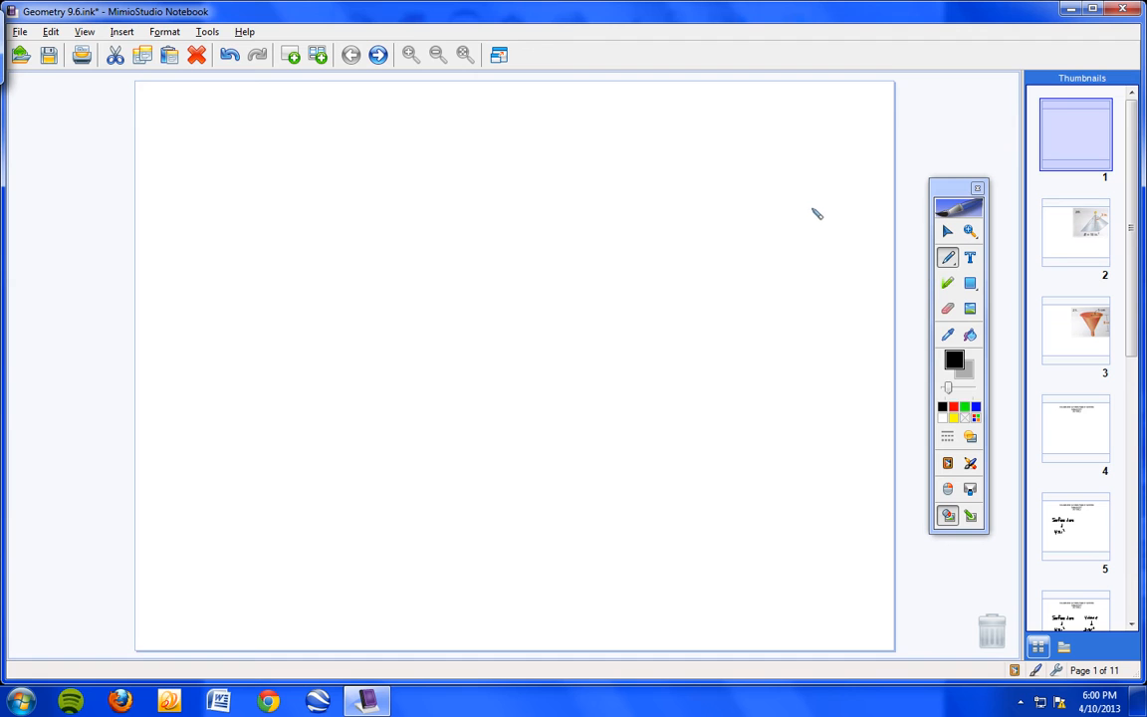
mouse_move(800, 215)
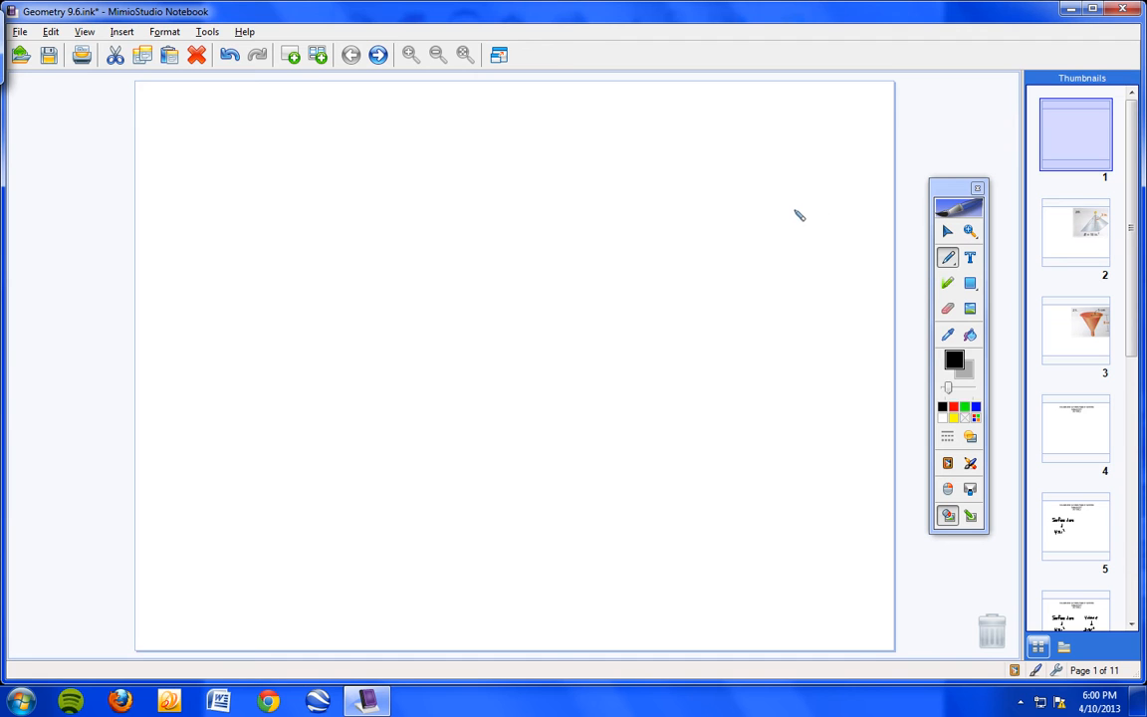
mouse_move(866, 215)
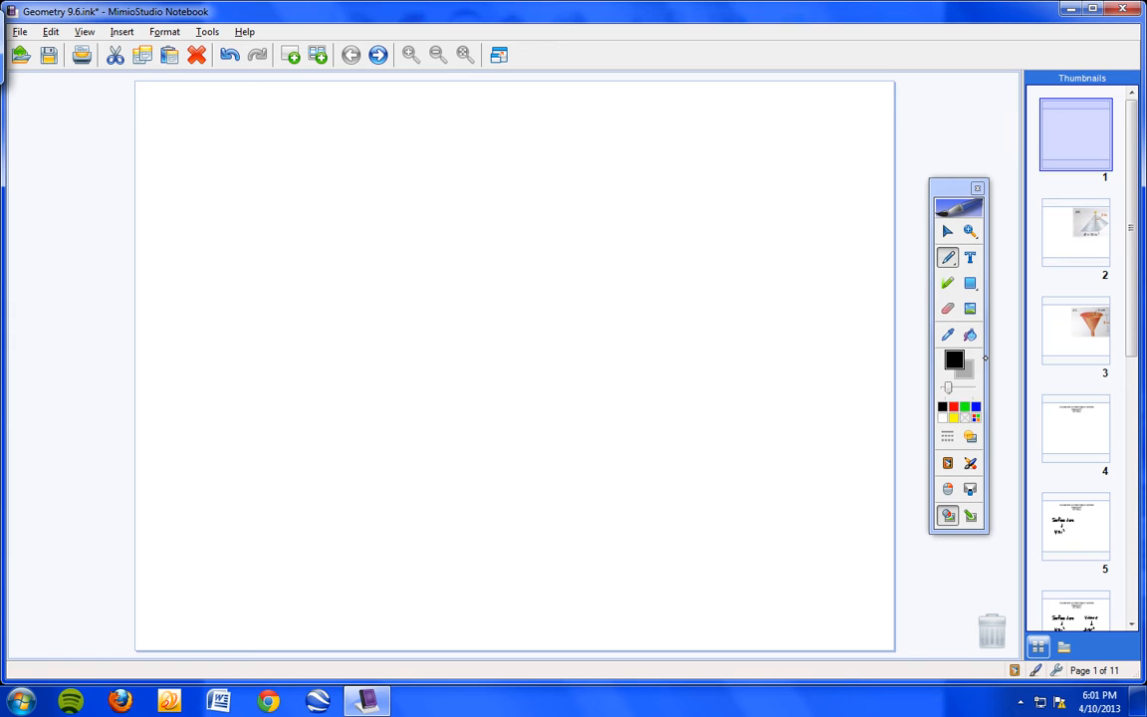
mouse_move(781, 183)
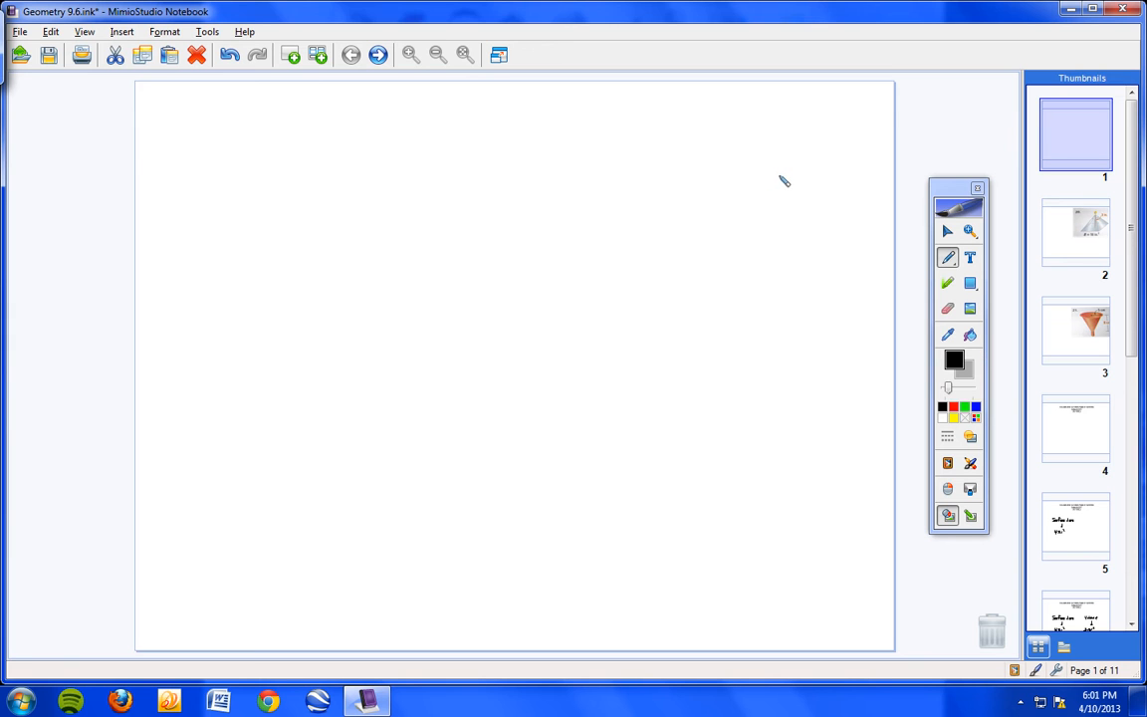
mouse_move(761, 205)
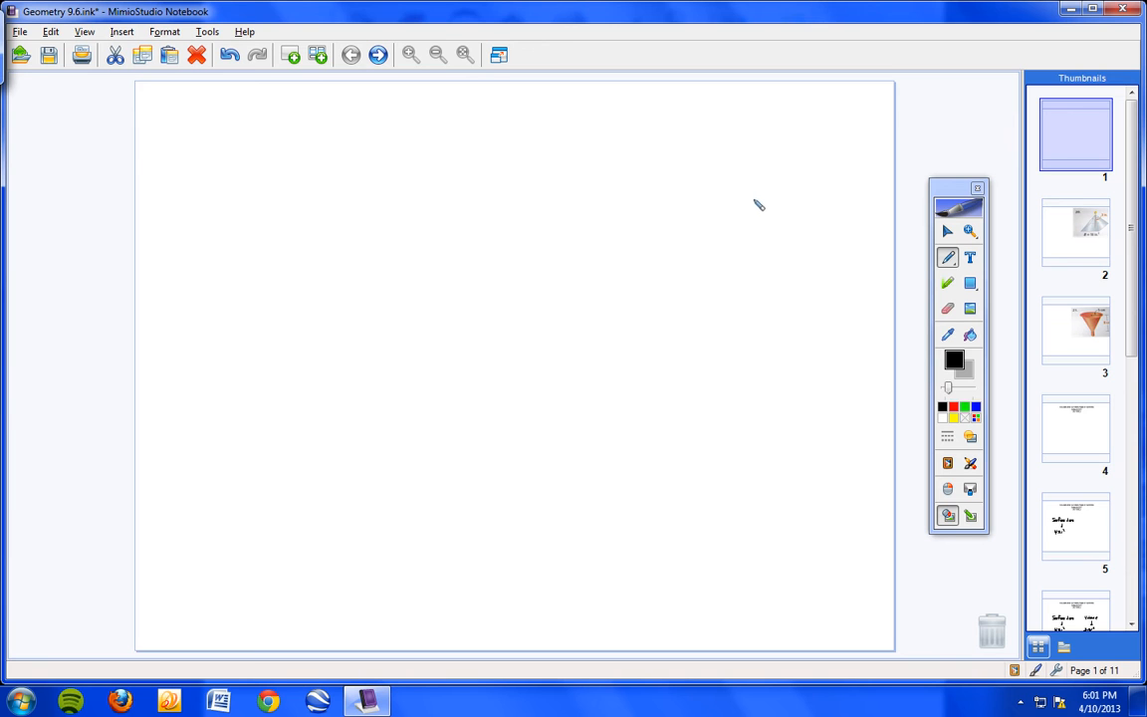
mouse_move(761, 195)
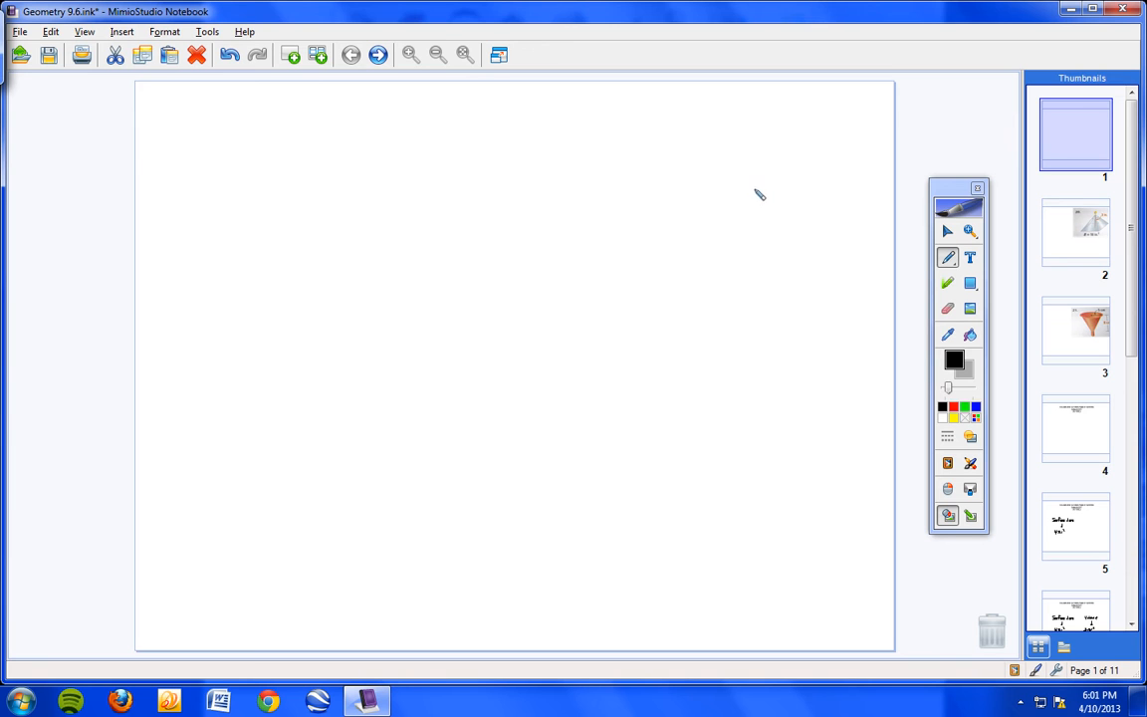
mouse_move(768, 179)
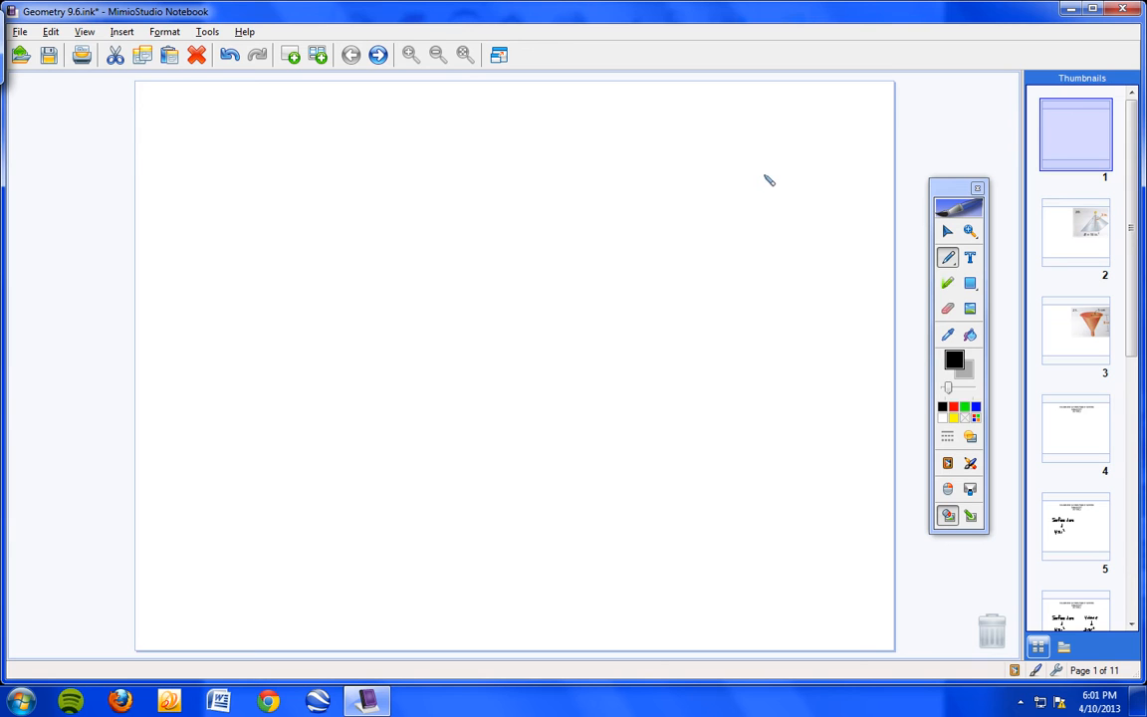
mouse_move(767, 185)
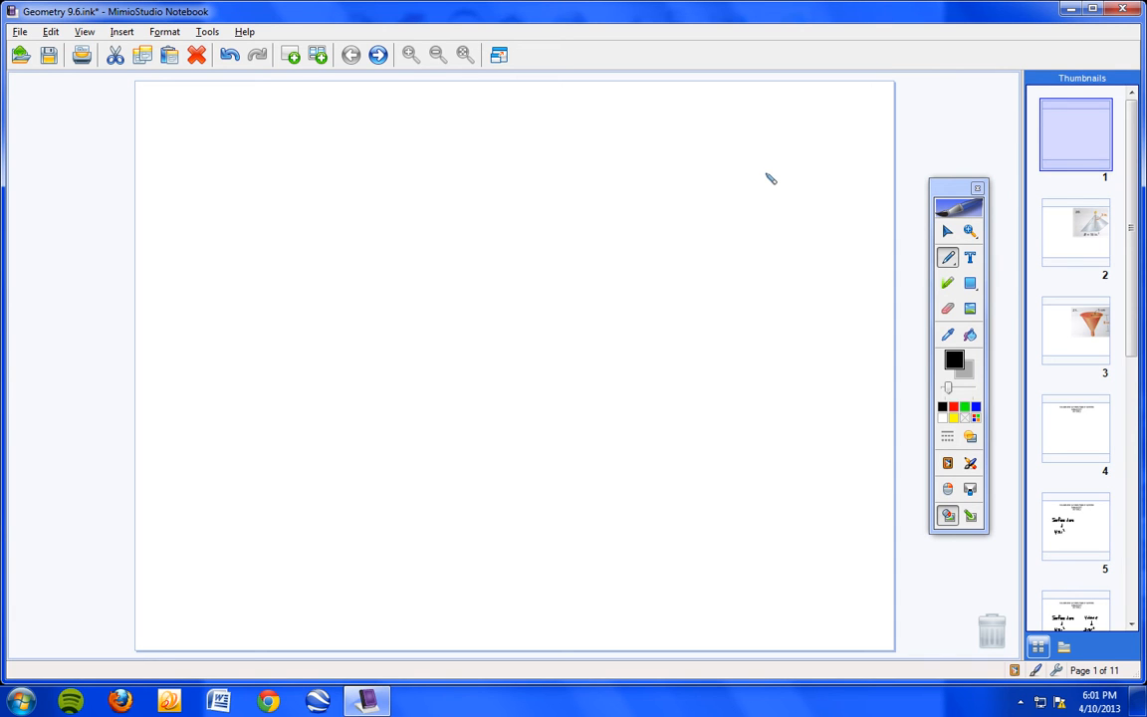
mouse_move(621, 213)
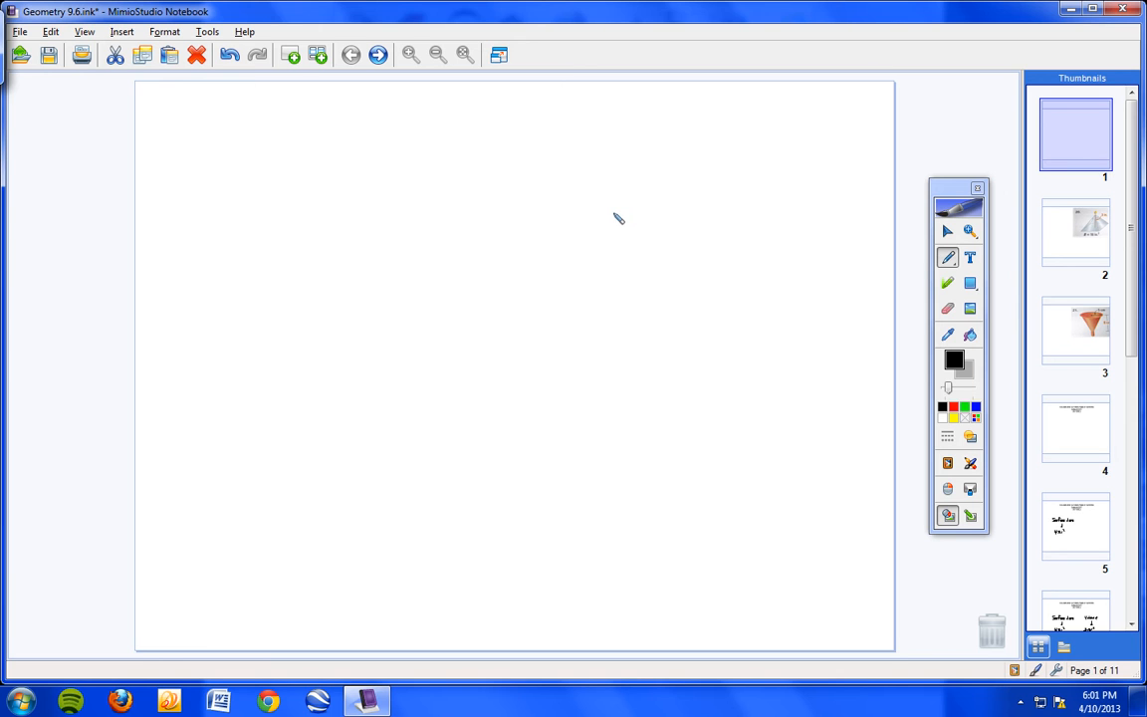
mouse_move(279, 155)
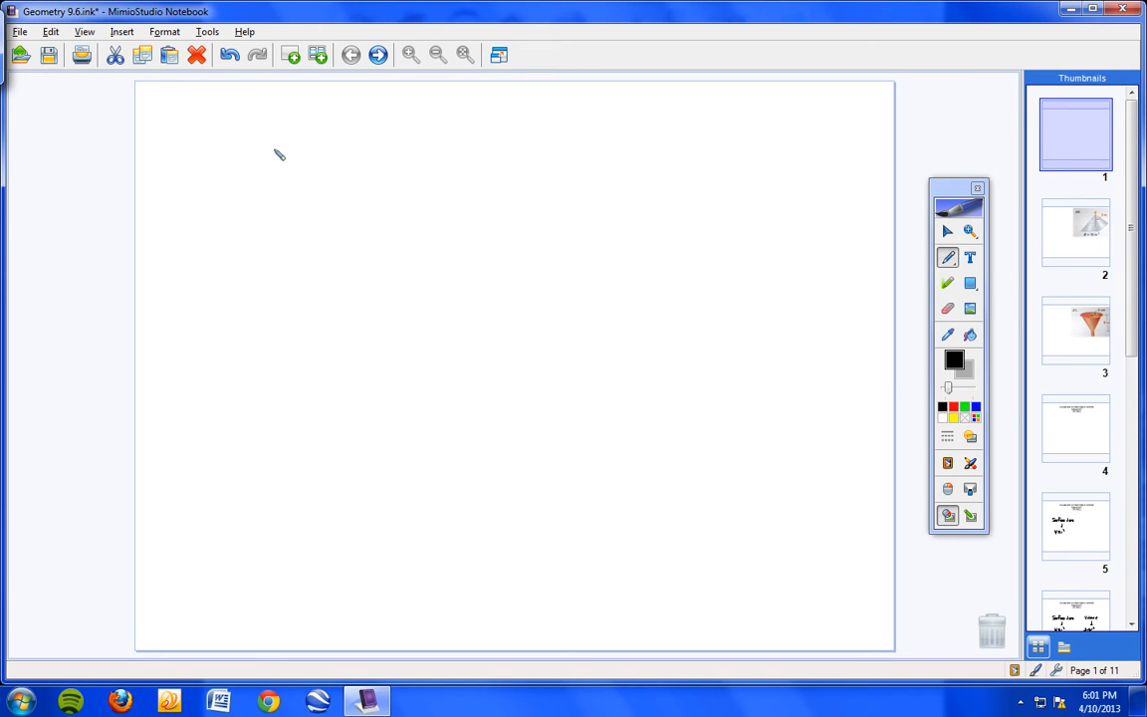
- Handwrite the assignment 'Pg. 514 #20, 21' on the first page
left_click_drag(269, 170, 303, 184)
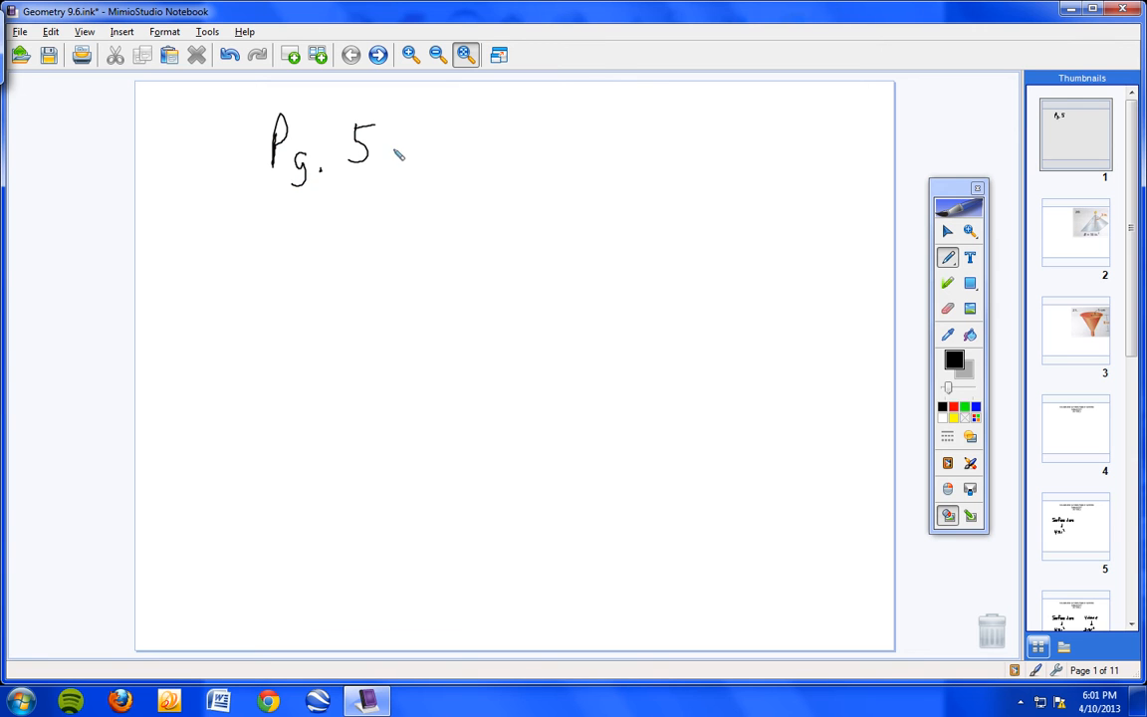
left_click_drag(388, 140, 434, 159)
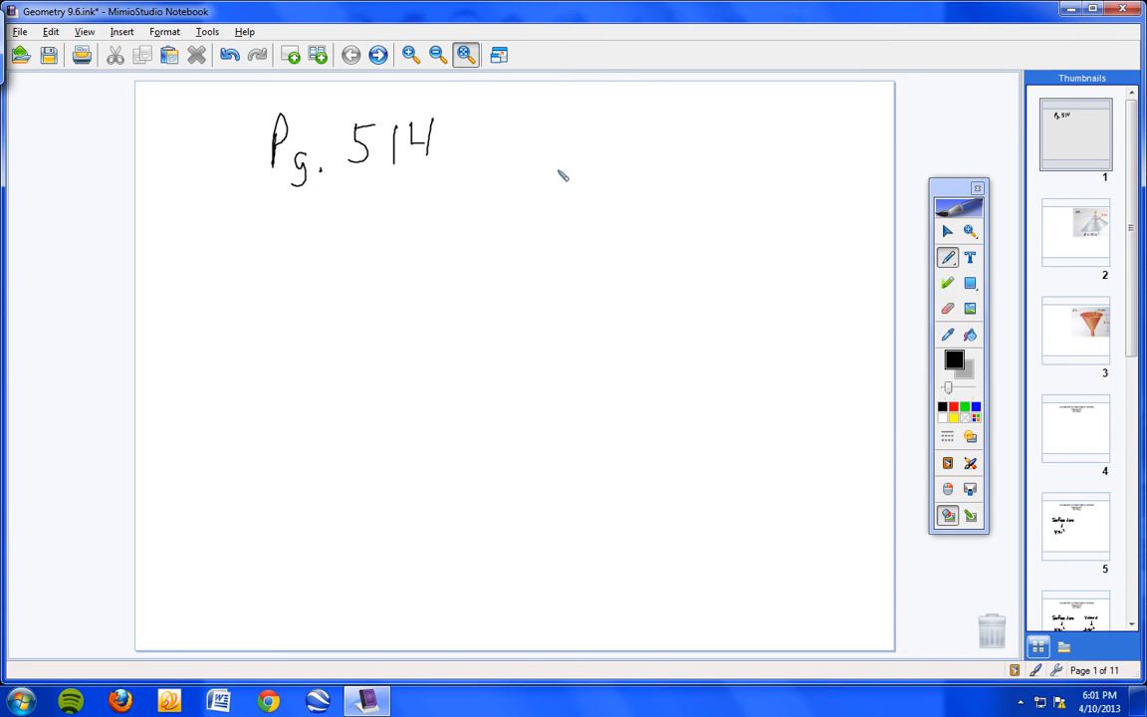
left_click_drag(502, 123, 514, 150)
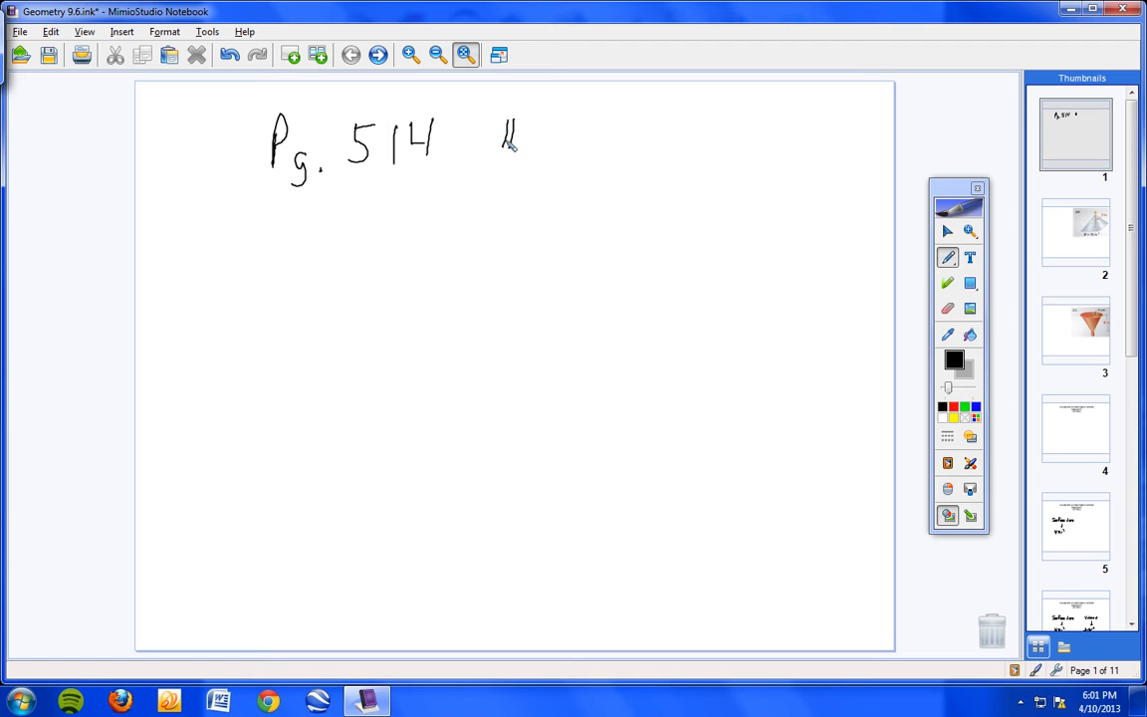
left_click_drag(498, 135, 593, 156)
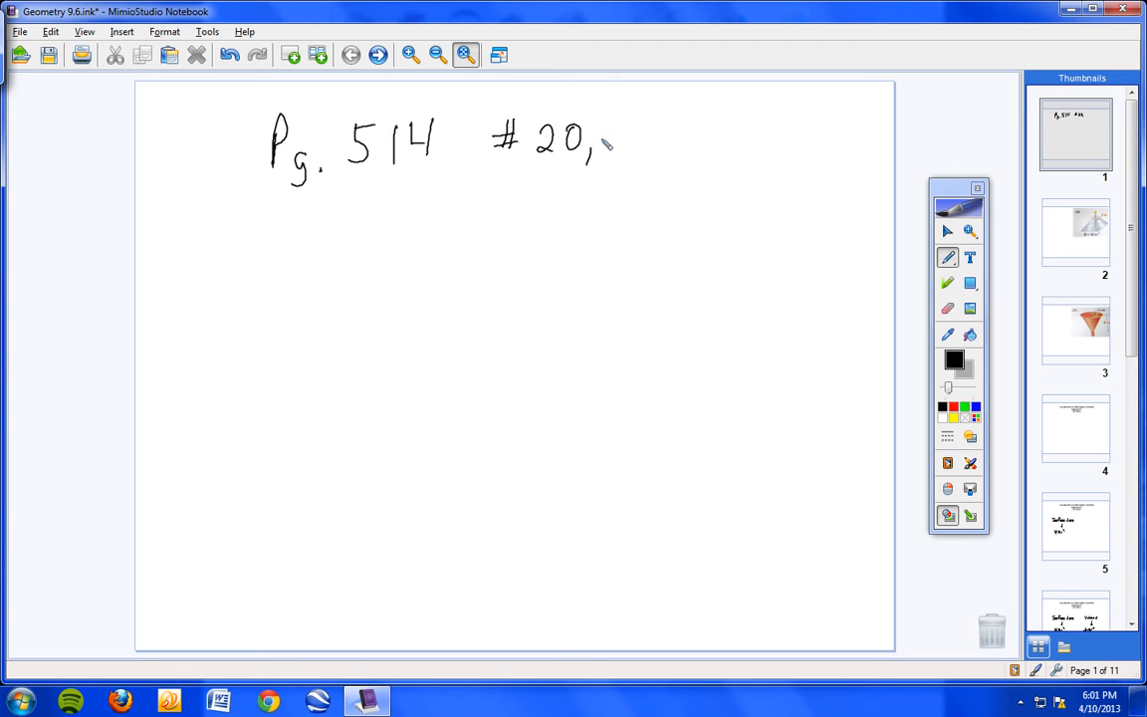
left_click_drag(608, 150, 647, 164)
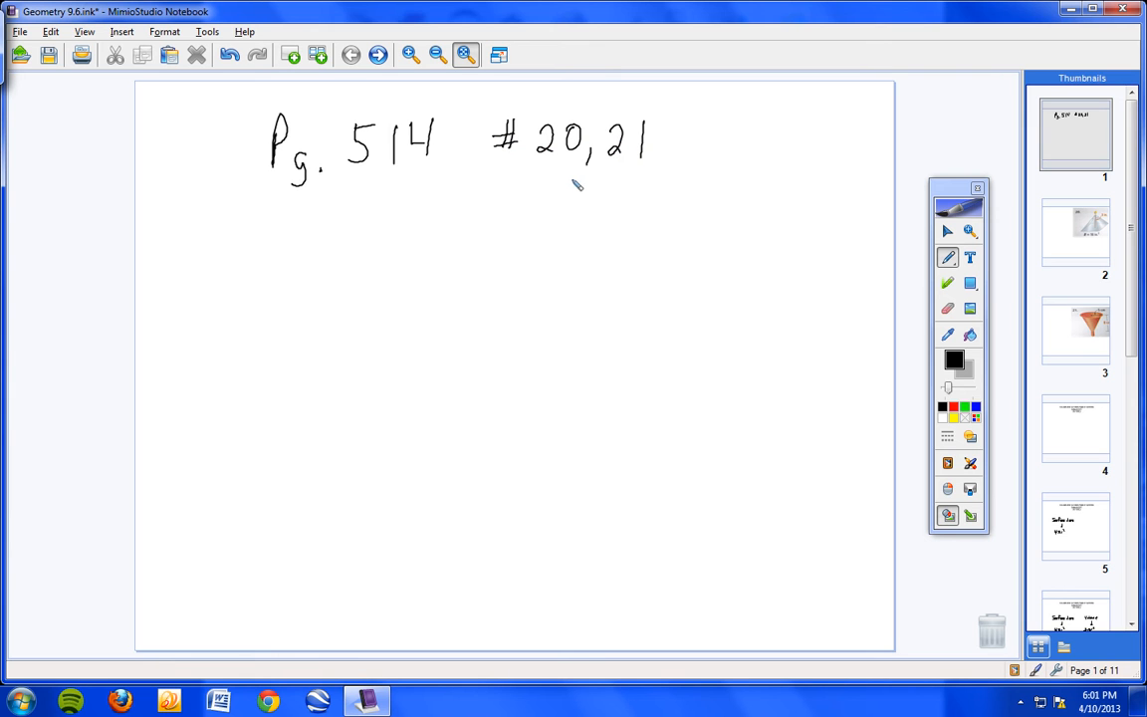
mouse_move(573, 189)
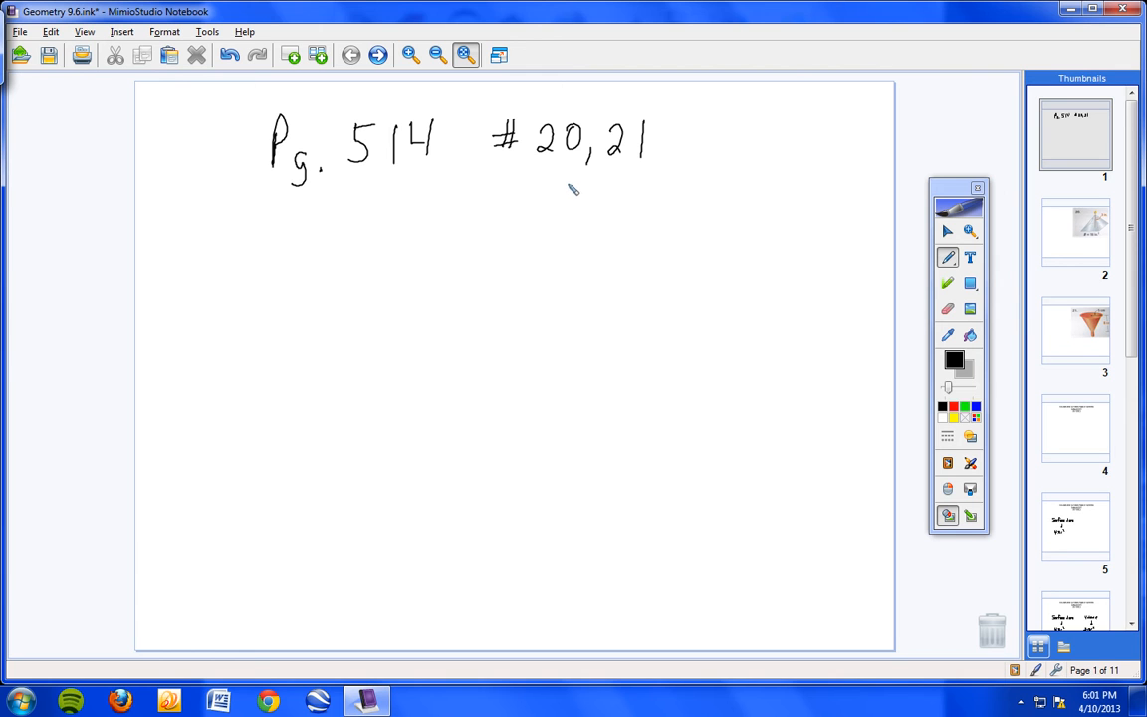
mouse_move(533, 215)
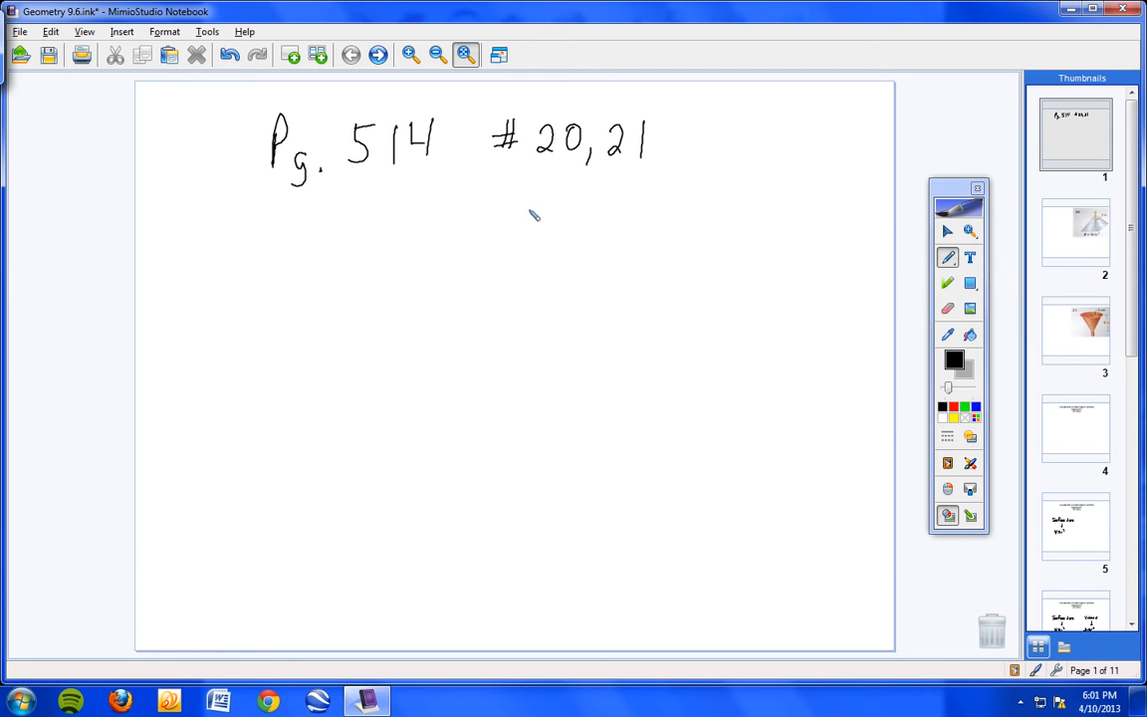
- Label problem 20 as pyramid and problem 21 as cone with arrows
left_click_drag(454, 223, 488, 243)
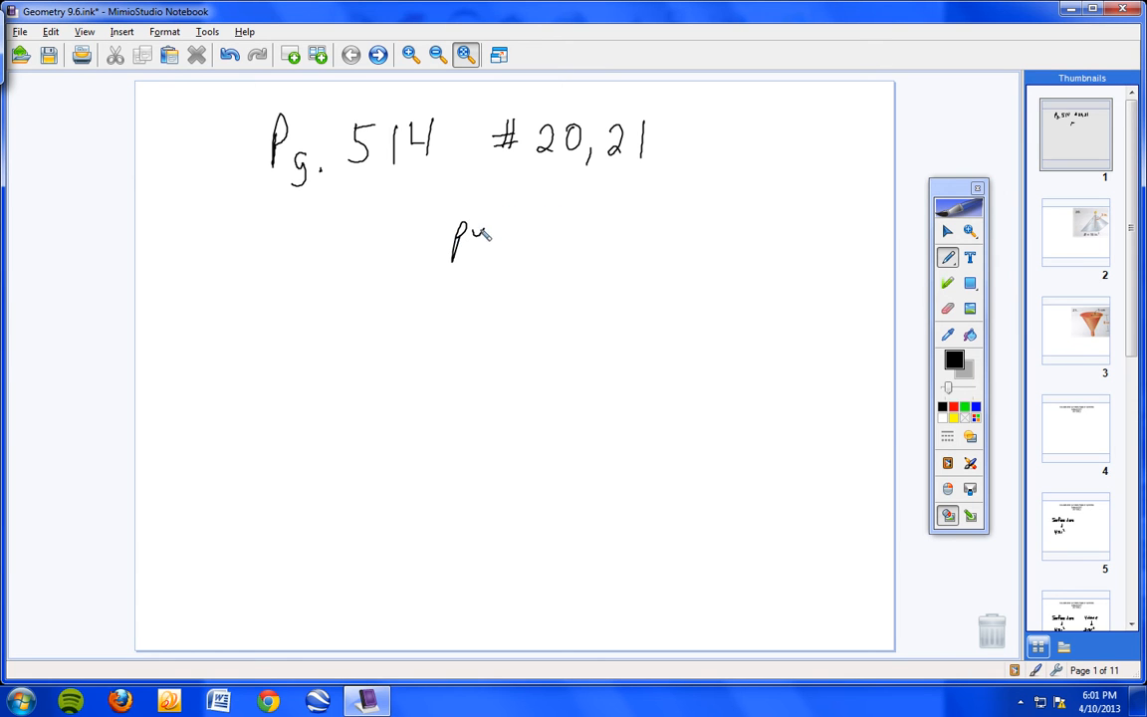
left_click_drag(488, 239, 557, 235)
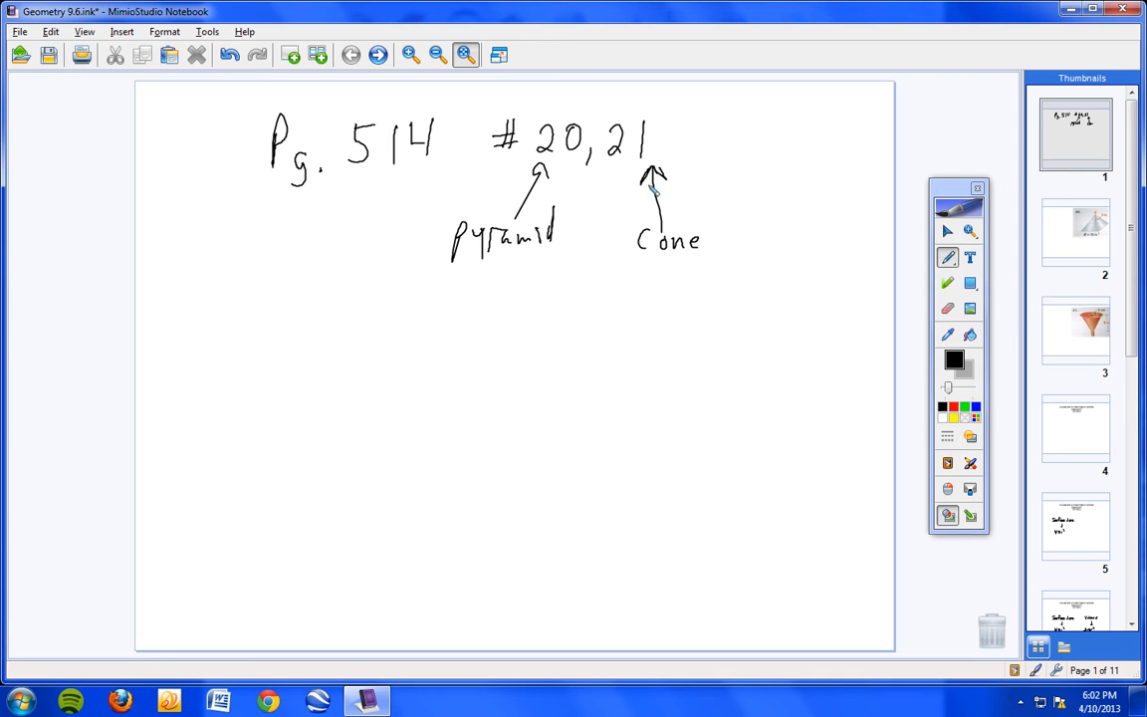
mouse_move(832, 281)
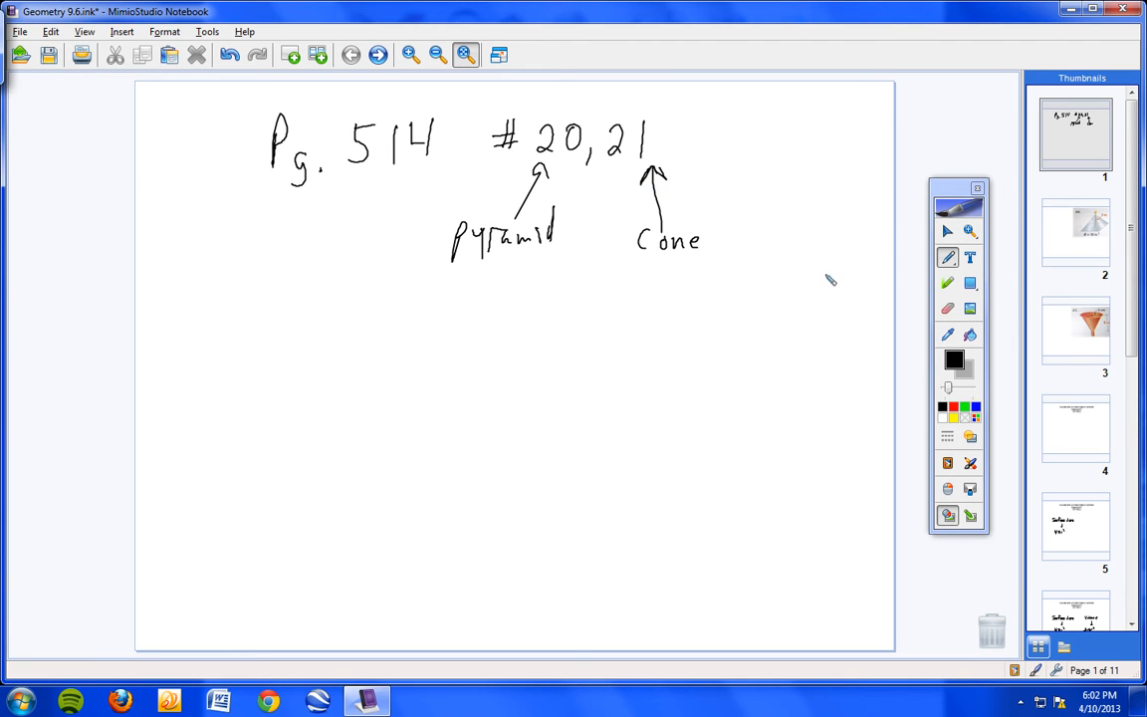
mouse_move(729, 330)
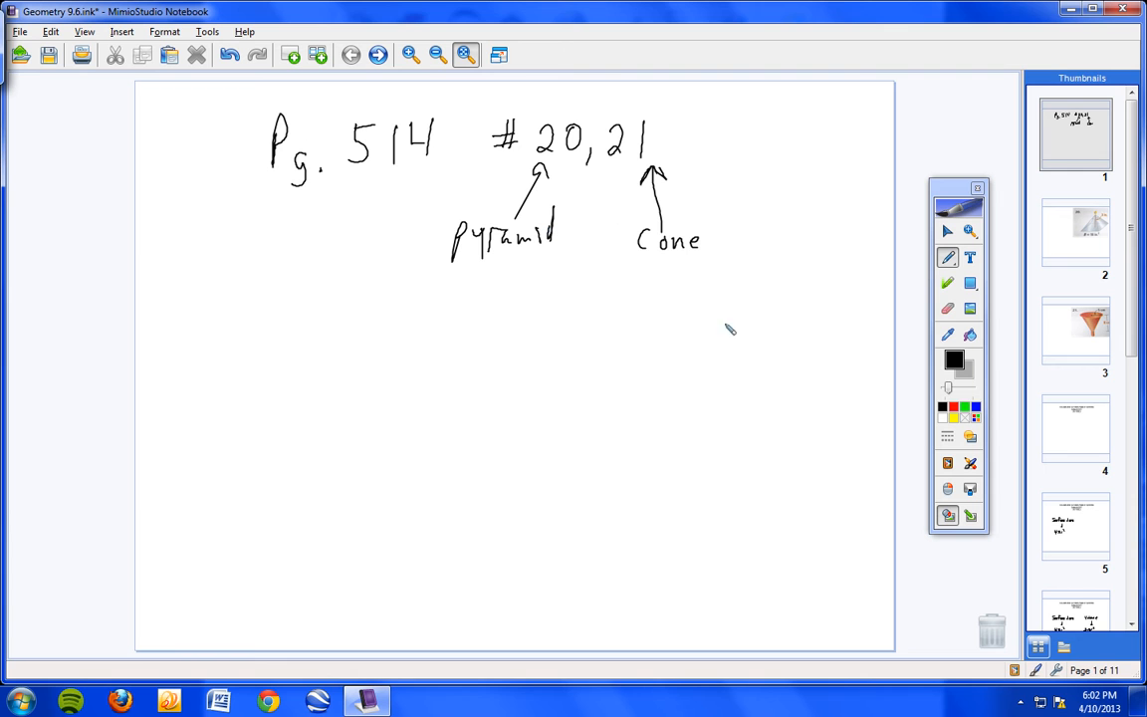
mouse_move(625, 366)
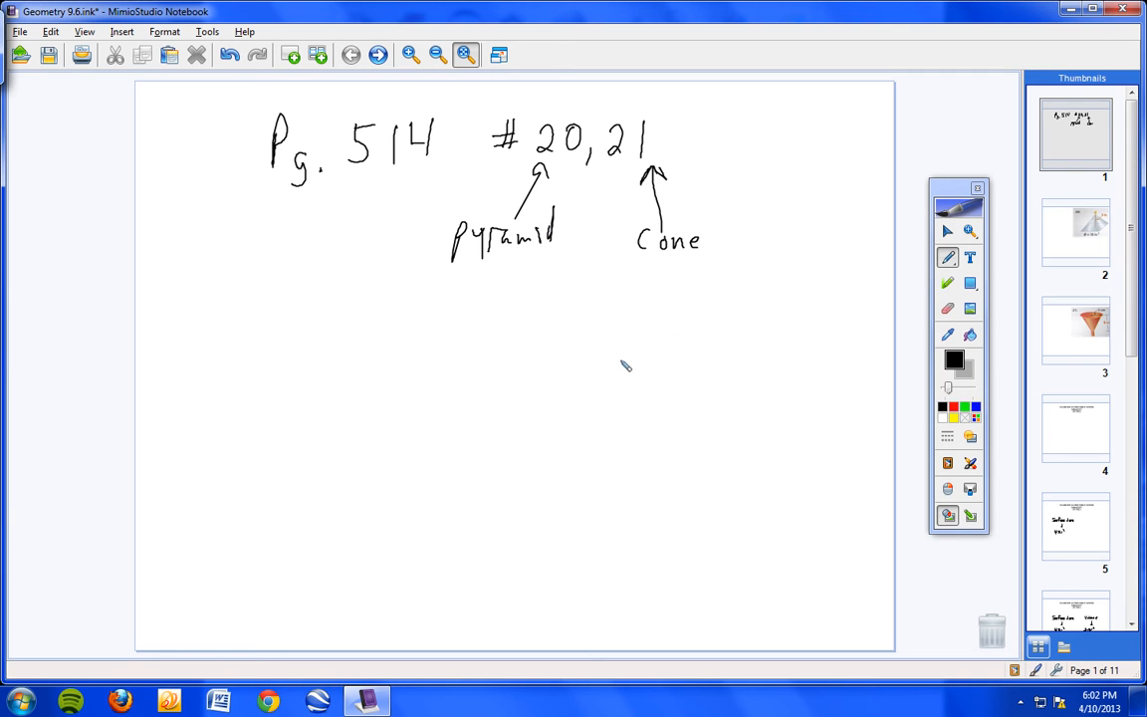
mouse_move(840, 362)
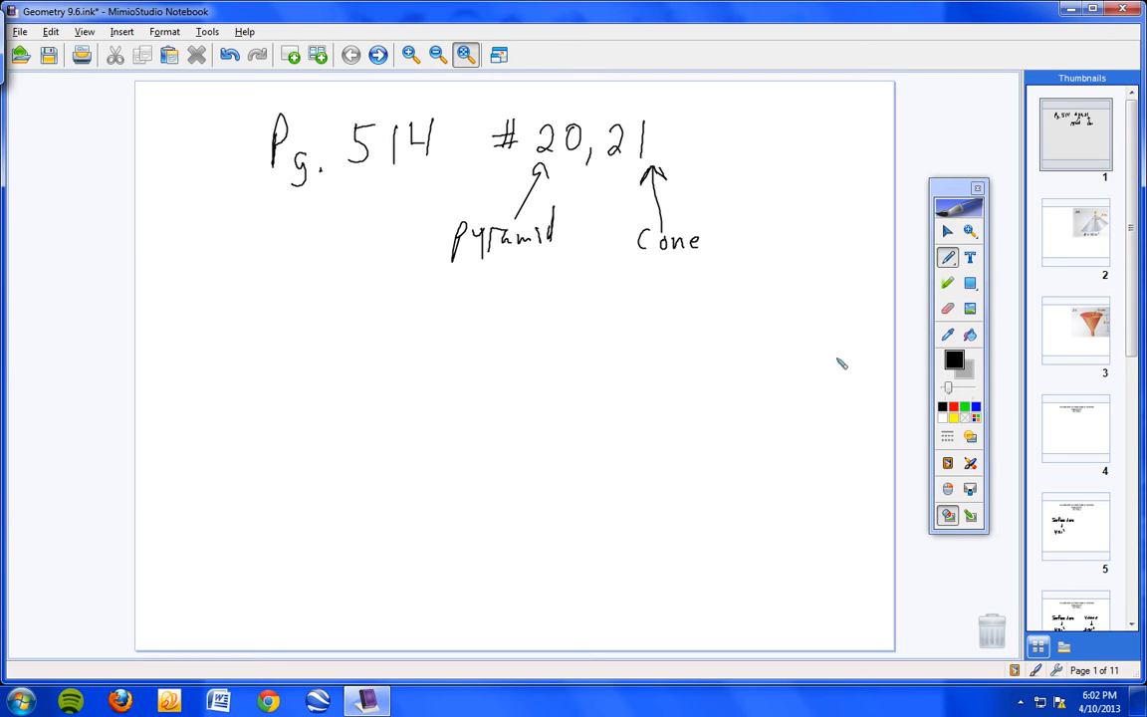
mouse_move(701, 290)
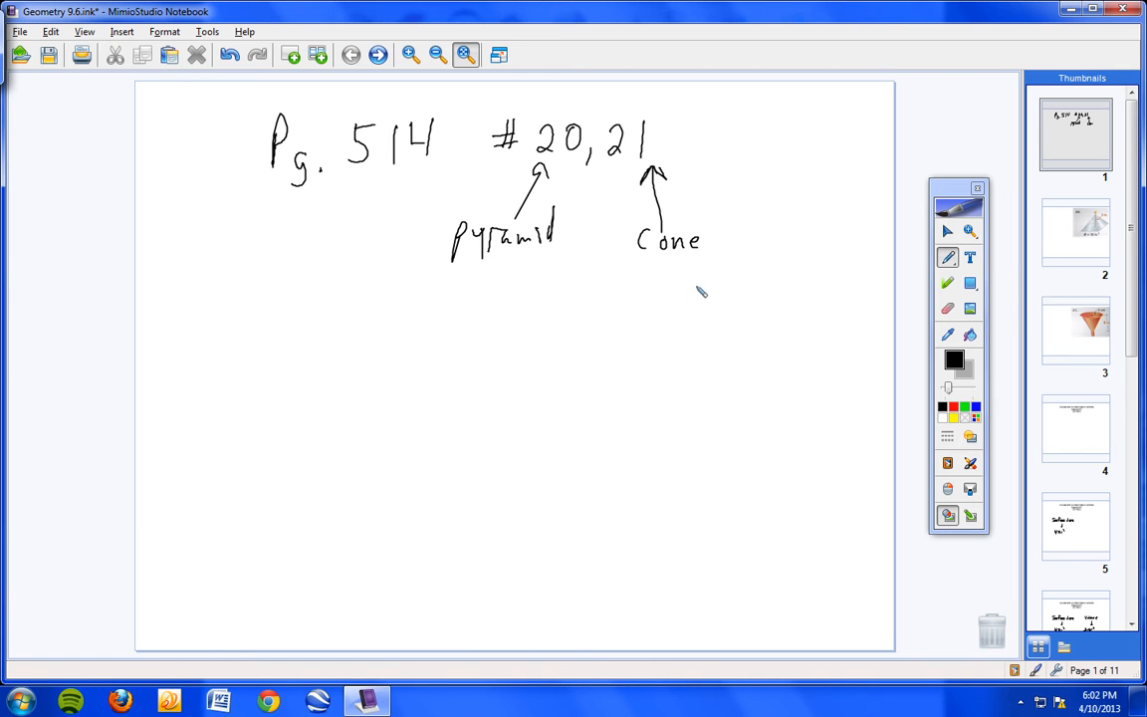
mouse_move(693, 295)
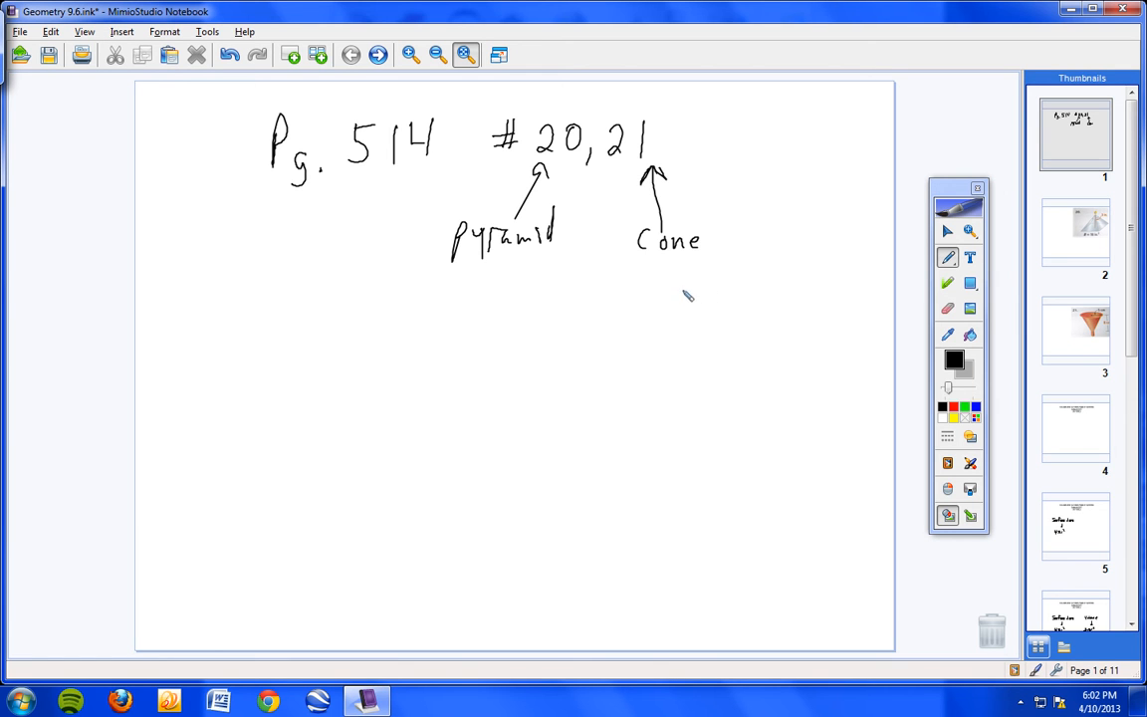
mouse_move(916, 456)
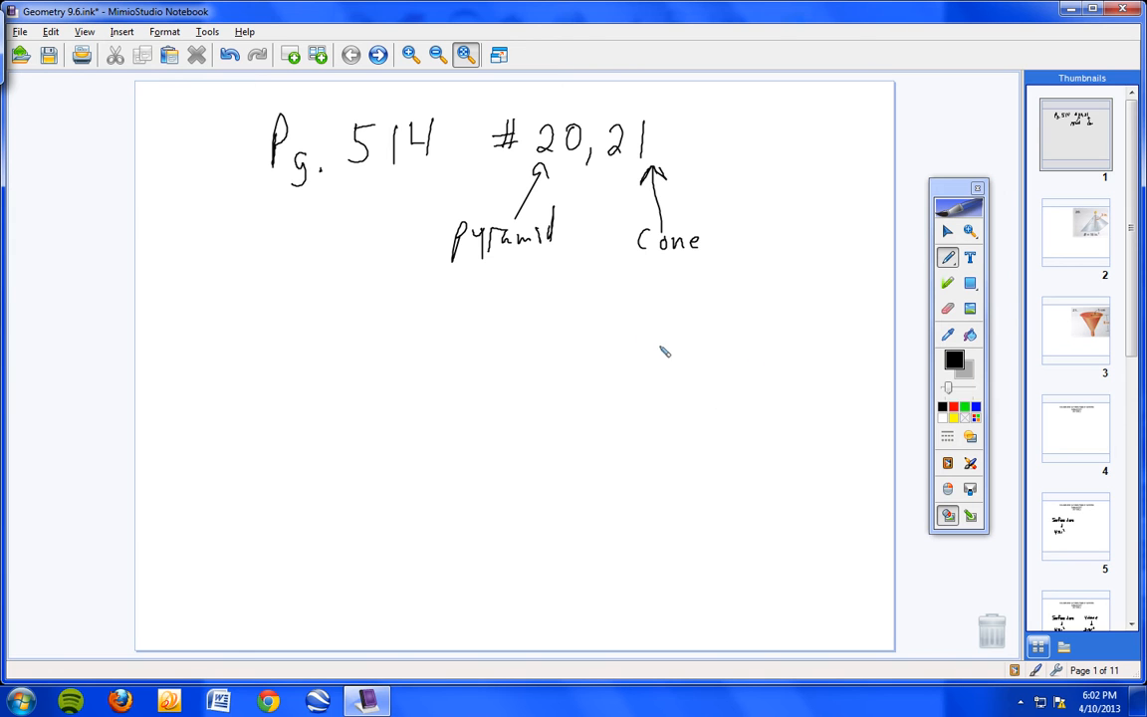
mouse_move(625, 349)
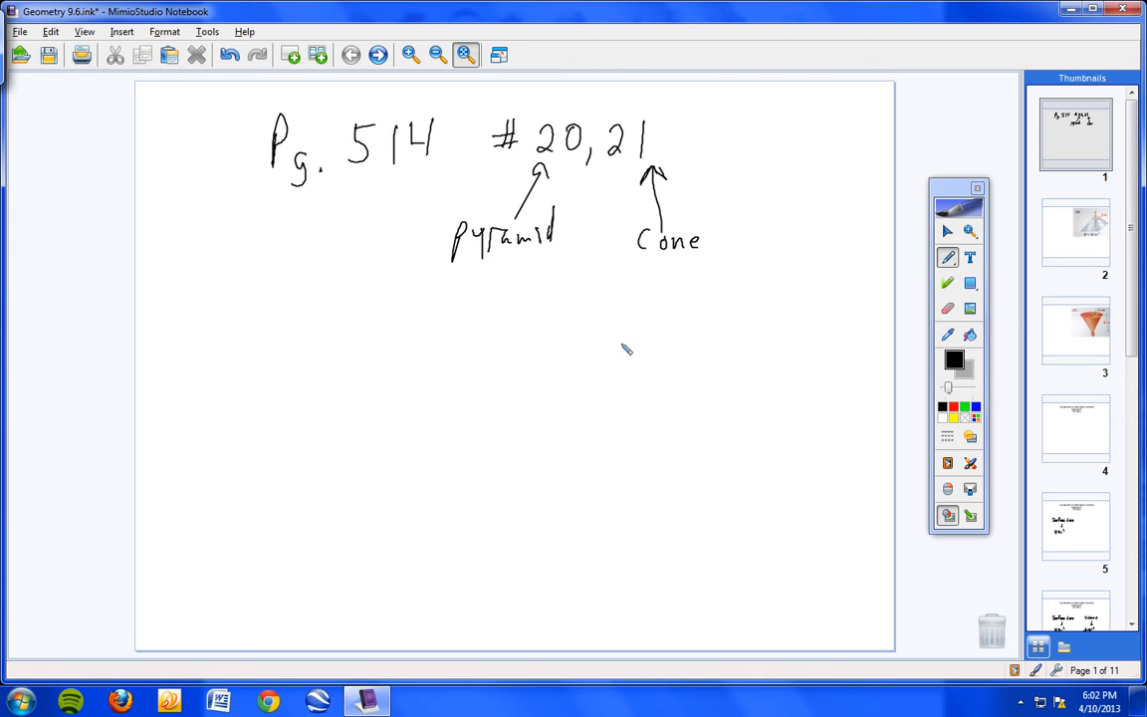
mouse_move(627, 344)
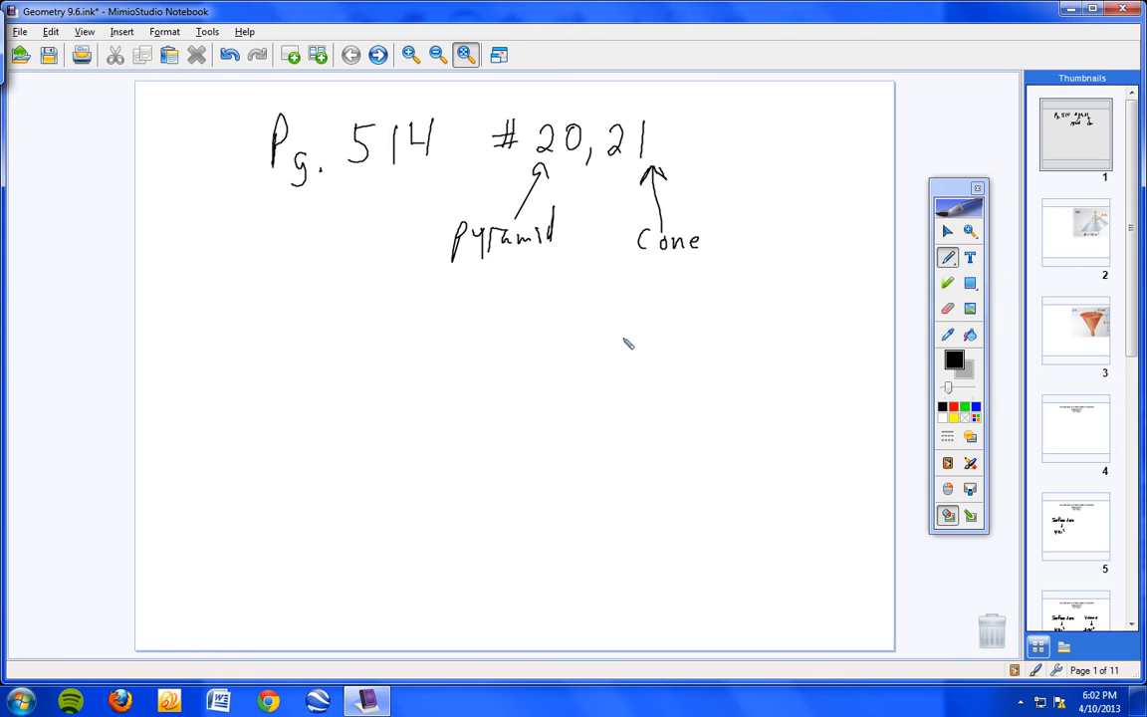
mouse_move(621, 187)
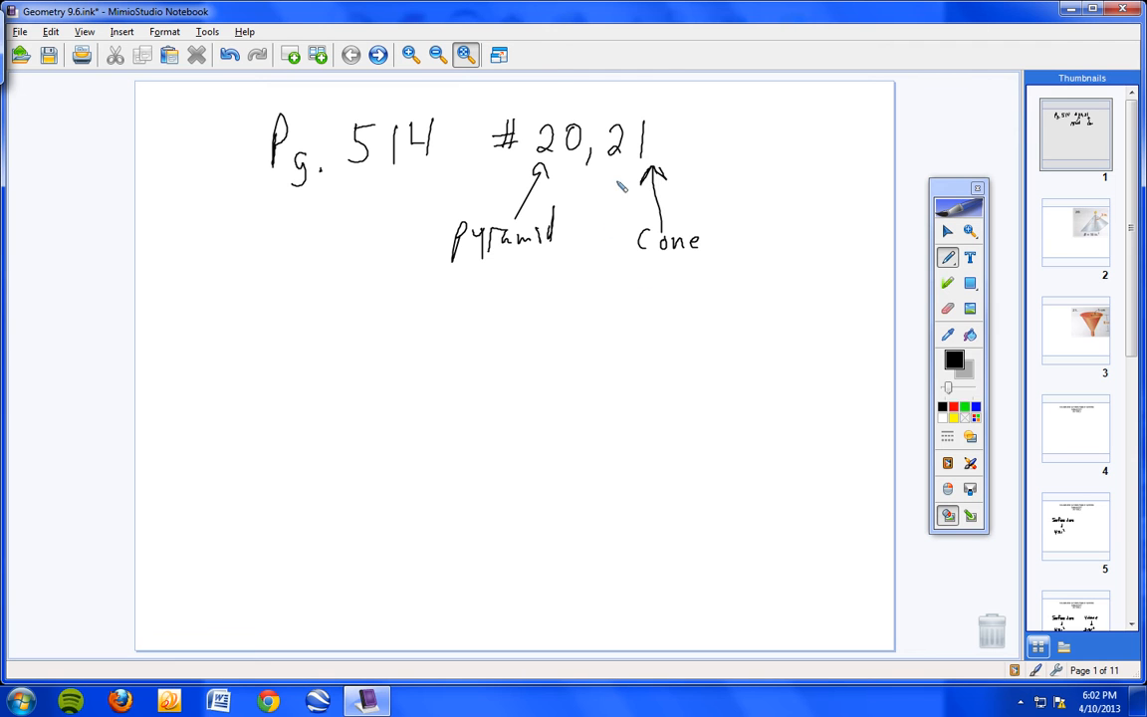
mouse_move(653, 272)
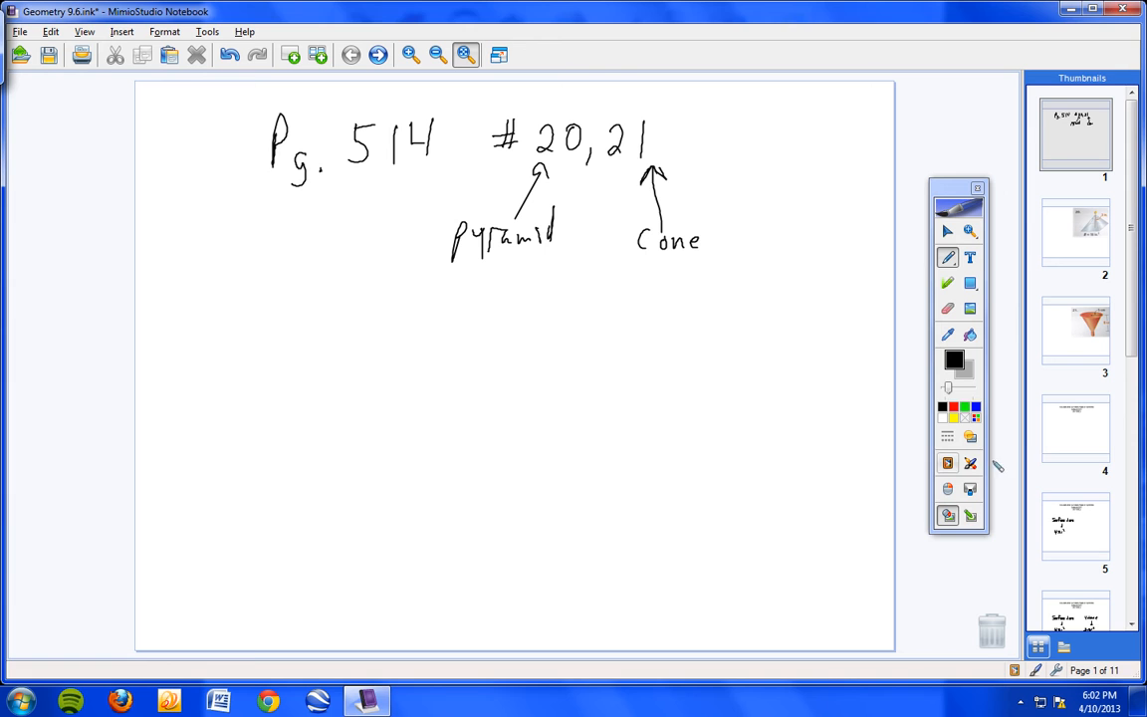
left_click(969, 462)
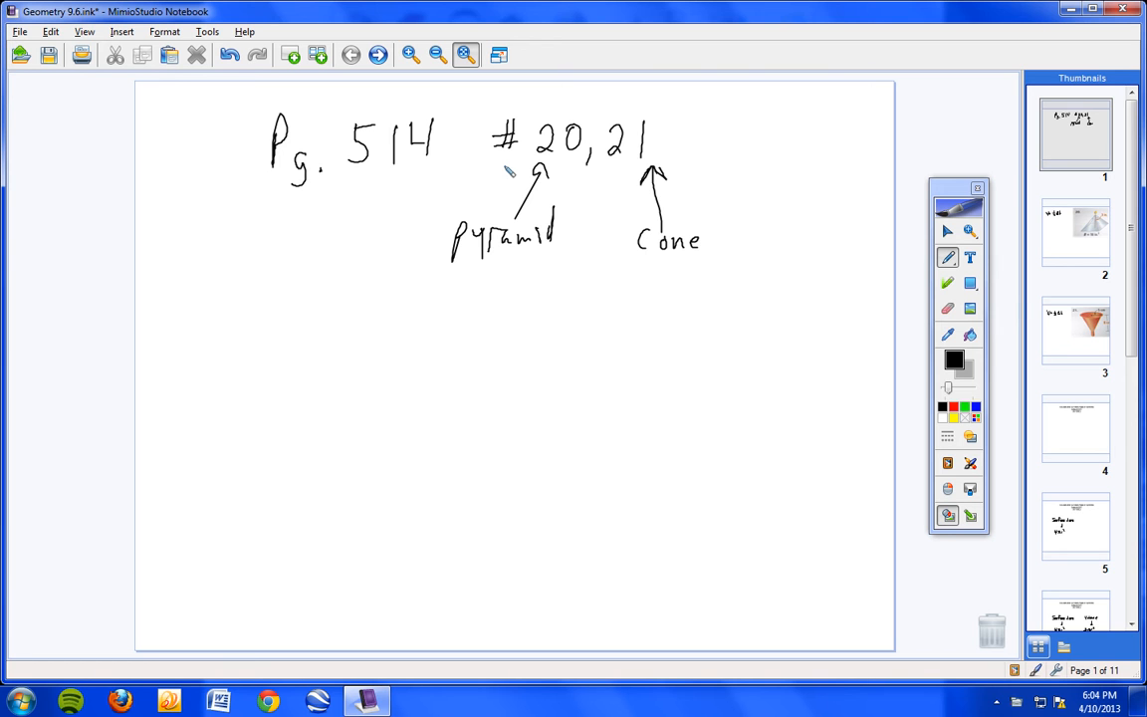
- On the pyramid page, substitute V = 1/3(16)(3), circling the base area B = 16 in²
left_click(1075, 230)
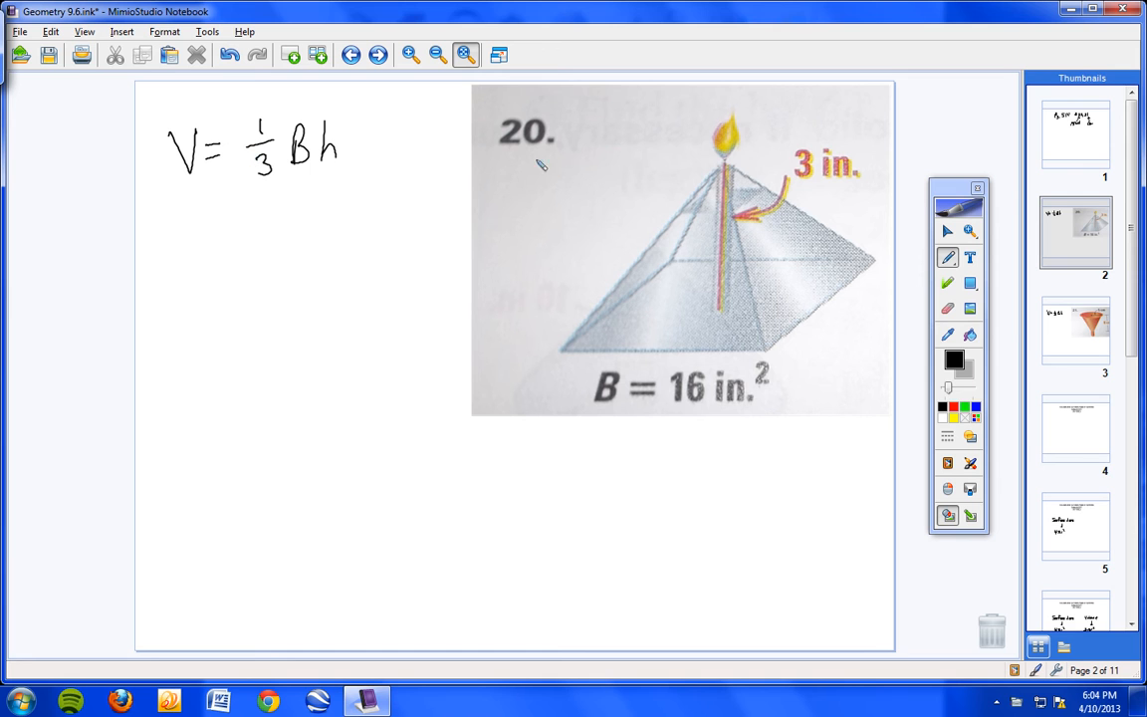
mouse_move(376, 178)
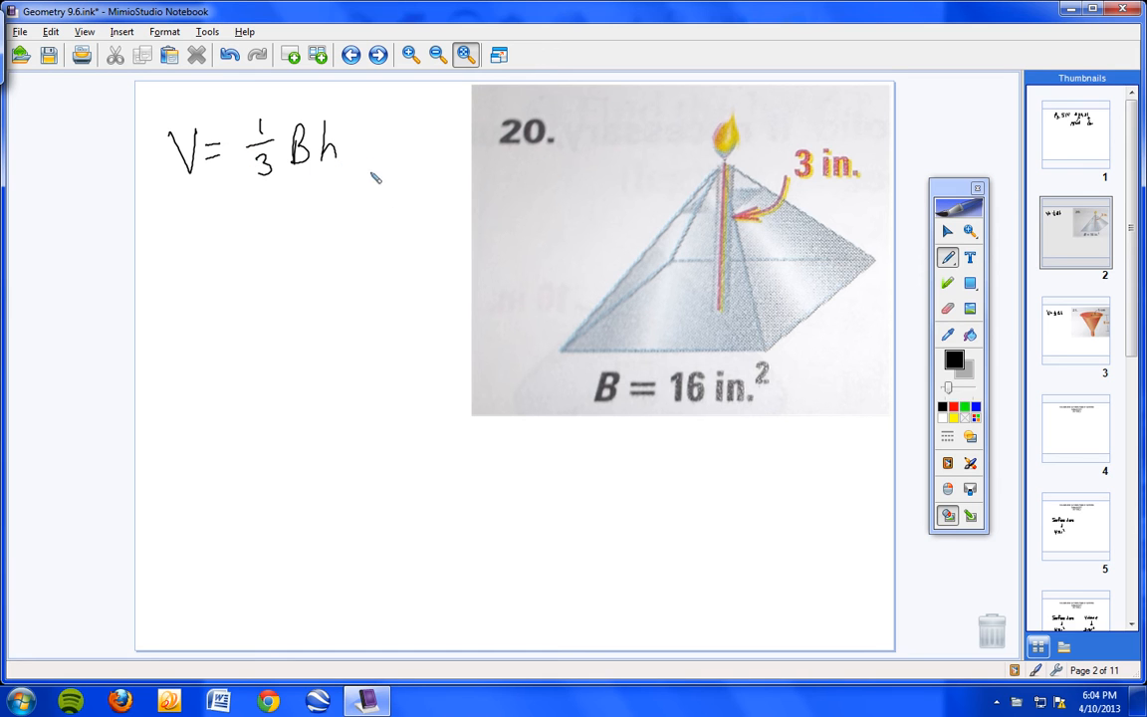
left_click_drag(338, 196, 342, 219)
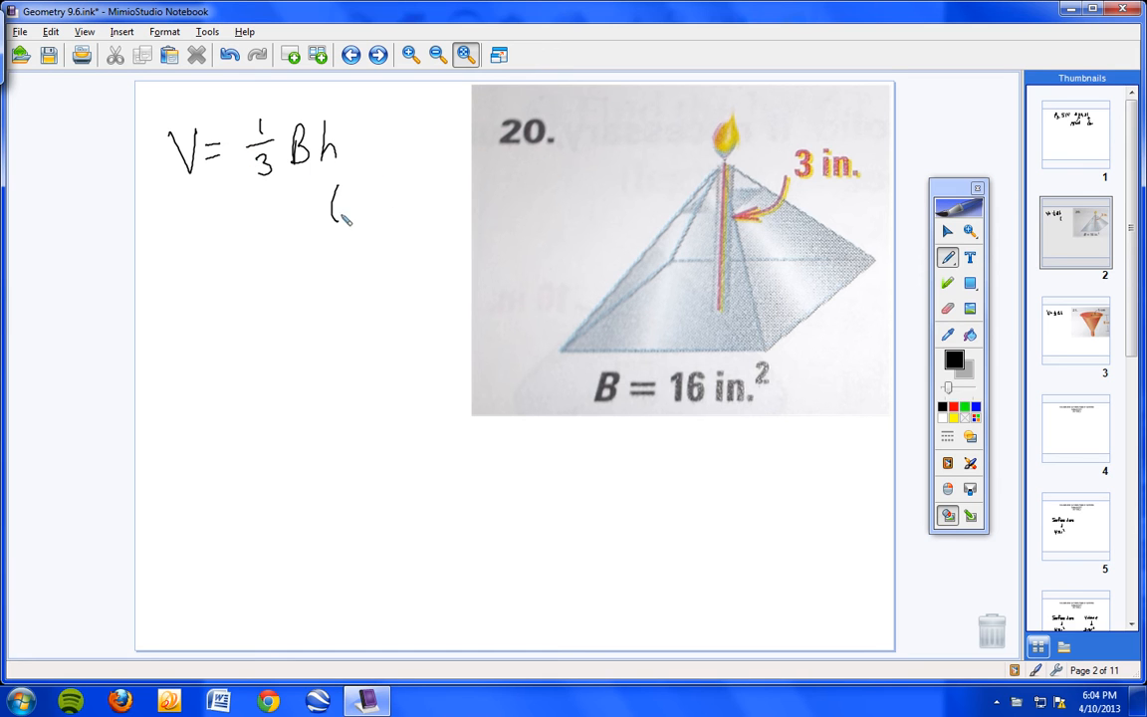
left_click_drag(329, 209, 378, 209)
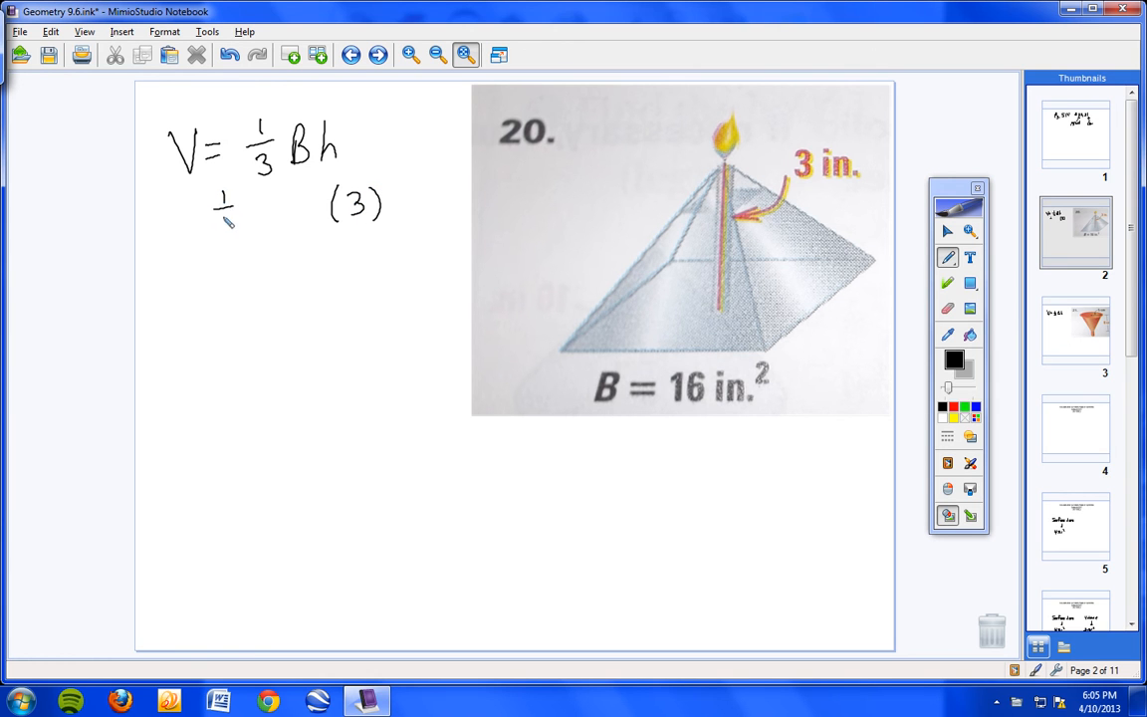
left_click_drag(217, 209, 231, 235)
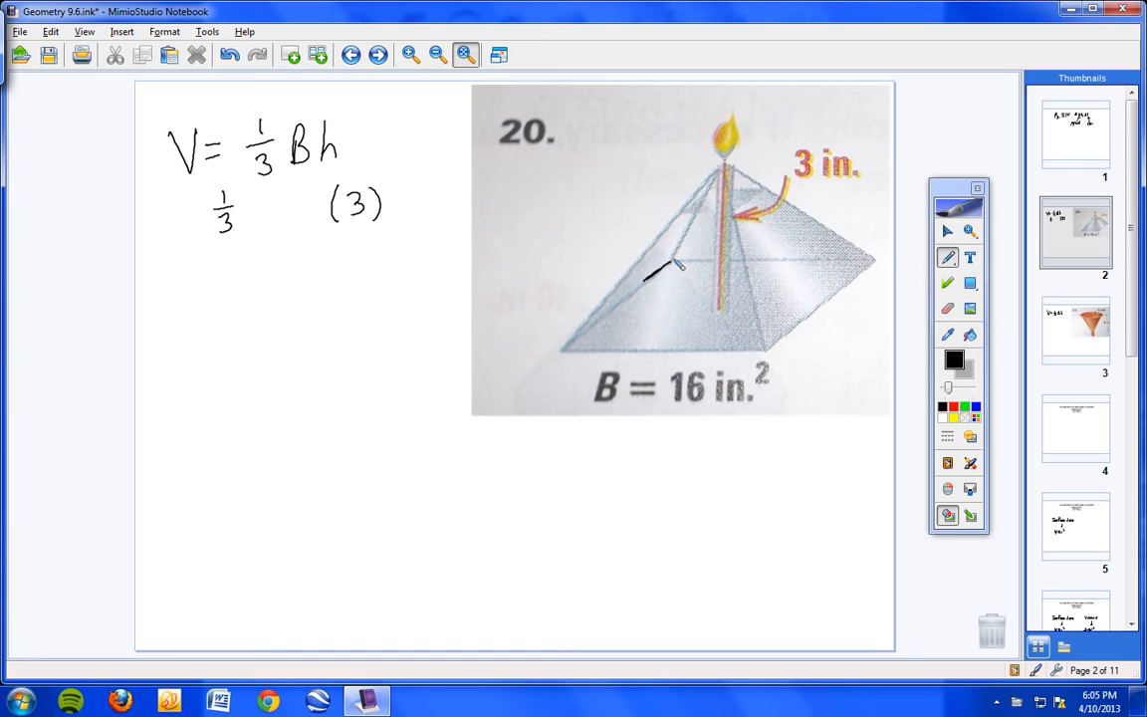
left_click_drag(677, 263, 753, 358)
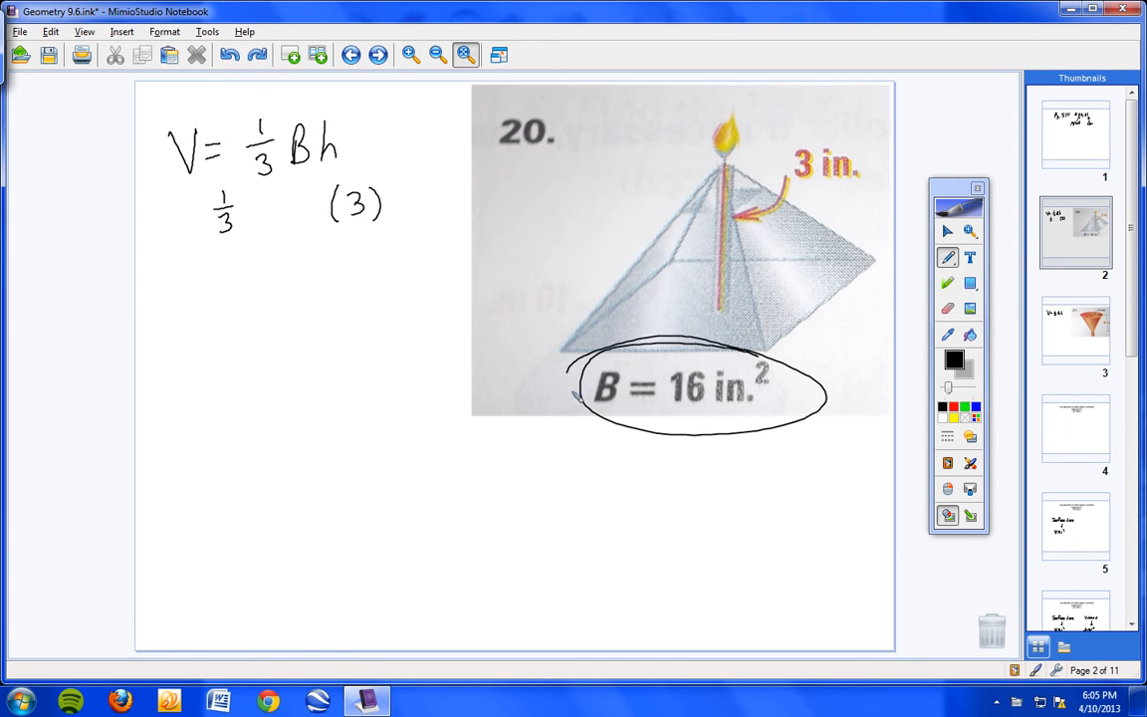
left_click_drag(577, 359, 816, 418)
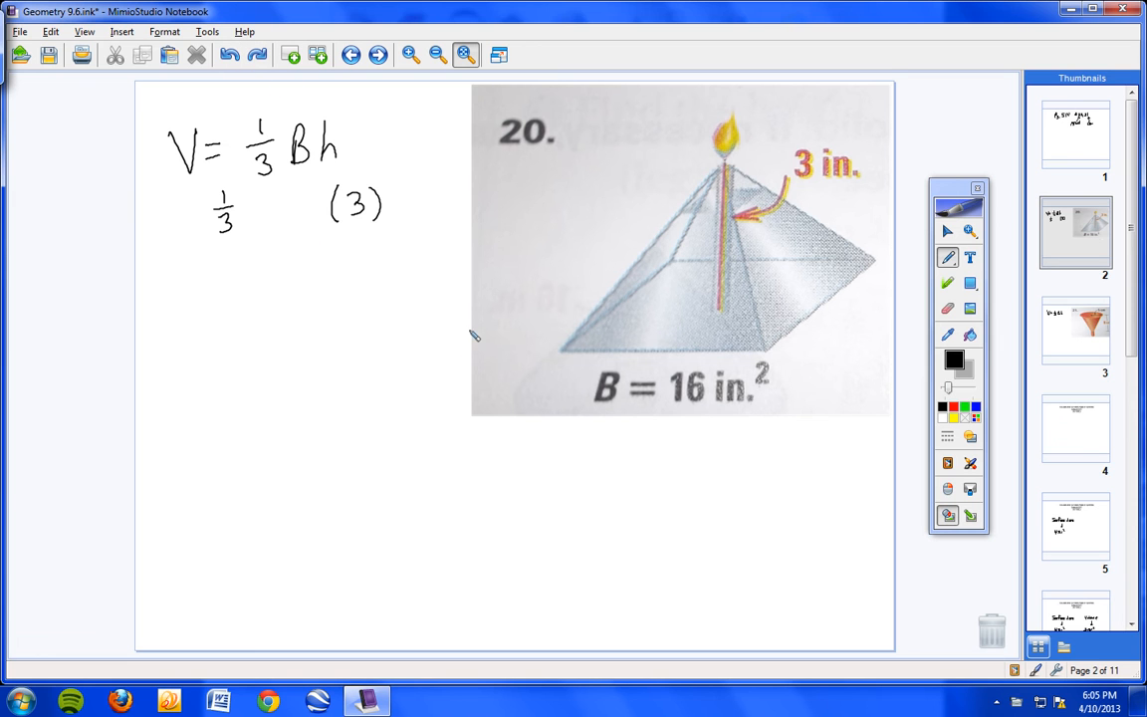
mouse_move(267, 201)
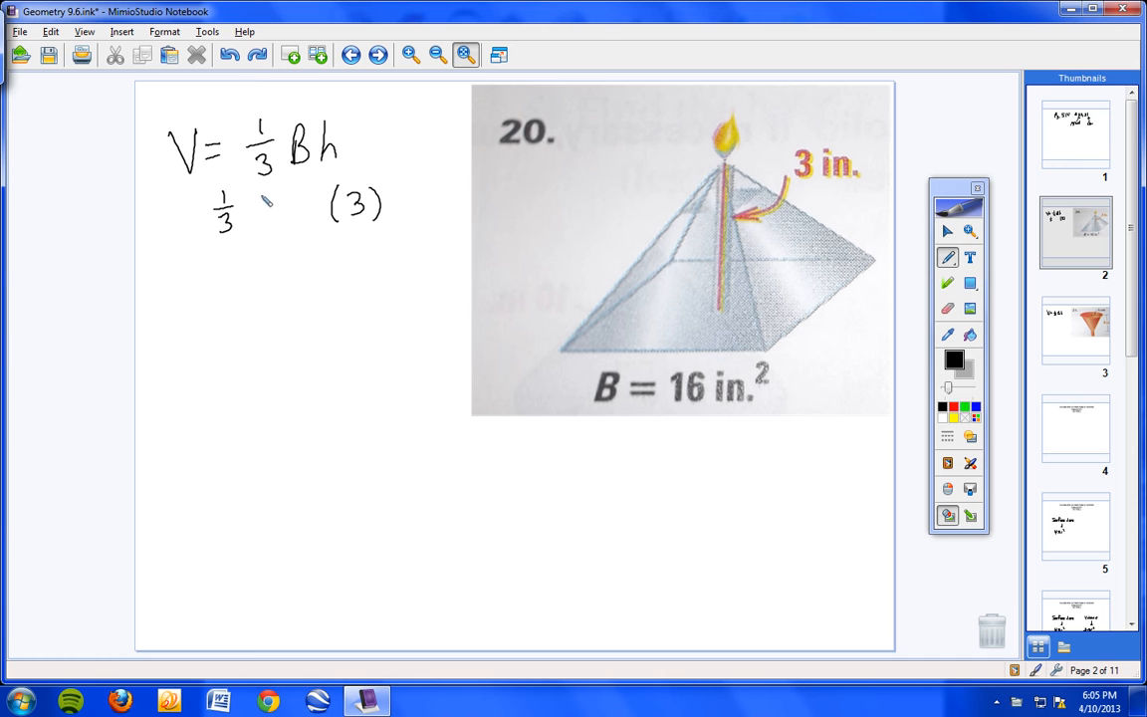
left_click_drag(255, 215, 315, 215)
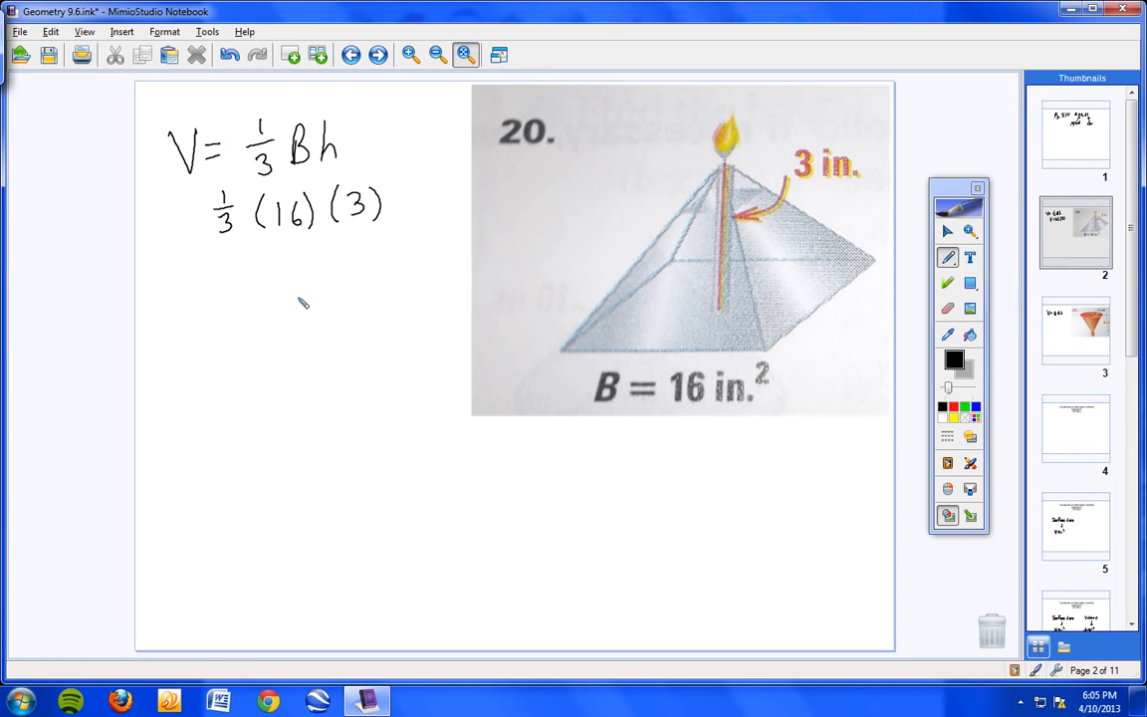
mouse_move(255, 243)
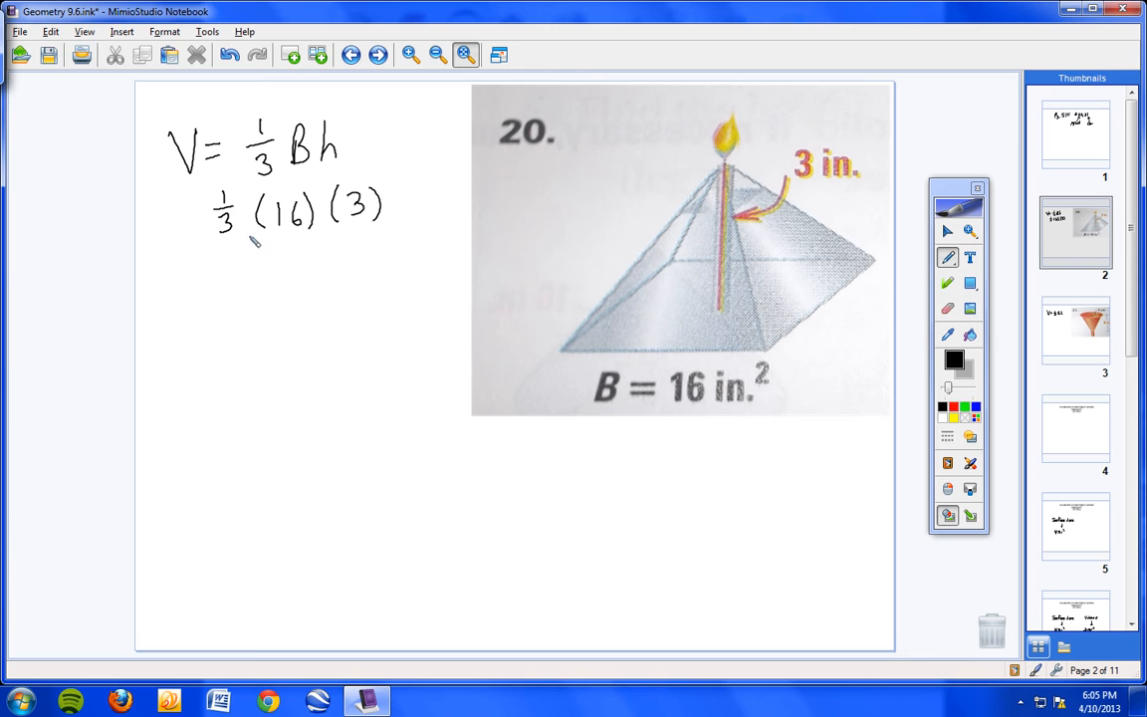
mouse_move(302, 227)
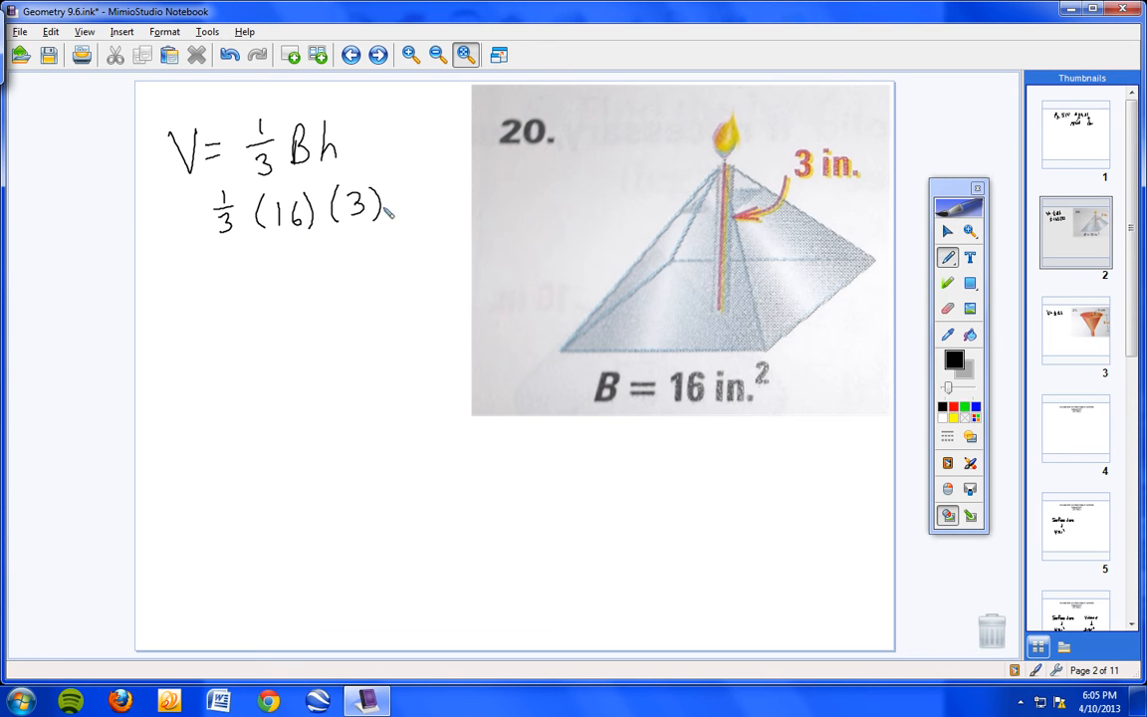
- Write the pyramid's volume answer 16 in³
left_click_drag(259, 299, 308, 339)
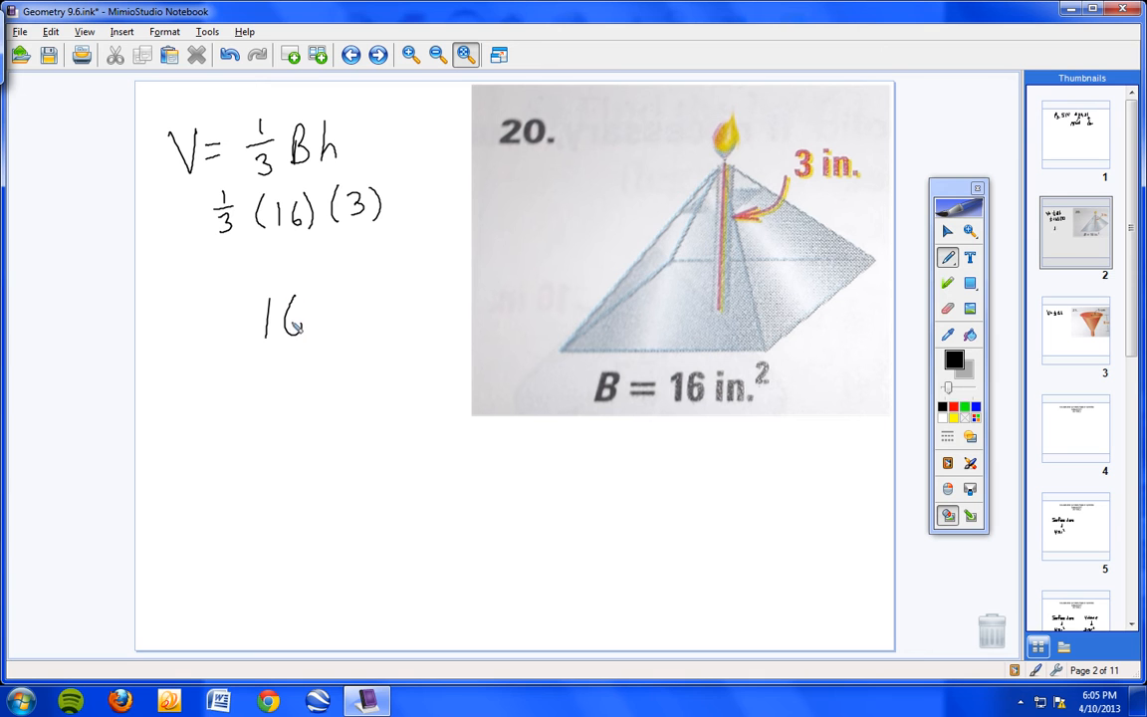
left_click_drag(319, 318, 358, 319)
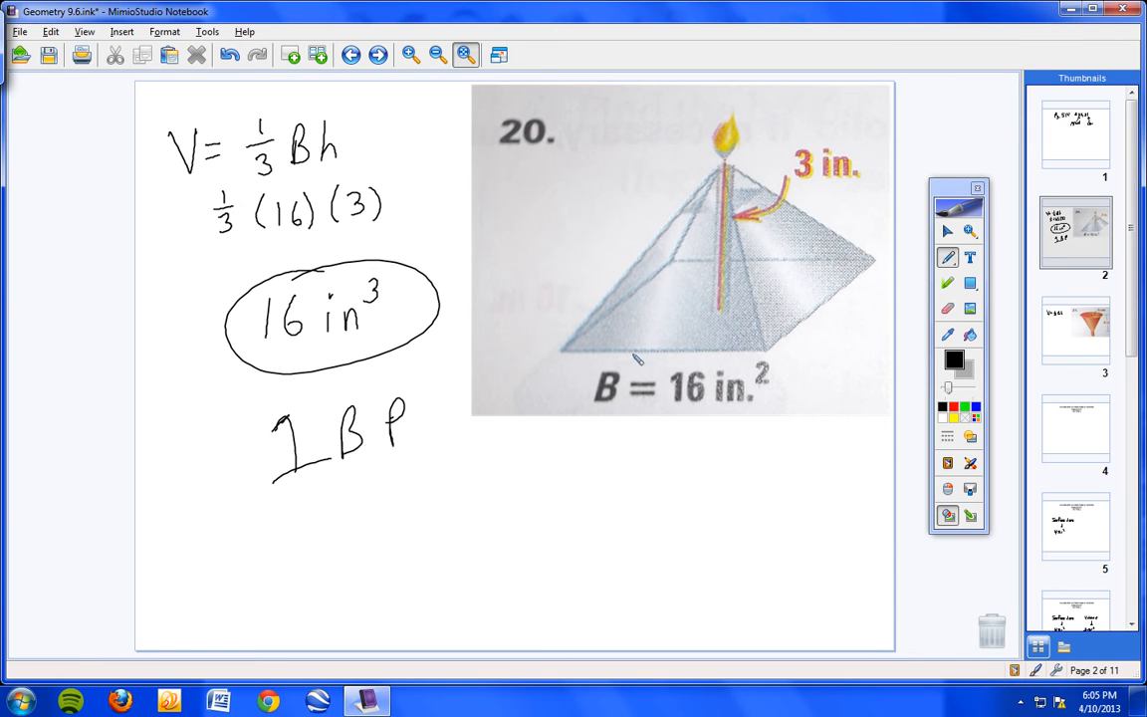
mouse_move(920, 382)
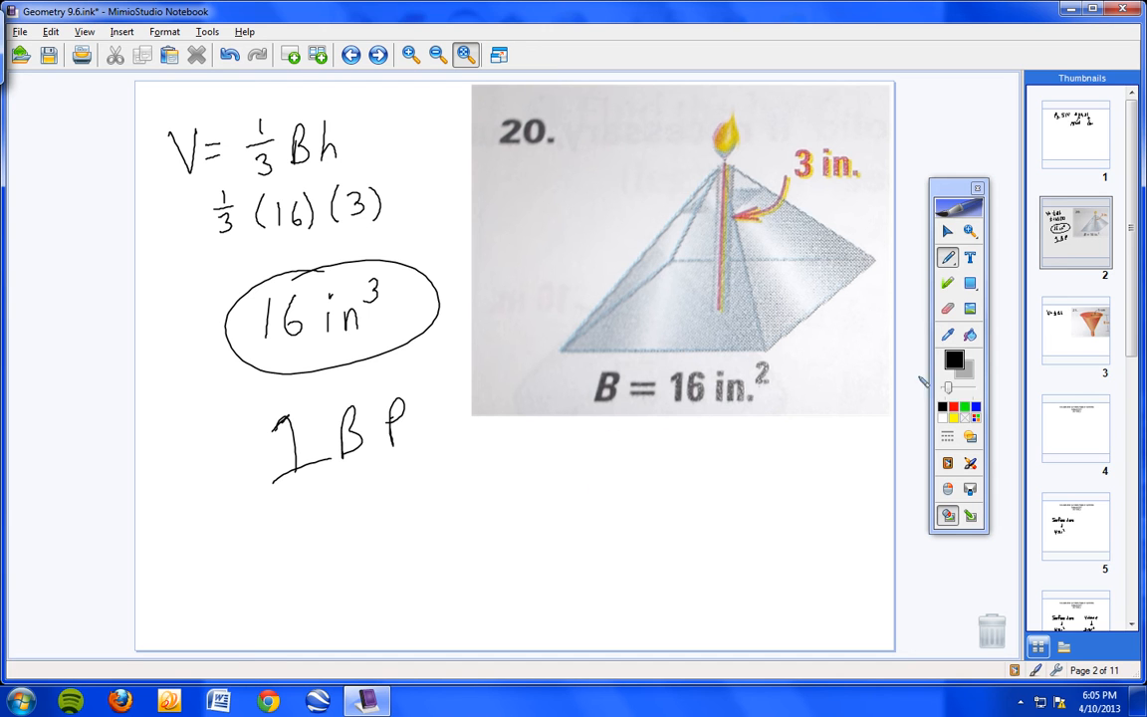
- Go to problem 21's funnel page and black out the funnel's narrow spout
left_click(1075, 328)
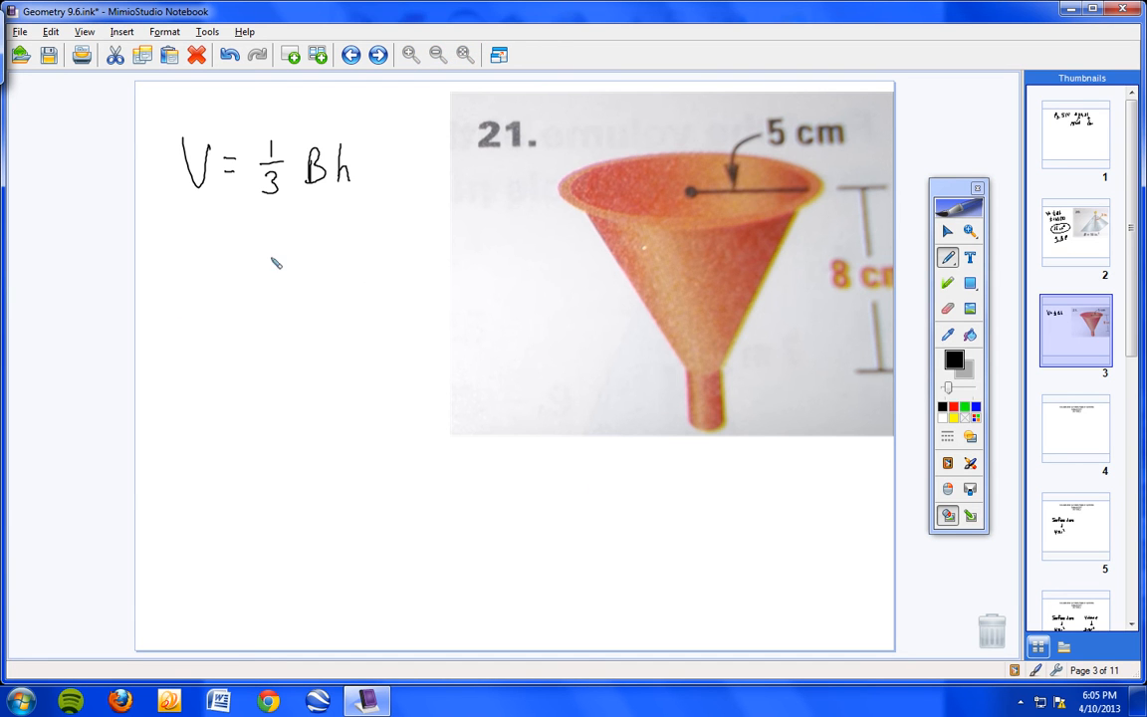
mouse_move(753, 375)
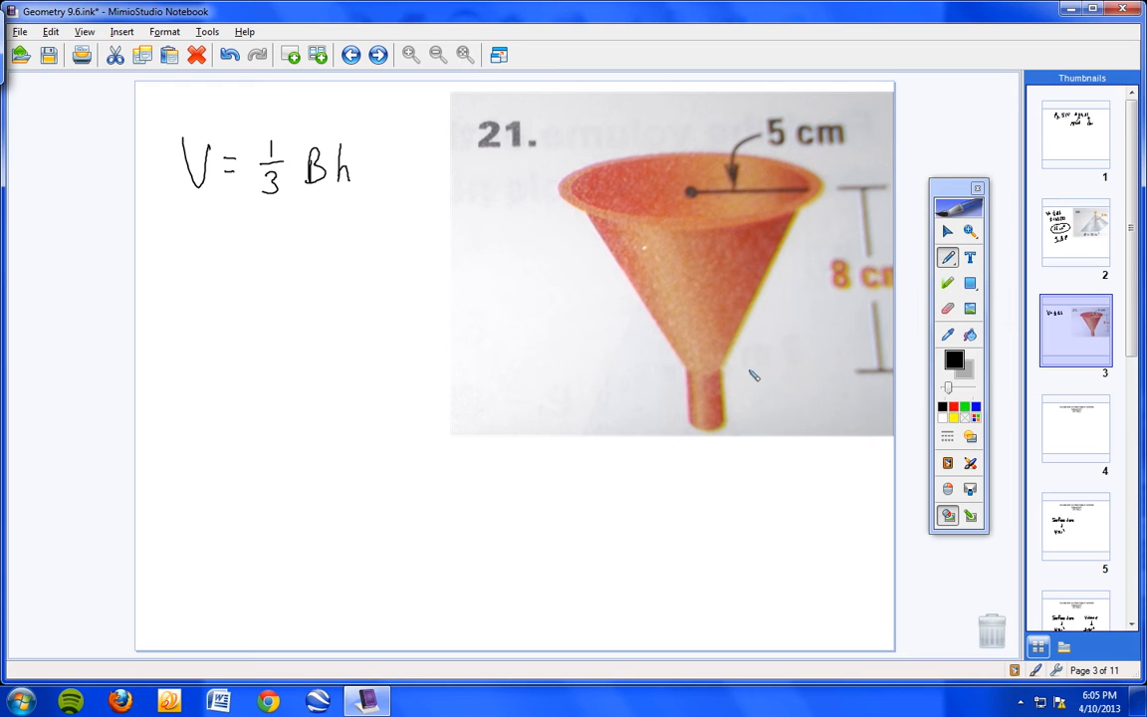
left_click_drag(681, 382, 725, 382)
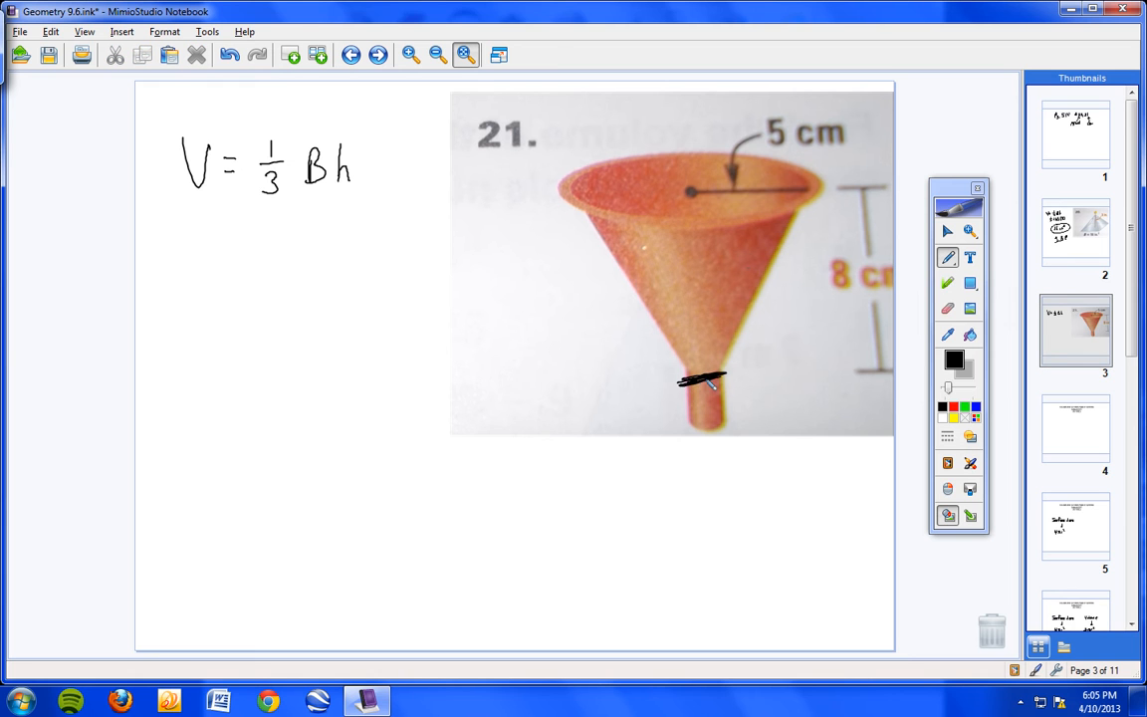
left_click_drag(687, 378, 717, 412)
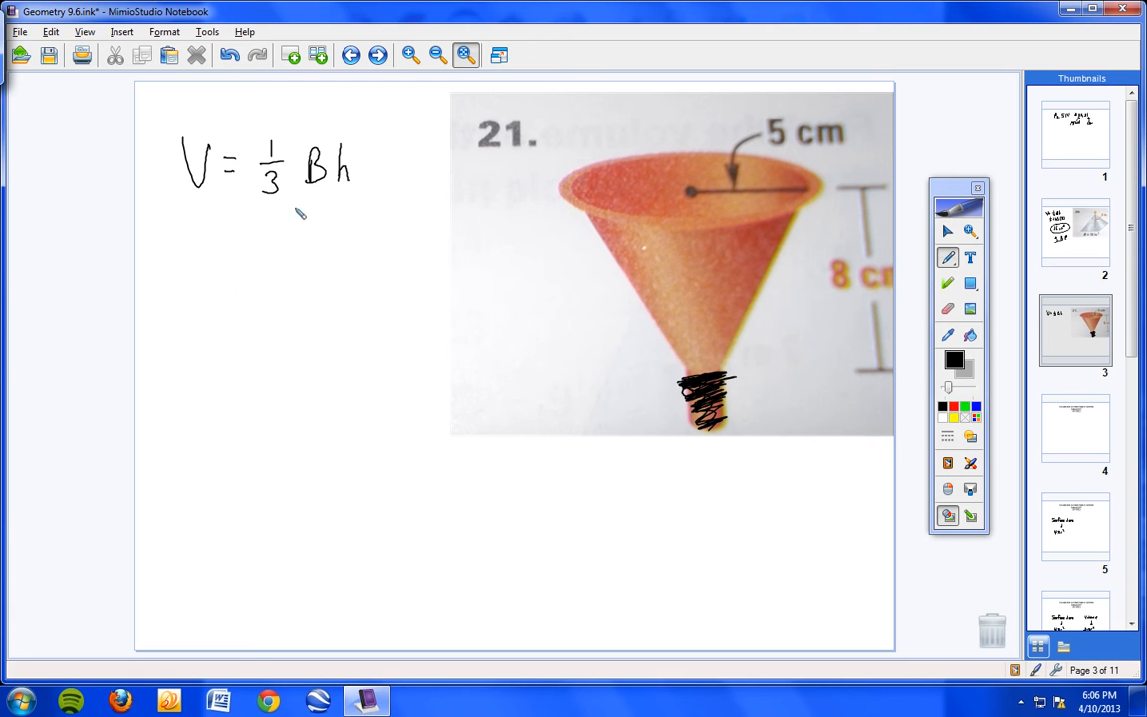
mouse_move(287, 197)
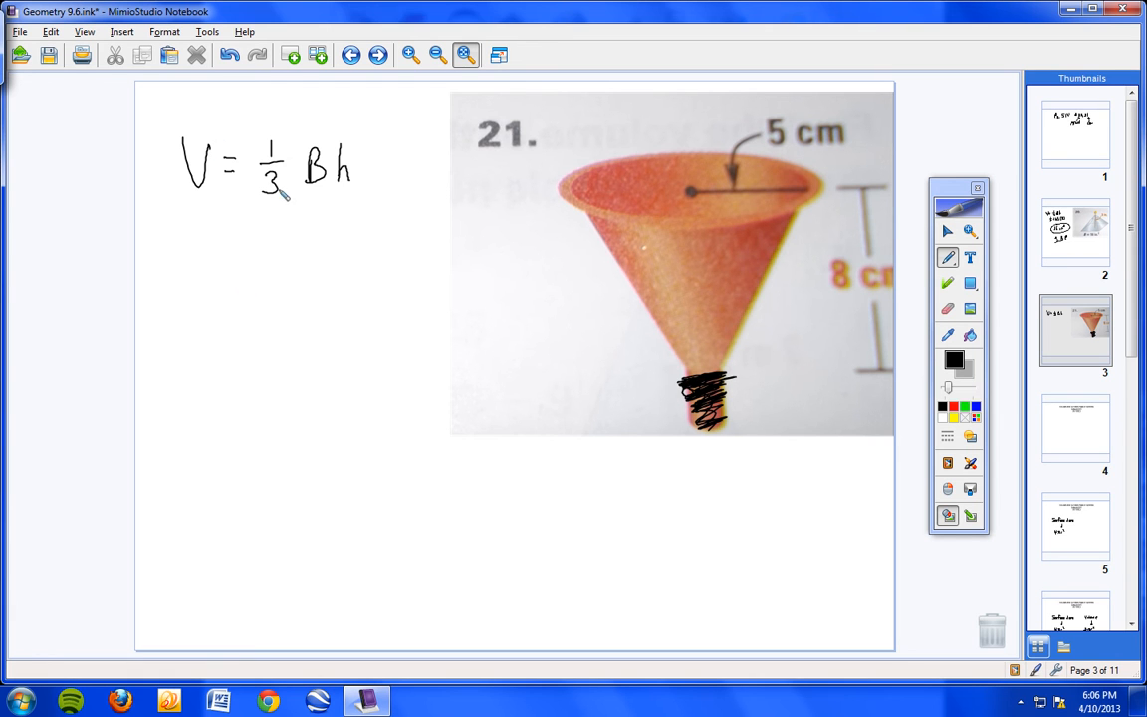
mouse_move(289, 227)
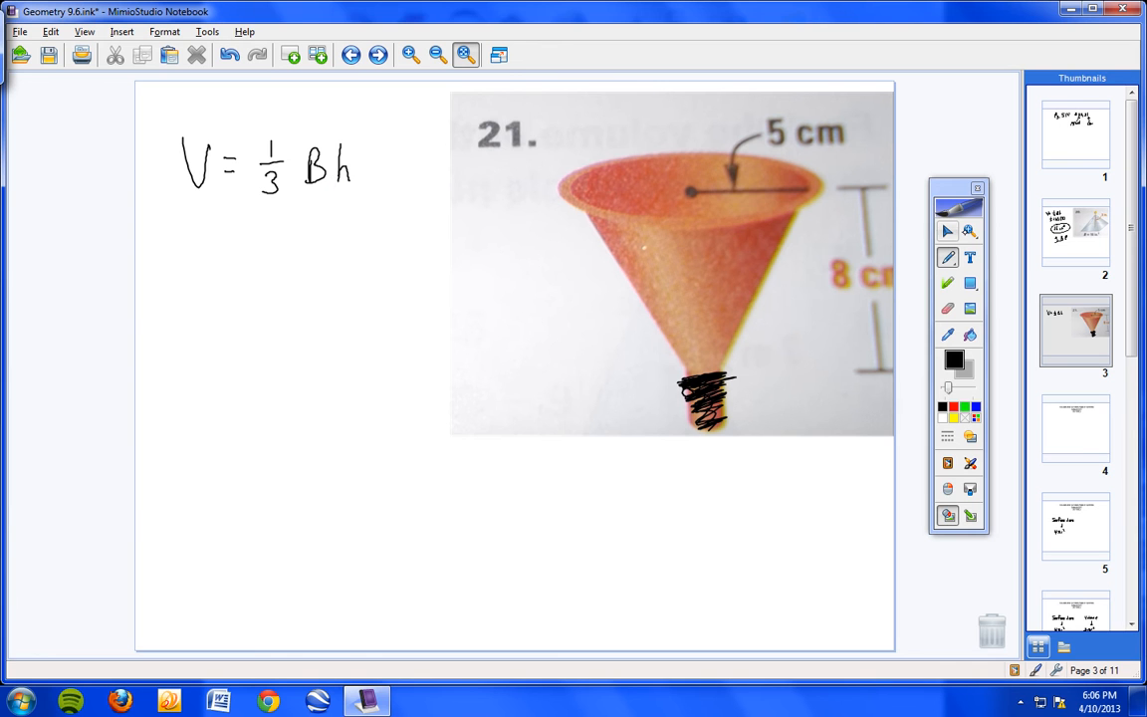
- Select the funnel picture, rotate it upside down like a cone and reposition it
left_click(948, 231)
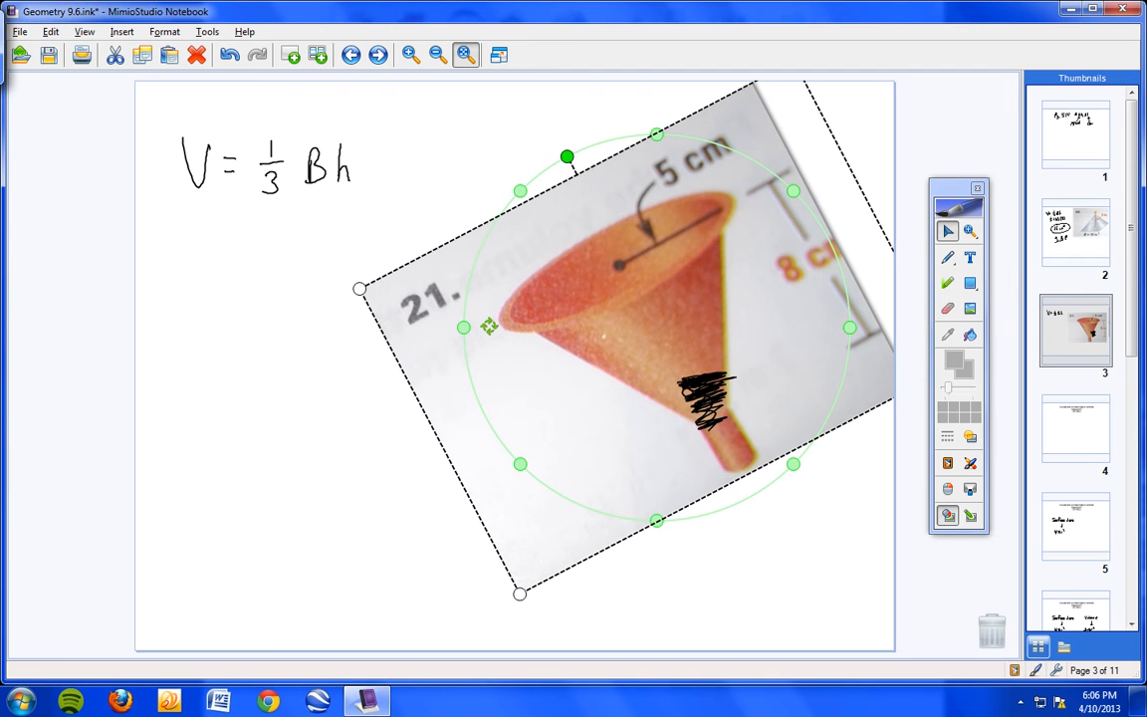
left_click_drag(565, 155, 689, 518)
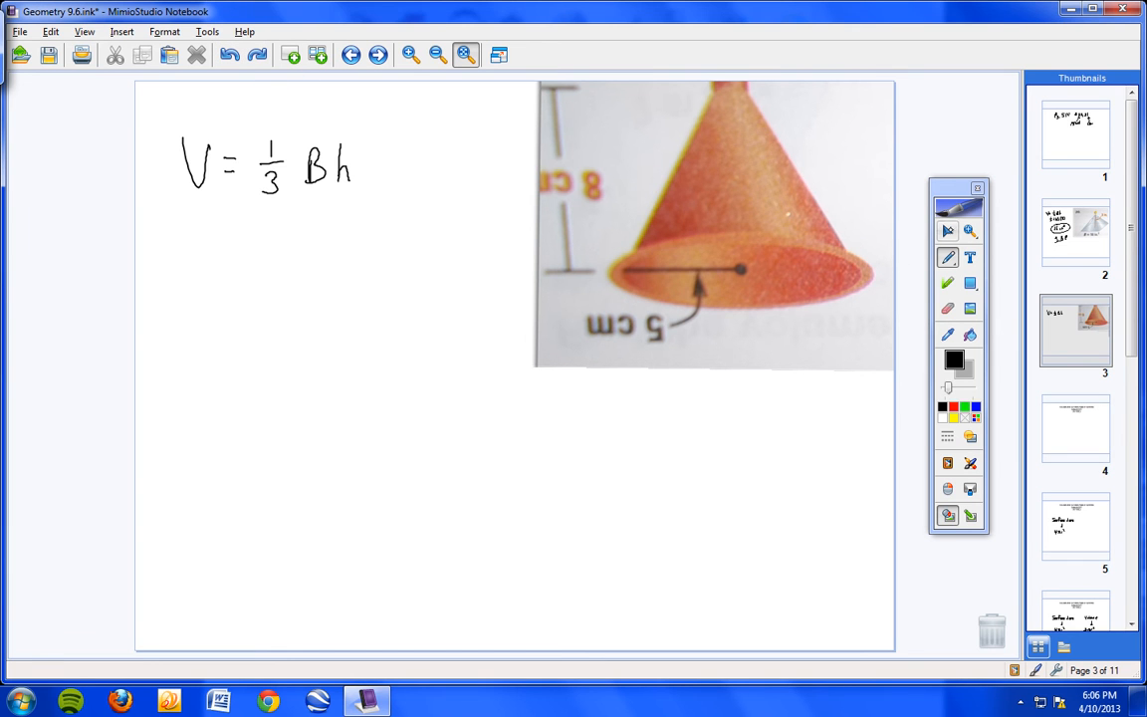
left_click_drag(713, 223, 661, 329)
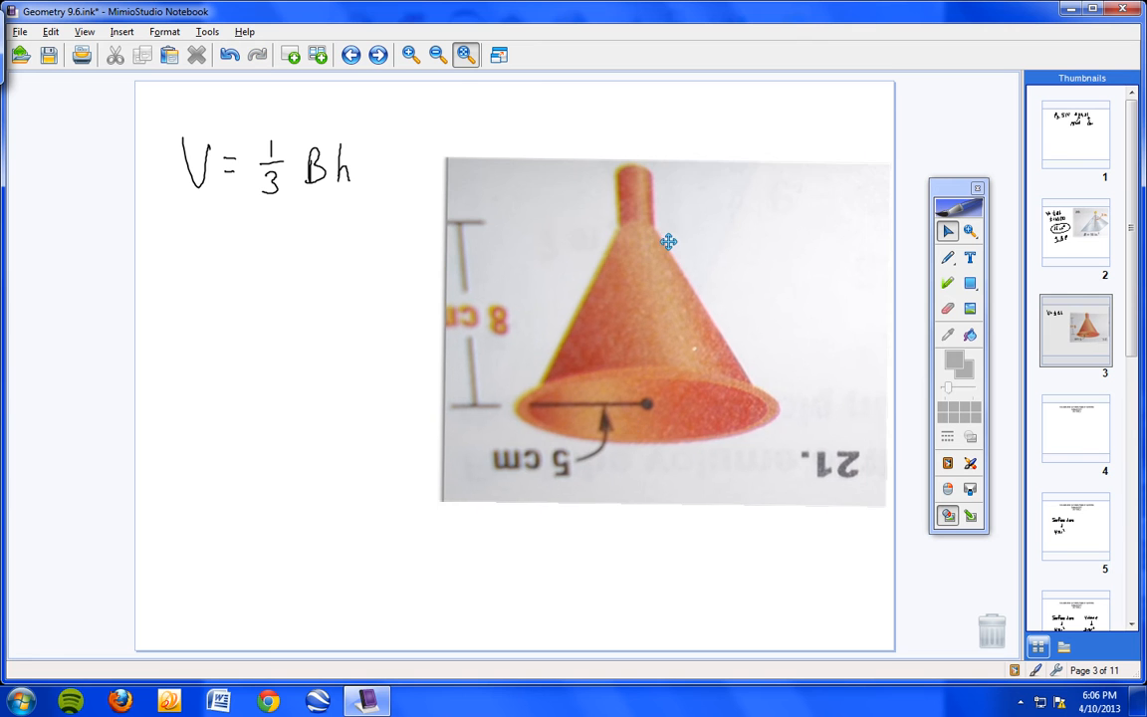
left_click(667, 241)
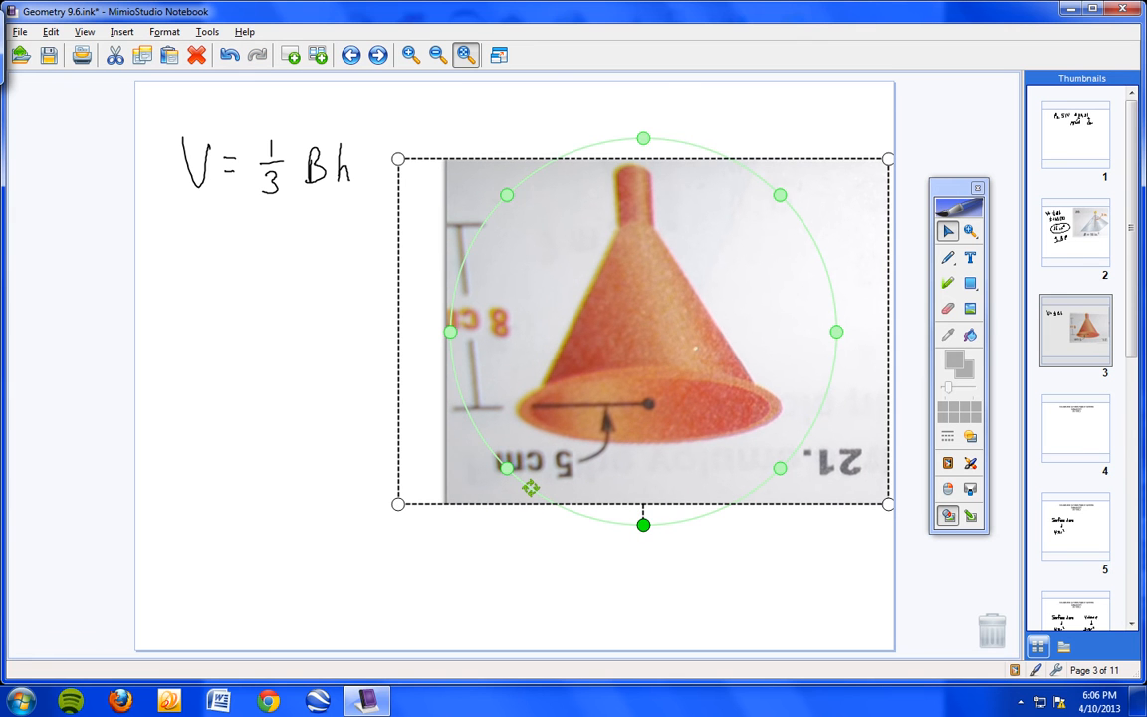
- Rotate the funnel back upright and write 1/3(πr²)(8) under V = ⅓Bh
left_click_drag(643, 139, 661, 139)
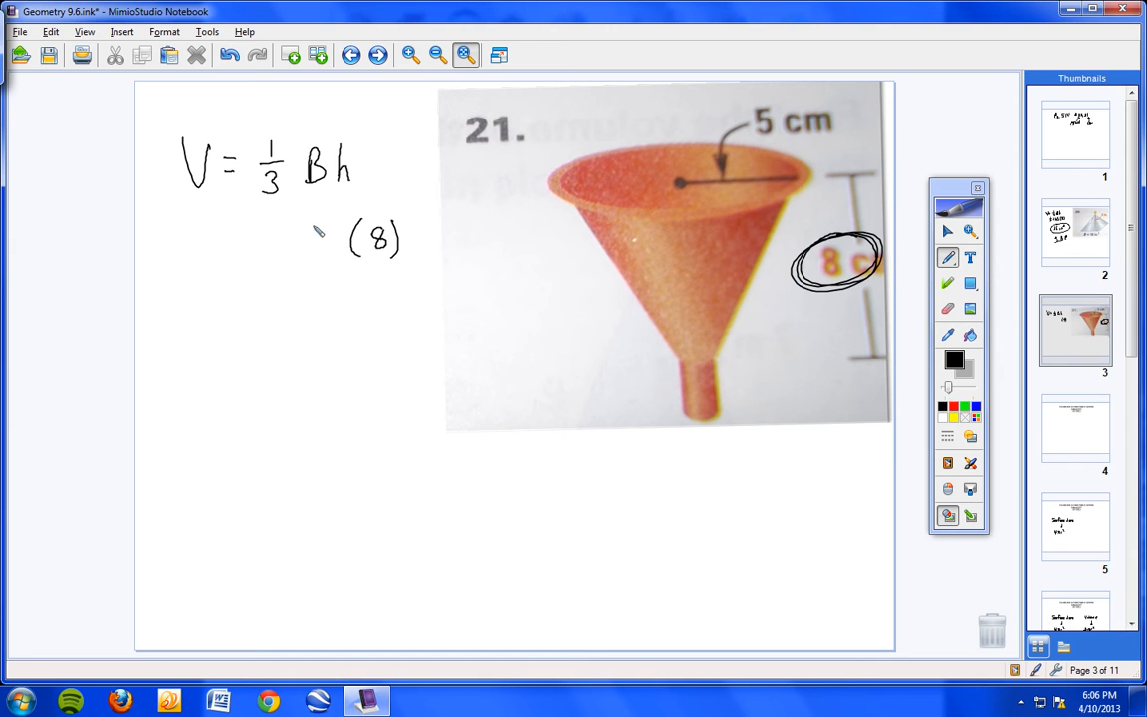
mouse_move(683, 141)
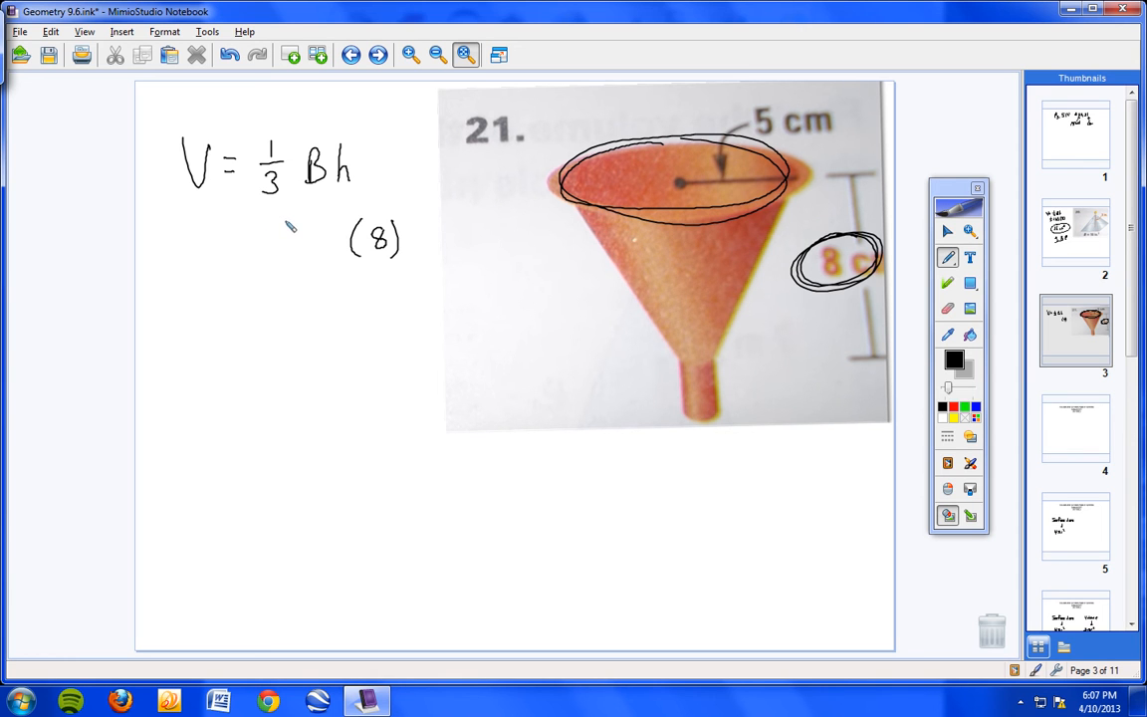
left_click_drag(279, 229, 315, 249)
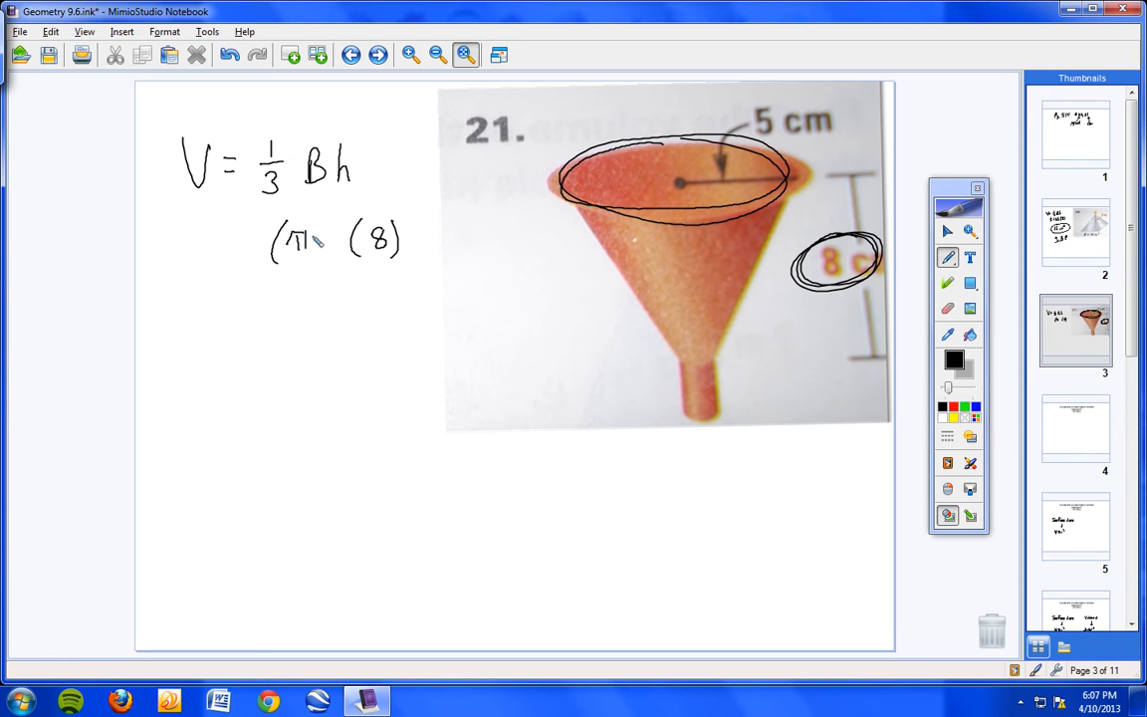
left_click_drag(319, 243, 339, 223)
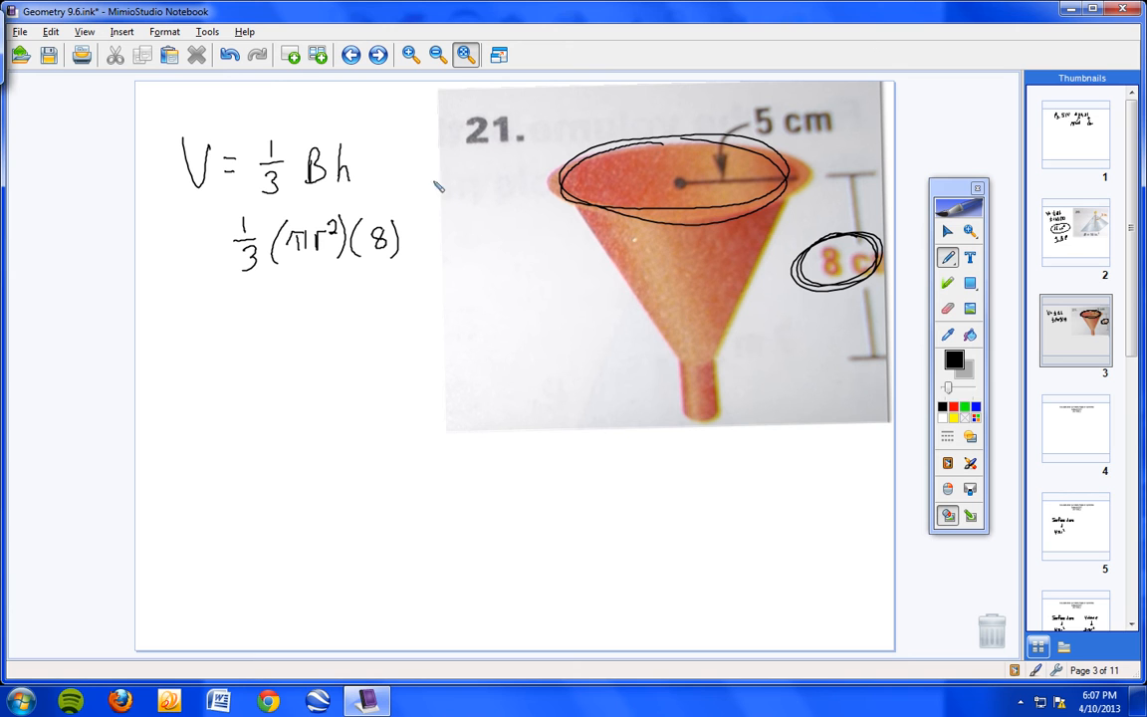
- Point an arrow from B and substitute 1/3(3.14·5²)(8) for the funnel volume
left_click_drag(315, 183, 315, 215)
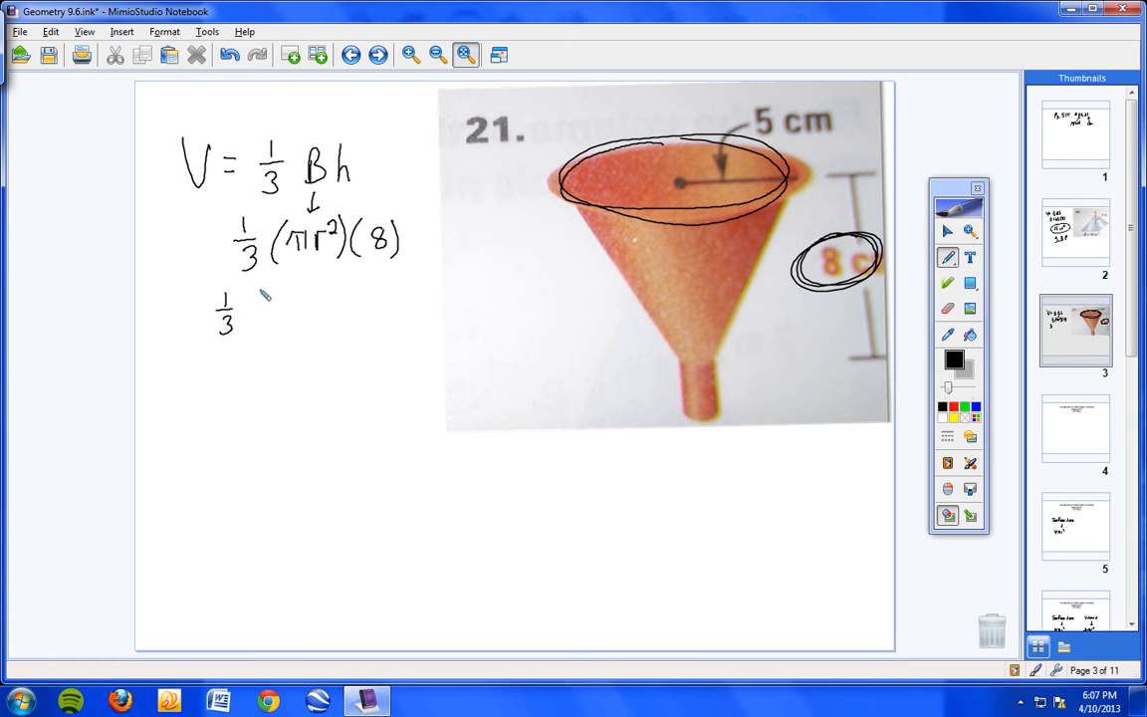
left_click_drag(249, 314, 279, 318)
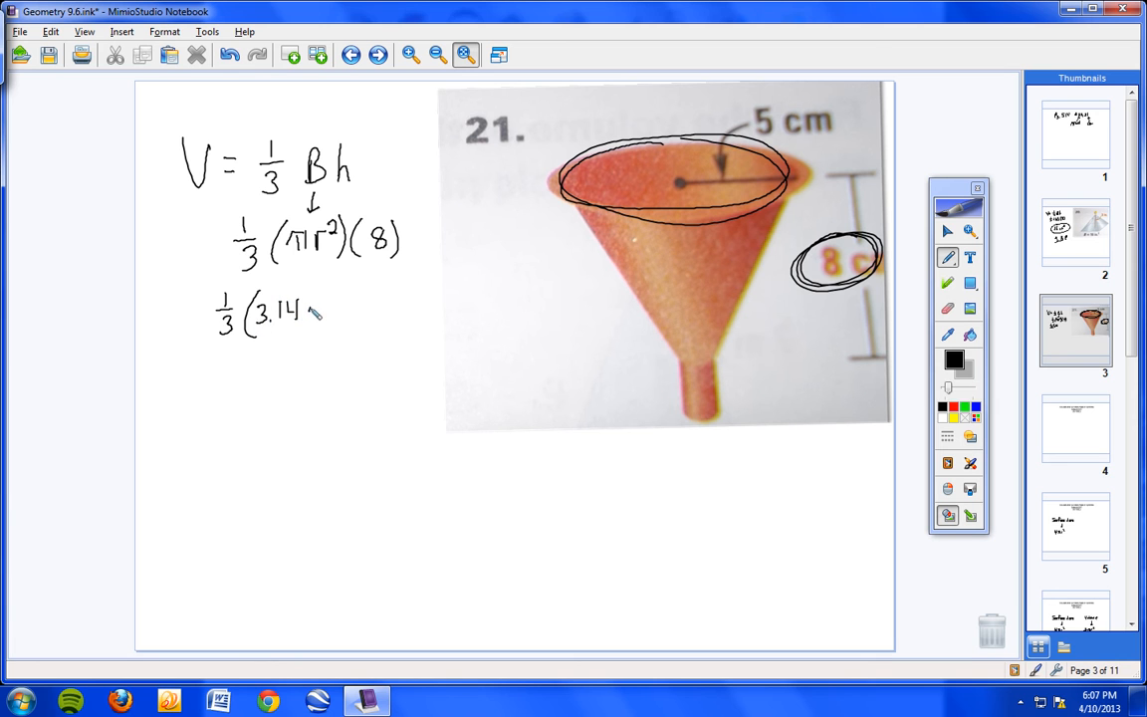
left_click_drag(319, 309, 339, 309)
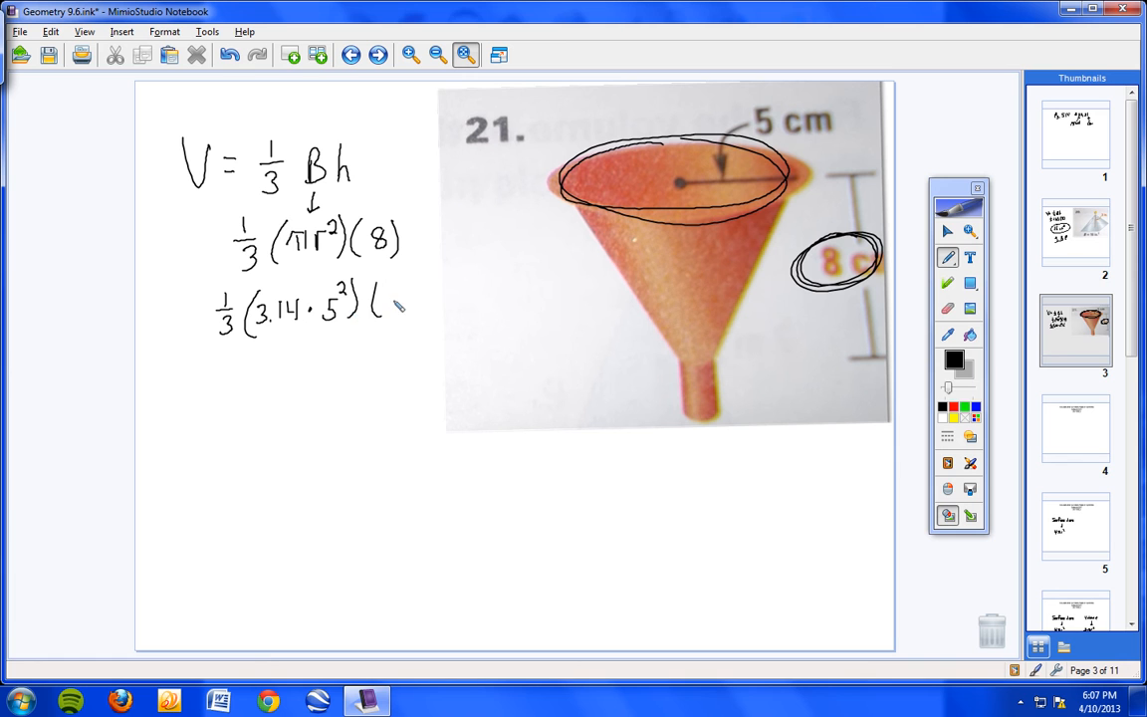
left_click_drag(379, 299, 414, 309)
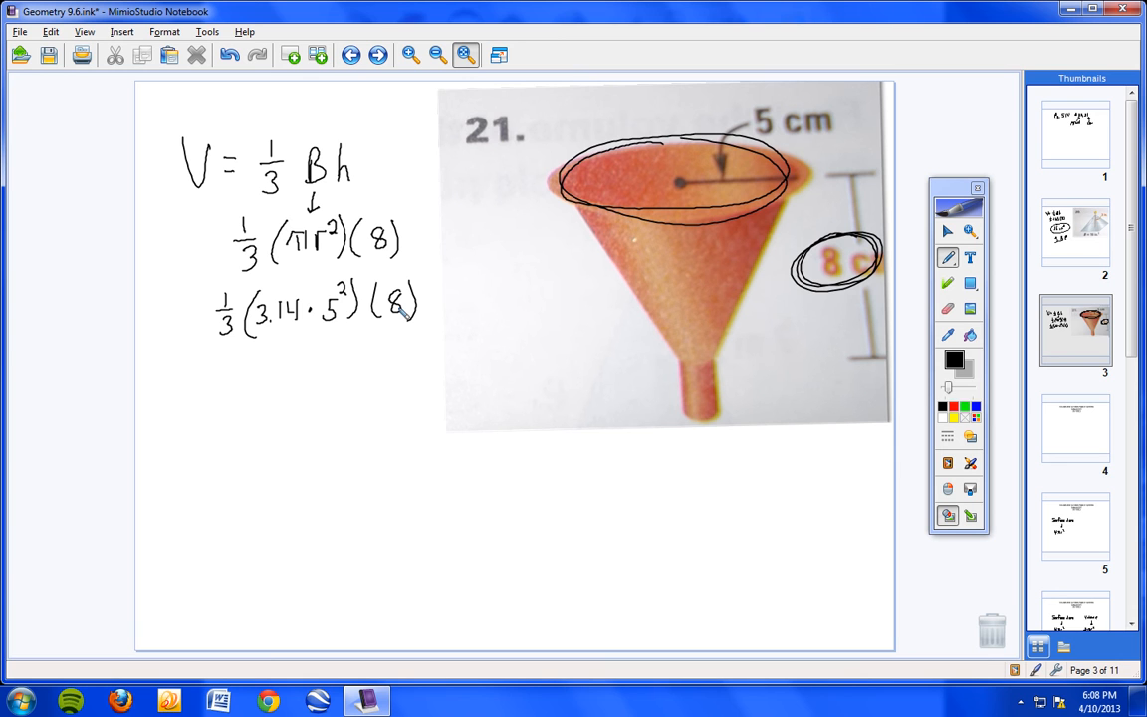
mouse_move(434, 359)
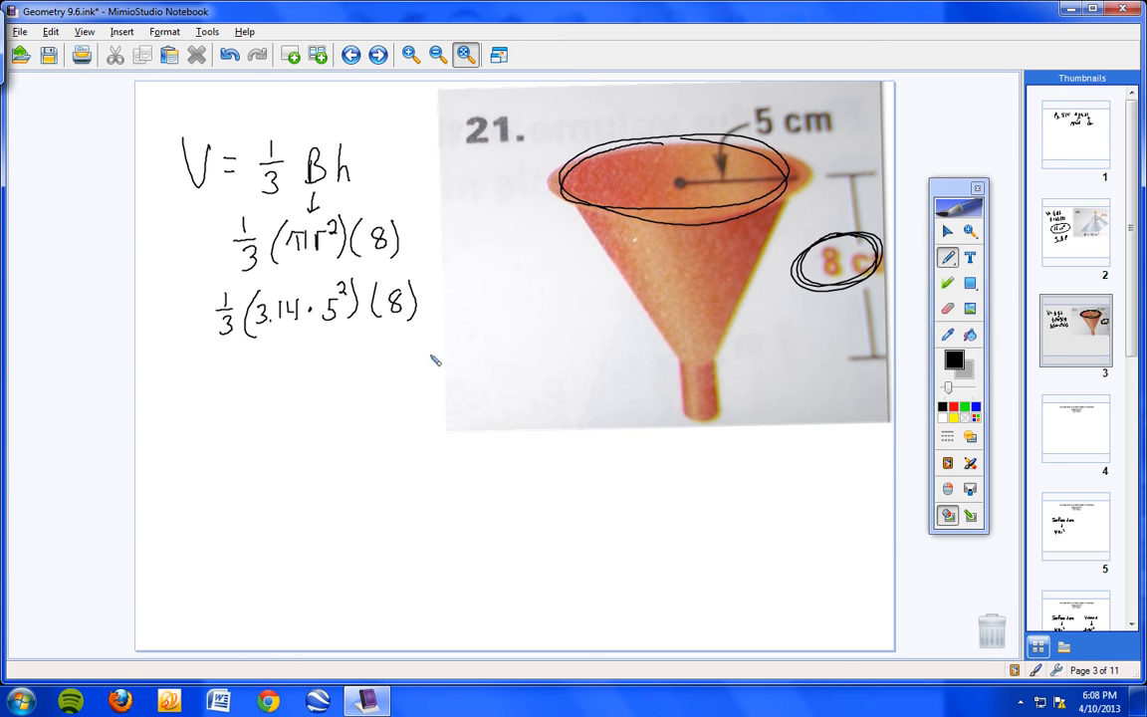
- Write and circle the funnel volume answer 209.3 cm³
left_click_drag(235, 422, 263, 428)
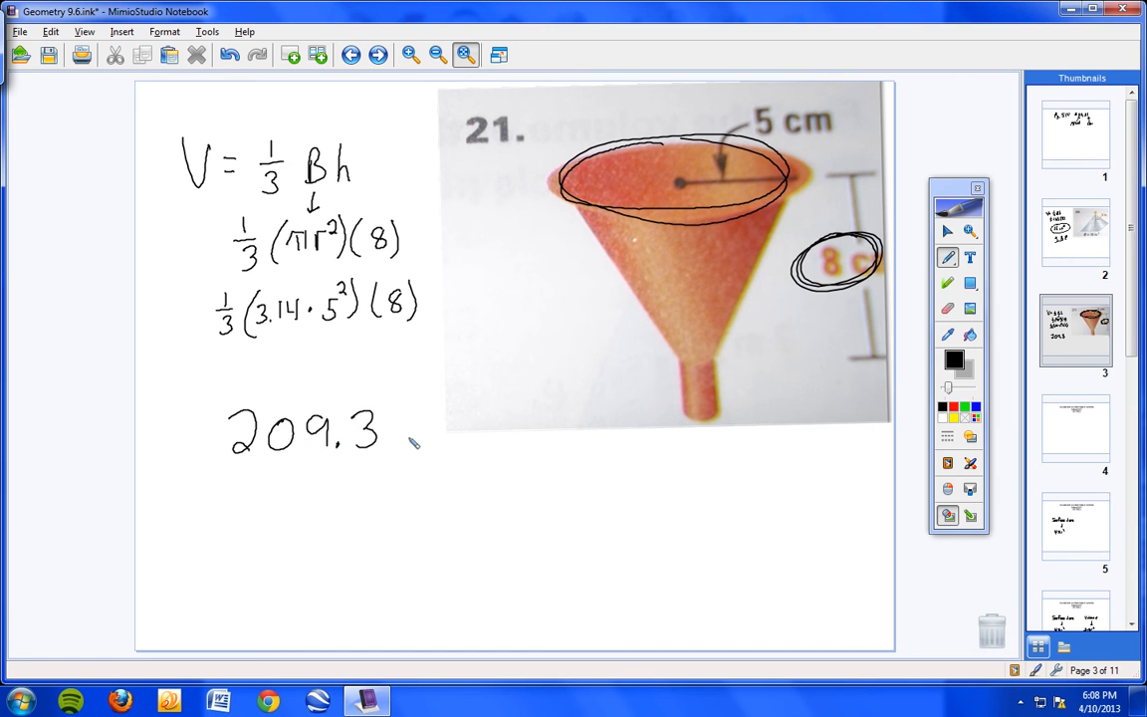
left_click_drag(398, 438, 442, 438)
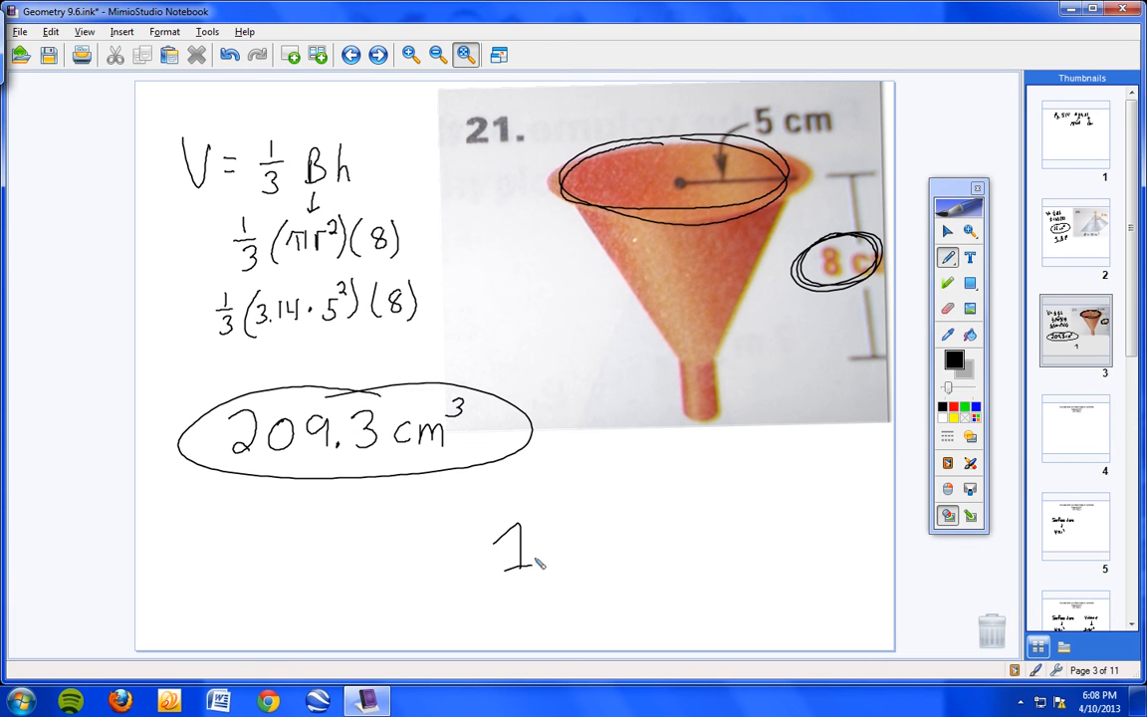
- Add handwriting below the circled funnel answer
left_click_drag(557, 538, 627, 558)
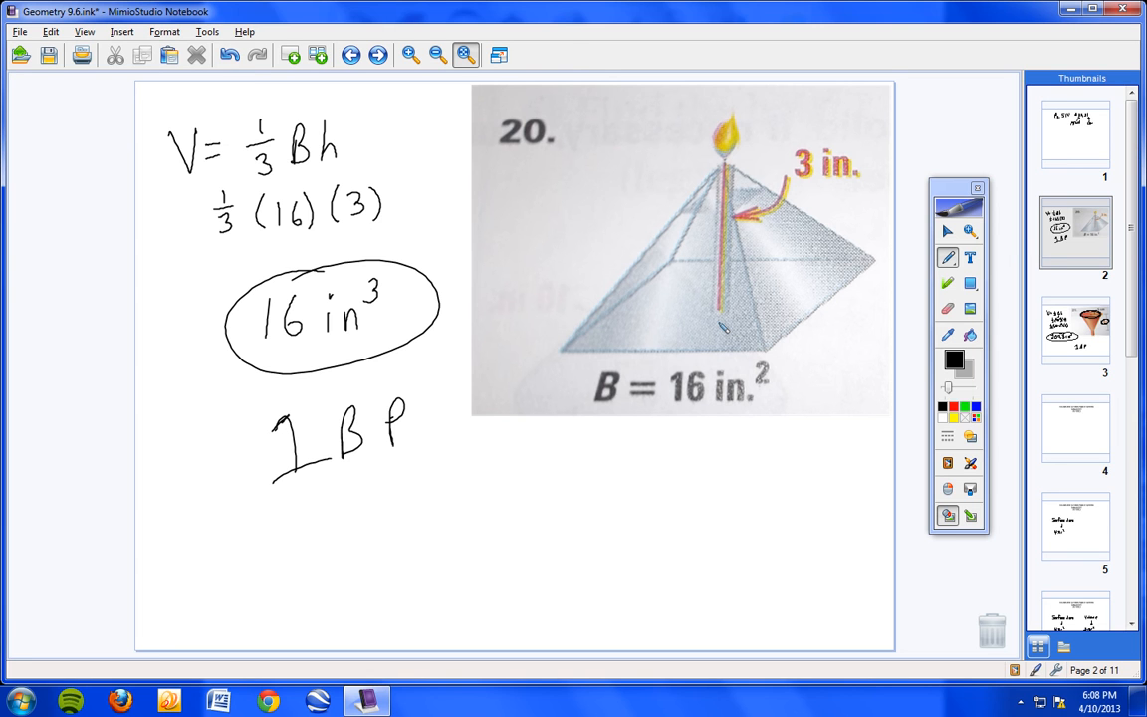
left_click(1076, 428)
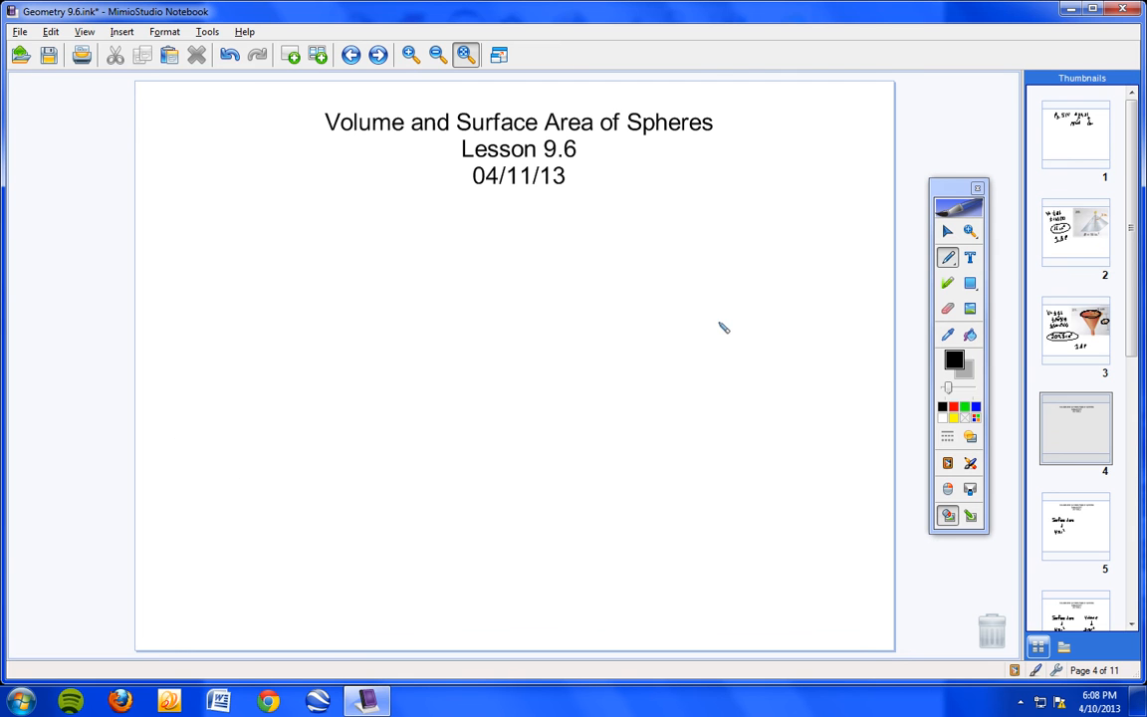
mouse_move(932, 275)
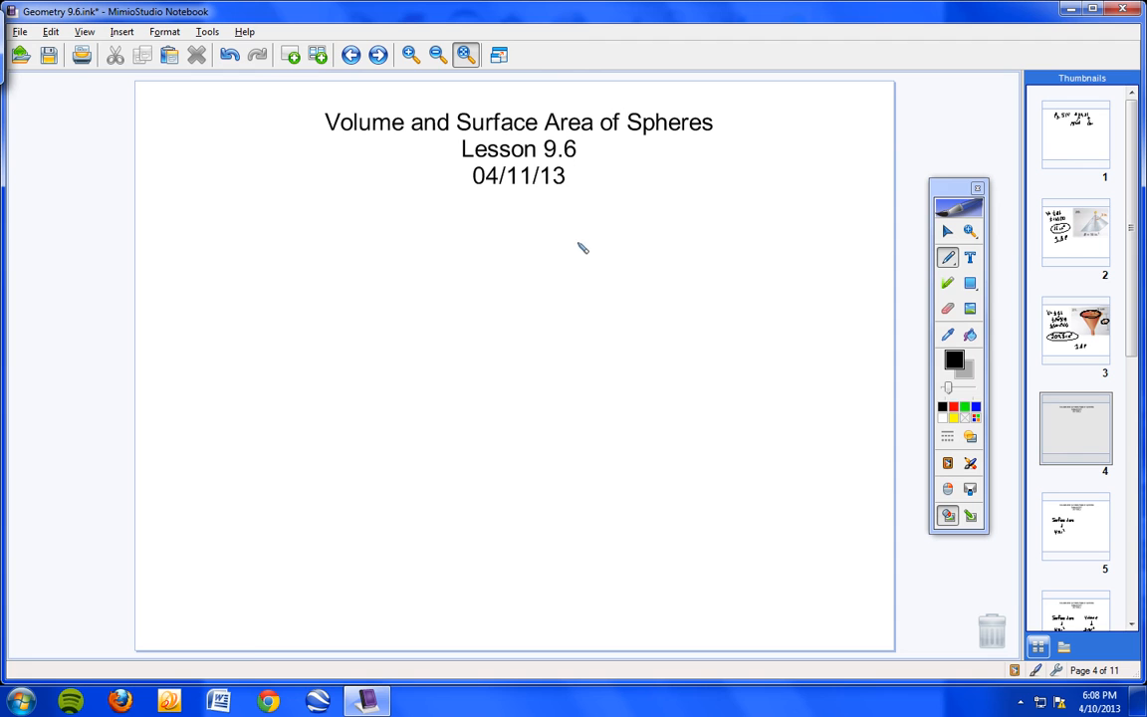
mouse_move(578, 255)
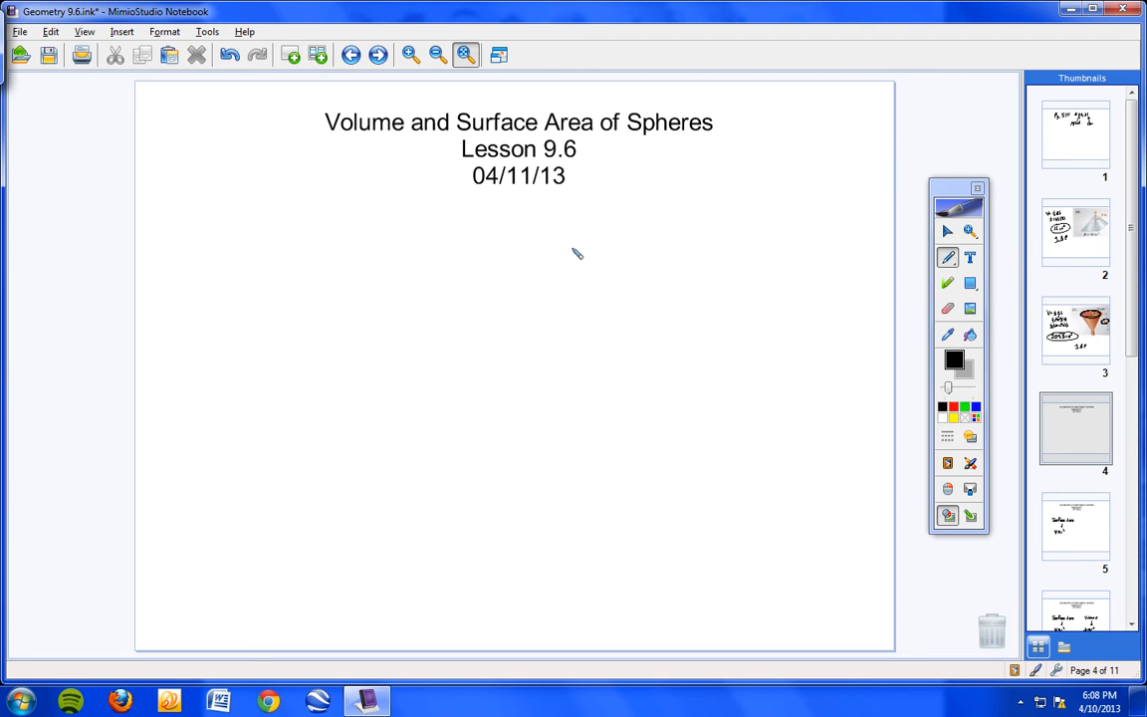
mouse_move(763, 305)
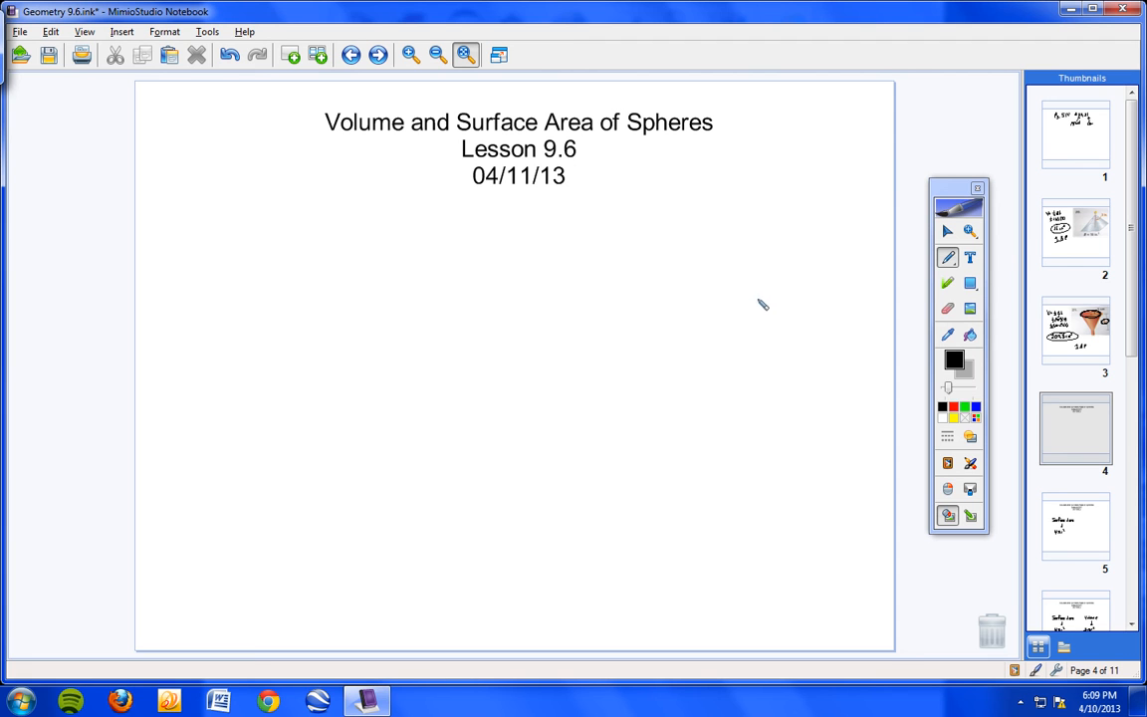
mouse_move(752, 313)
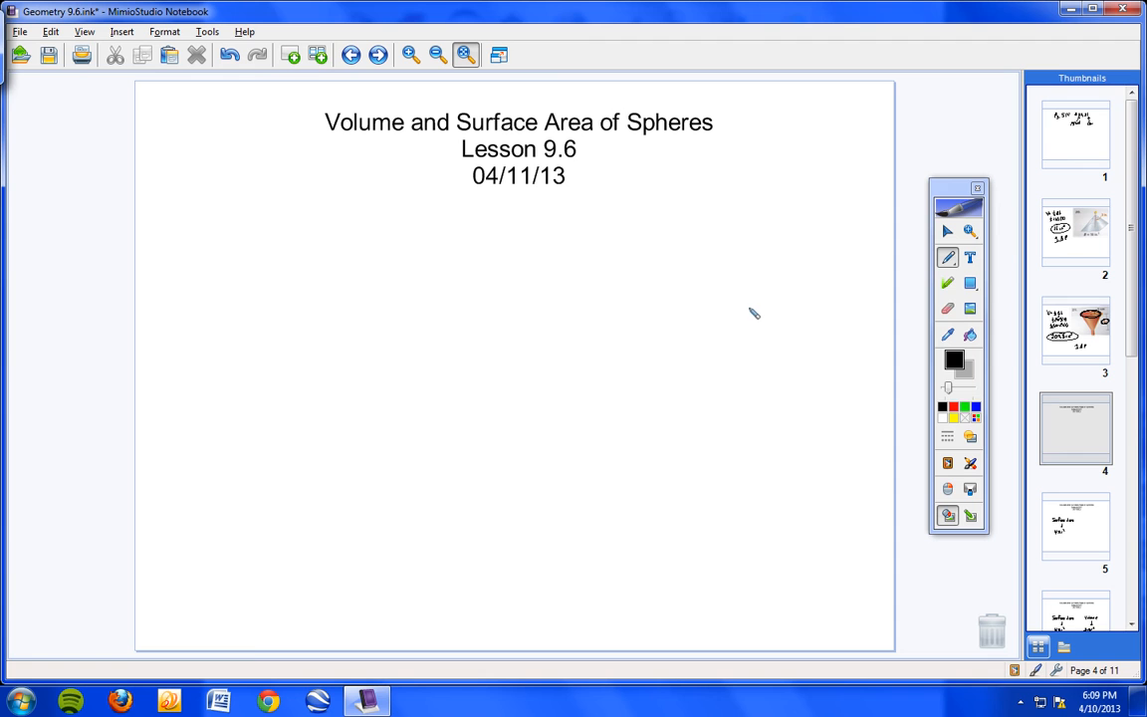
mouse_move(751, 315)
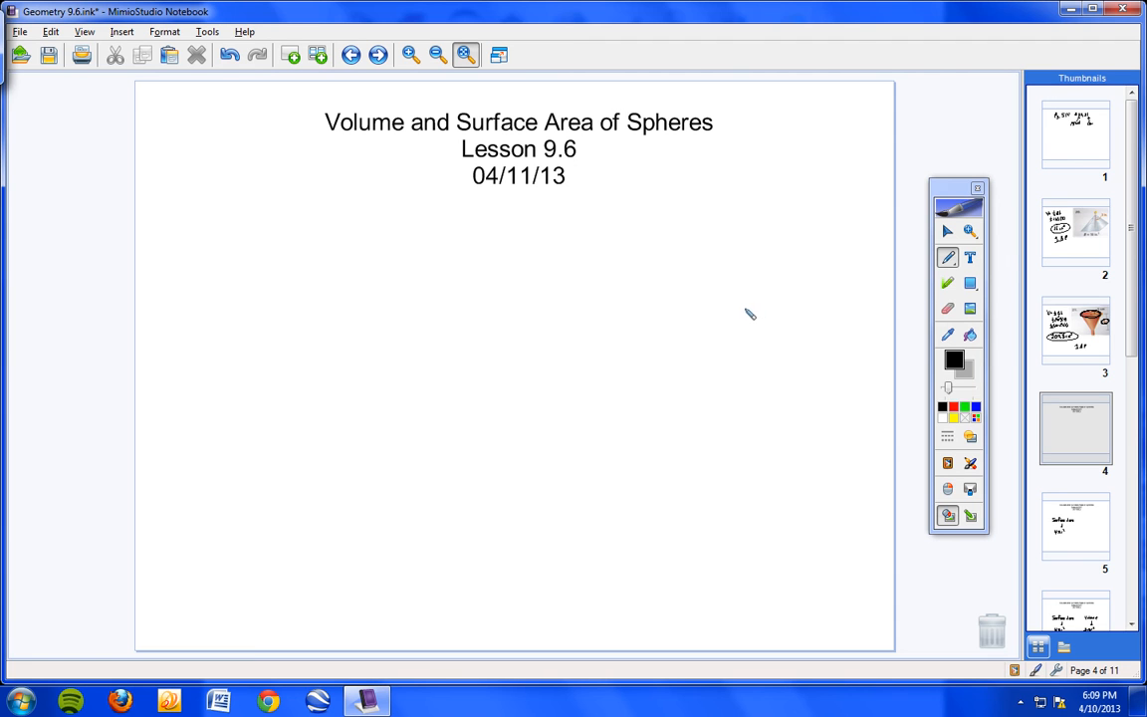
mouse_move(836, 311)
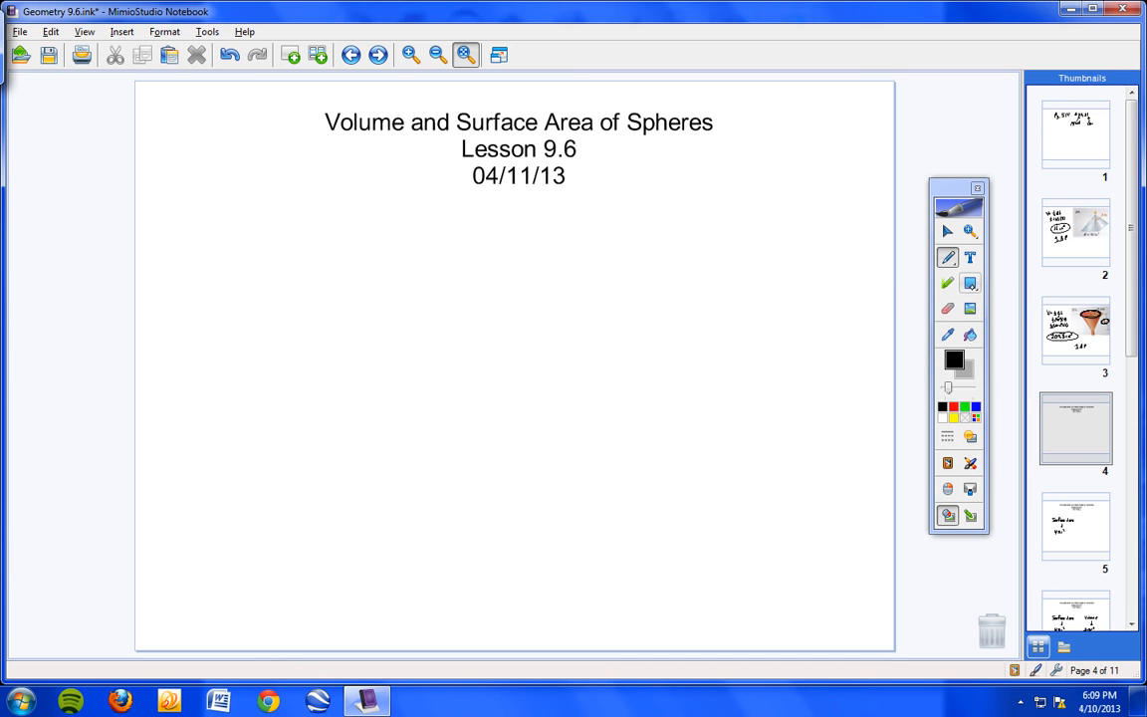
left_click(968, 282)
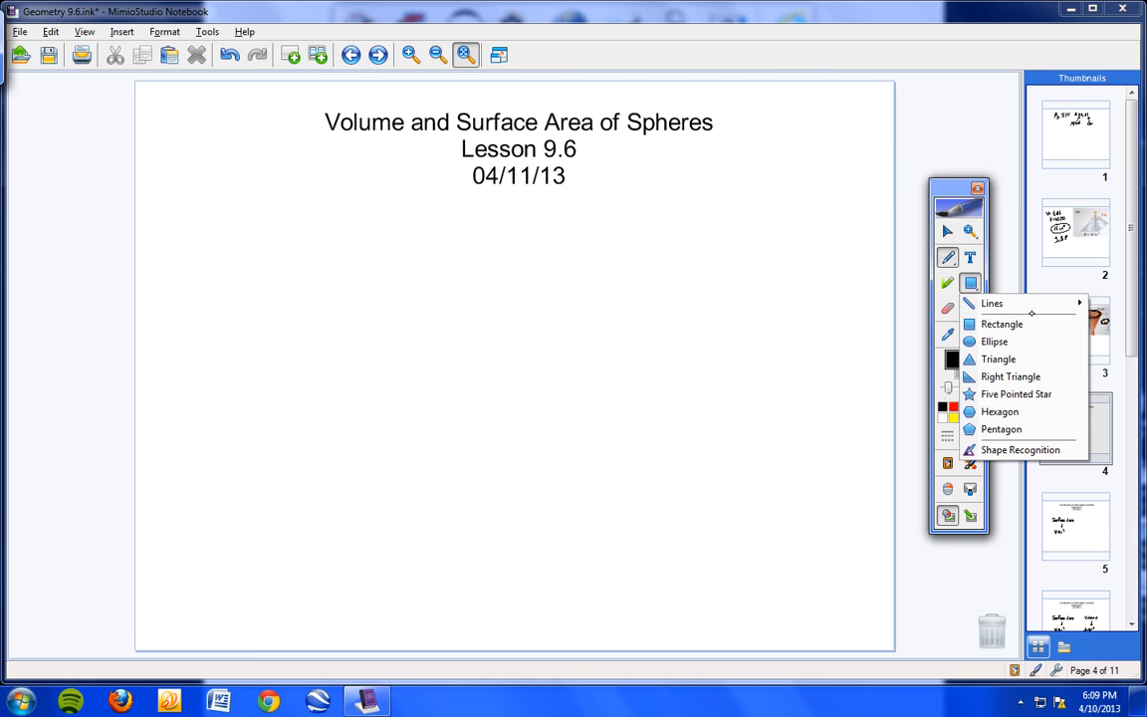
mouse_move(1002, 323)
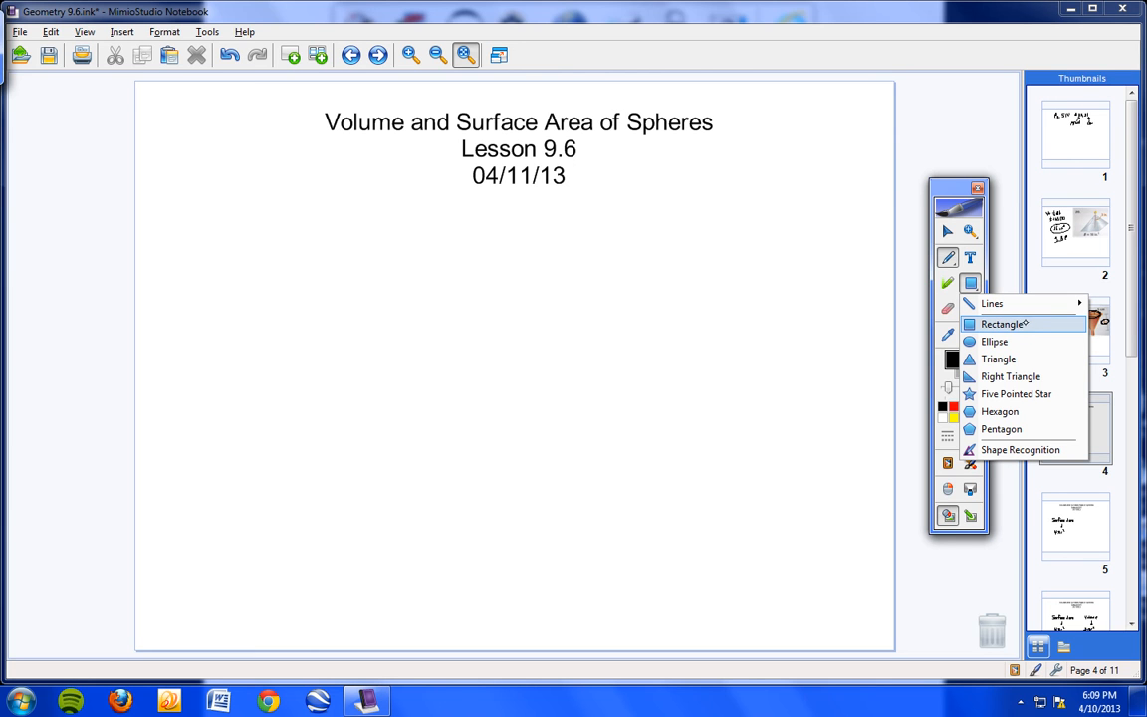
left_click(994, 340)
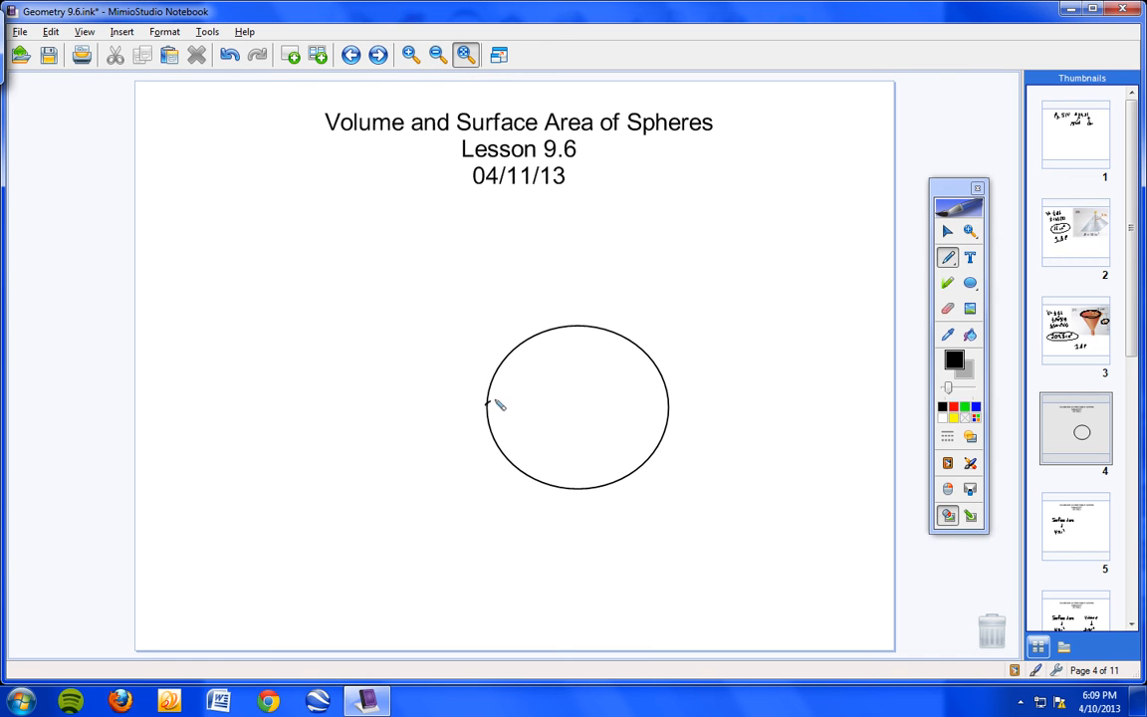
left_click_drag(487, 406, 647, 438)
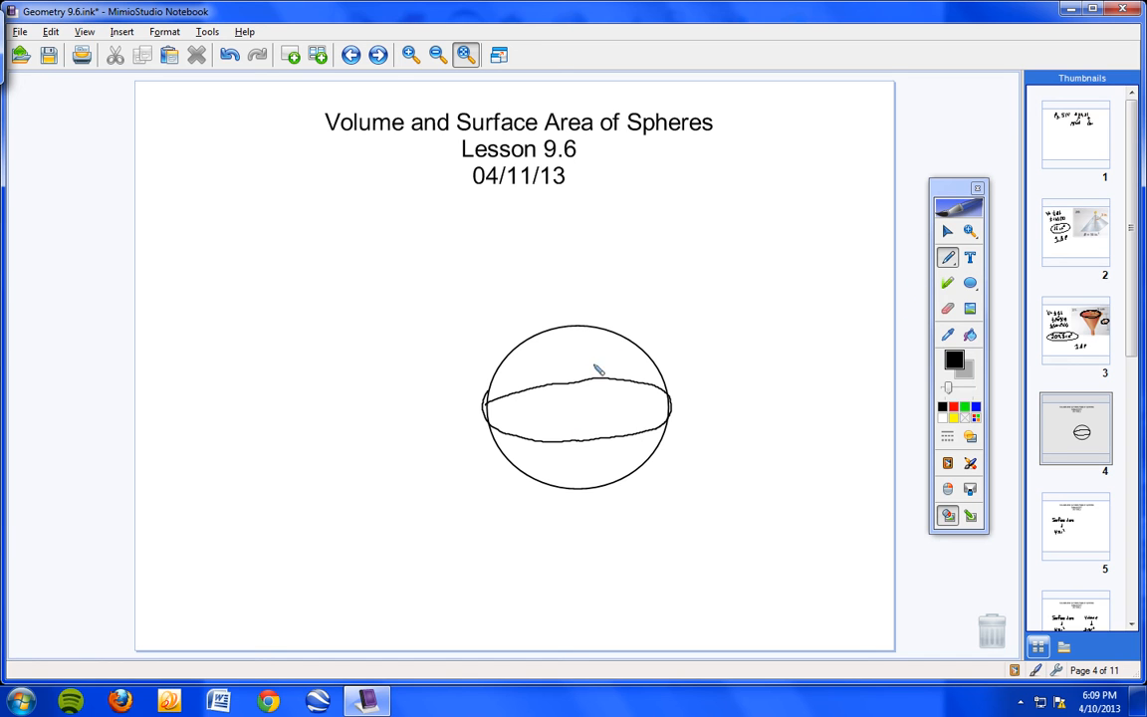
left_click(229, 56)
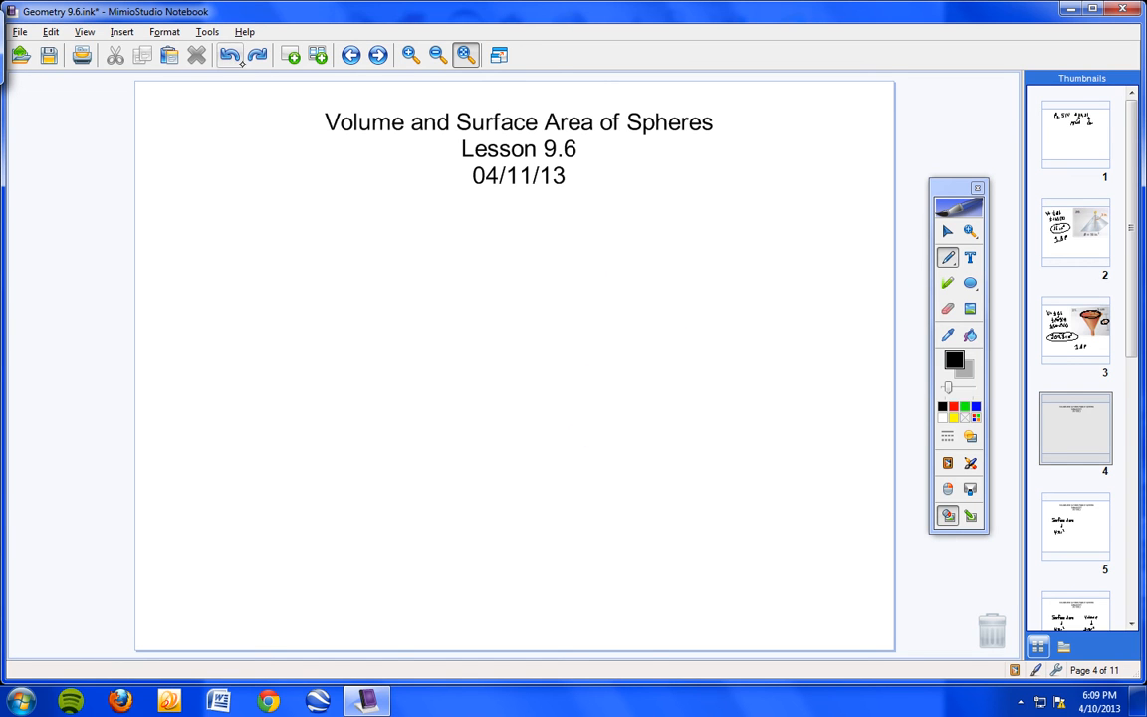
mouse_move(721, 342)
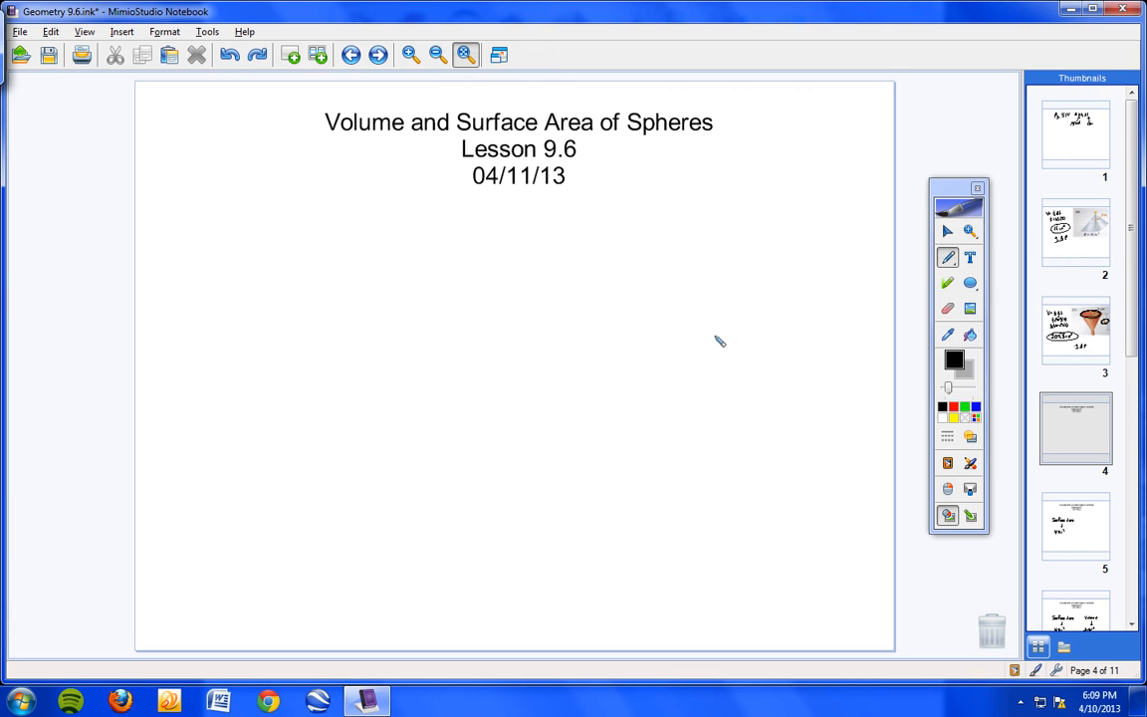
mouse_move(724, 333)
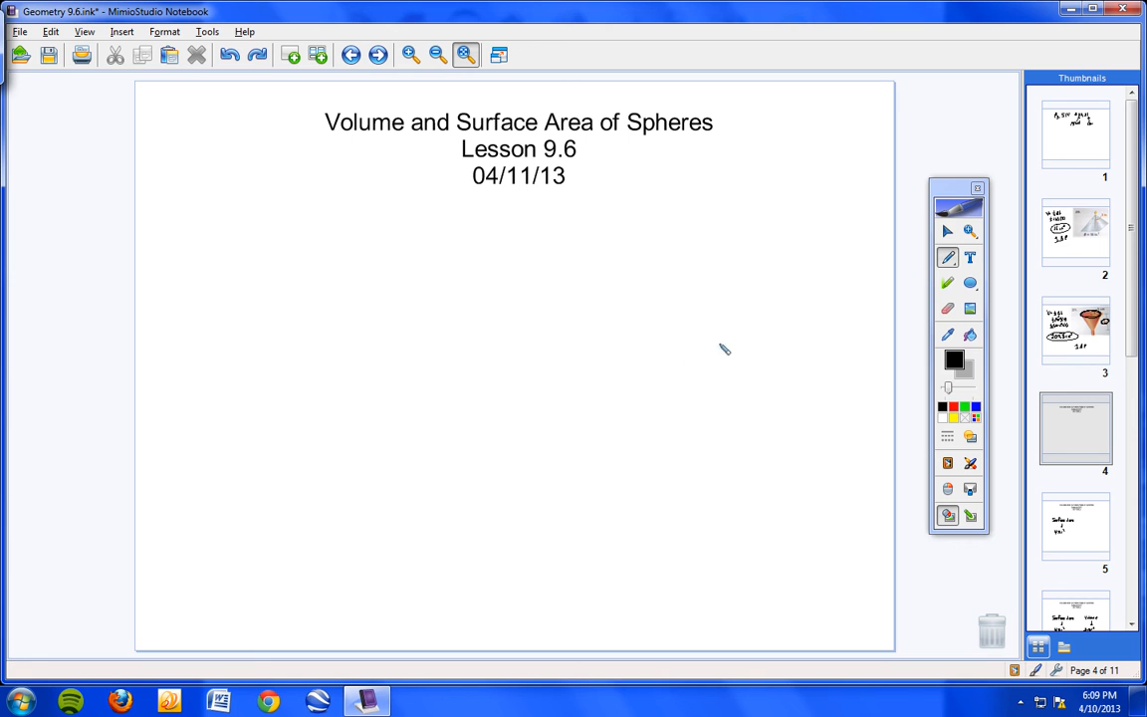
mouse_move(462, 157)
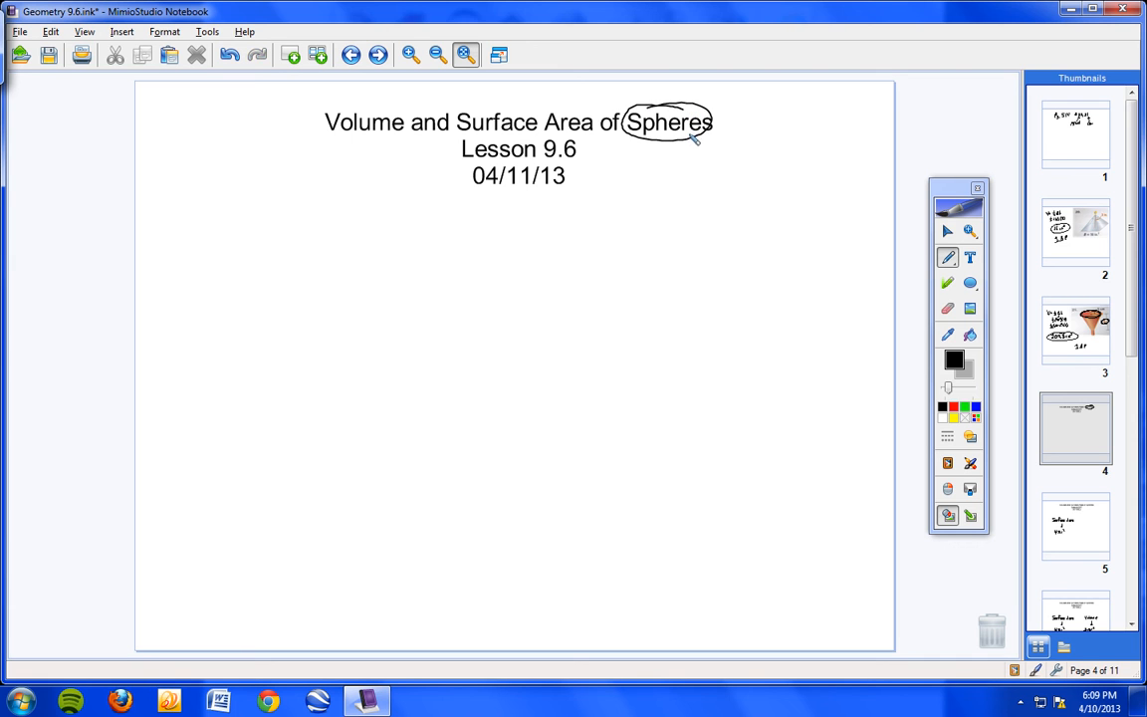
mouse_move(595, 147)
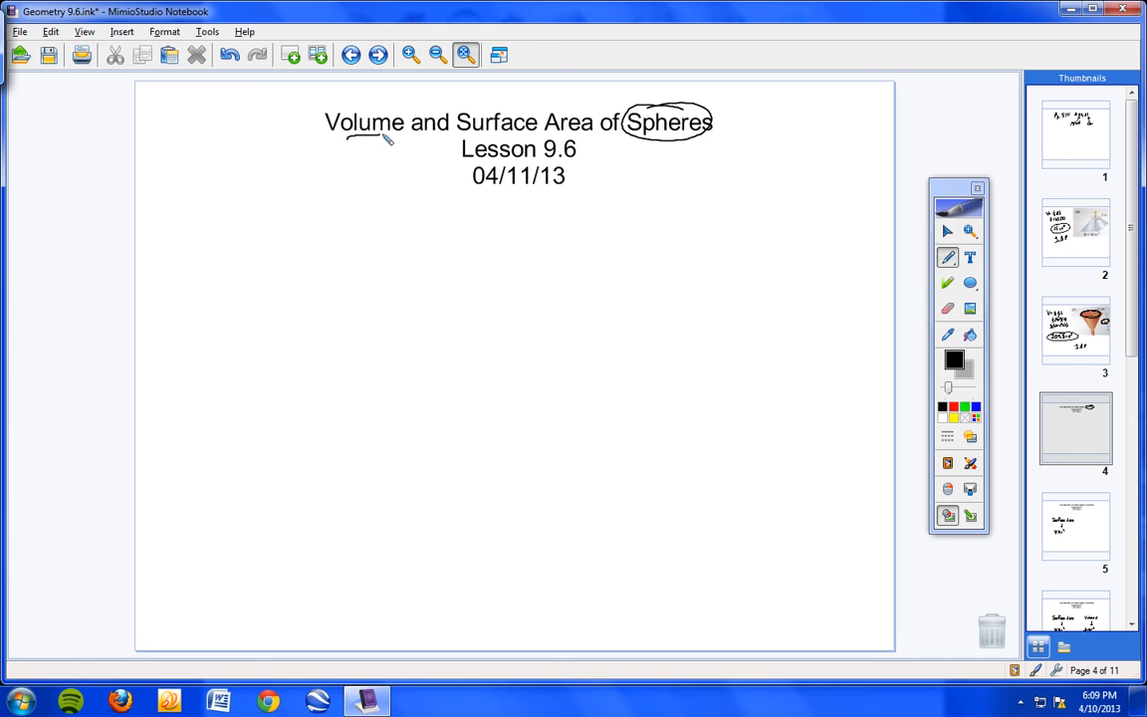
- Underline the word Volume in the lesson title
left_click_drag(342, 139, 402, 137)
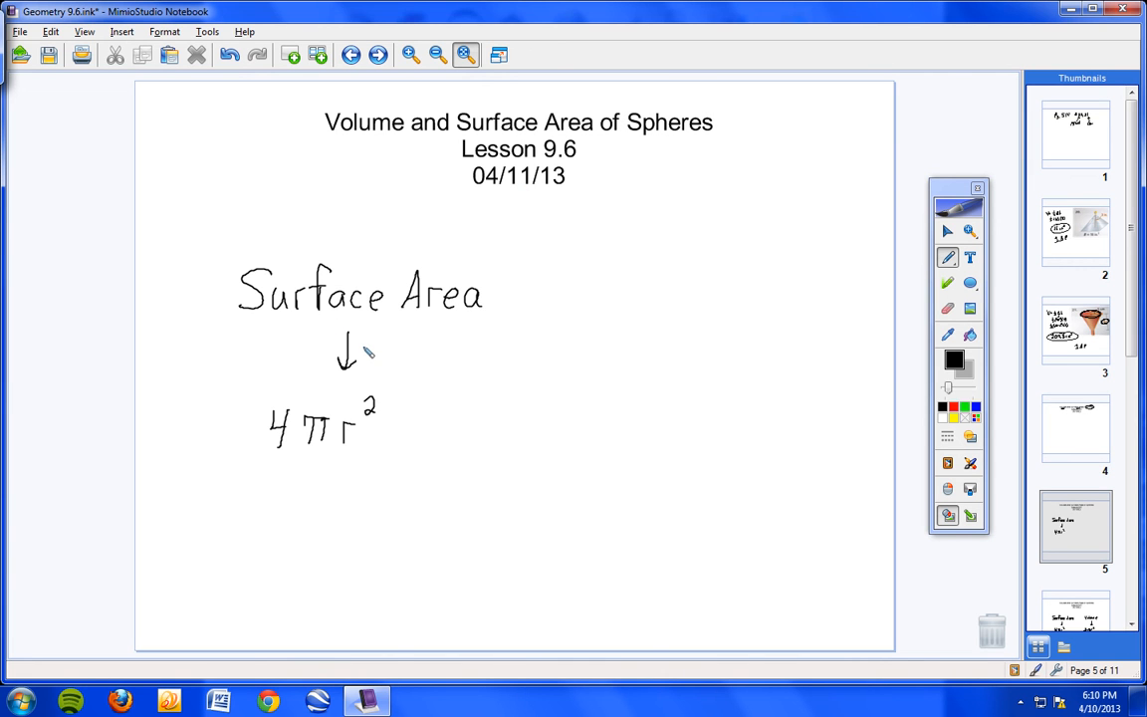
mouse_move(403, 364)
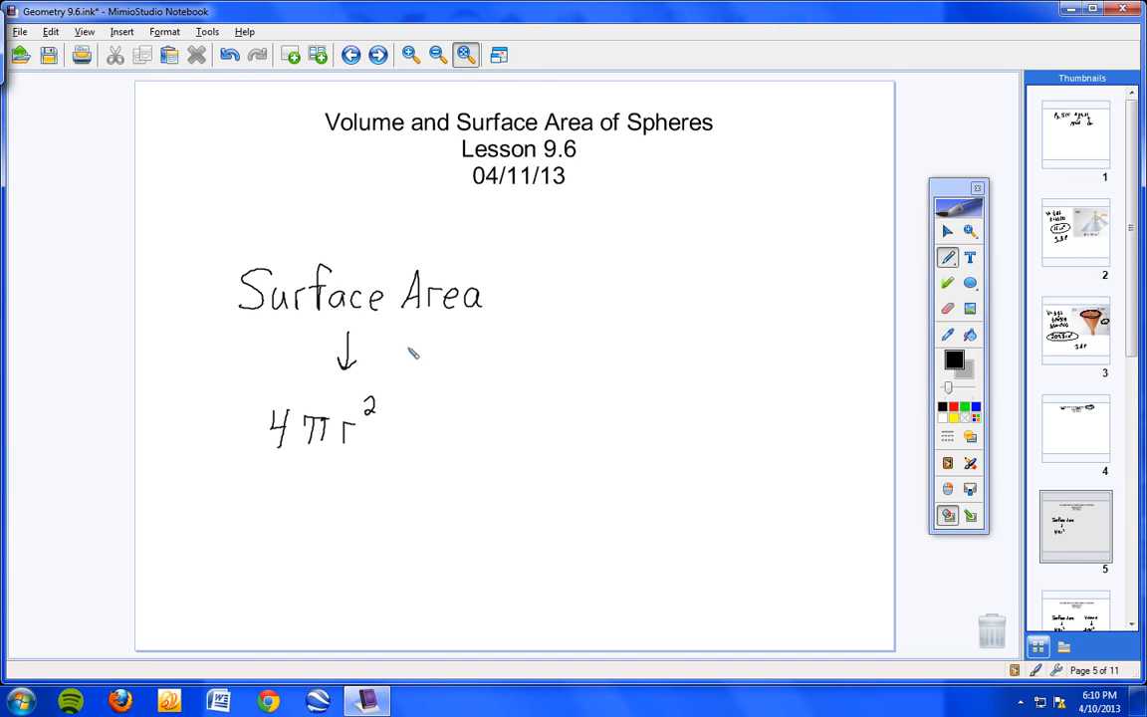
mouse_move(390, 342)
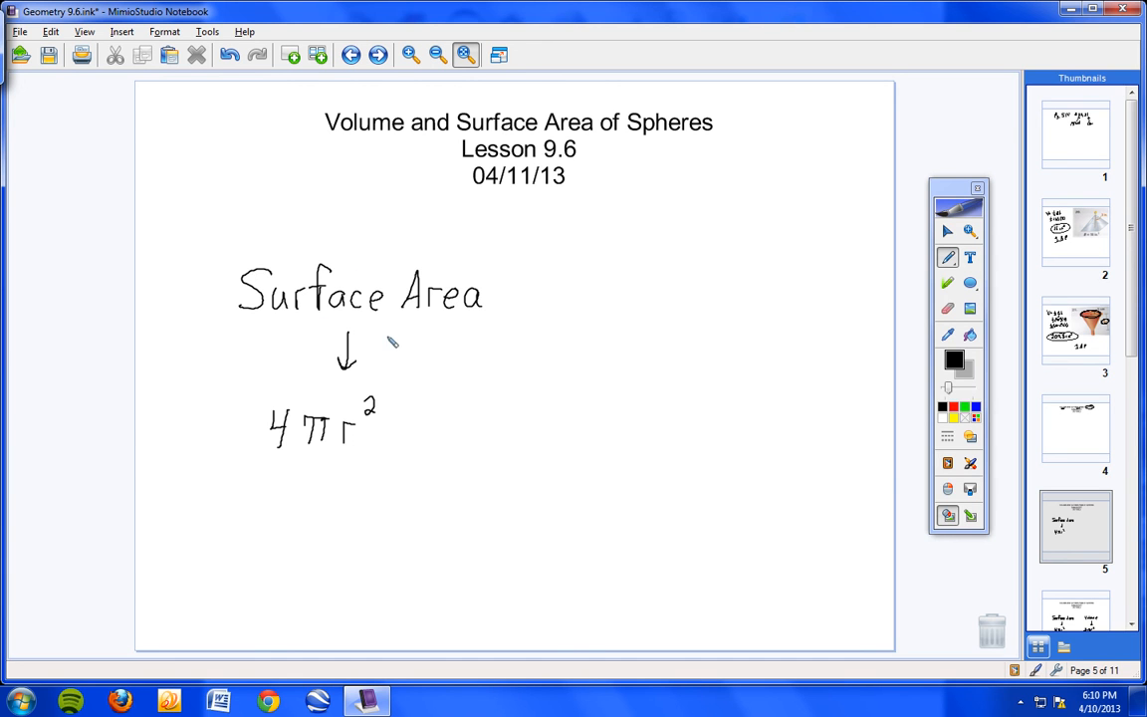
mouse_move(283, 446)
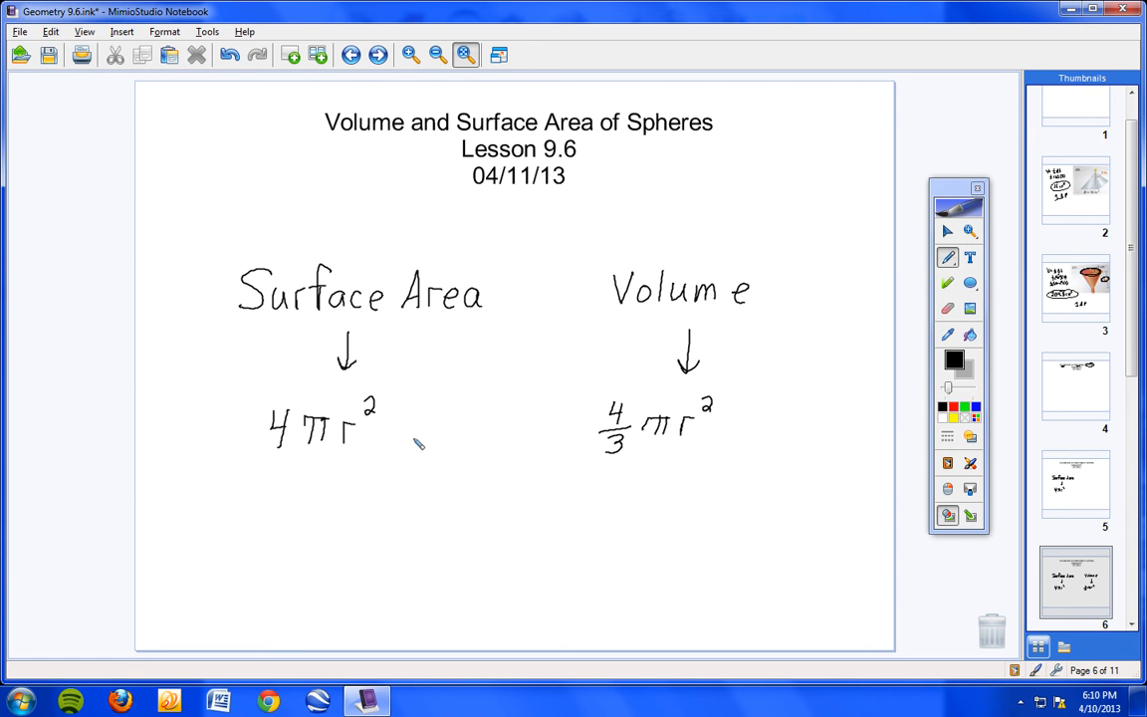
mouse_move(553, 206)
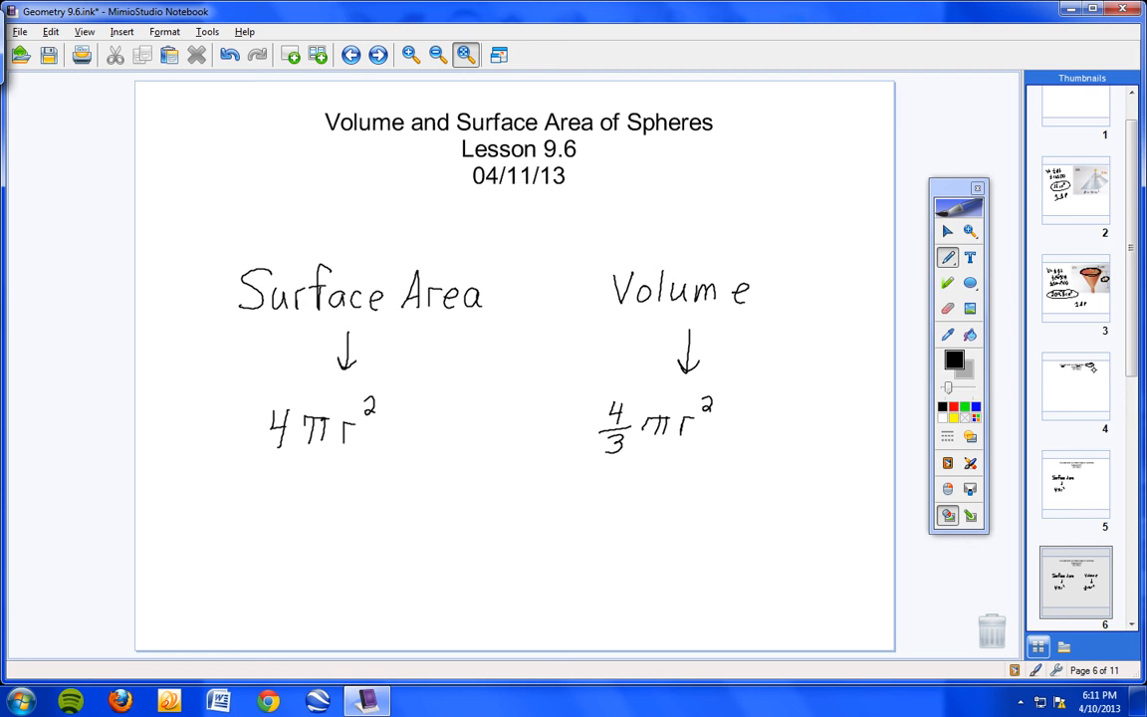
scroll("down", 3)
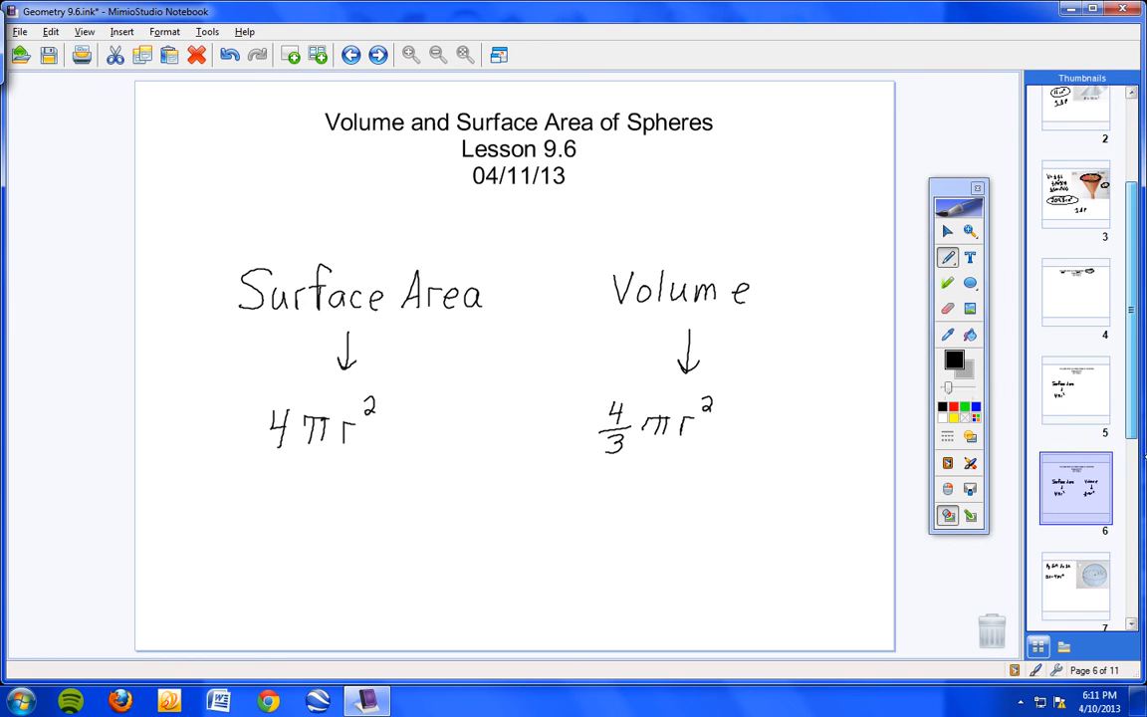
scroll("down", 3)
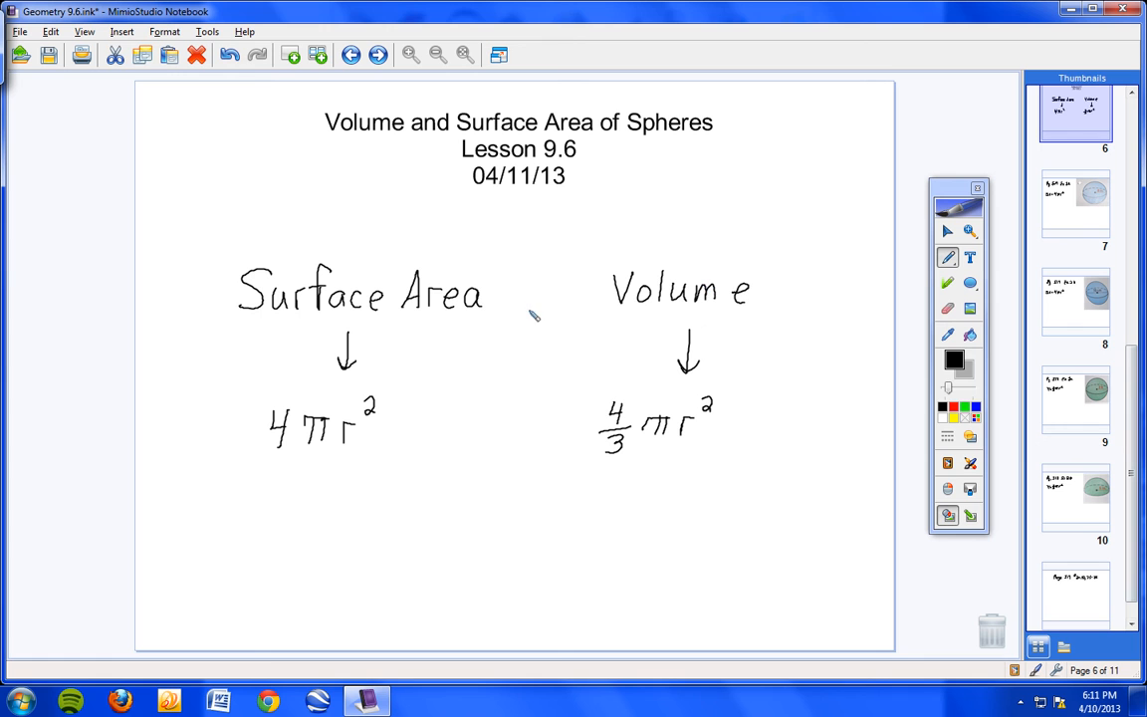
mouse_move(526, 323)
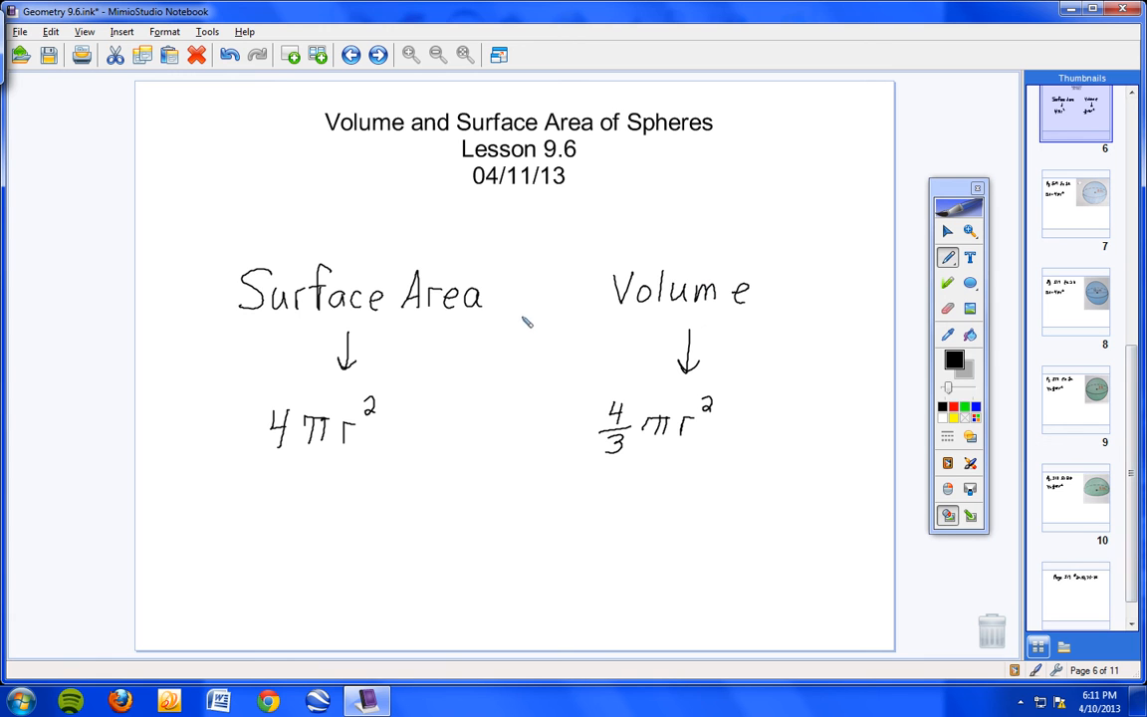
mouse_move(1067, 215)
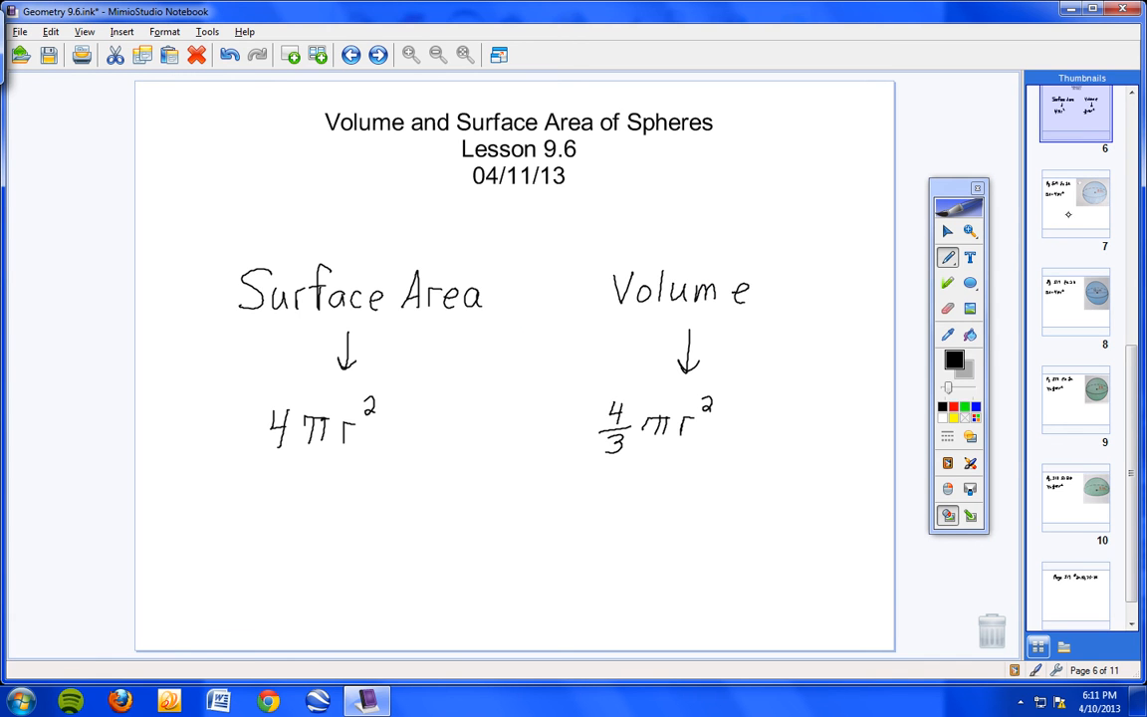
- On the Pg. 517 sphere example page, write the substituted SA = 4(3.14)(8)²
left_click(1075, 203)
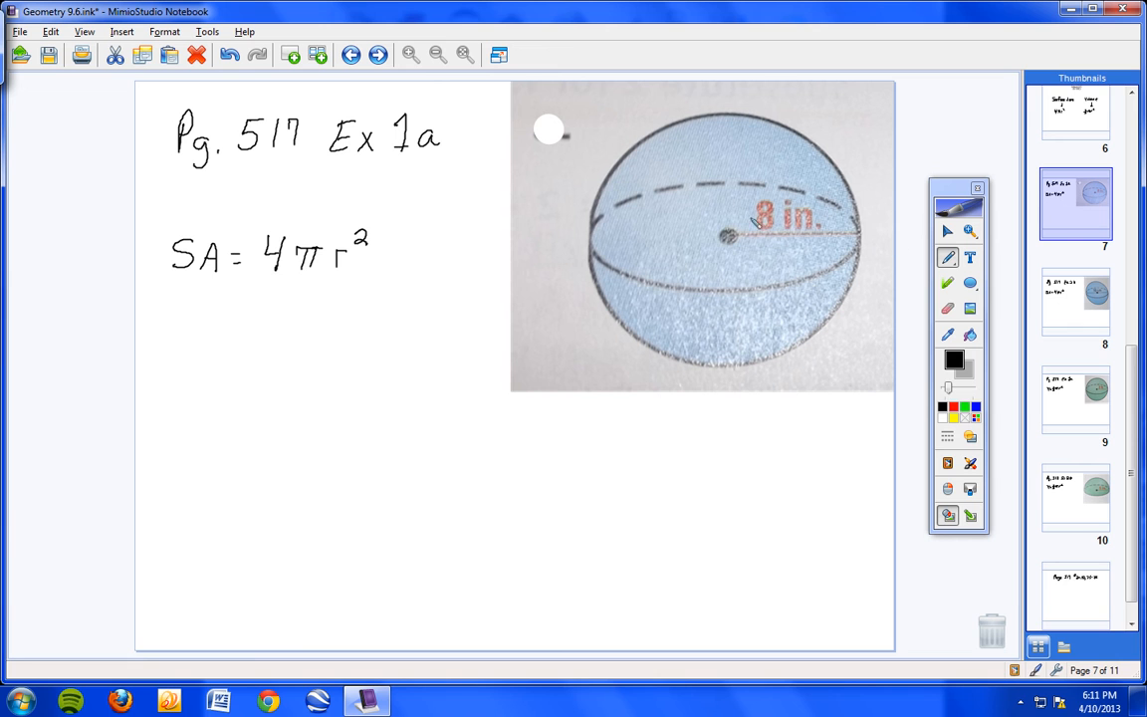
mouse_move(179, 171)
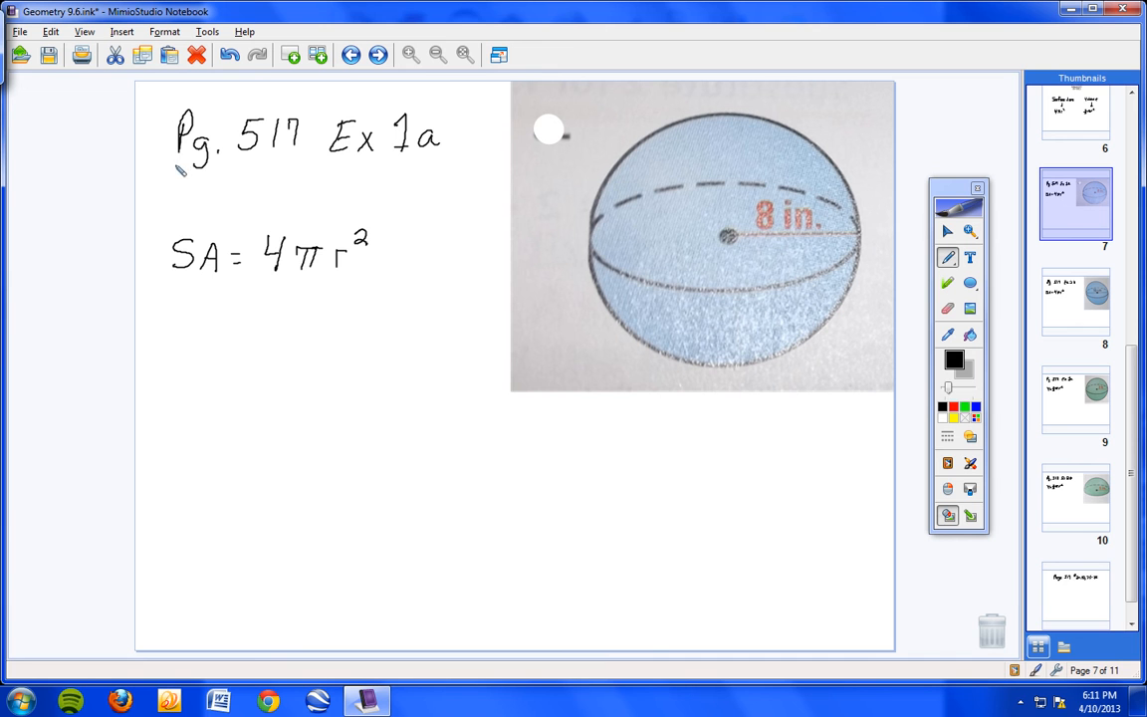
mouse_move(275, 169)
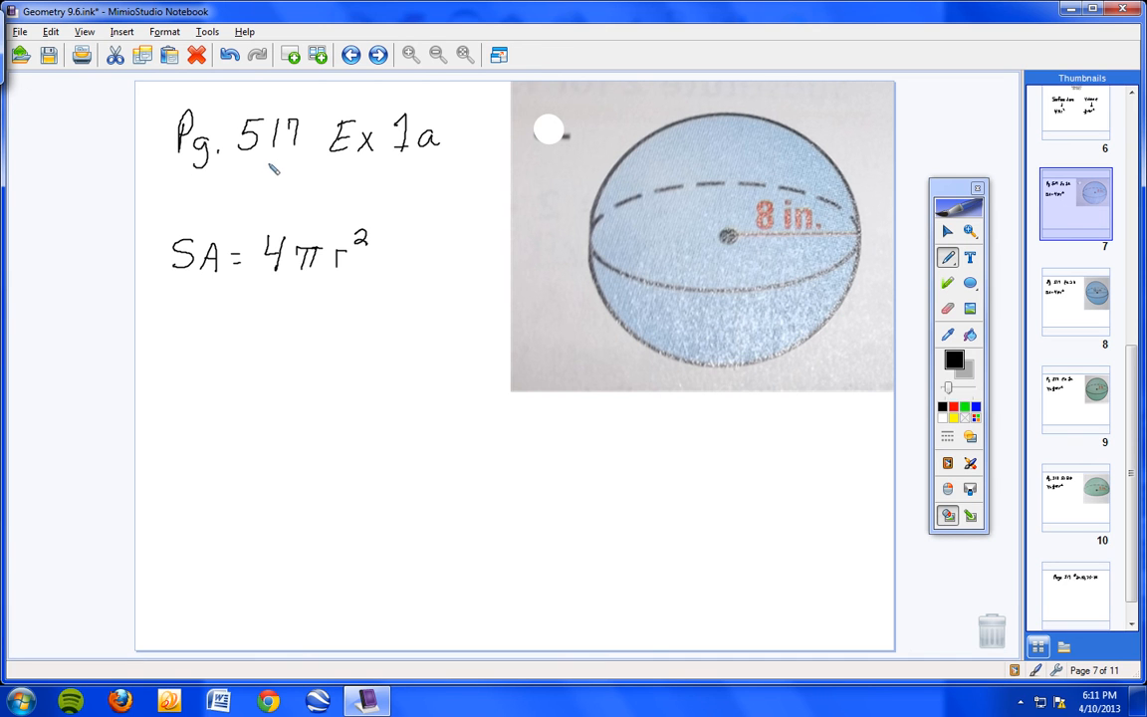
mouse_move(275, 171)
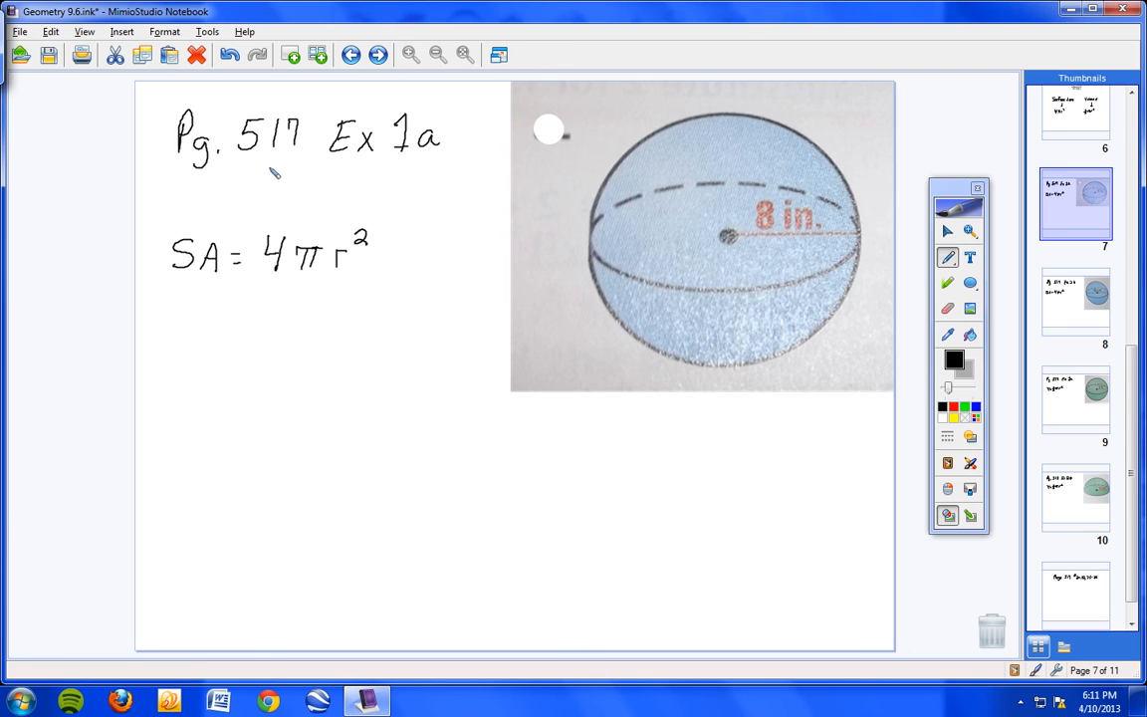
mouse_move(386, 181)
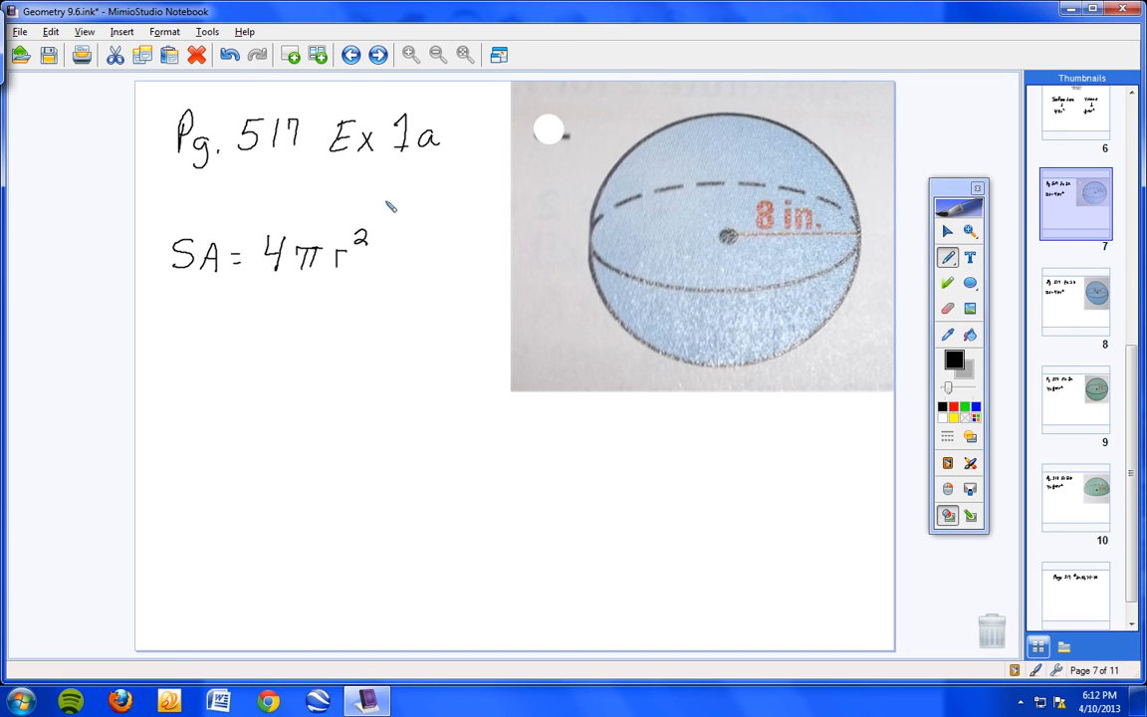
mouse_move(275, 163)
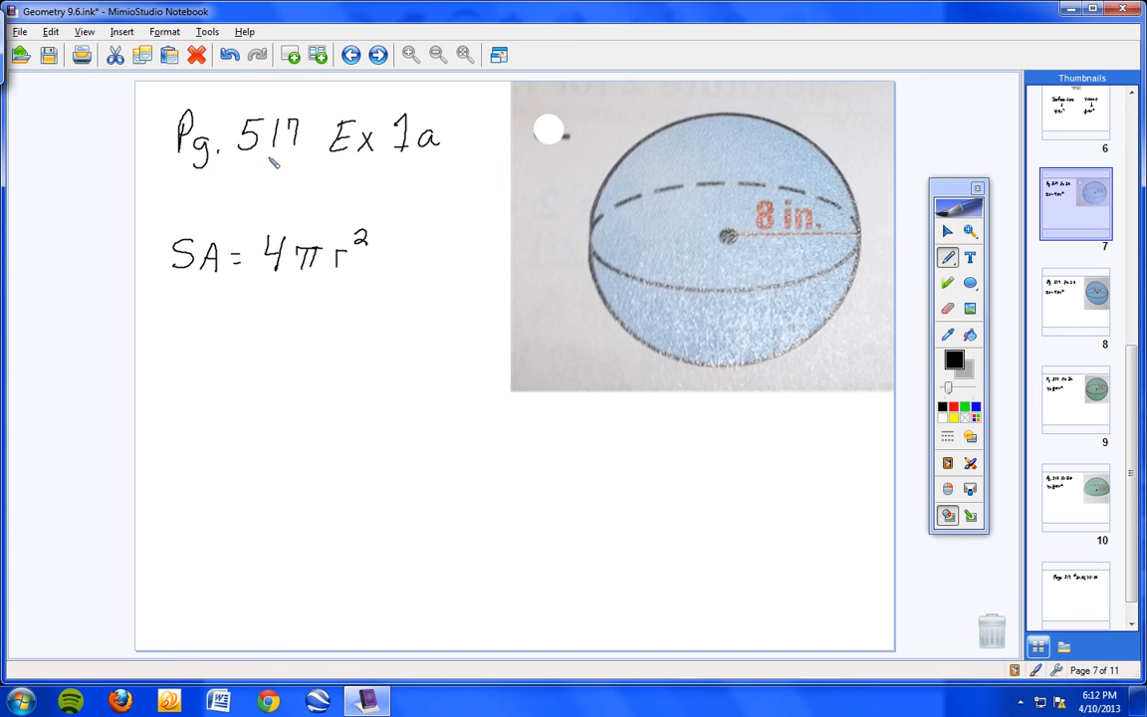
mouse_move(406, 159)
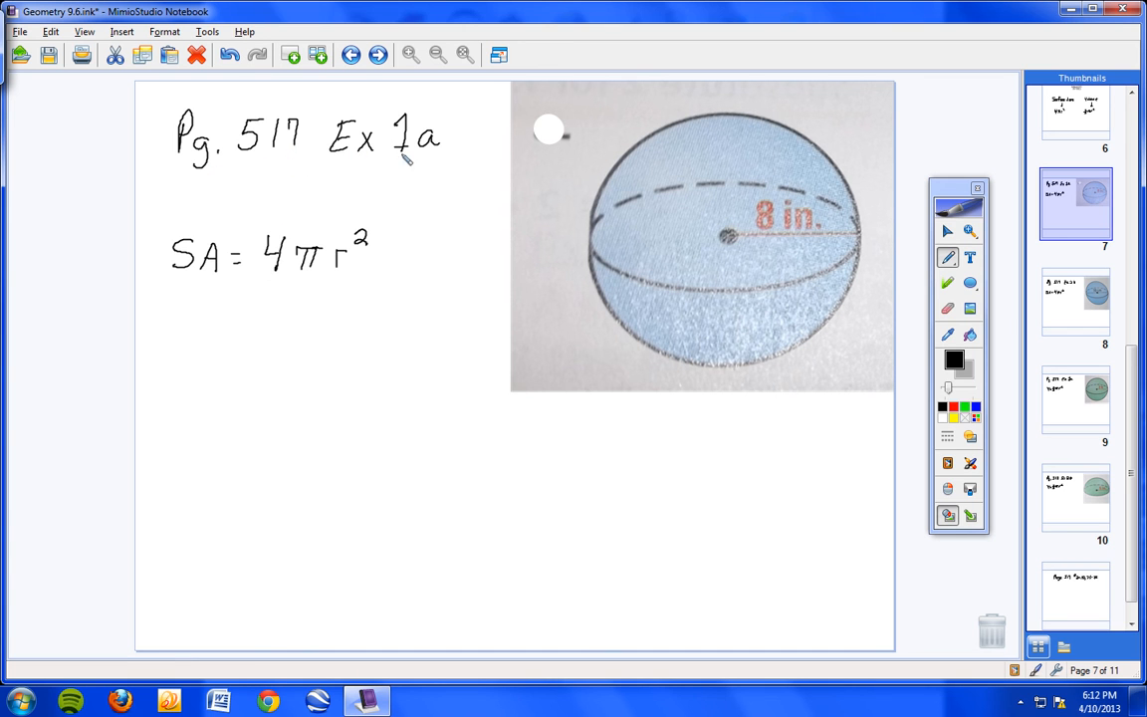
mouse_move(759, 195)
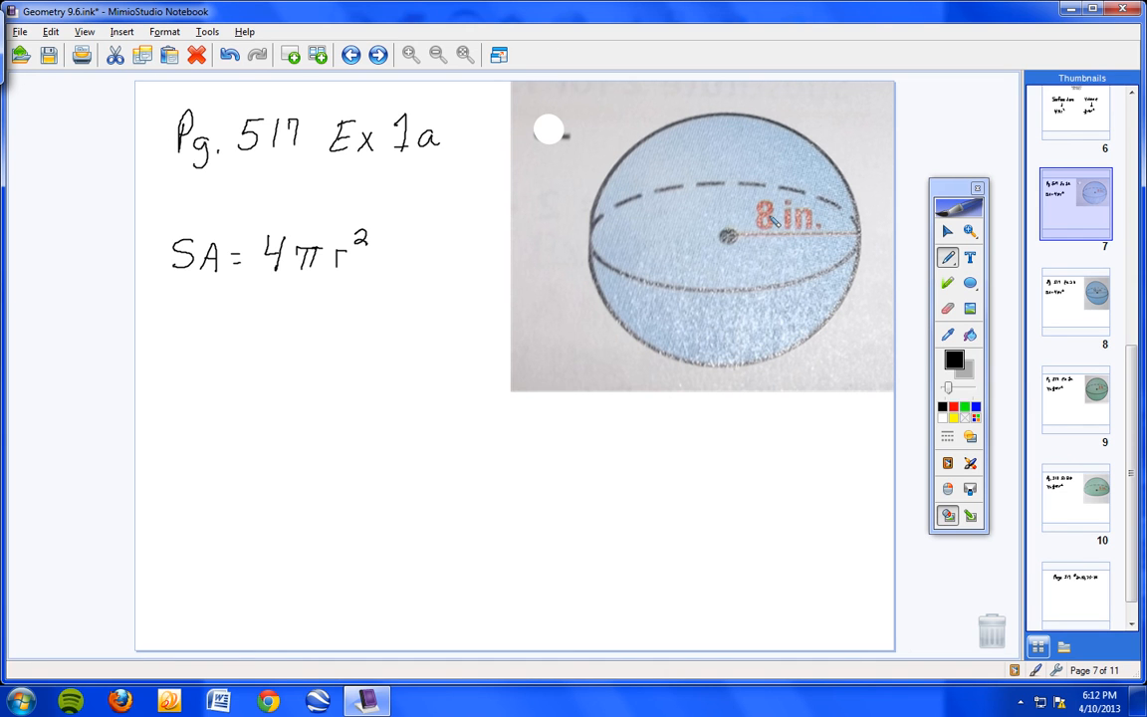
mouse_move(289, 275)
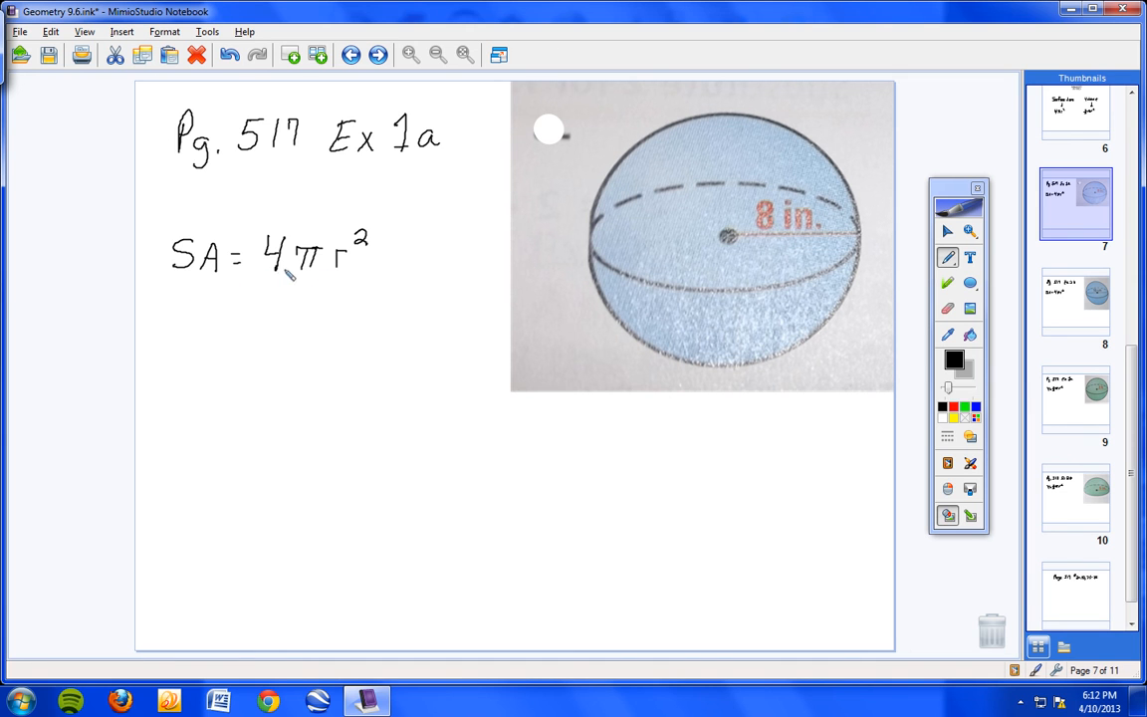
mouse_move(719, 249)
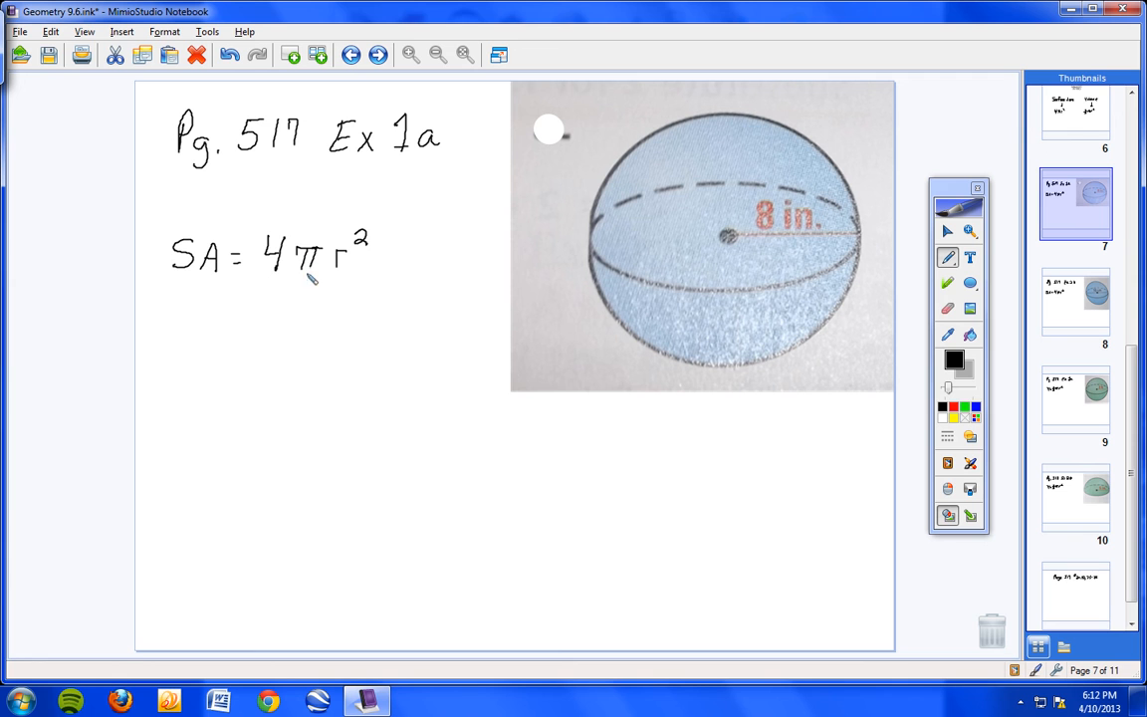
left_click_drag(239, 308, 251, 342)
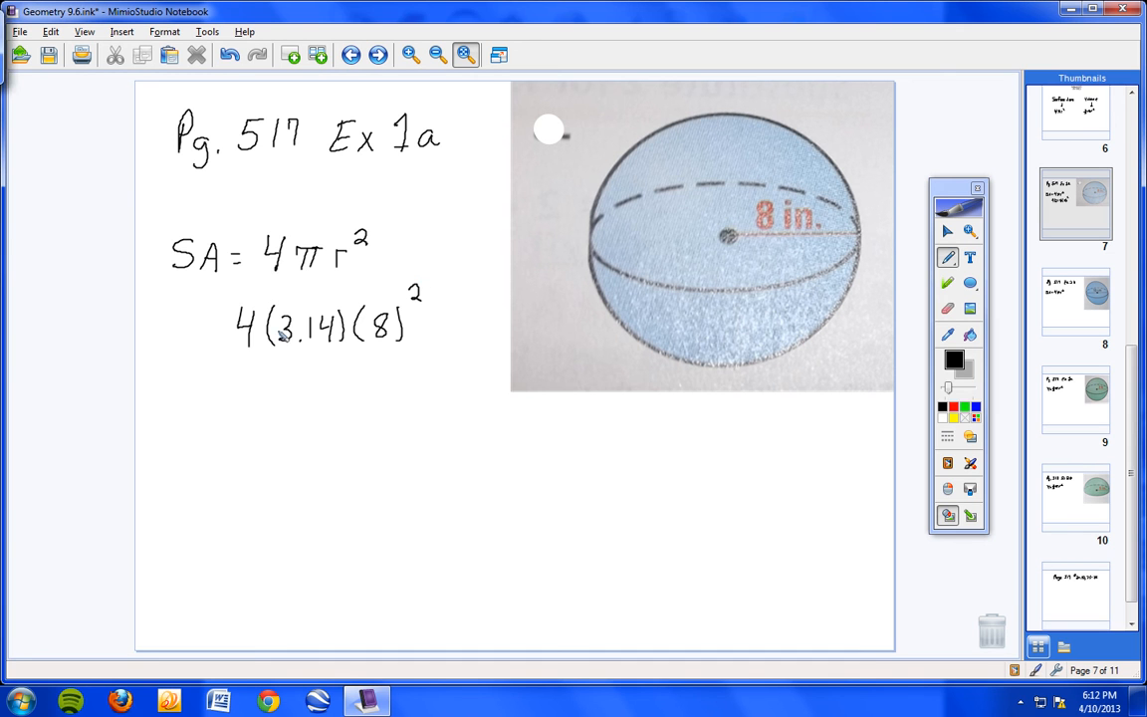
- Write the Example 1a surface area result 803.84
left_click_drag(255, 418, 275, 448)
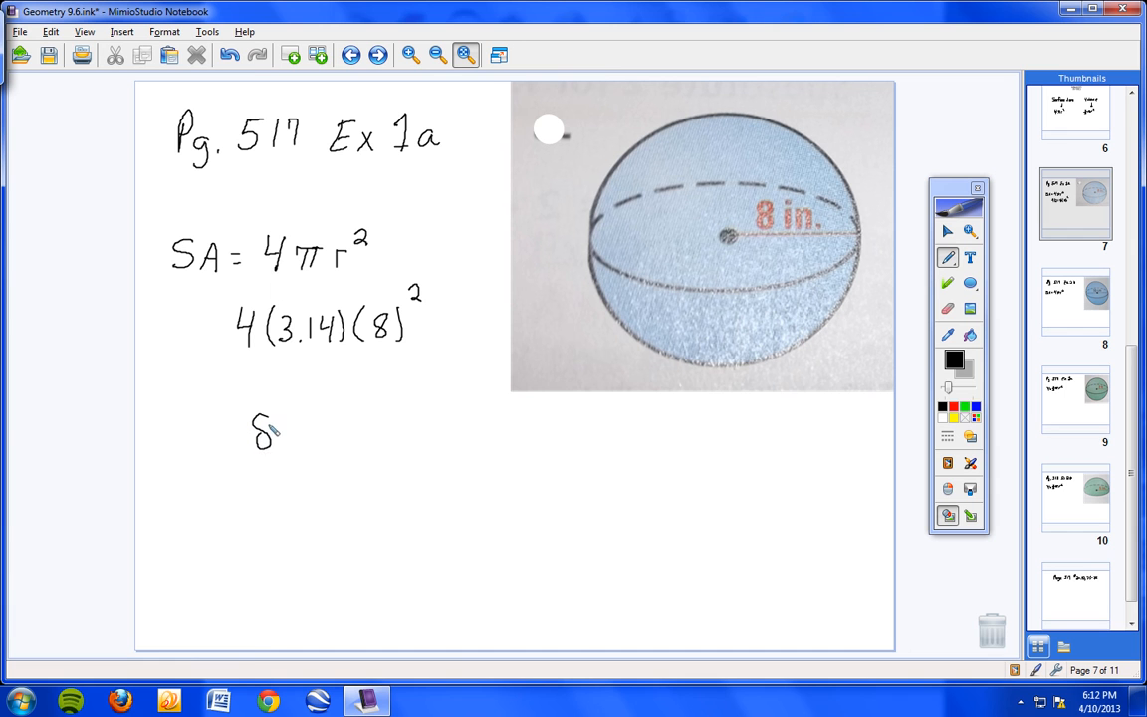
left_click_drag(259, 428, 339, 438)
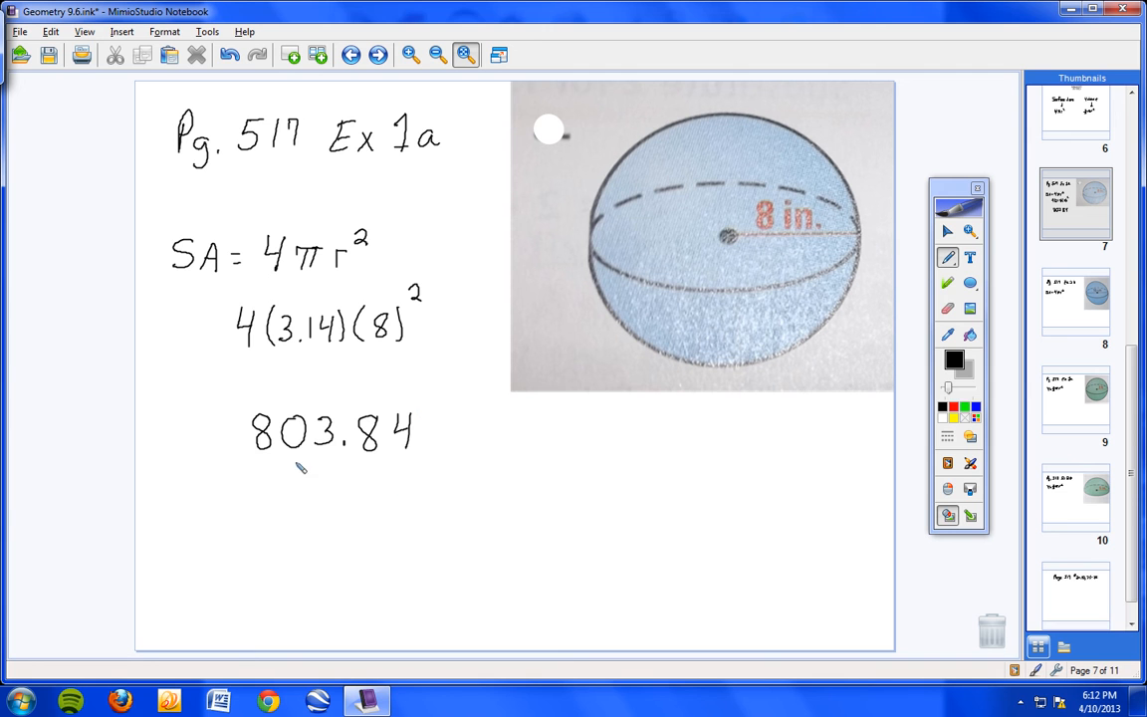
mouse_move(446, 442)
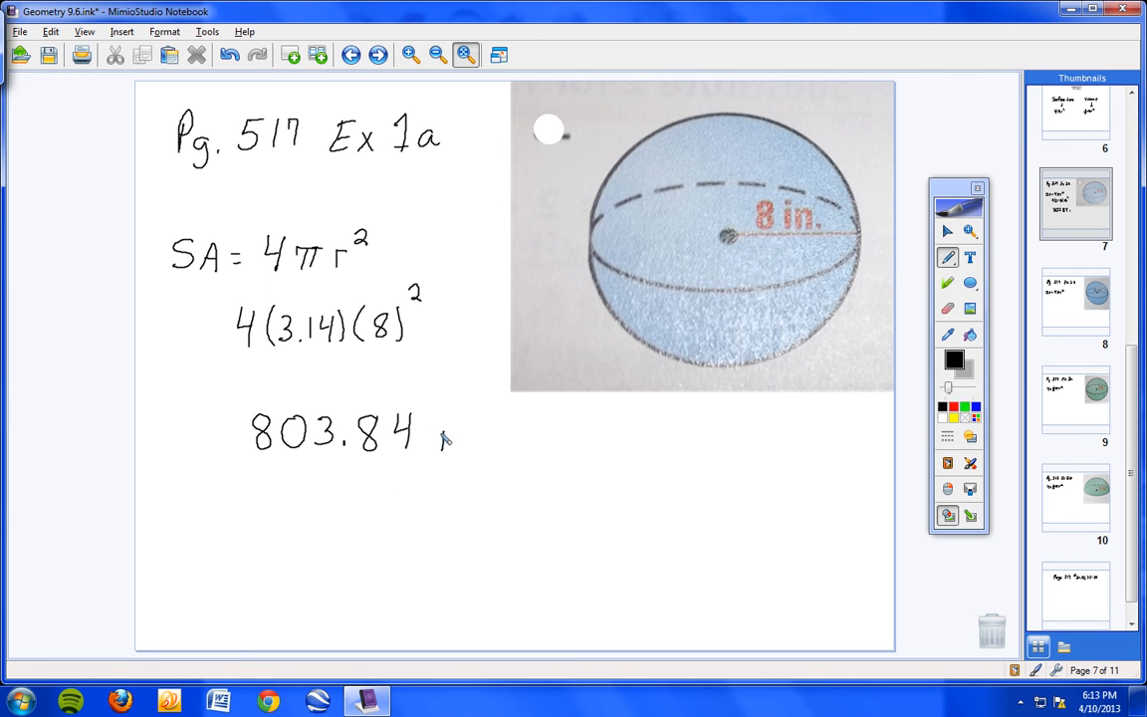
left_click_drag(438, 438, 494, 408)
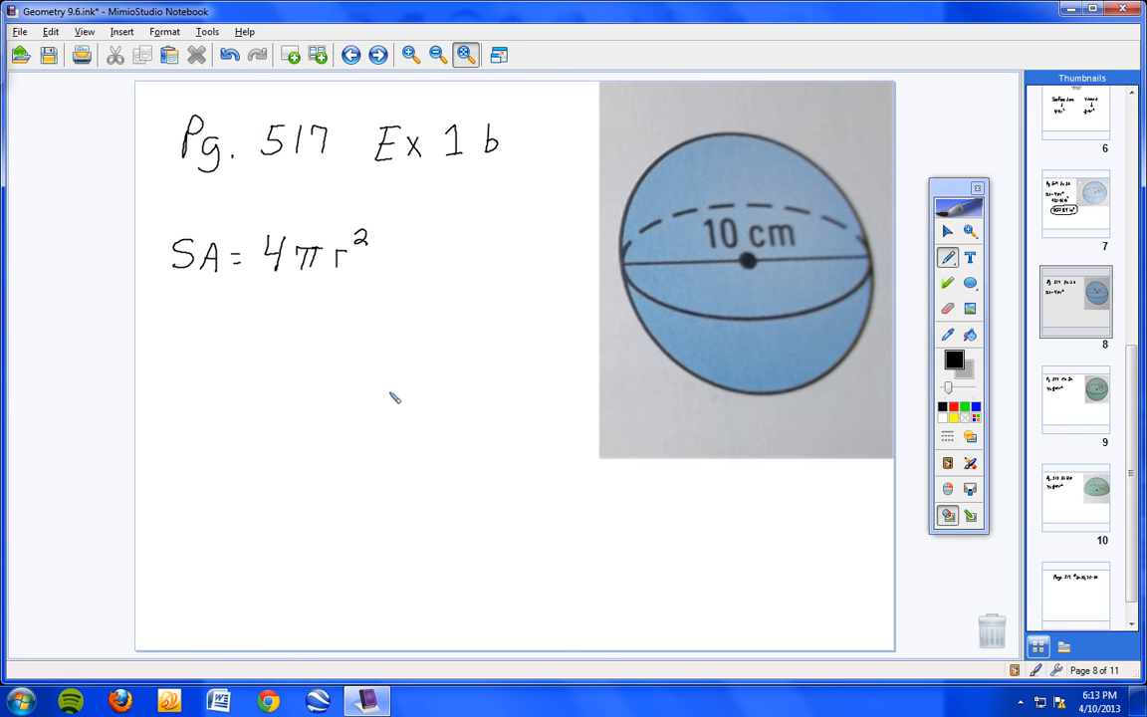
mouse_move(158, 197)
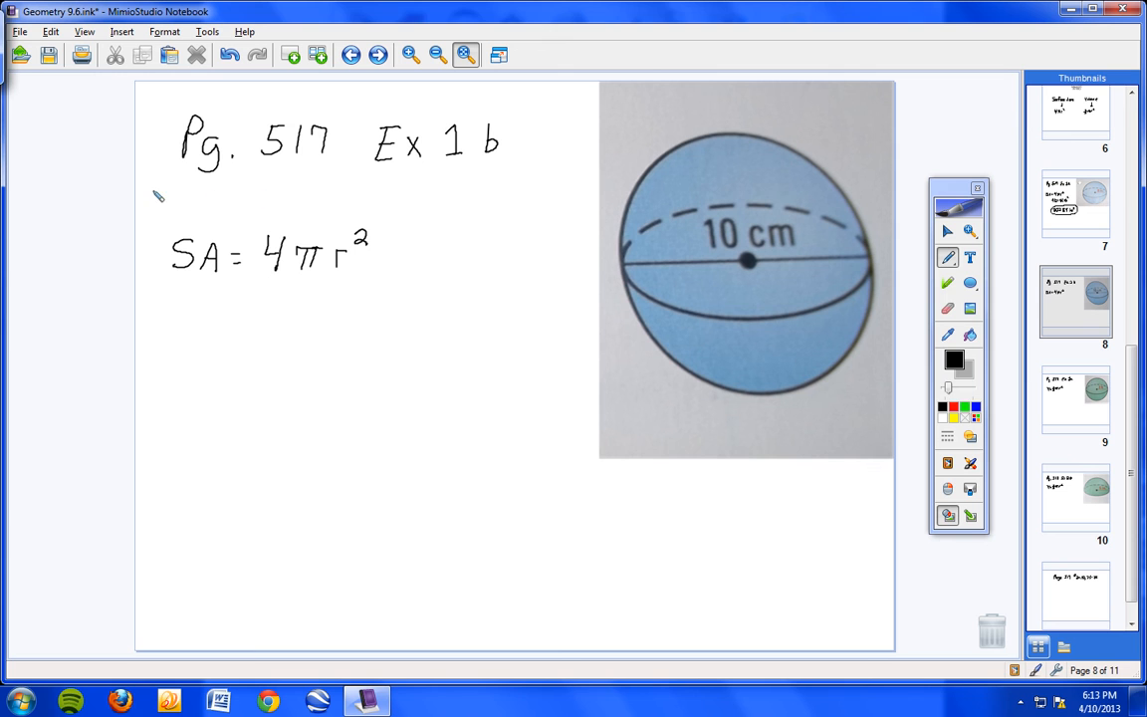
mouse_move(175, 199)
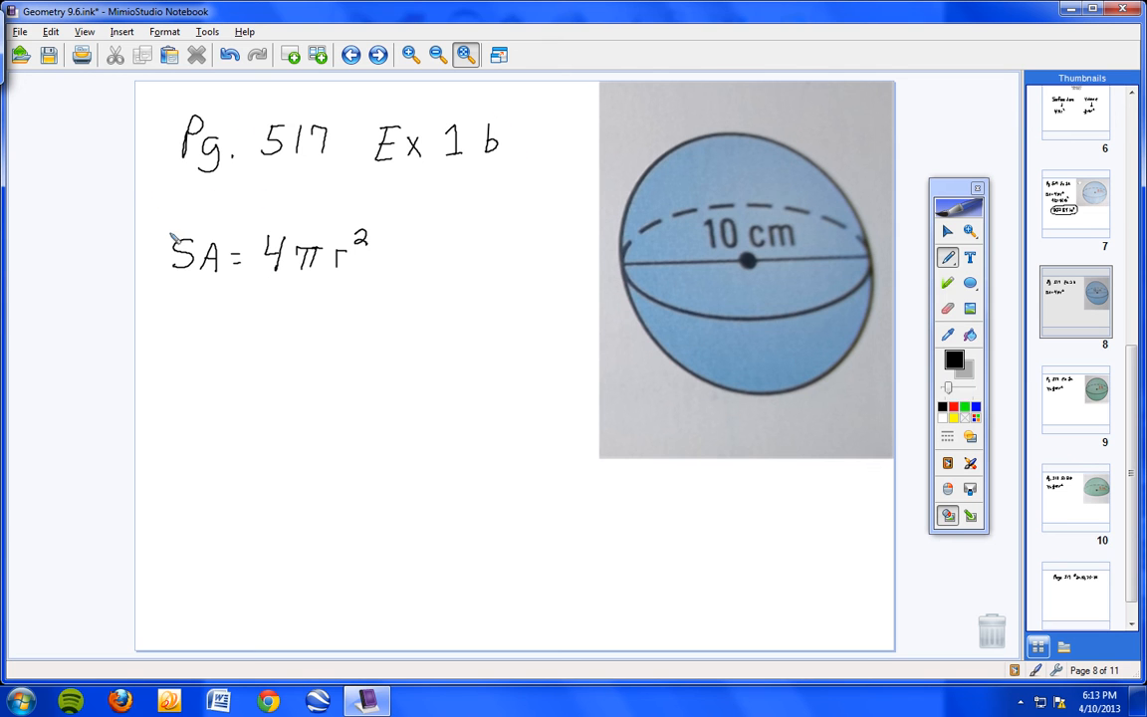
mouse_move(780, 267)
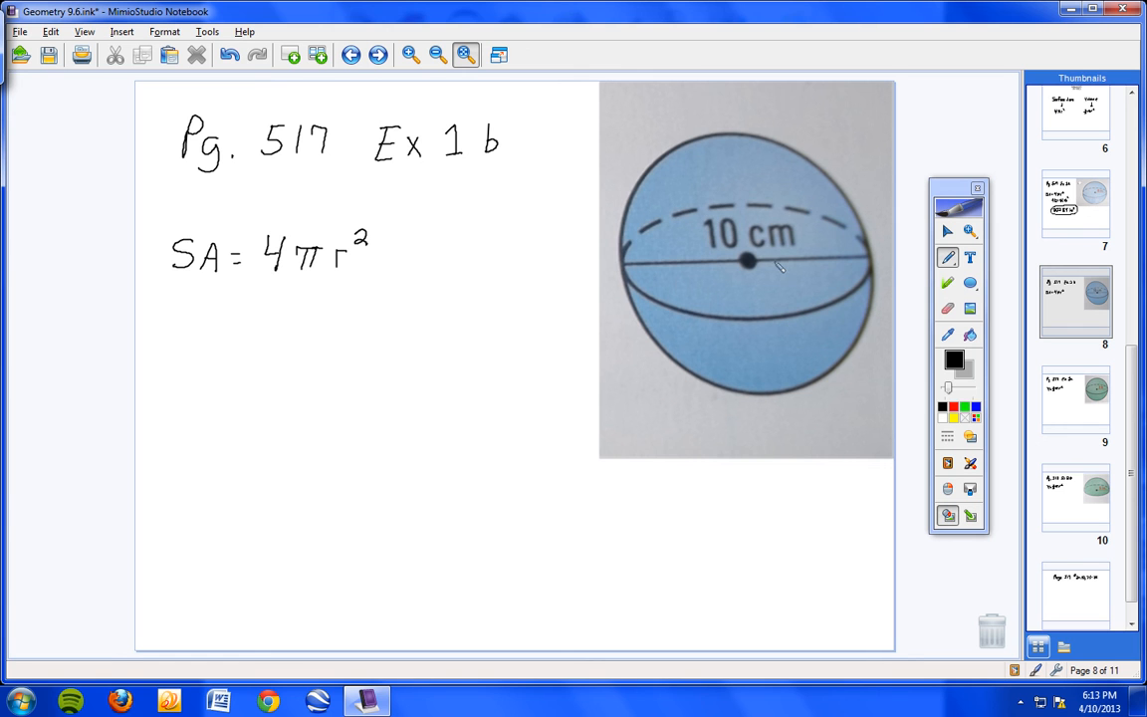
mouse_move(685, 277)
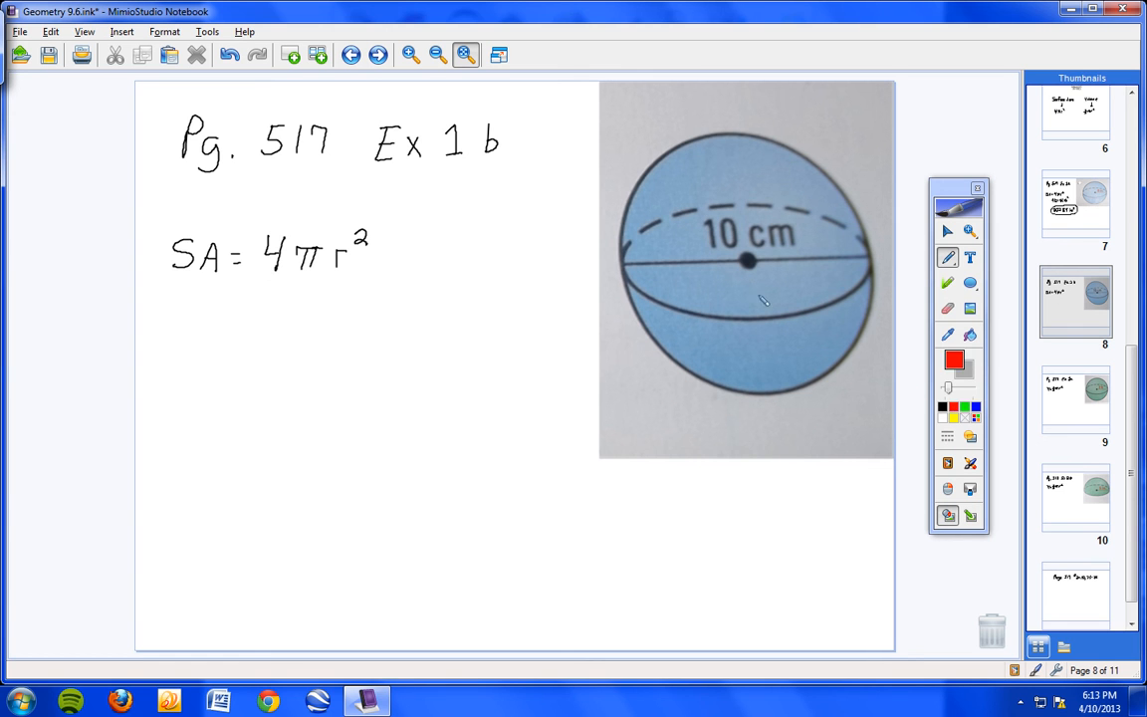
left_click_drag(621, 263, 776, 261)
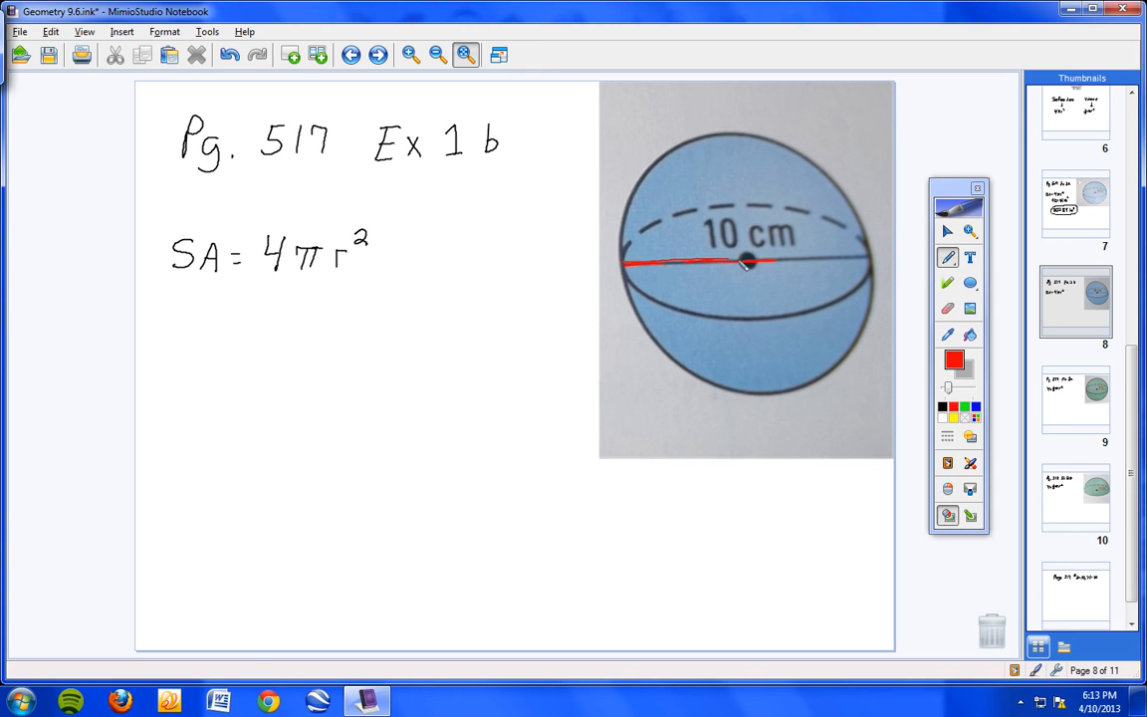
left_click_drag(752, 263, 864, 259)
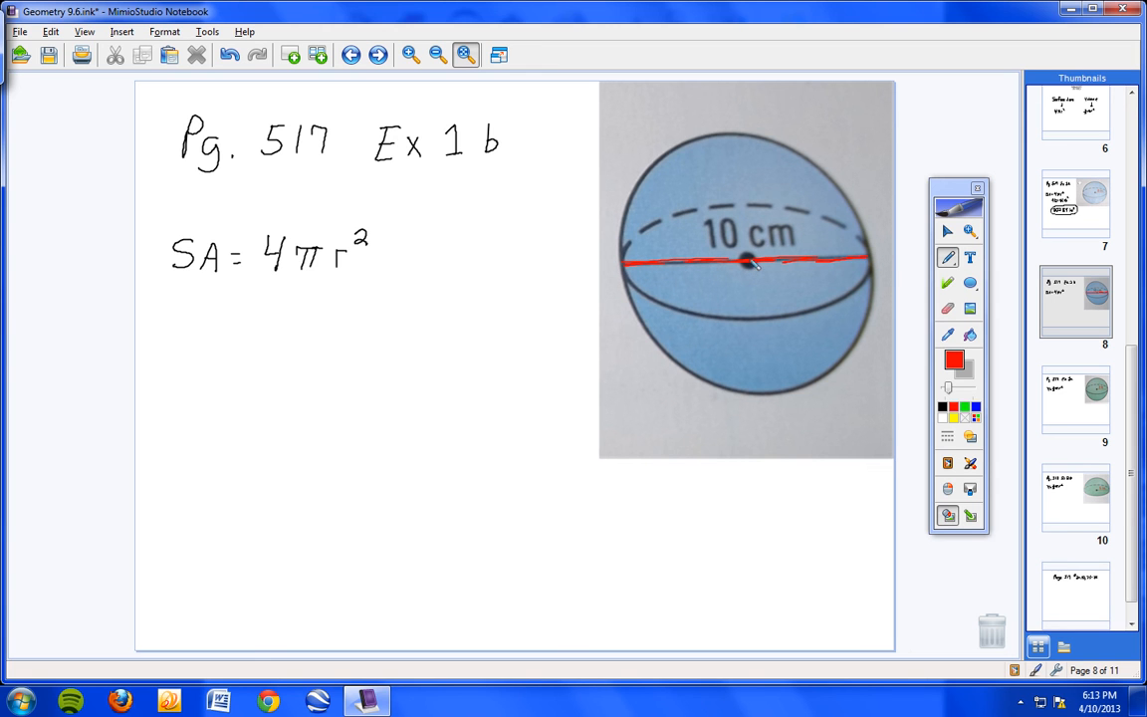
left_click_drag(747, 263, 837, 263)
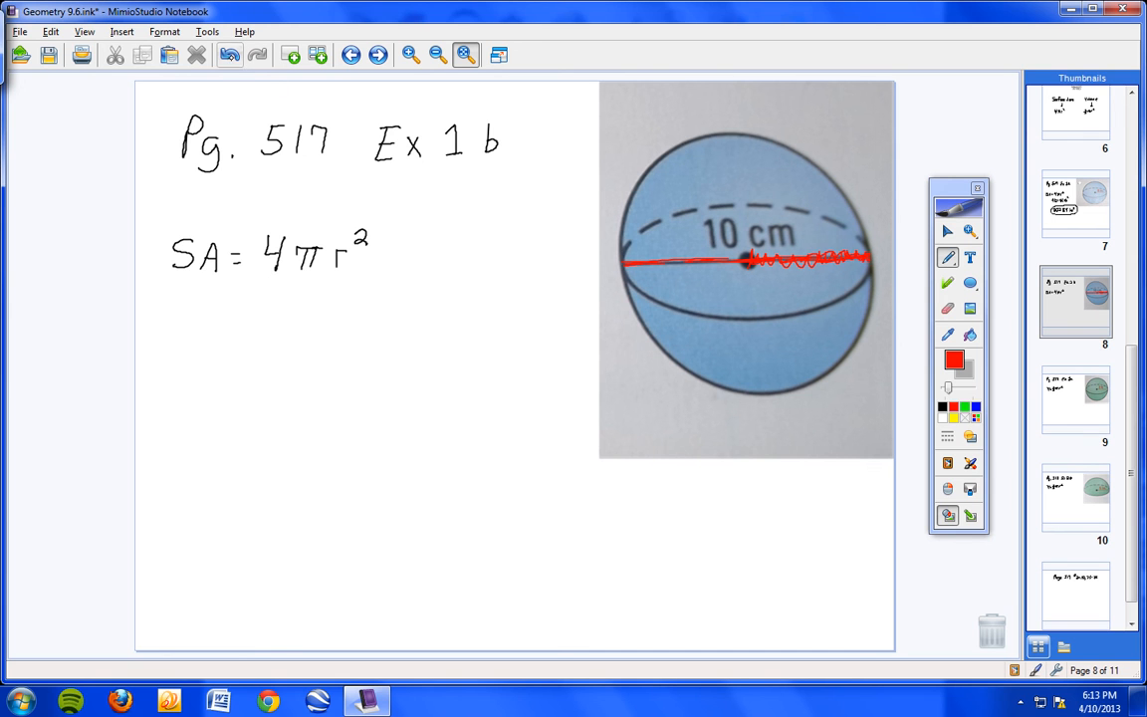
left_click(231, 56)
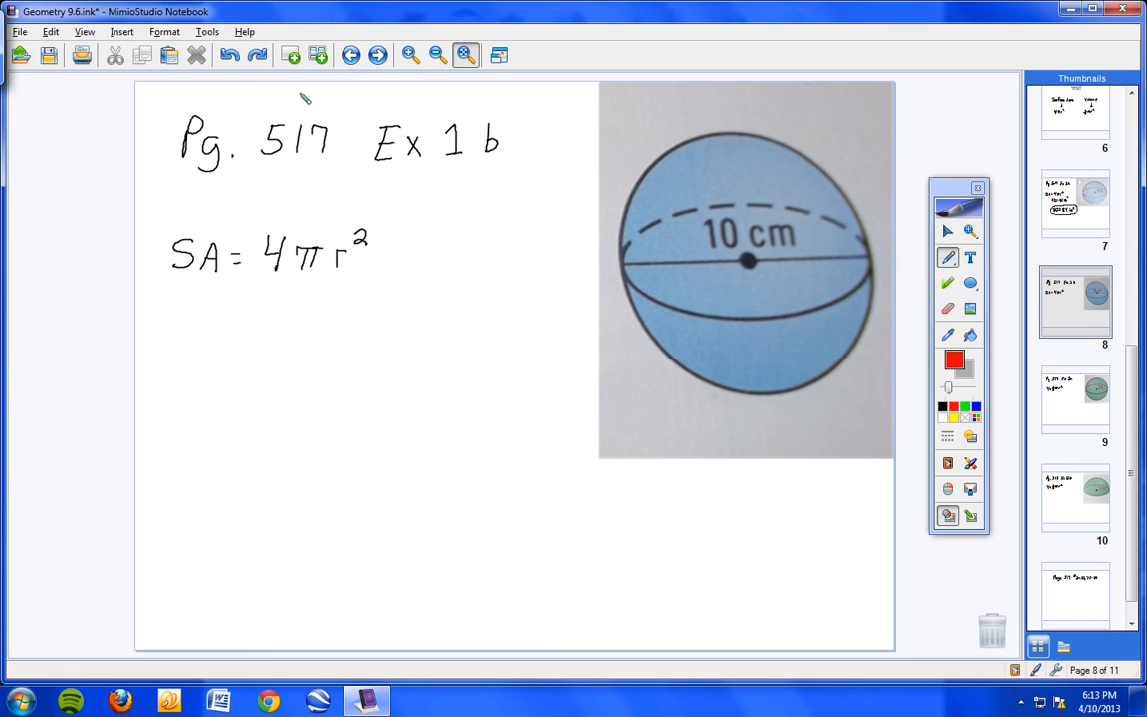
mouse_move(764, 247)
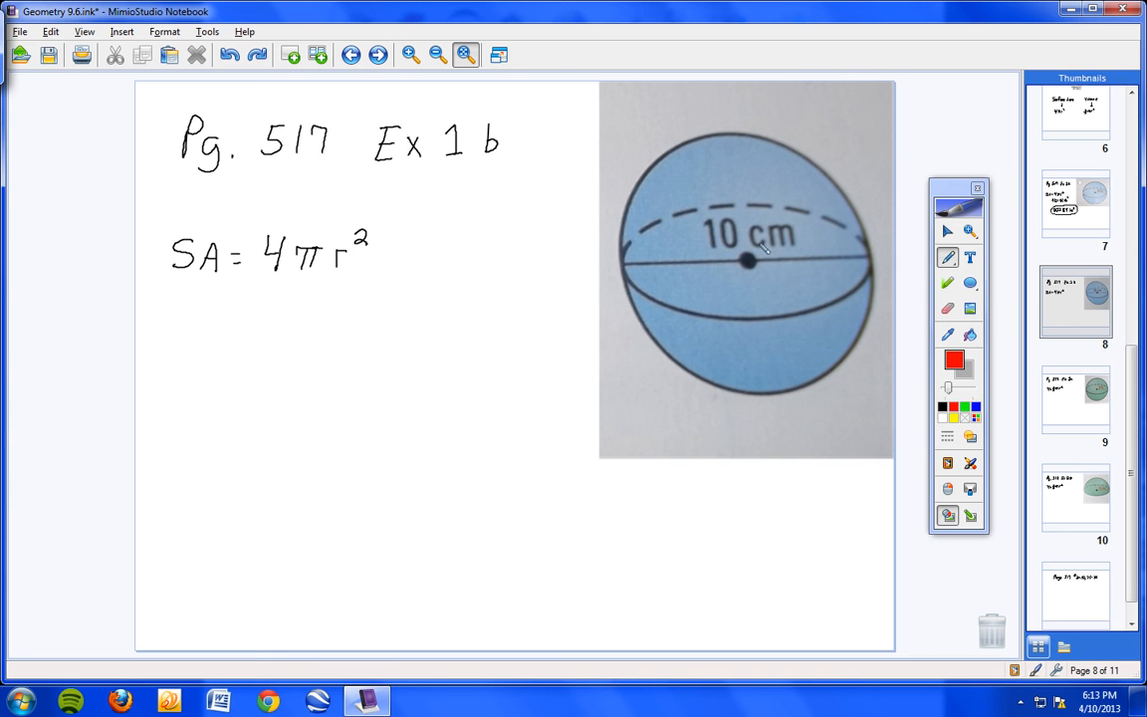
mouse_move(203, 175)
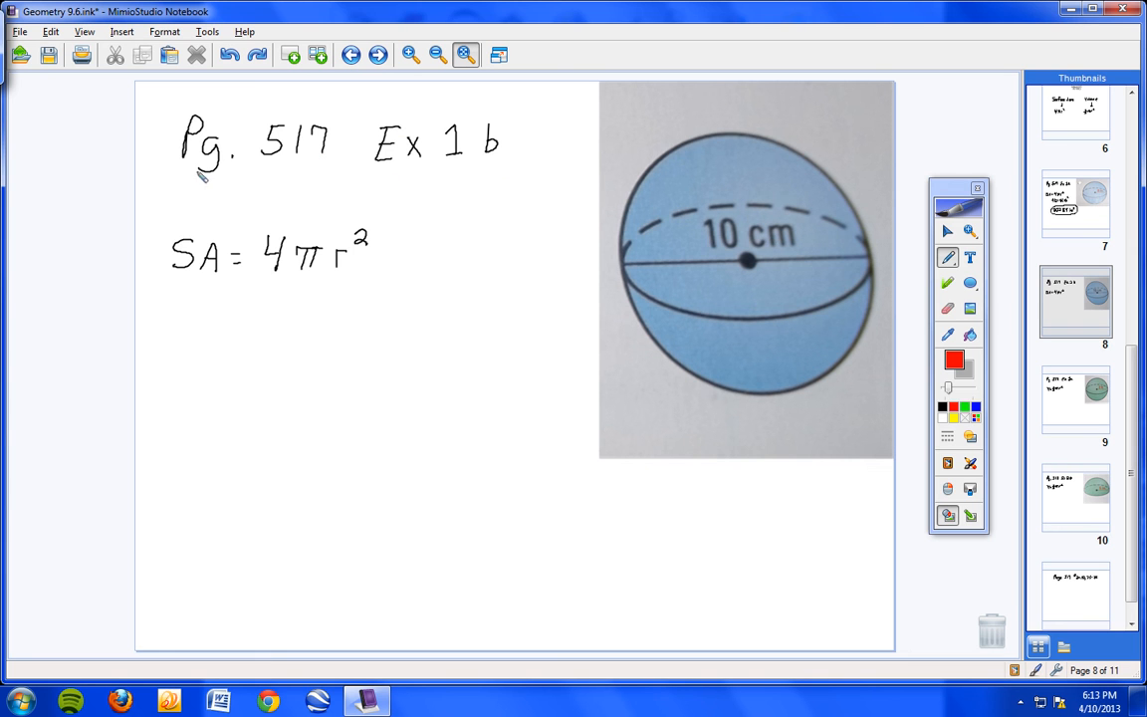
mouse_move(289, 197)
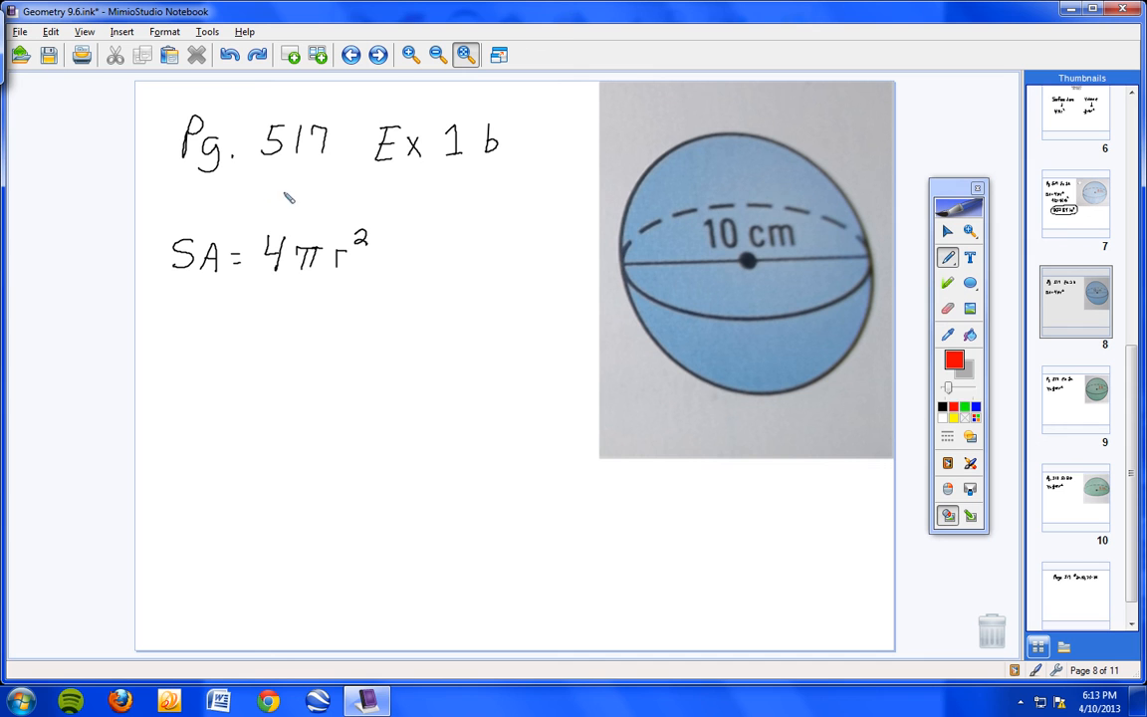
mouse_move(335, 203)
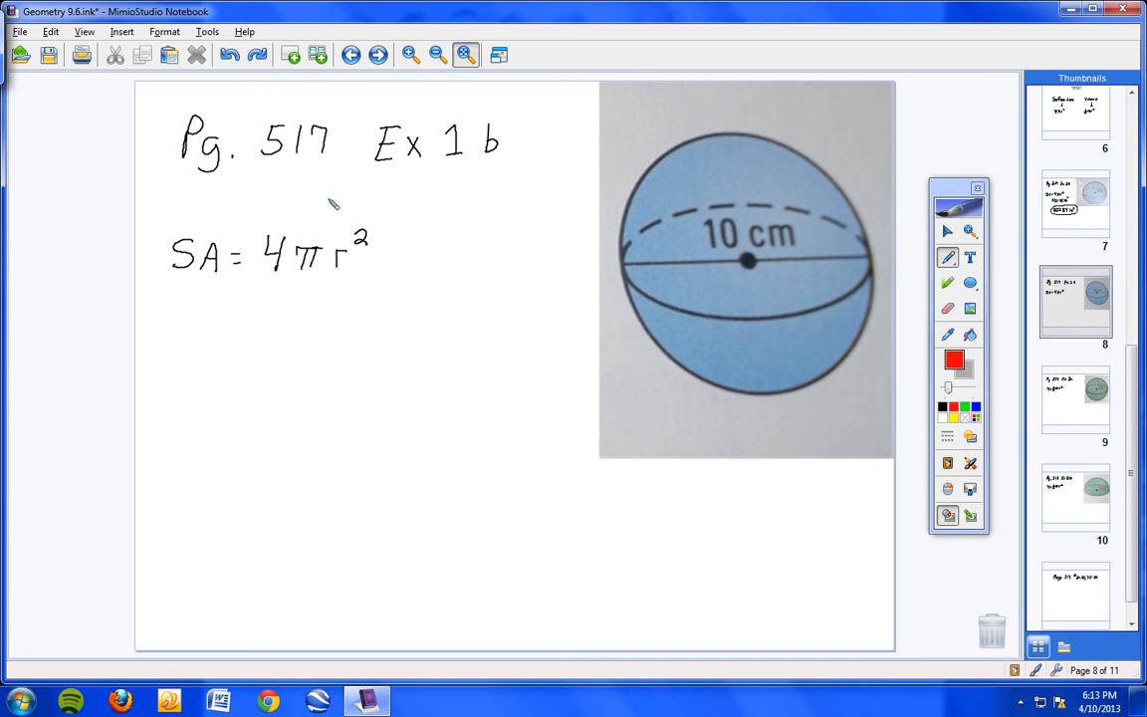
mouse_move(315, 310)
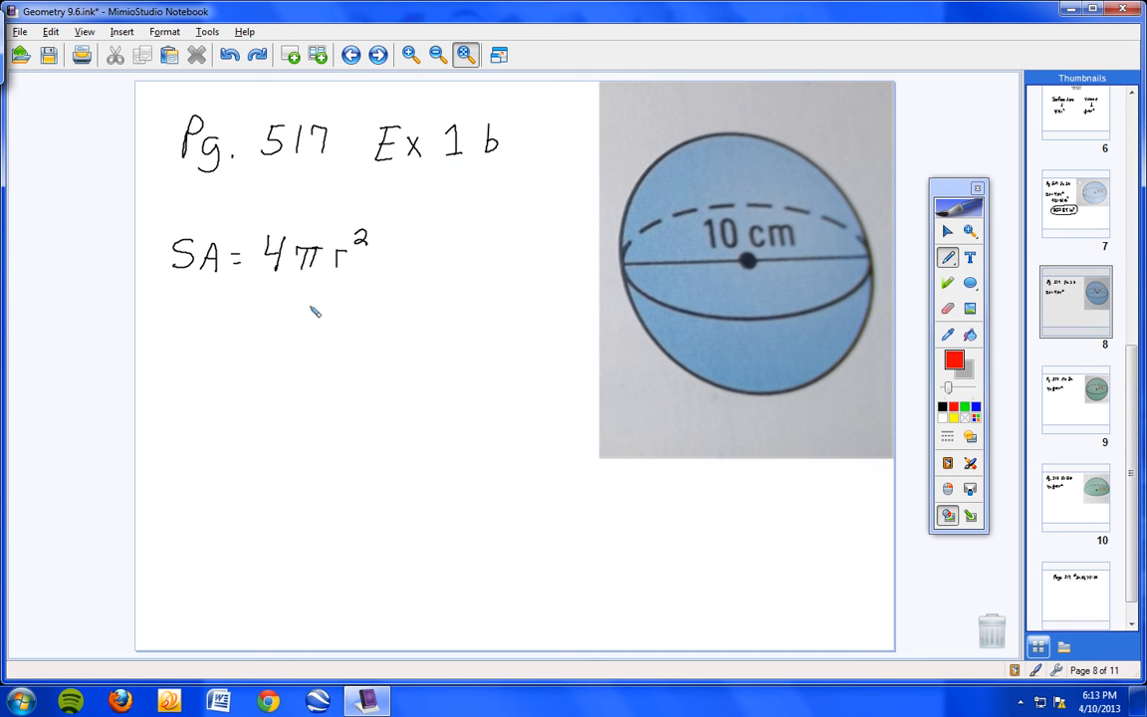
mouse_move(414, 323)
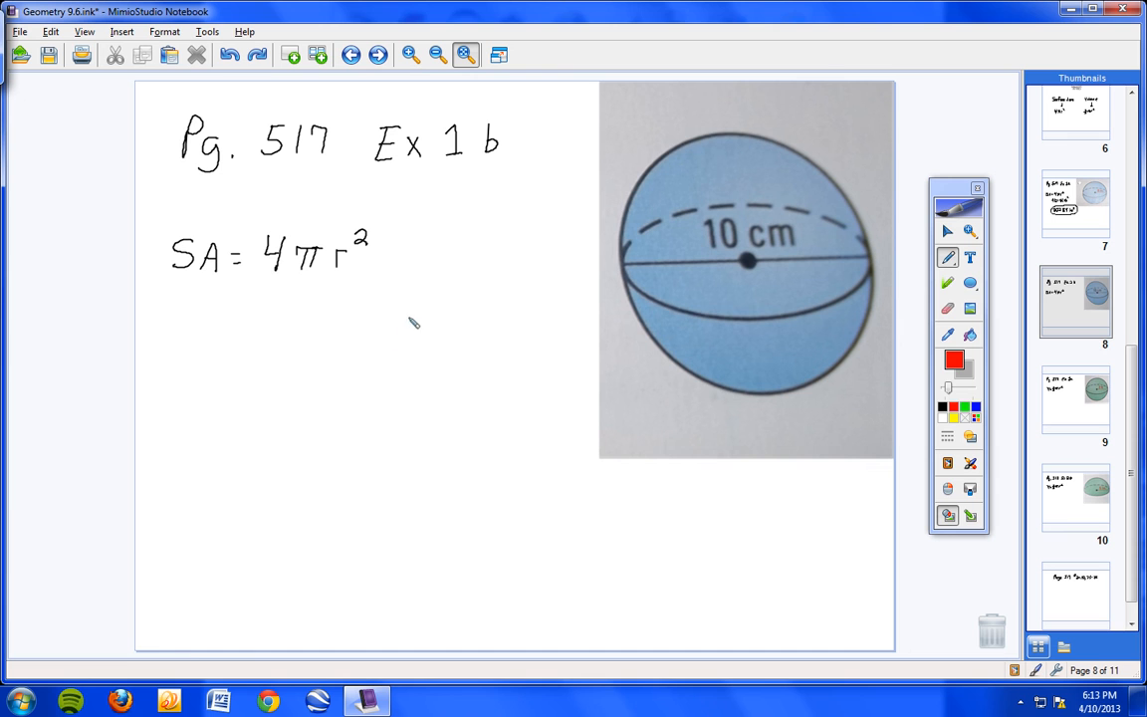
mouse_move(387, 318)
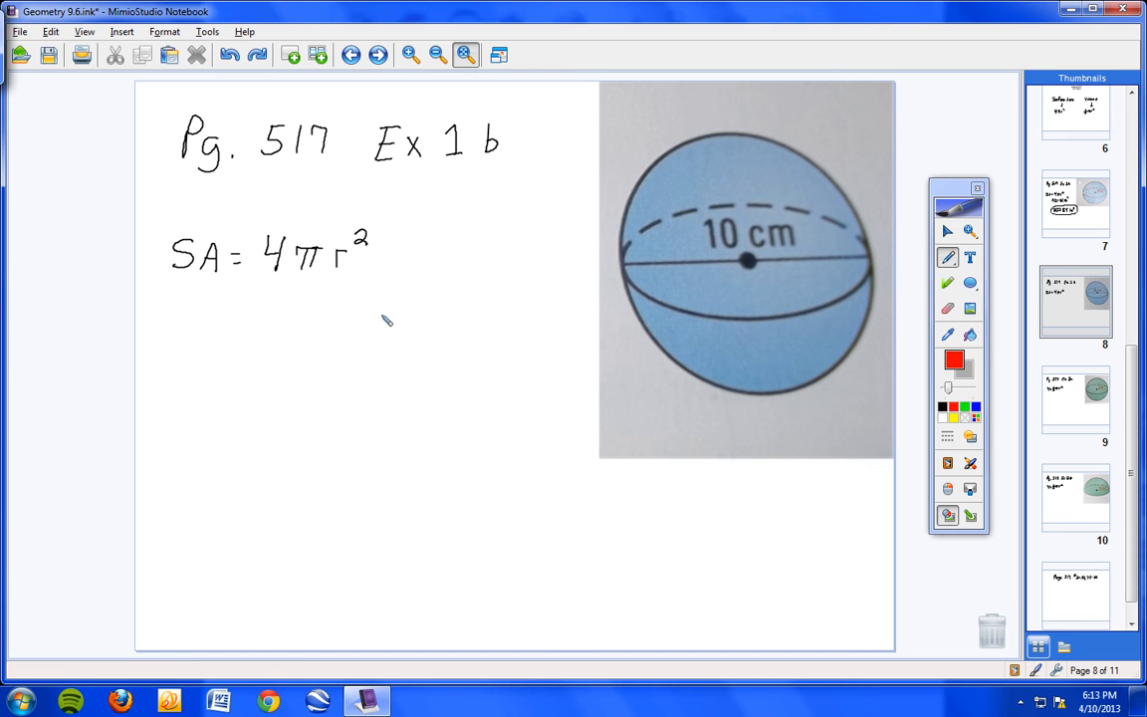
mouse_move(384, 342)
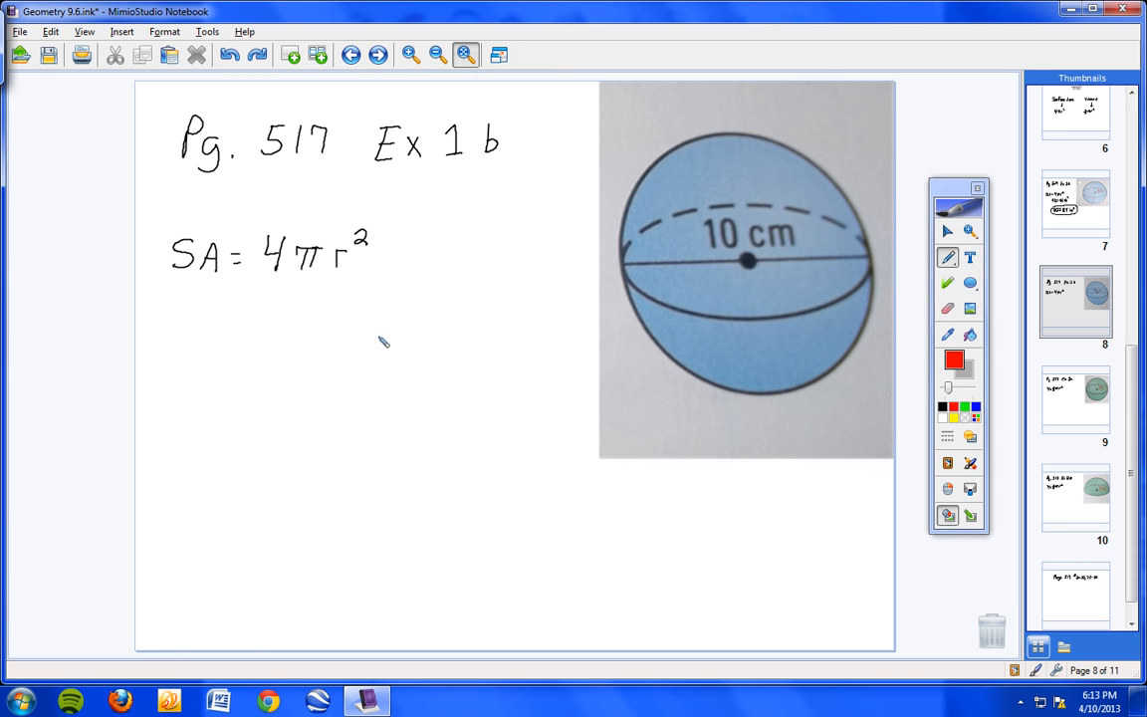
mouse_move(292, 311)
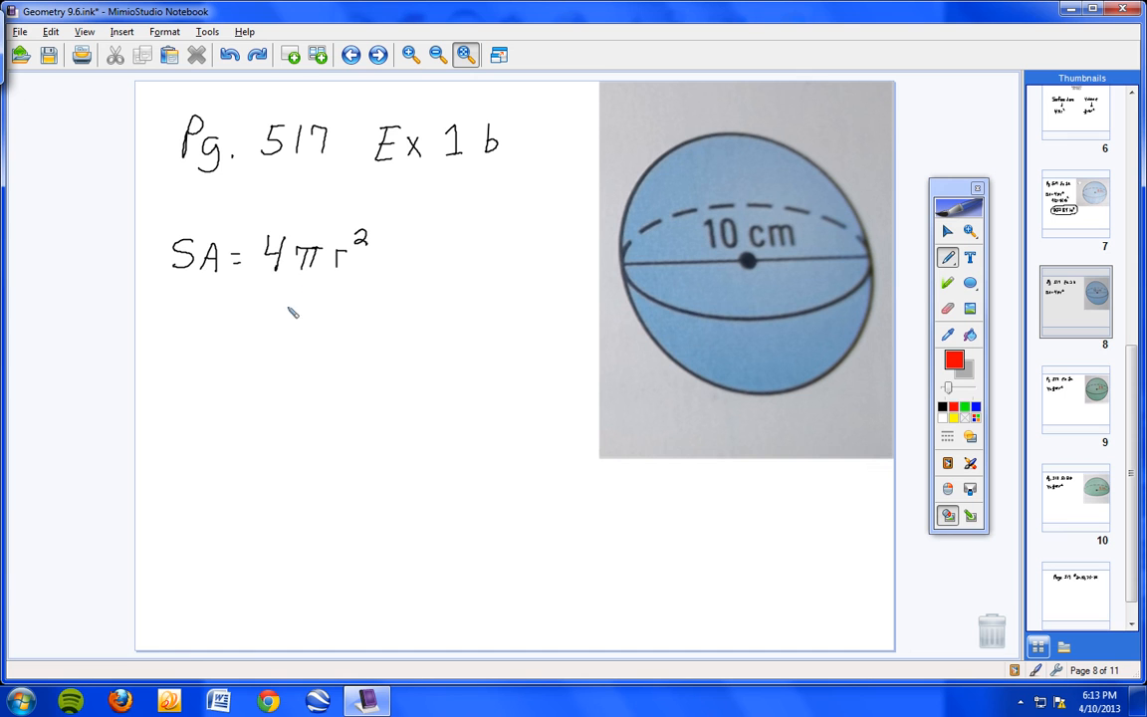
mouse_move(243, 299)
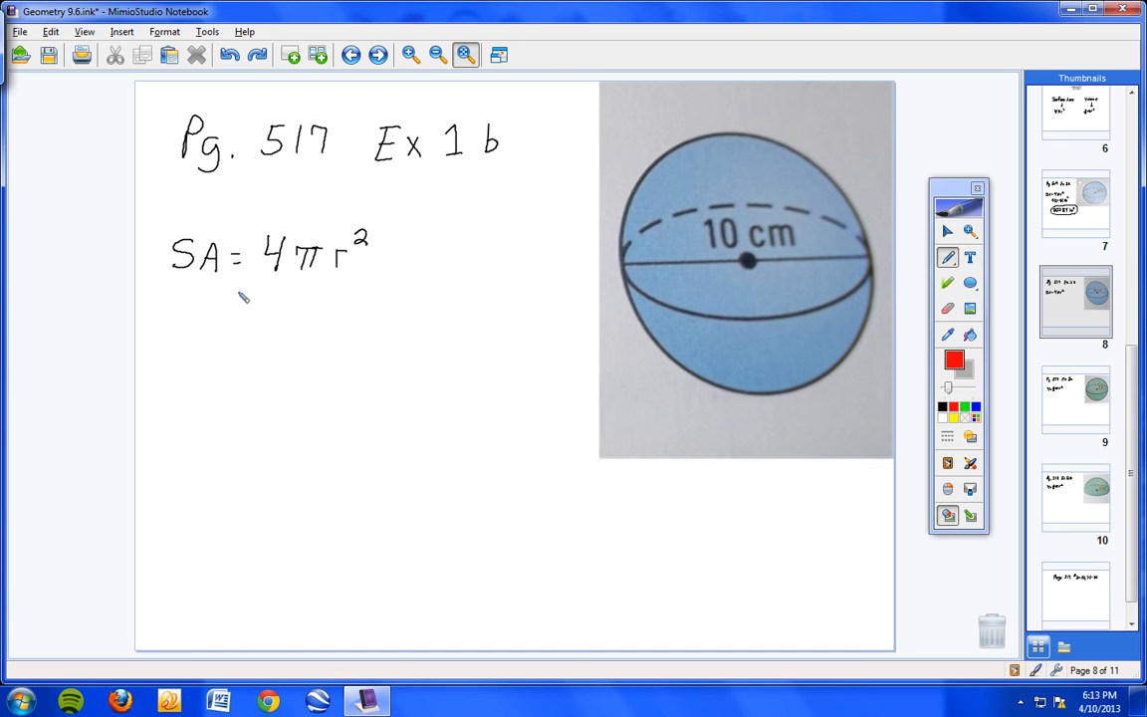
mouse_move(263, 334)
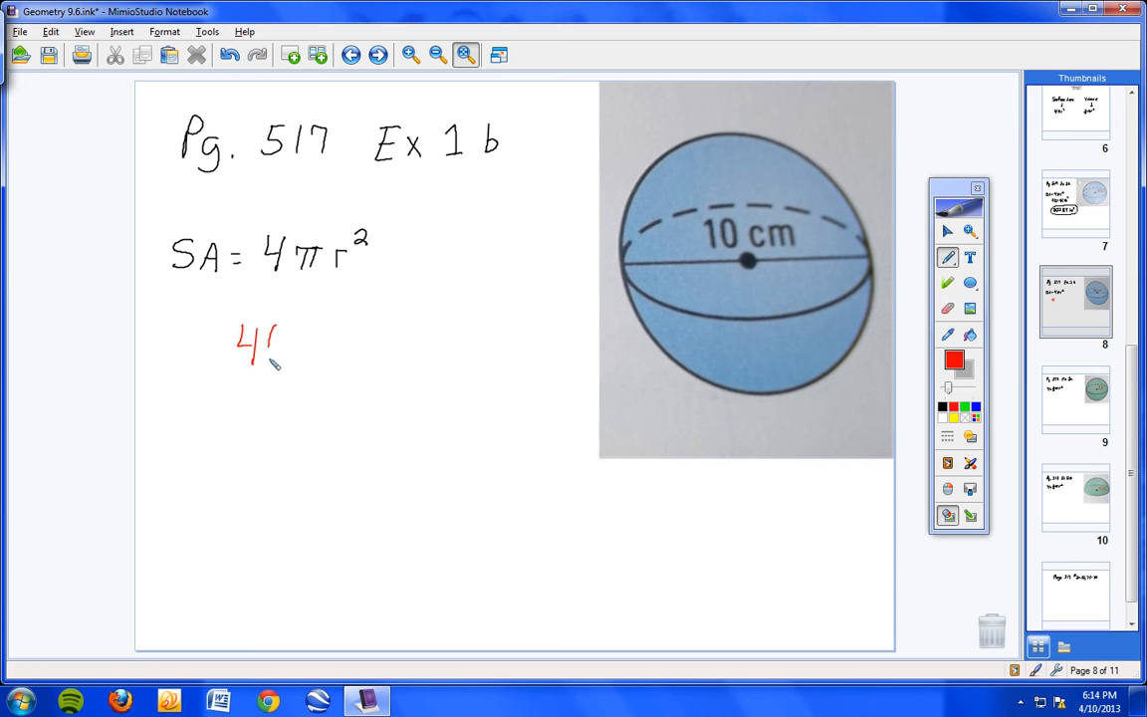
- Write 4(3.14)(5)² in red under SA = 4πr², then circle the answer 314 cm³
left_click_drag(262, 354, 323, 342)
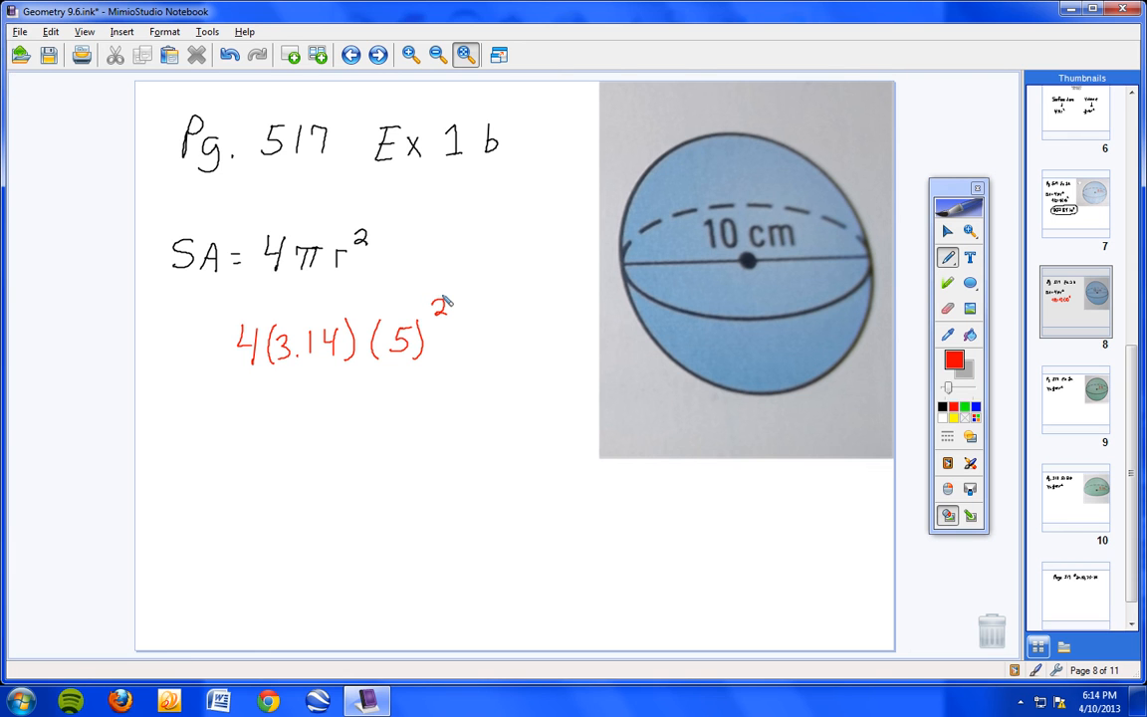
mouse_move(306, 442)
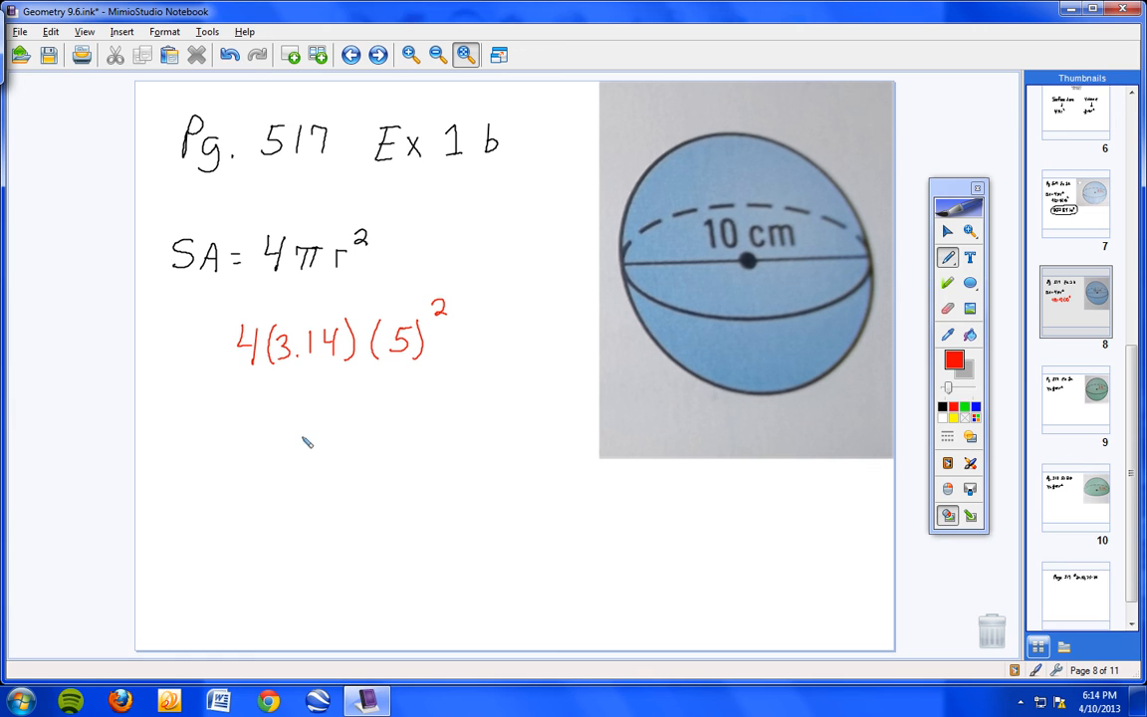
left_click_drag(289, 468, 358, 442)
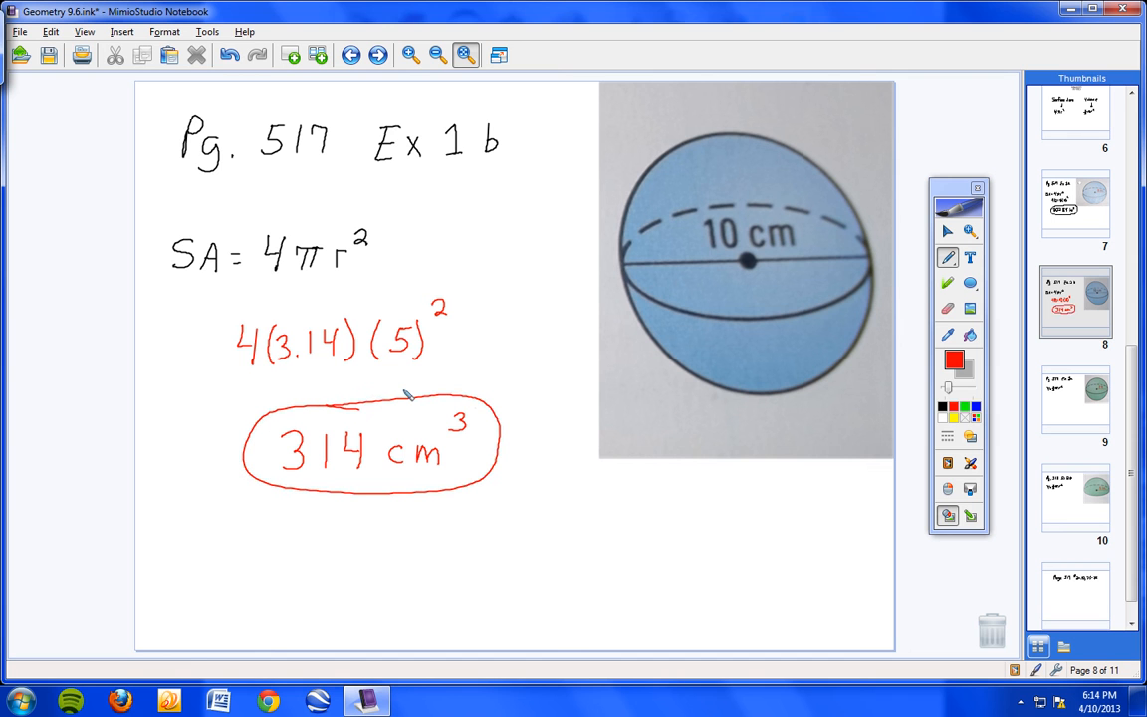
mouse_move(446, 494)
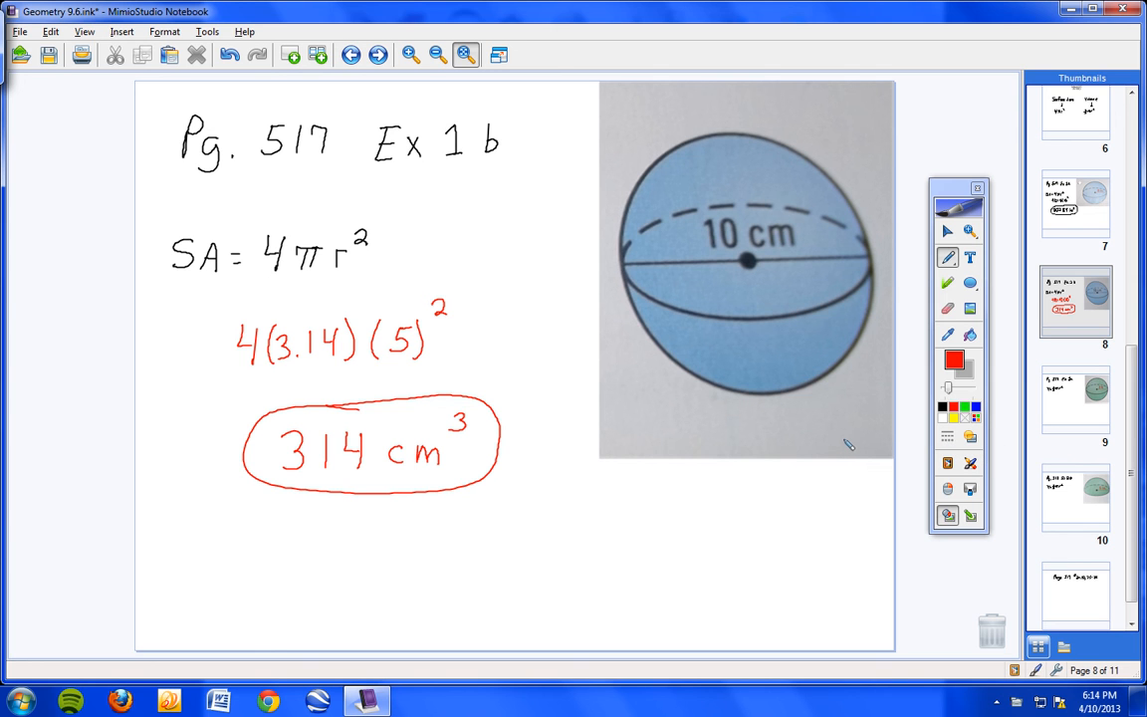
mouse_move(1055, 410)
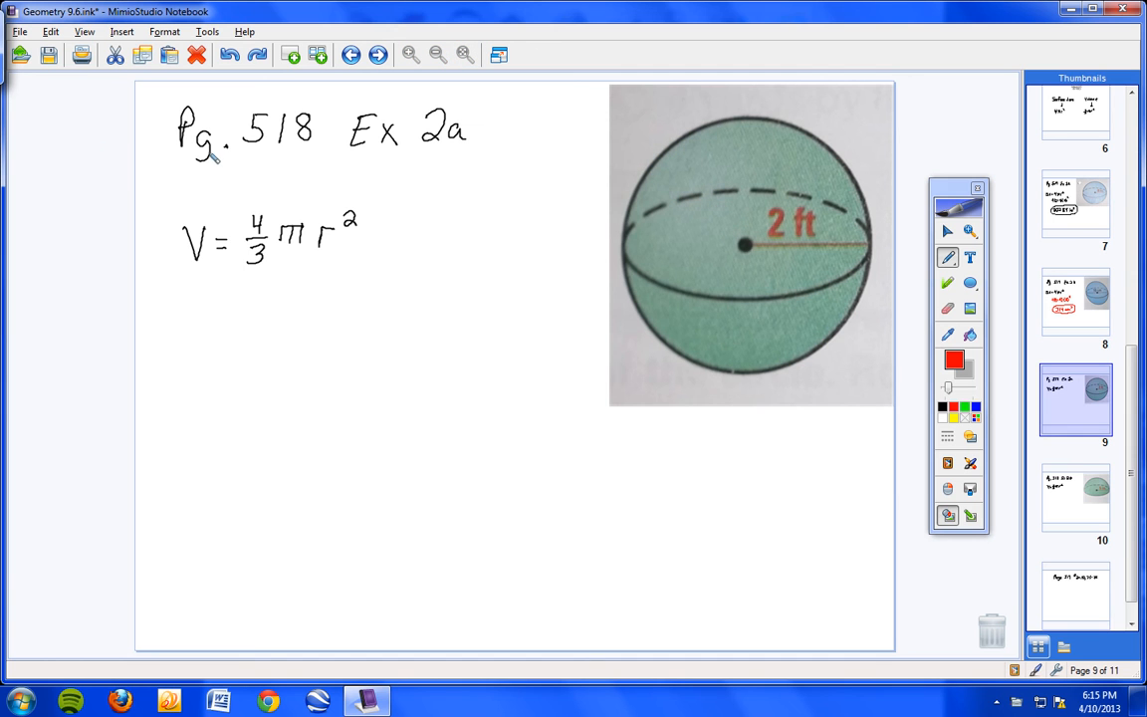
mouse_move(189, 171)
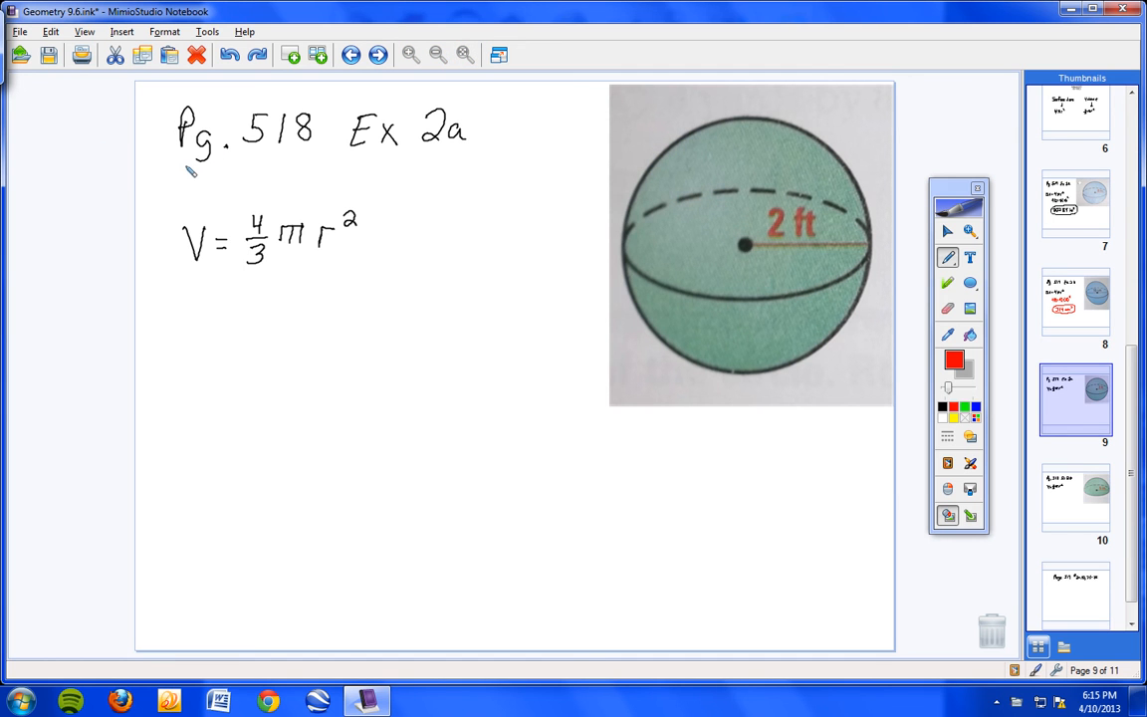
- Underline the Pg. 518 Ex 2a heading in red, then switch the pen ink to black
left_click_drag(190, 159, 475, 155)
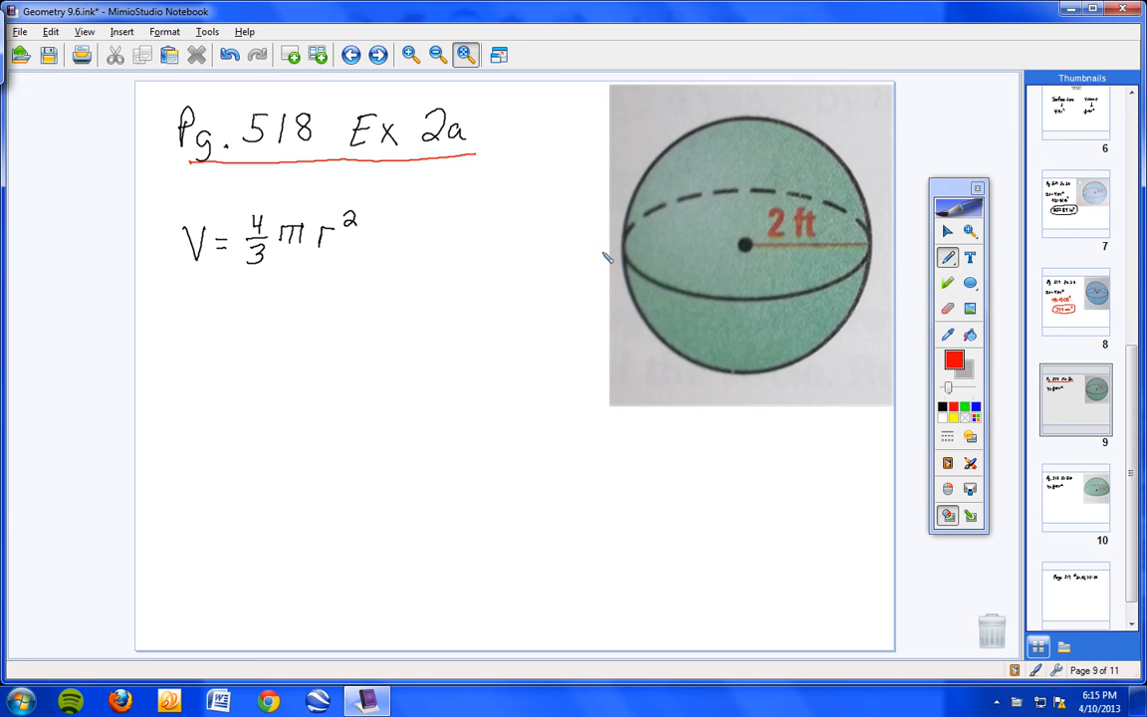
mouse_move(707, 287)
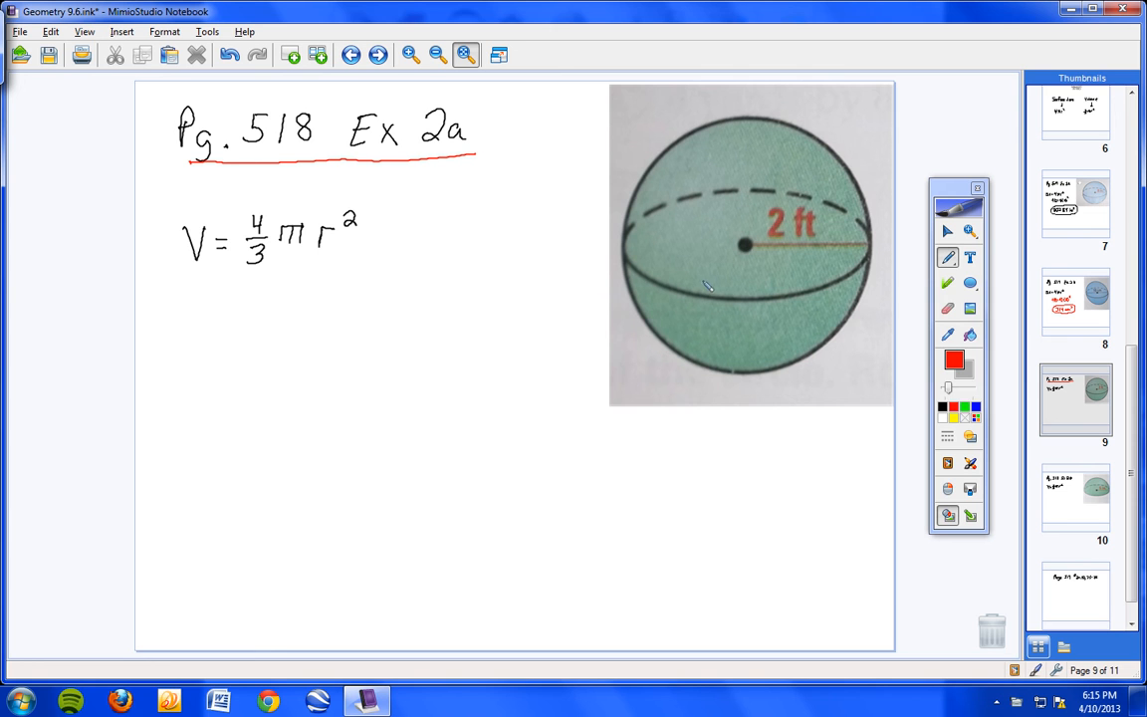
mouse_move(558, 282)
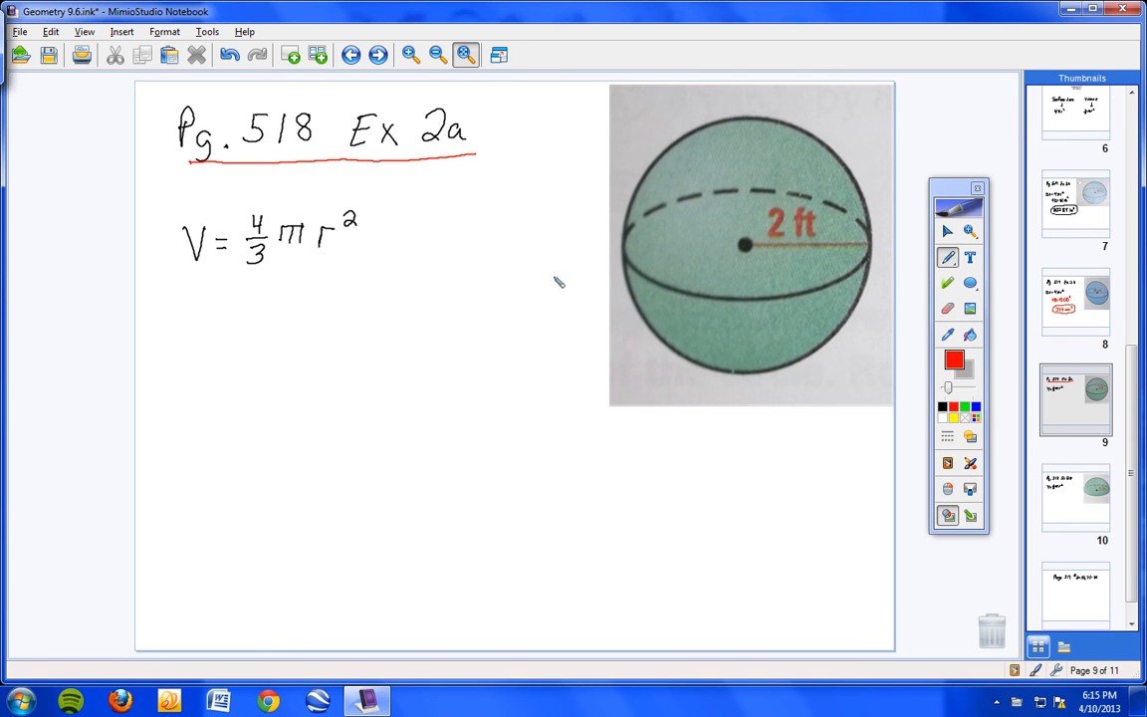
mouse_move(311, 276)
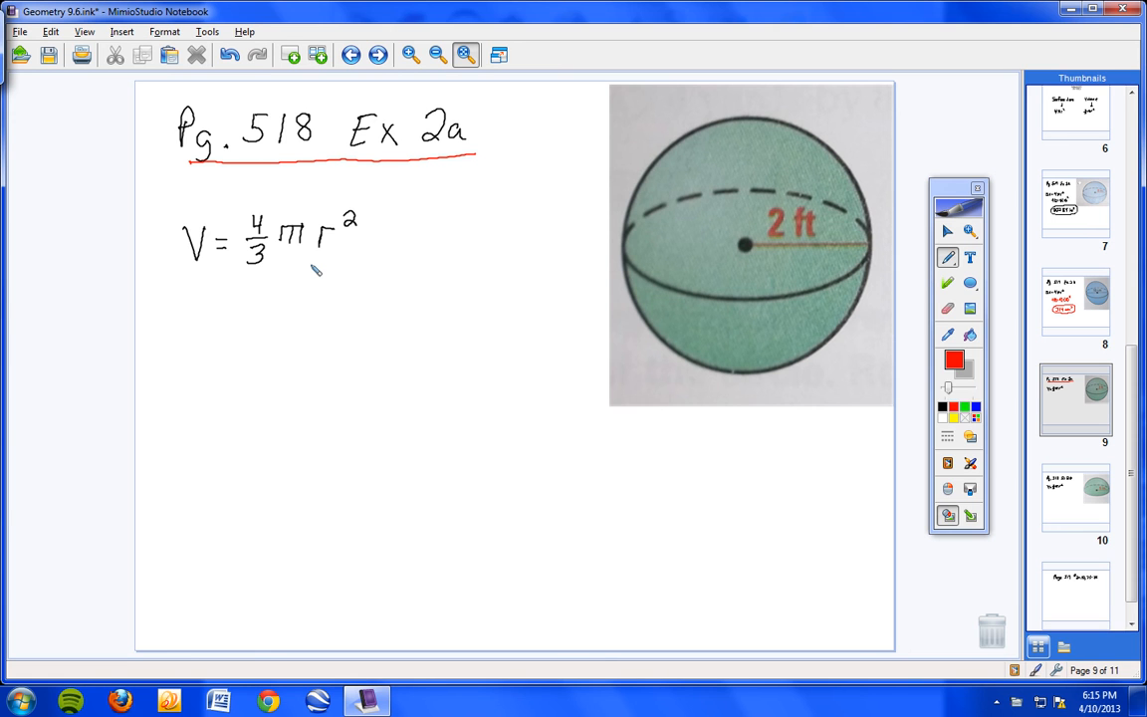
mouse_move(286, 247)
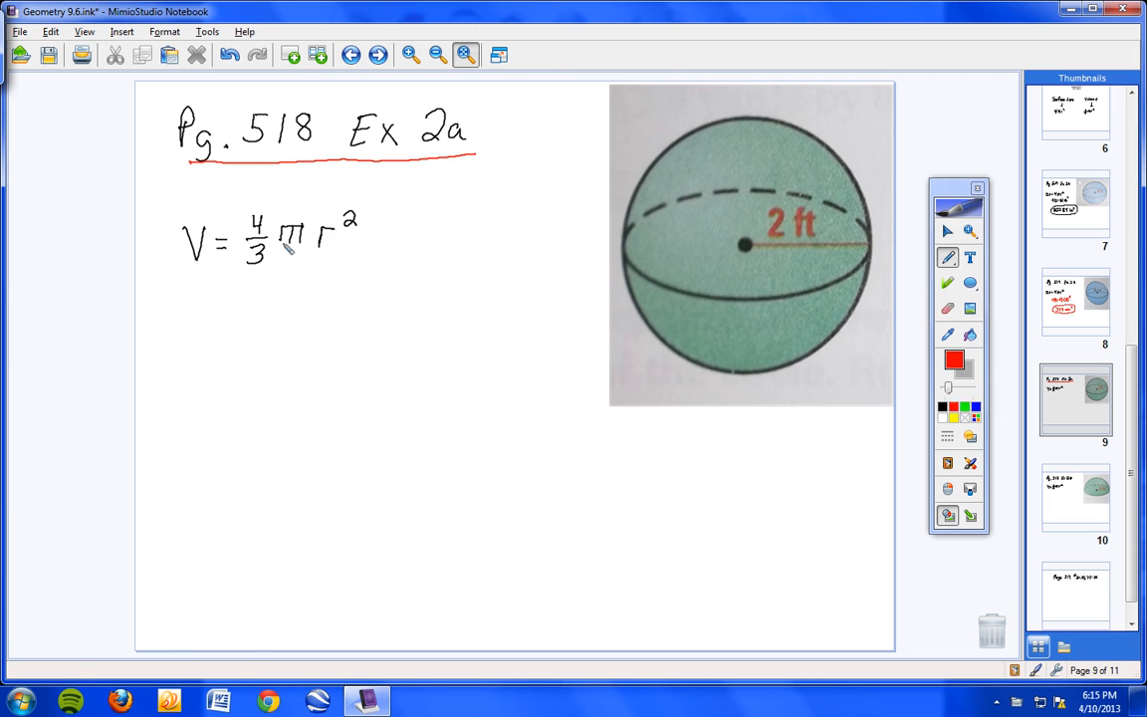
left_click(952, 358)
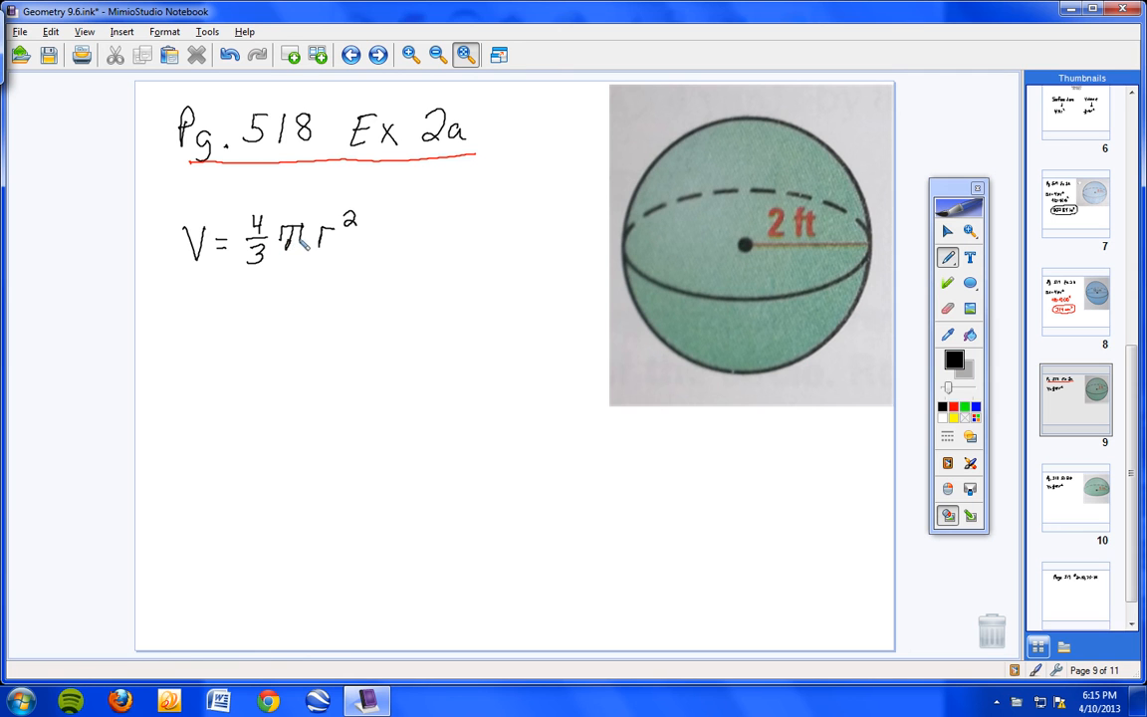
mouse_move(311, 365)
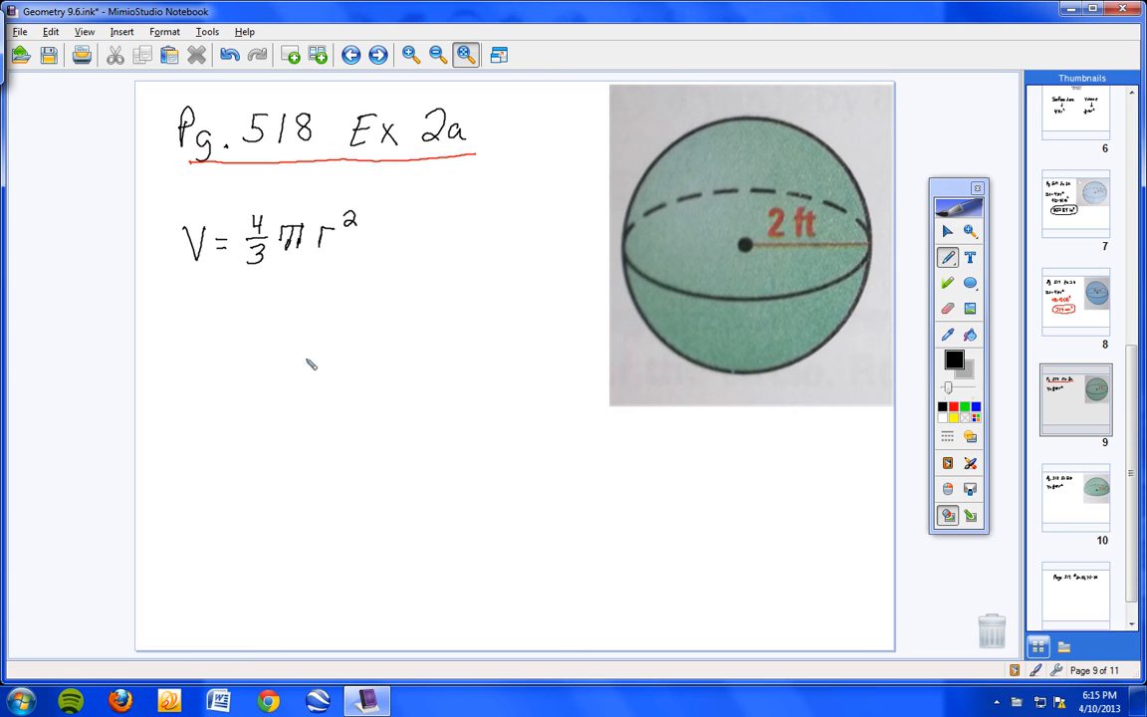
mouse_move(274, 374)
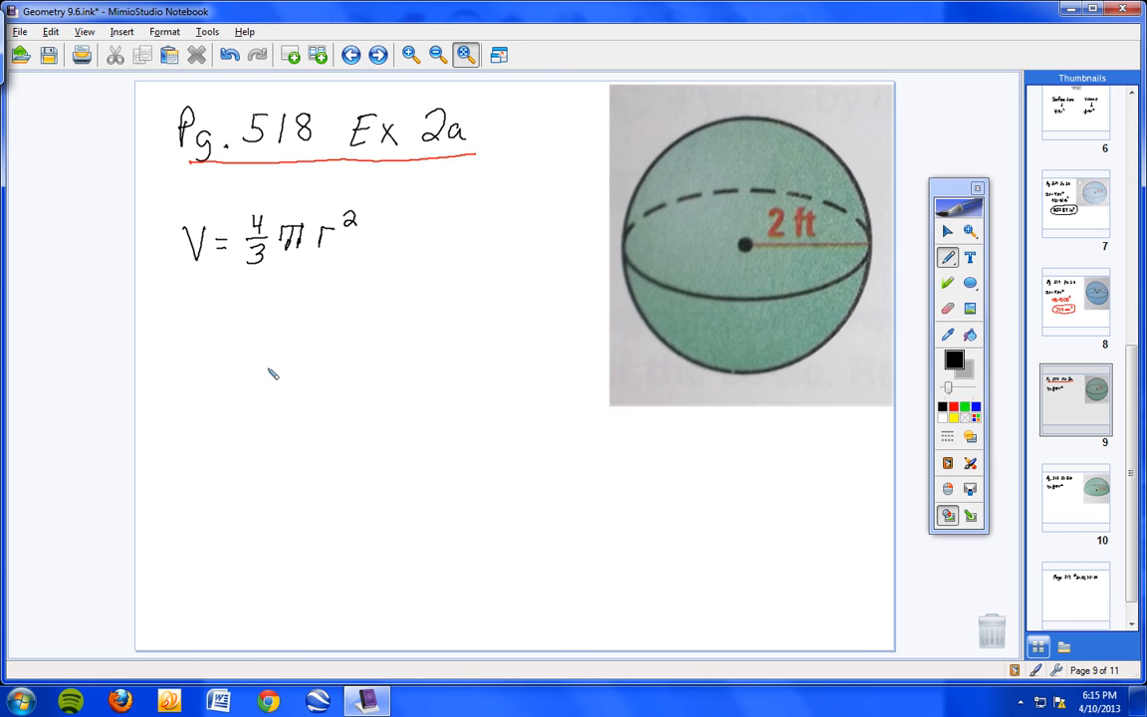
mouse_move(243, 281)
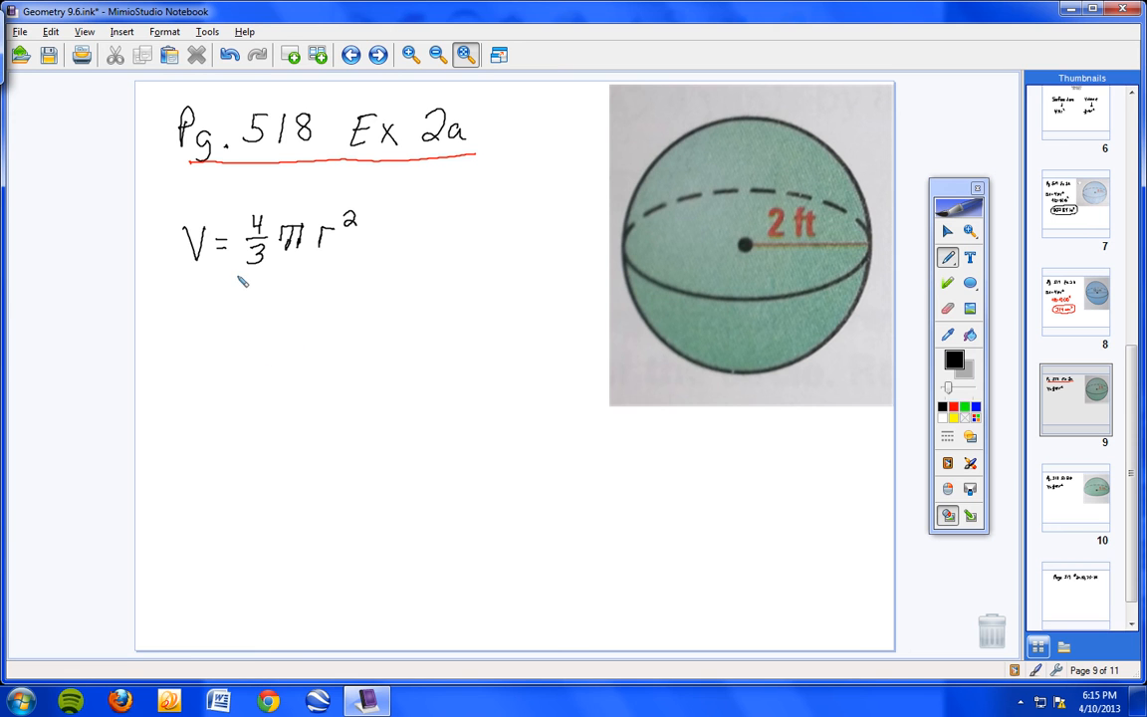
mouse_move(235, 318)
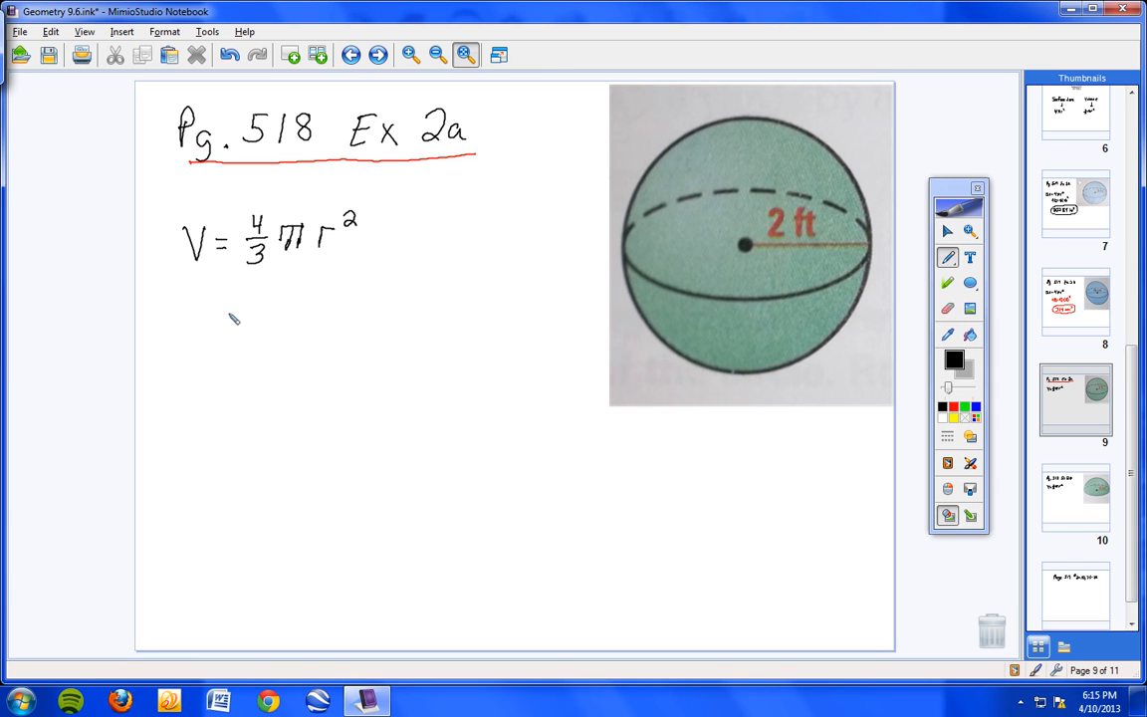
- Write the substitution 4/3(3.14)(2)² in black beneath V = 4/3 π r²
left_click_drag(229, 302, 239, 358)
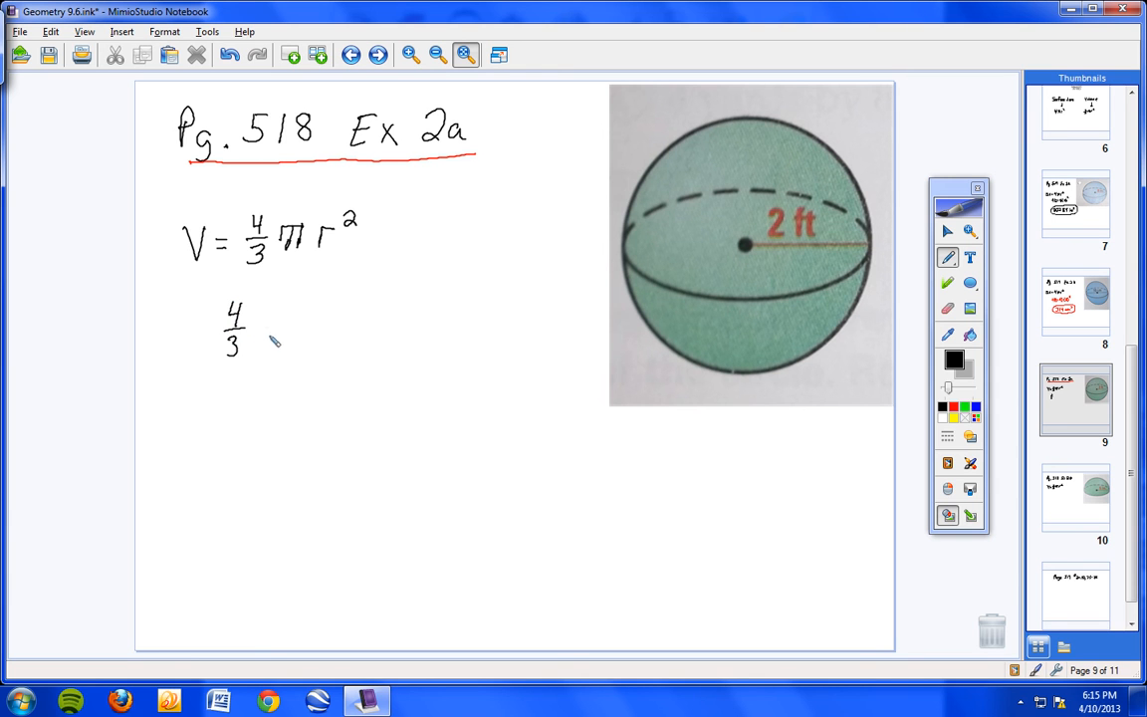
left_click_drag(261, 318, 282, 354)
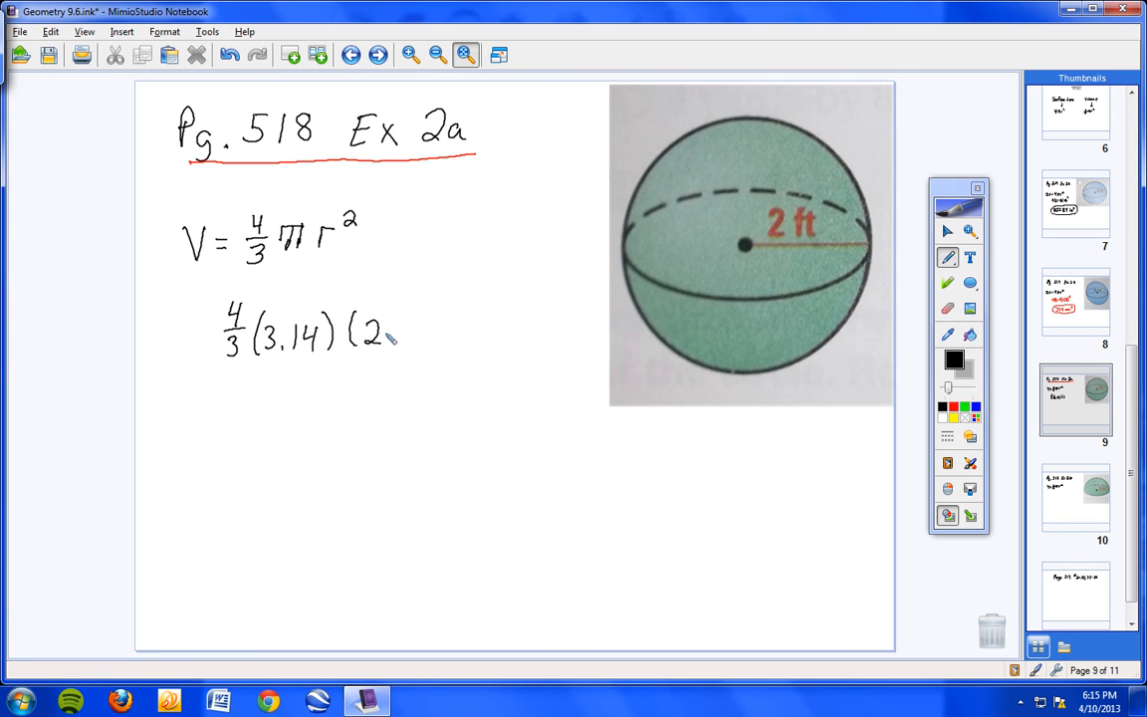
left_click_drag(378, 349, 408, 309)
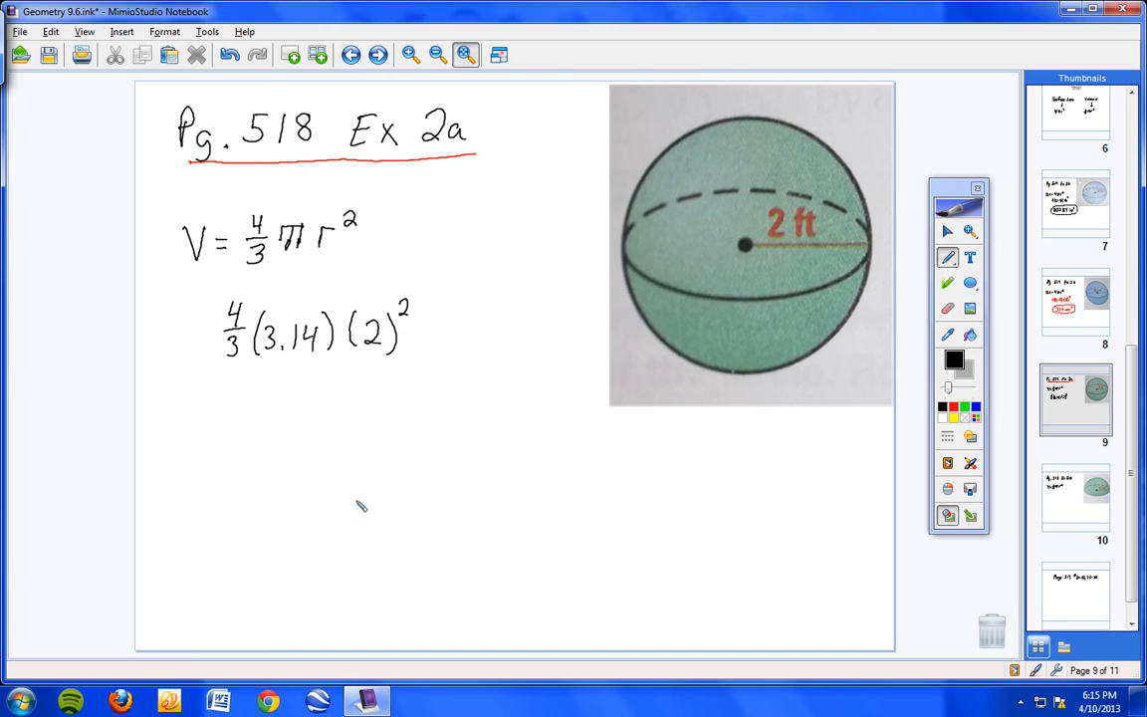
mouse_move(335, 470)
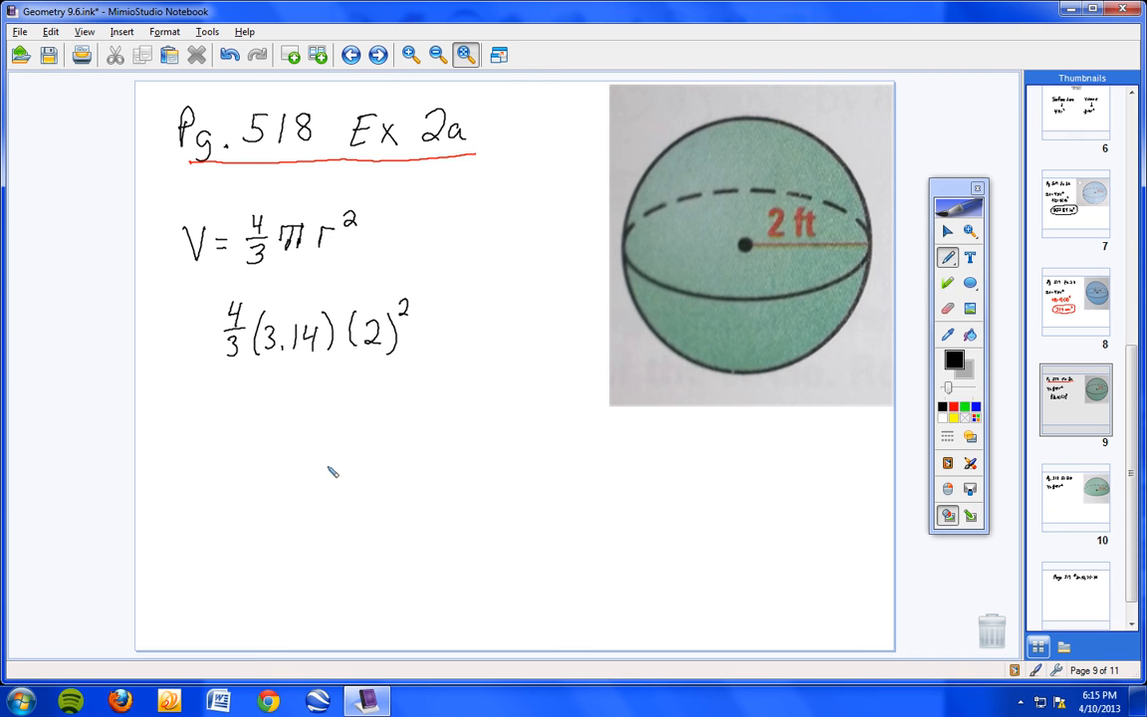
mouse_move(721, 303)
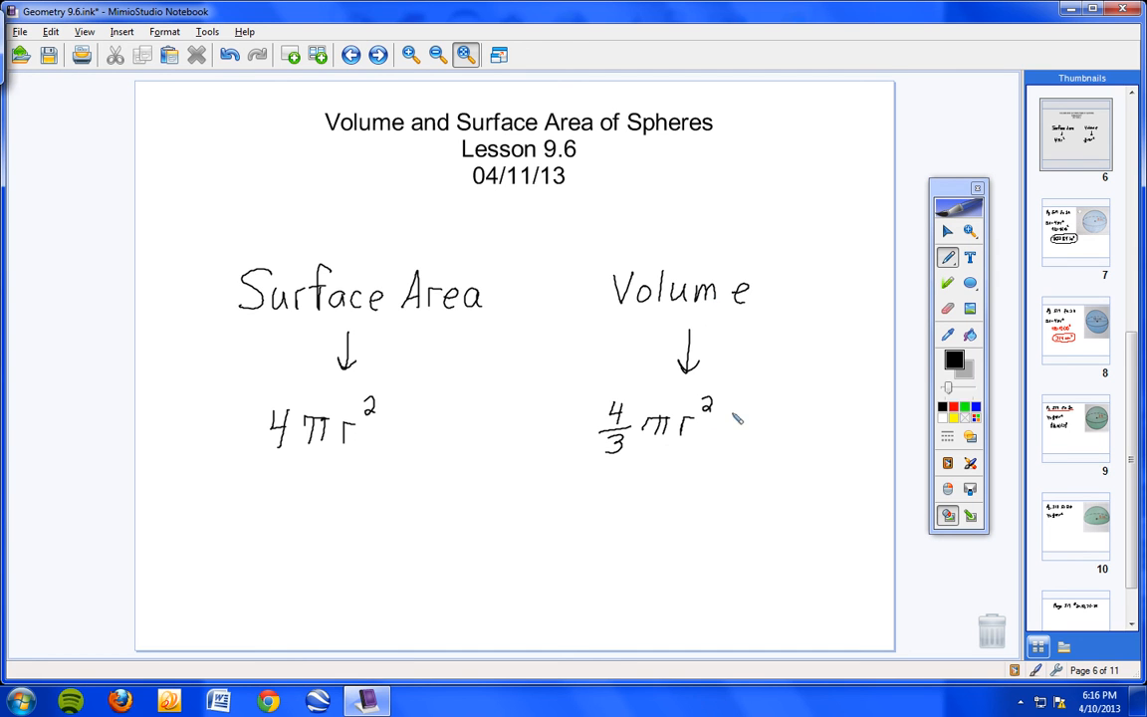
mouse_move(764, 338)
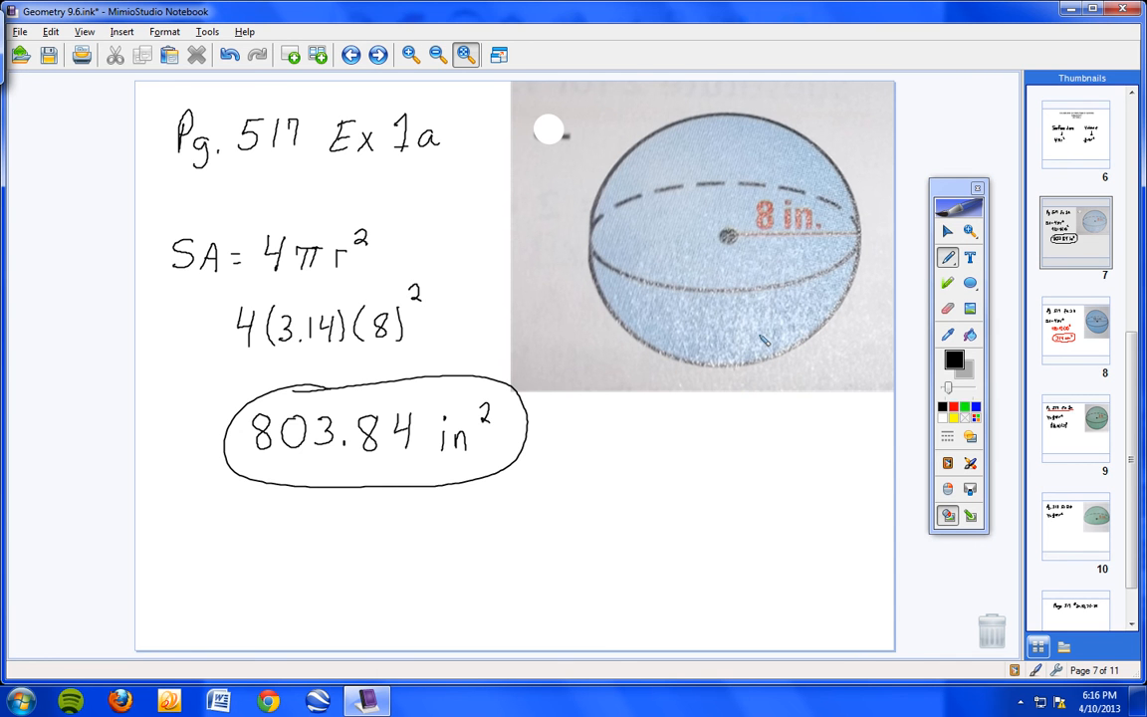
- Return to page 6 and rewrite the volume formula's exponent from 2 to 3
left_click(350, 56)
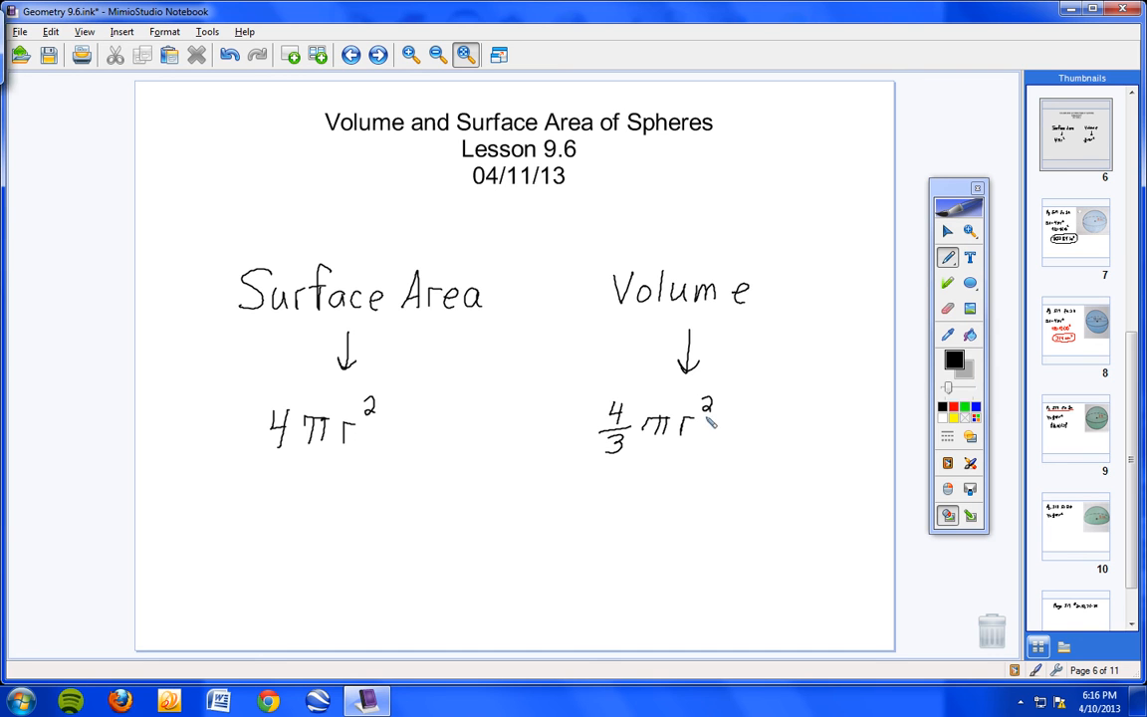
left_click_drag(700, 408, 717, 418)
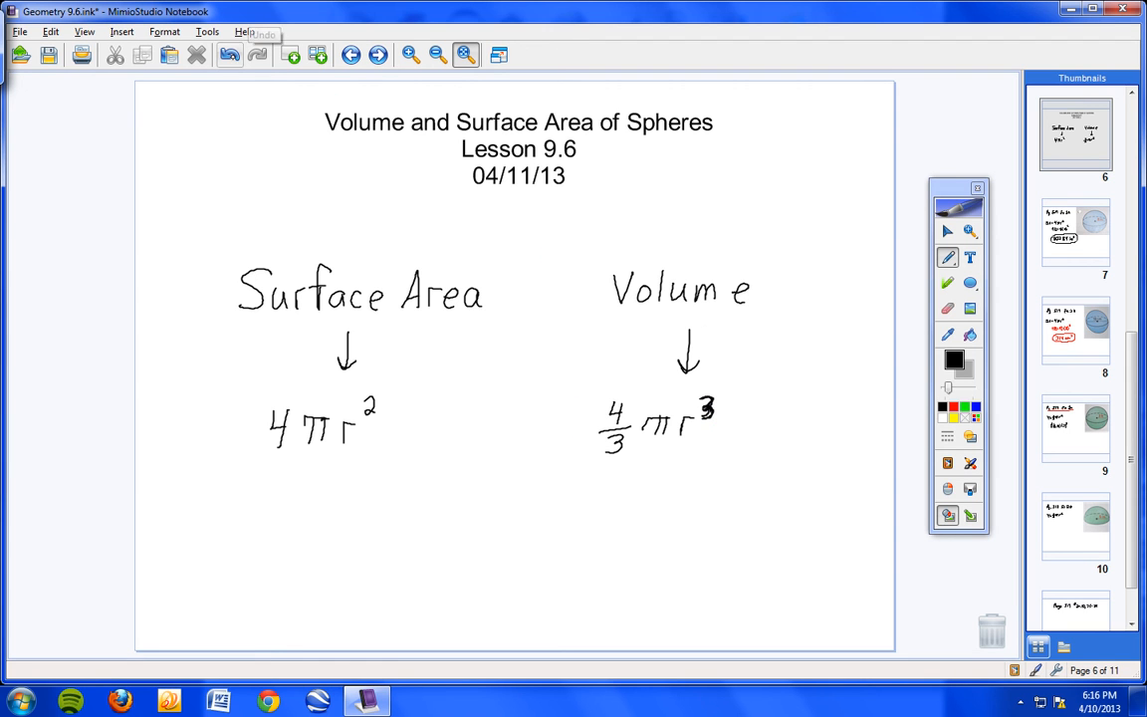
left_click(228, 56)
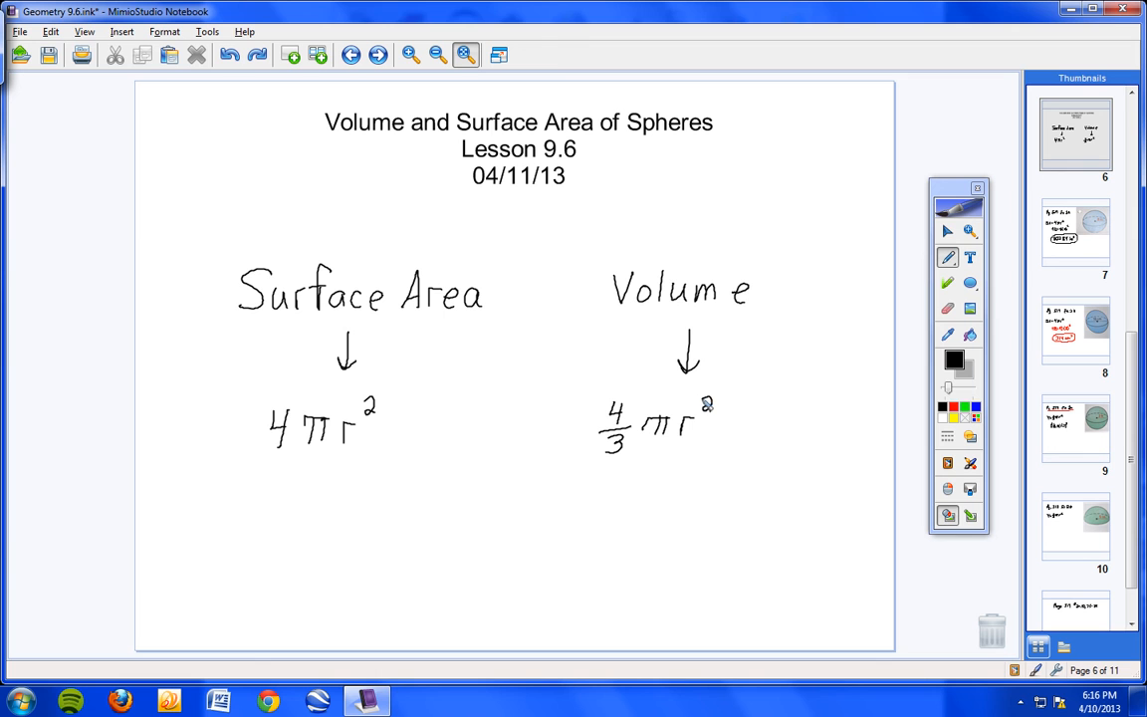
- Overwrite Example 2a's exponents with 3 and write the answer 33.49
left_click_drag(701, 402, 708, 422)
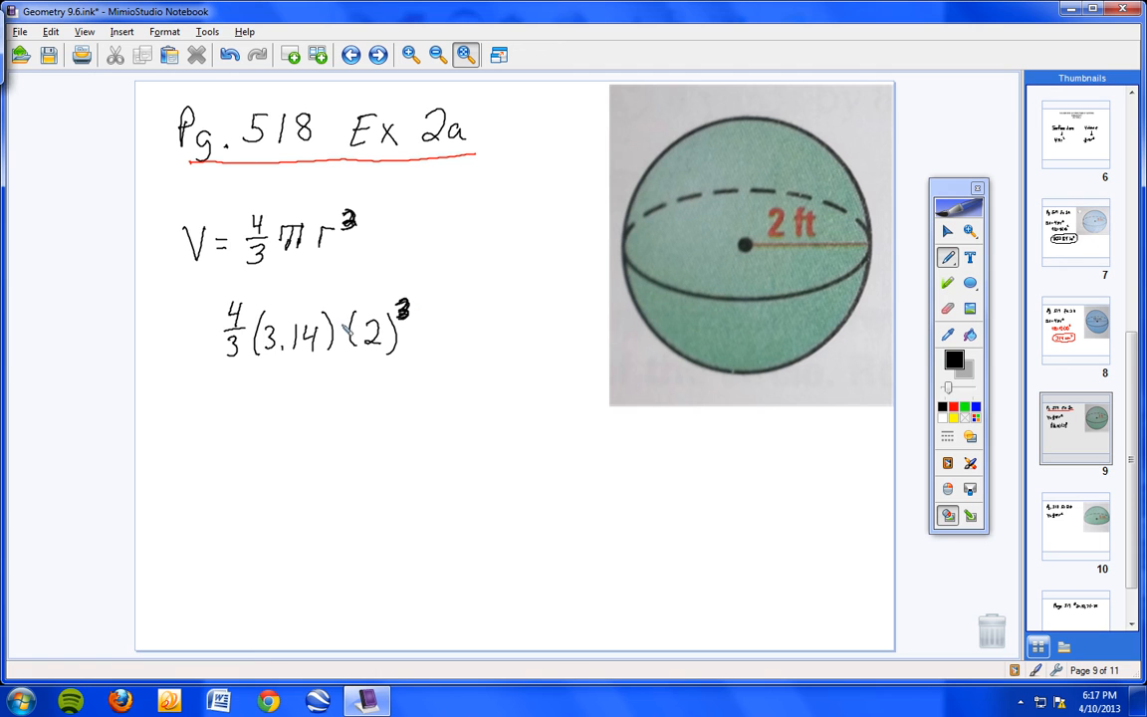
left_click_drag(279, 458, 309, 428)
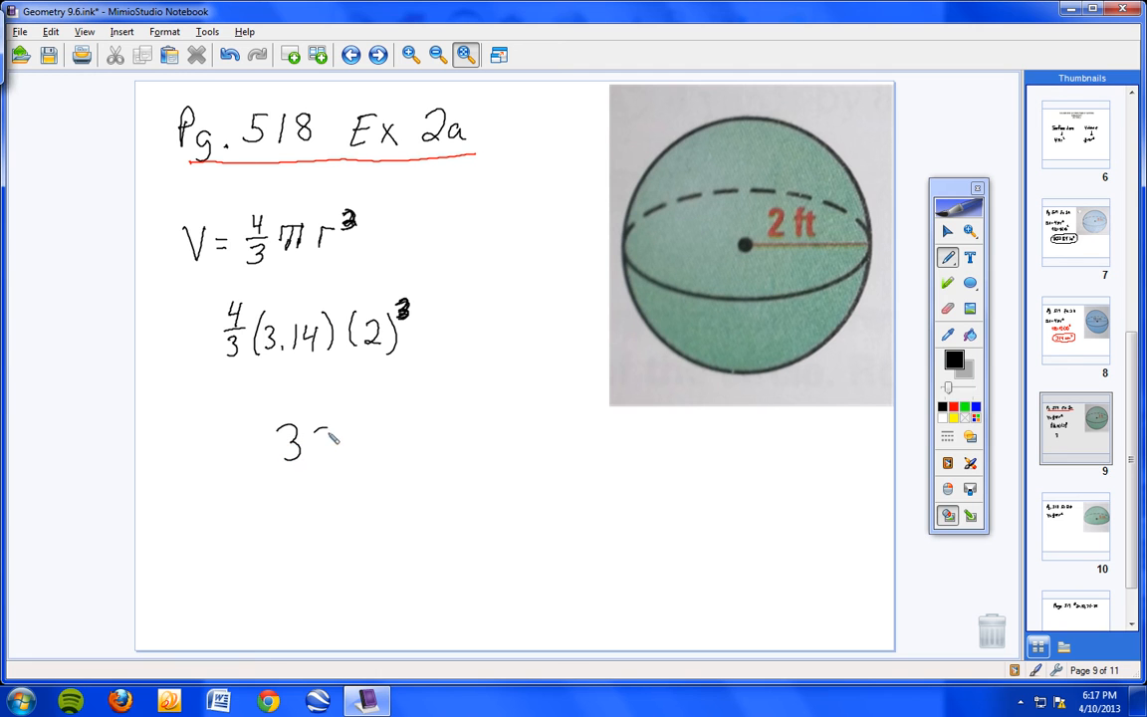
left_click_drag(318, 438, 374, 448)
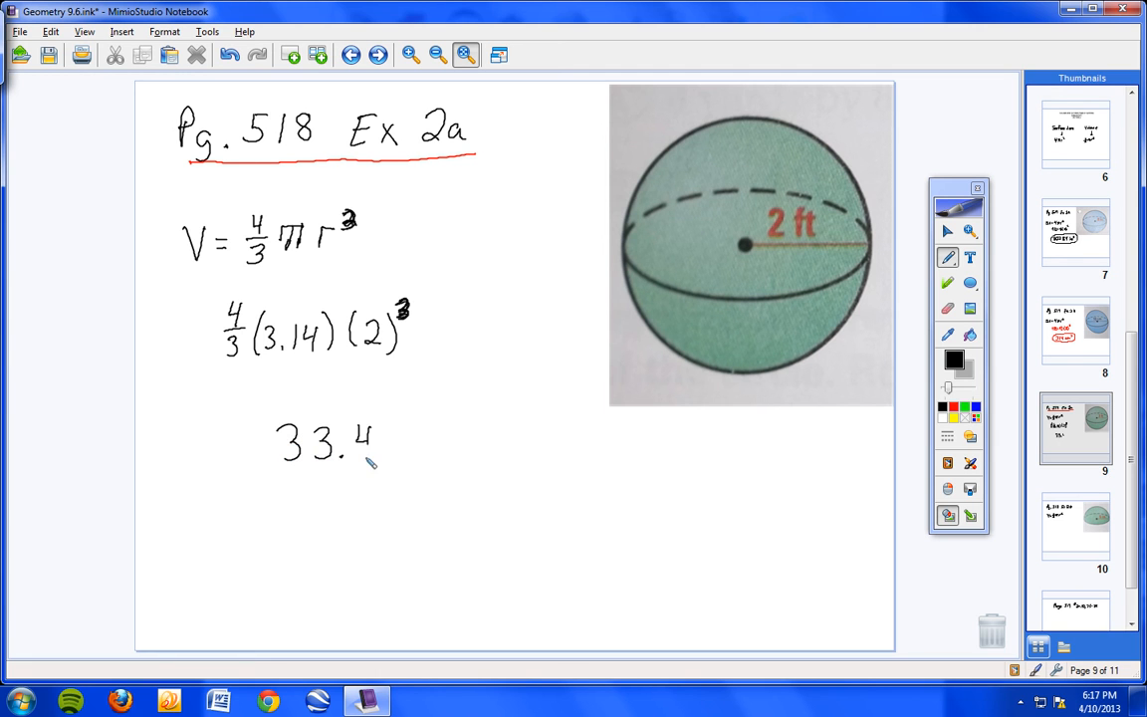
left_click_drag(376, 458, 399, 438)
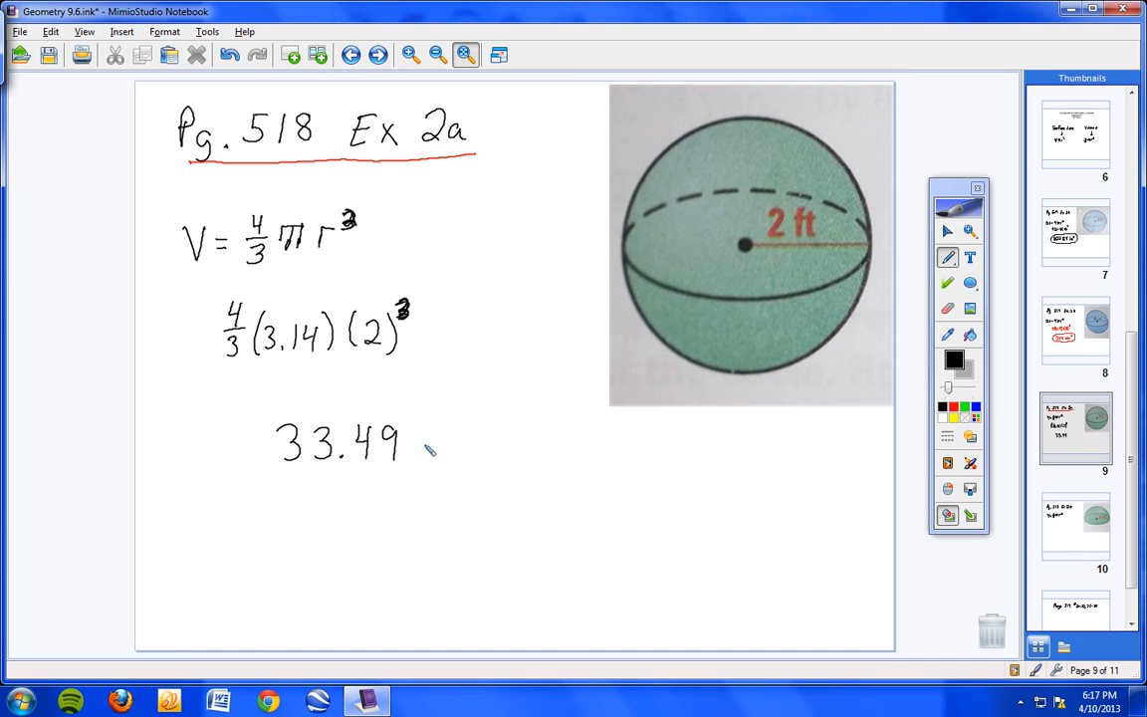
- Add the unit ft³ after 33.49 and circle the answer
left_click_drag(418, 442, 474, 448)
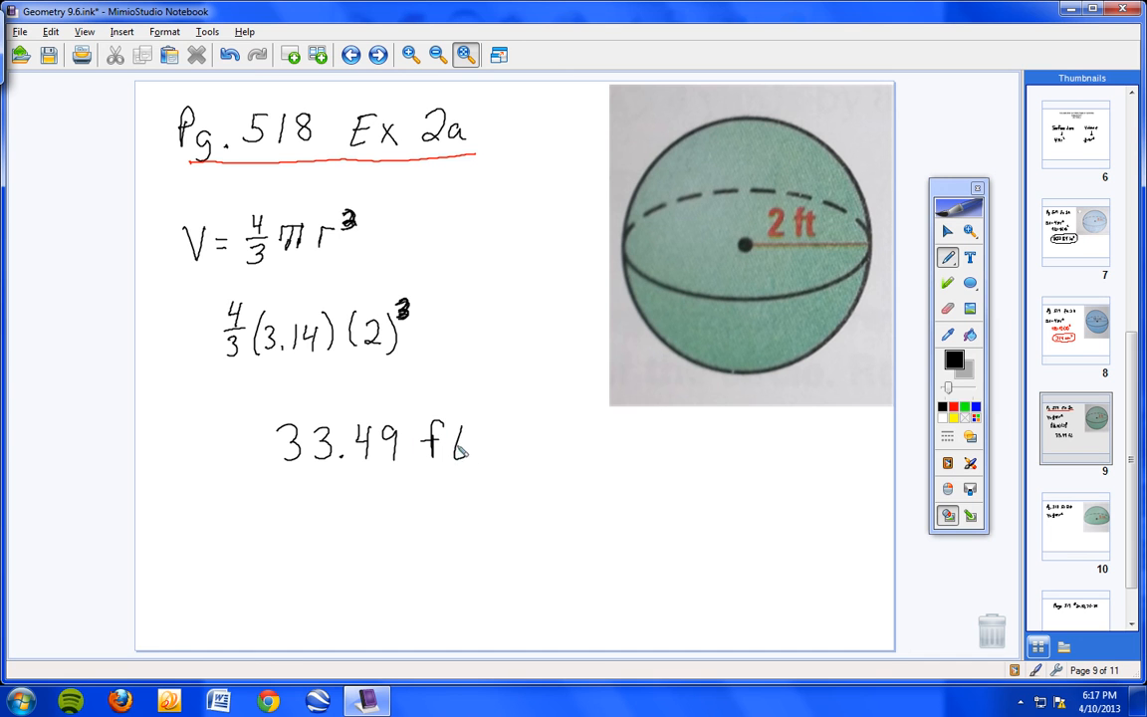
left_click_drag(428, 402, 229, 478)
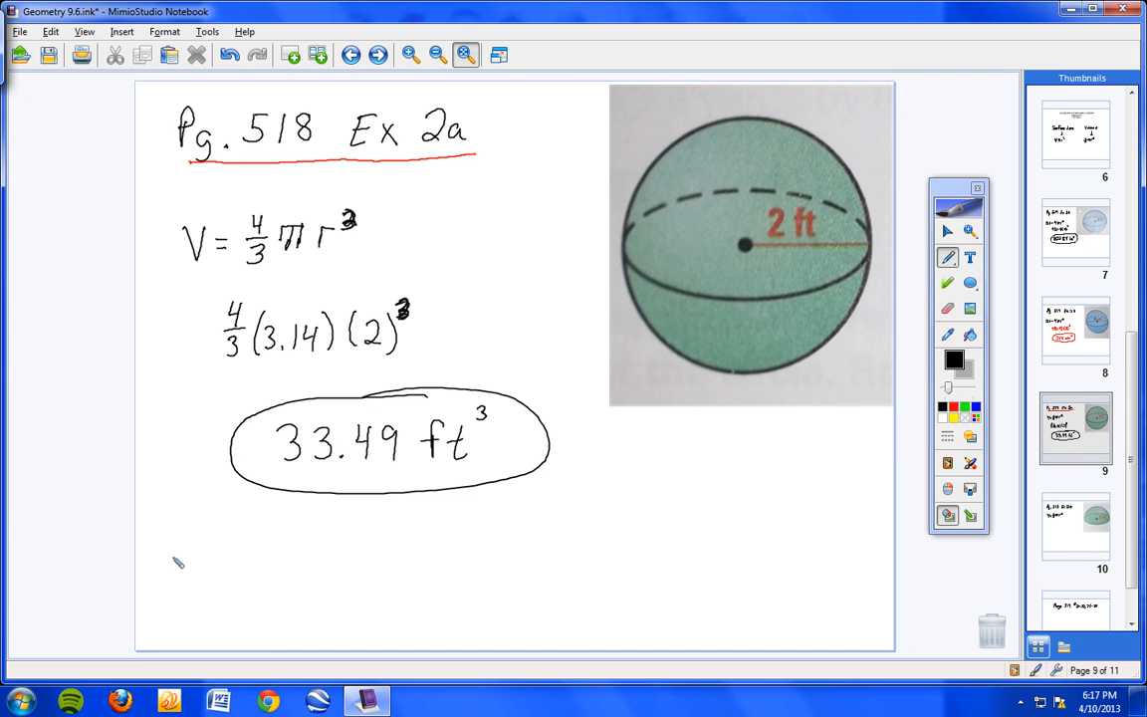
mouse_move(177, 555)
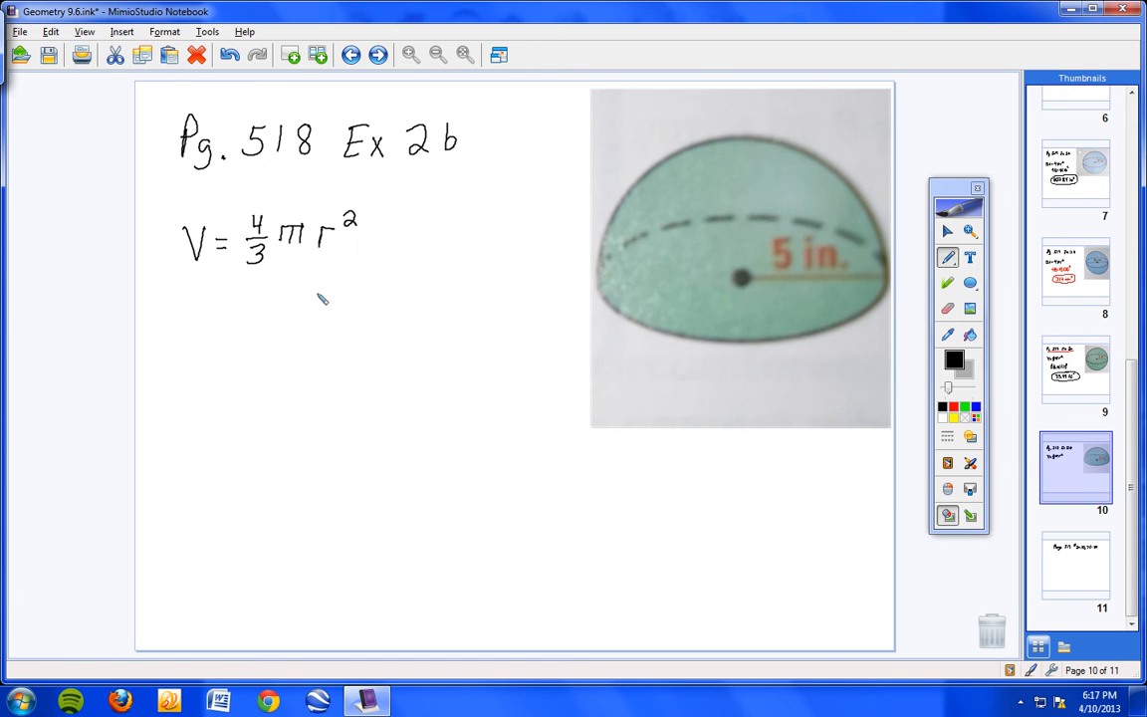
mouse_move(251, 163)
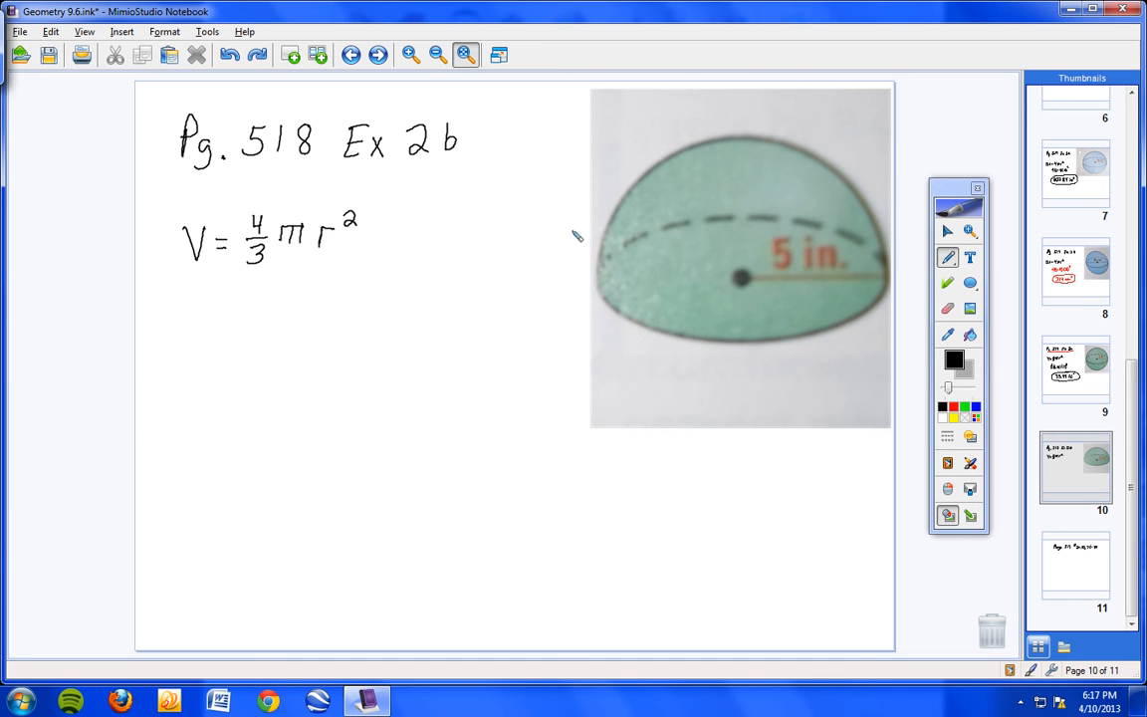
mouse_move(642, 307)
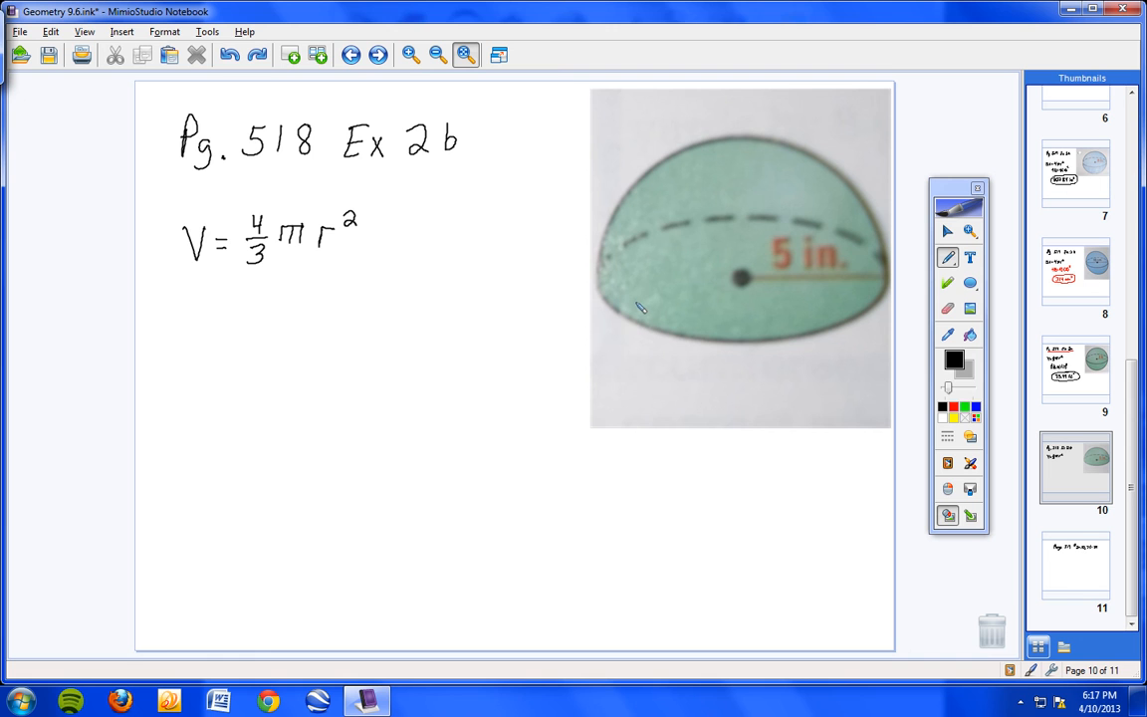
mouse_move(629, 286)
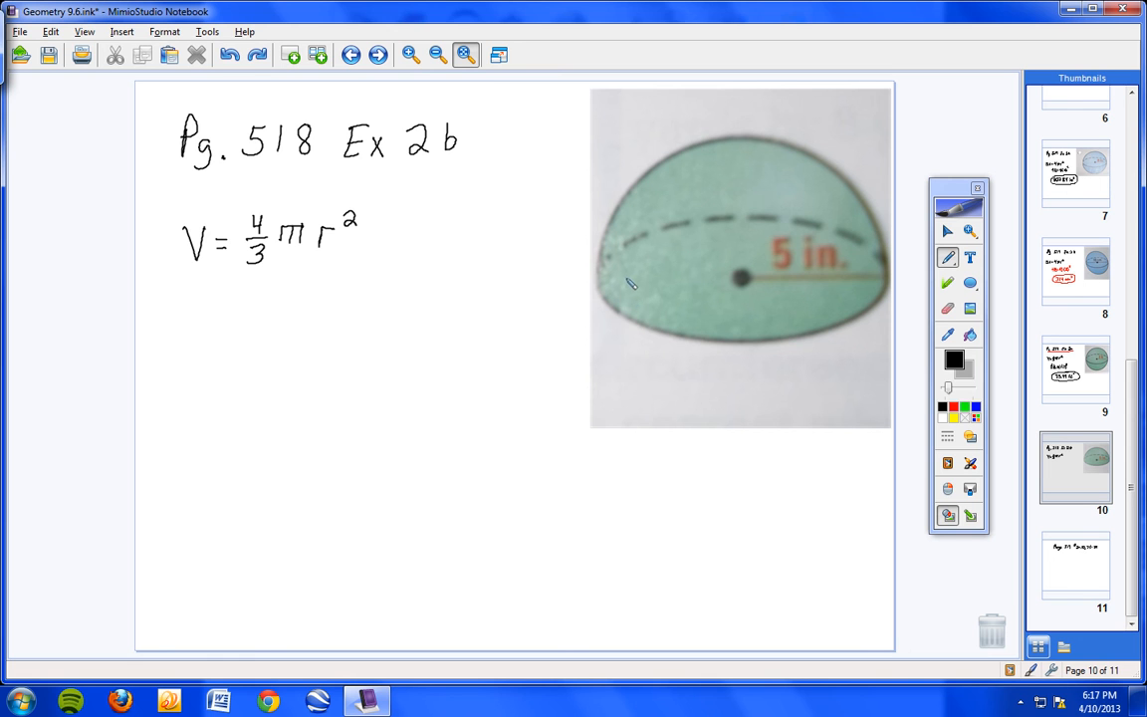
mouse_move(637, 289)
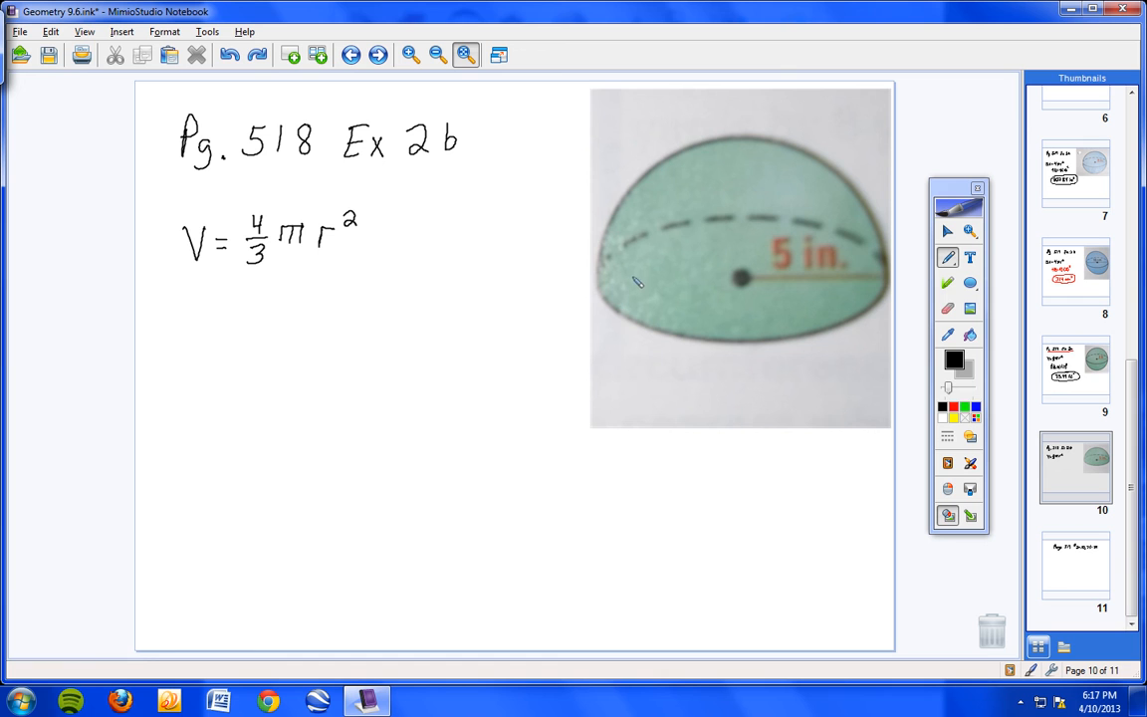
mouse_move(306, 286)
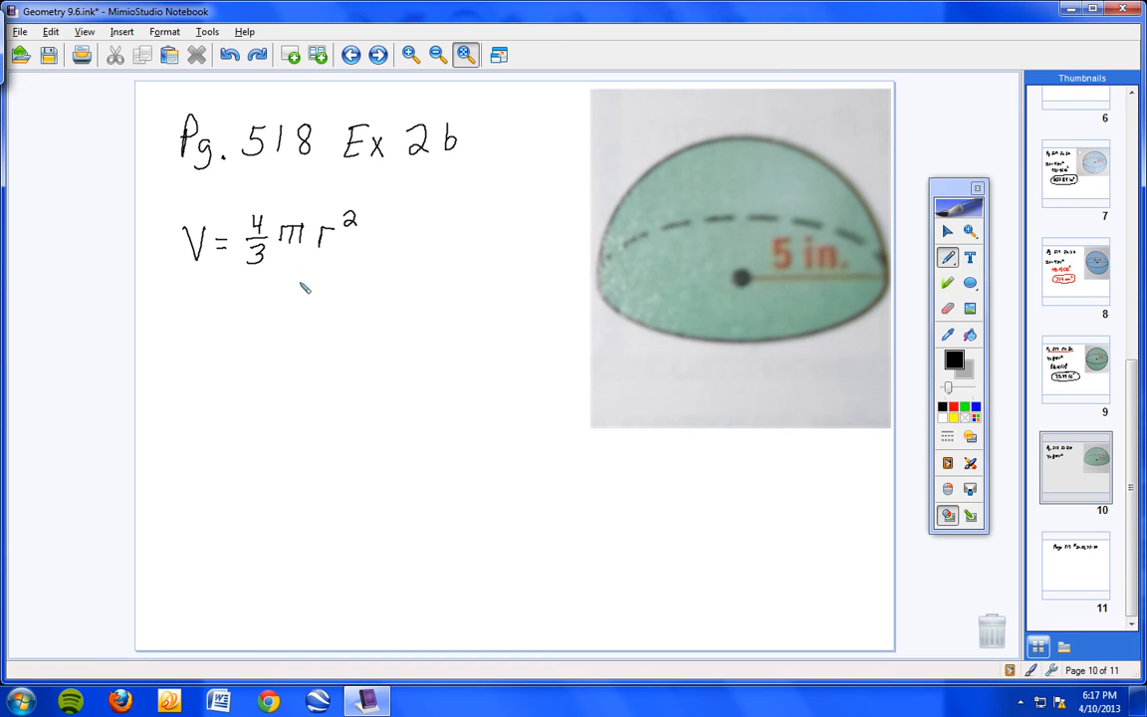
mouse_move(318, 291)
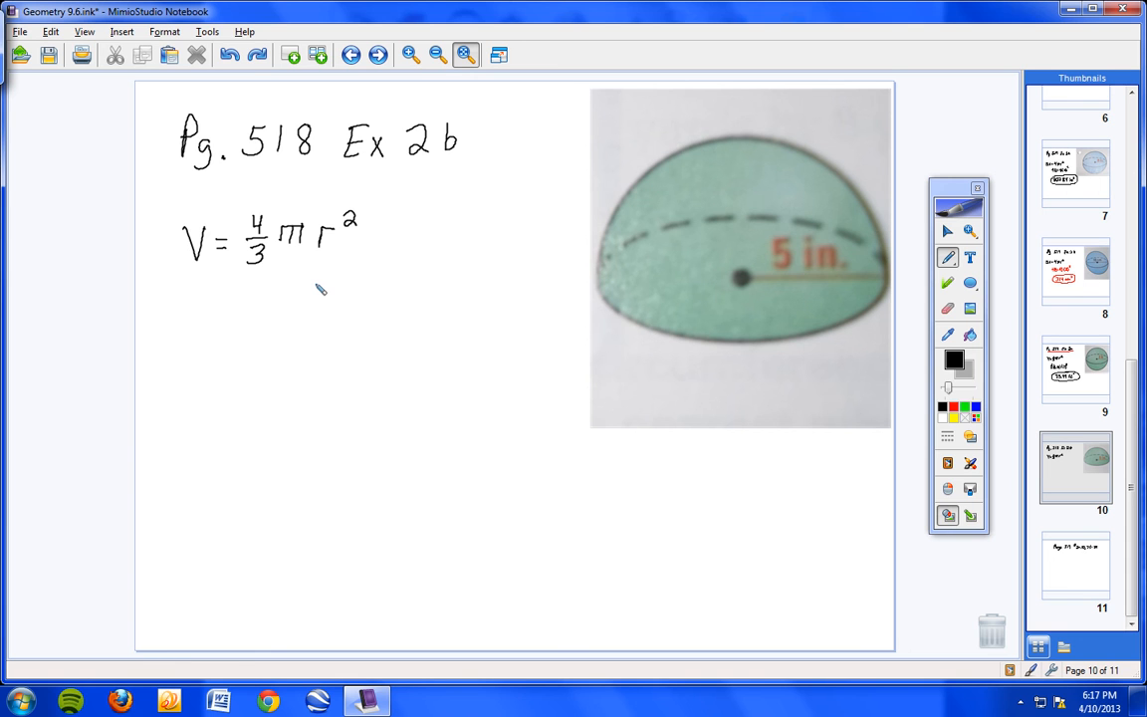
mouse_move(687, 275)
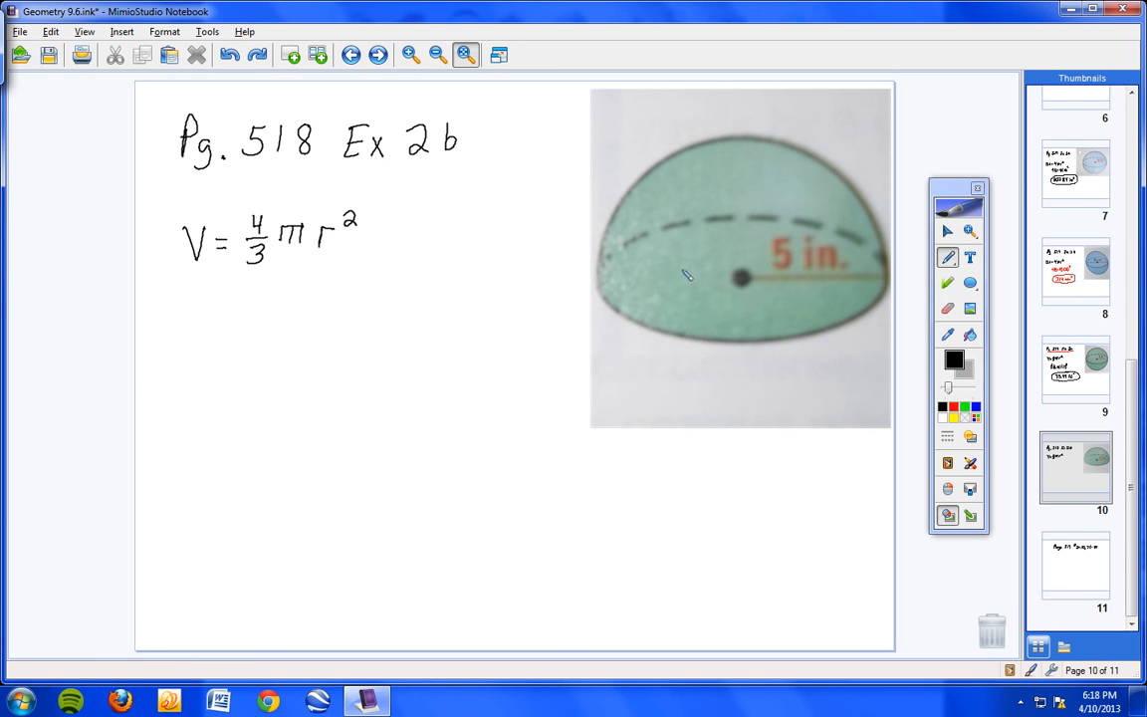
mouse_move(618, 183)
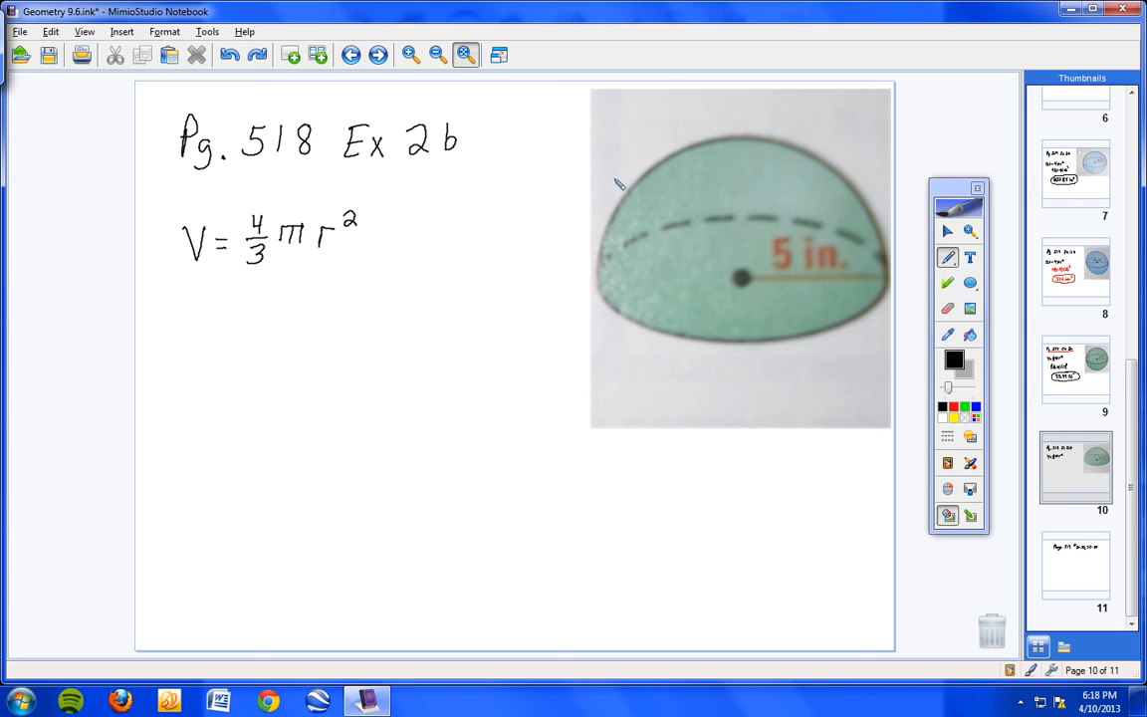
mouse_move(250, 295)
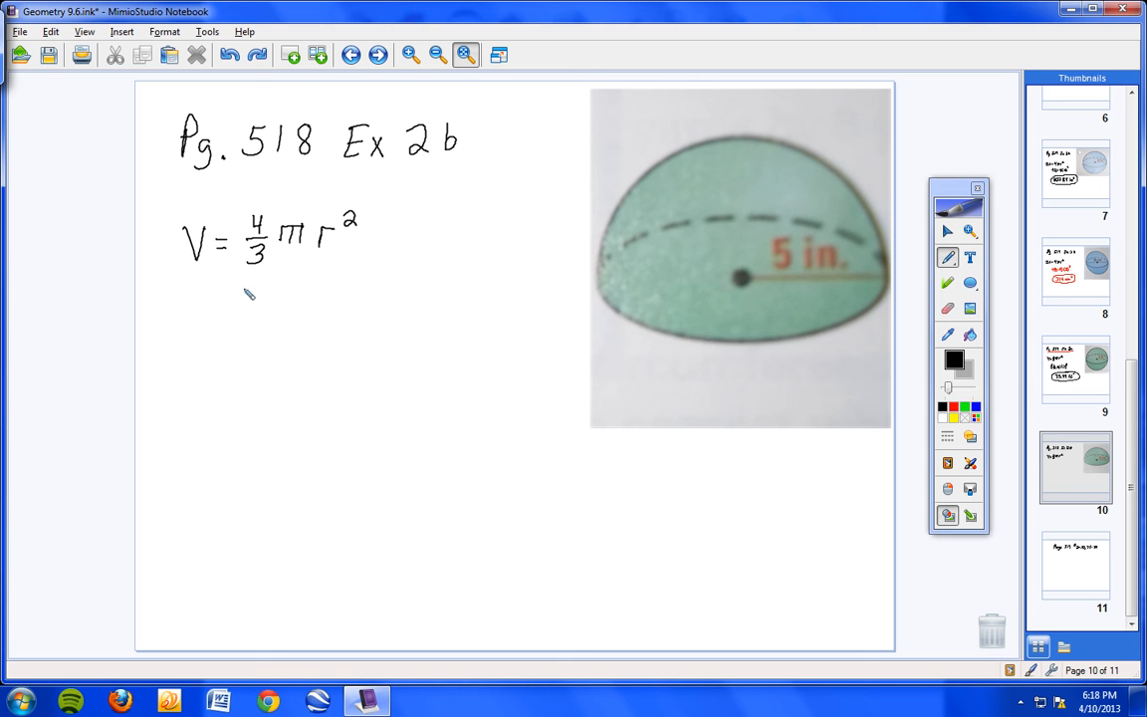
mouse_move(275, 299)
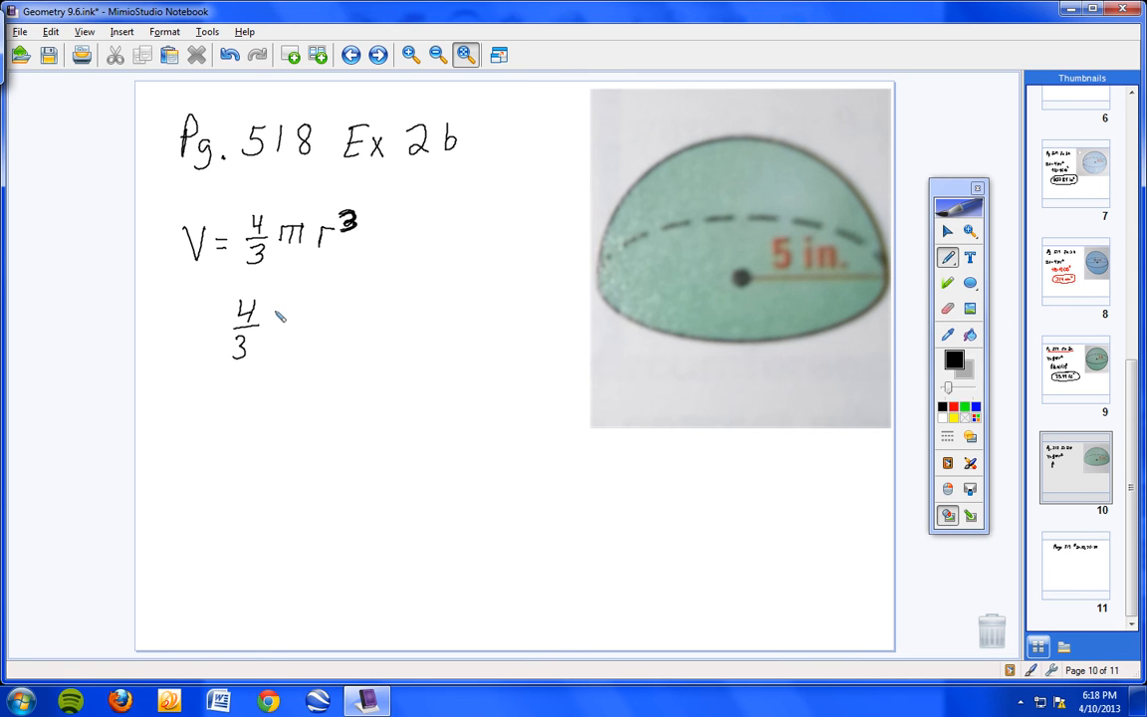
- Write 4/3(3.14)(5)³ under the formula and the result 523.3̄ beneath it
left_click_drag(269, 319, 299, 343)
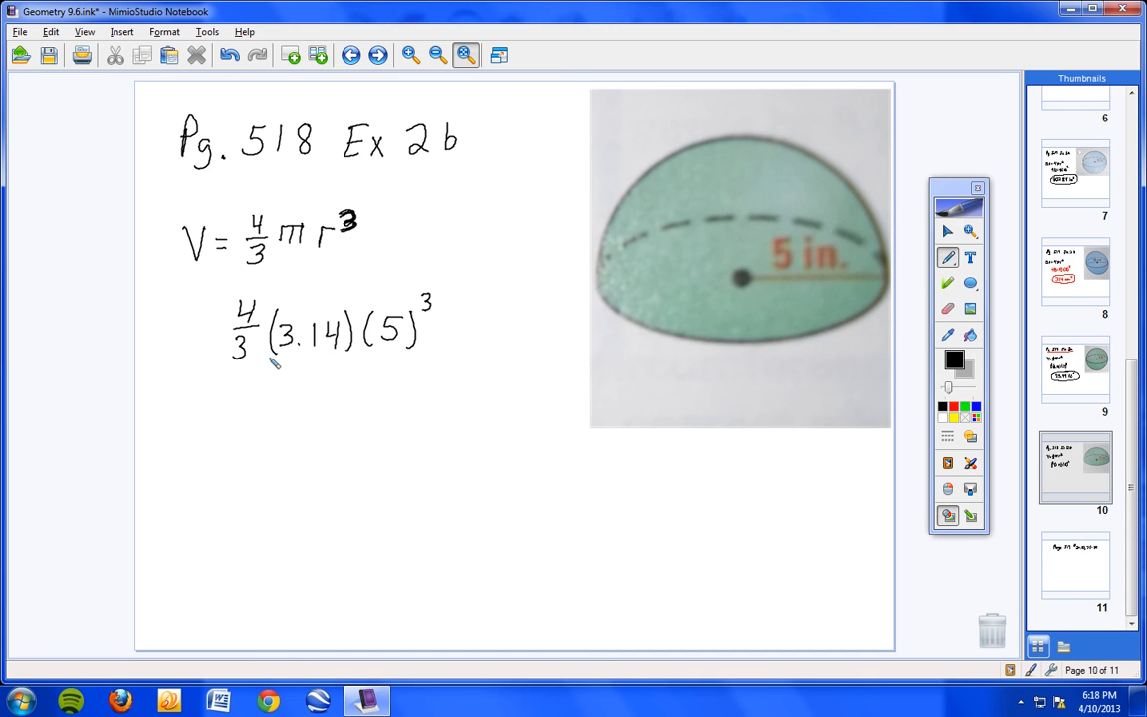
mouse_move(396, 316)
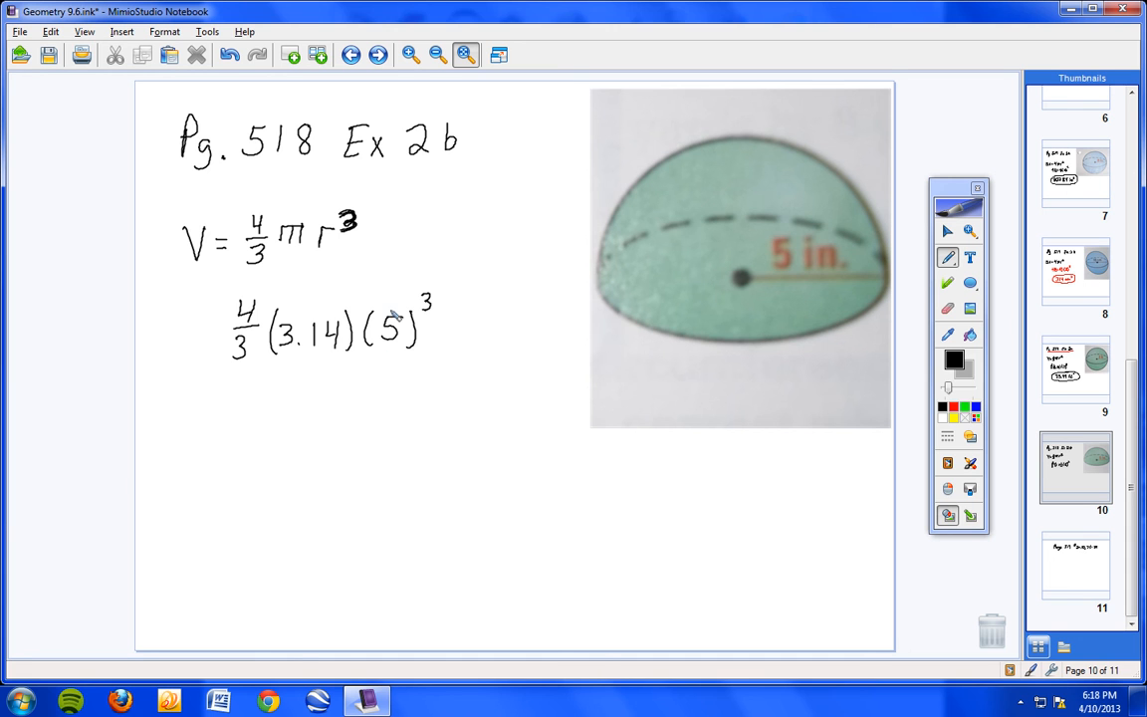
left_click_drag(282, 408, 299, 442)
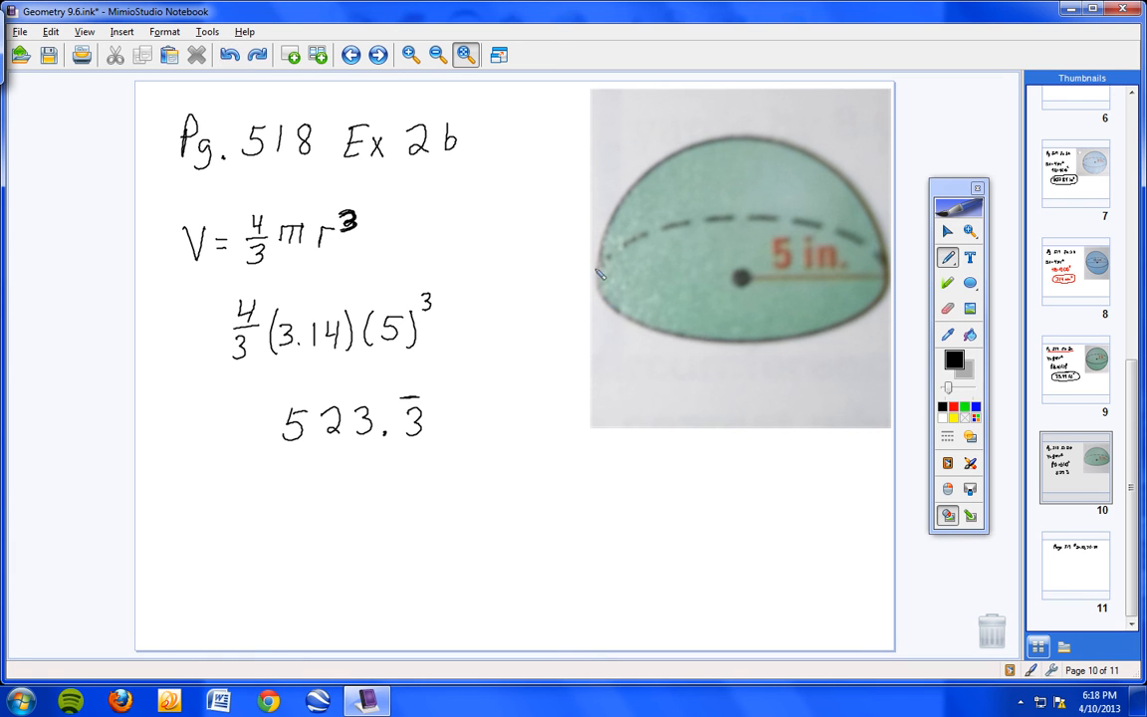
left_click_drag(602, 275, 609, 342)
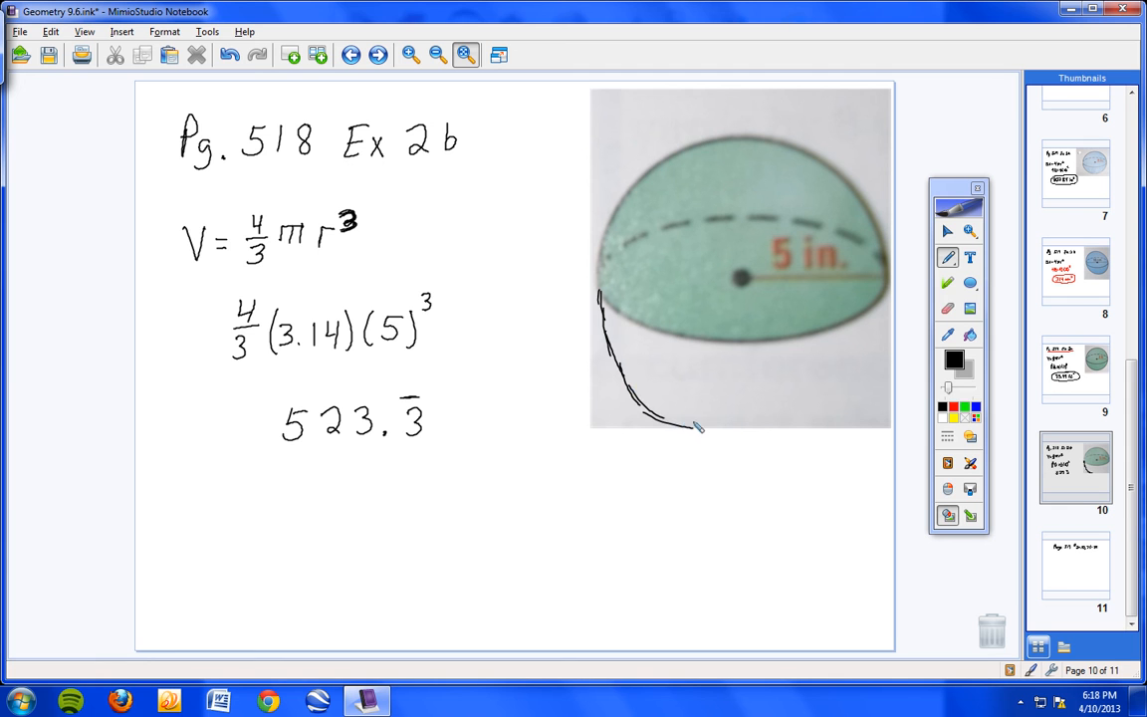
left_click_drag(677, 422, 807, 438)
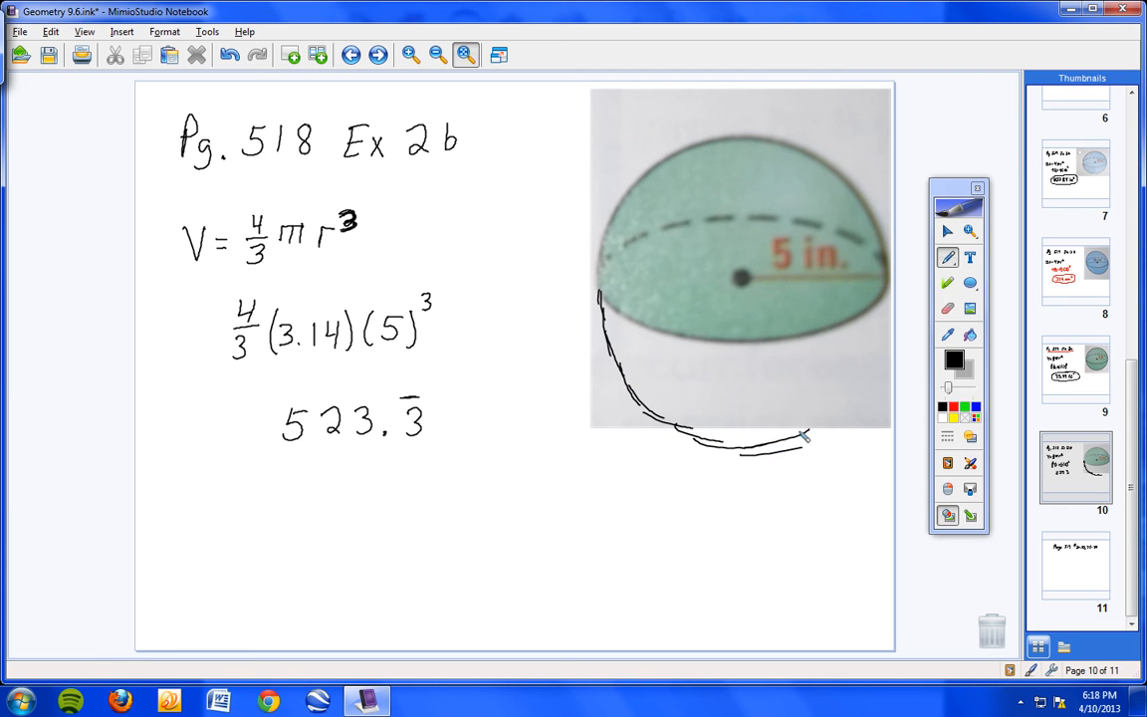
left_click_drag(806, 436, 877, 359)
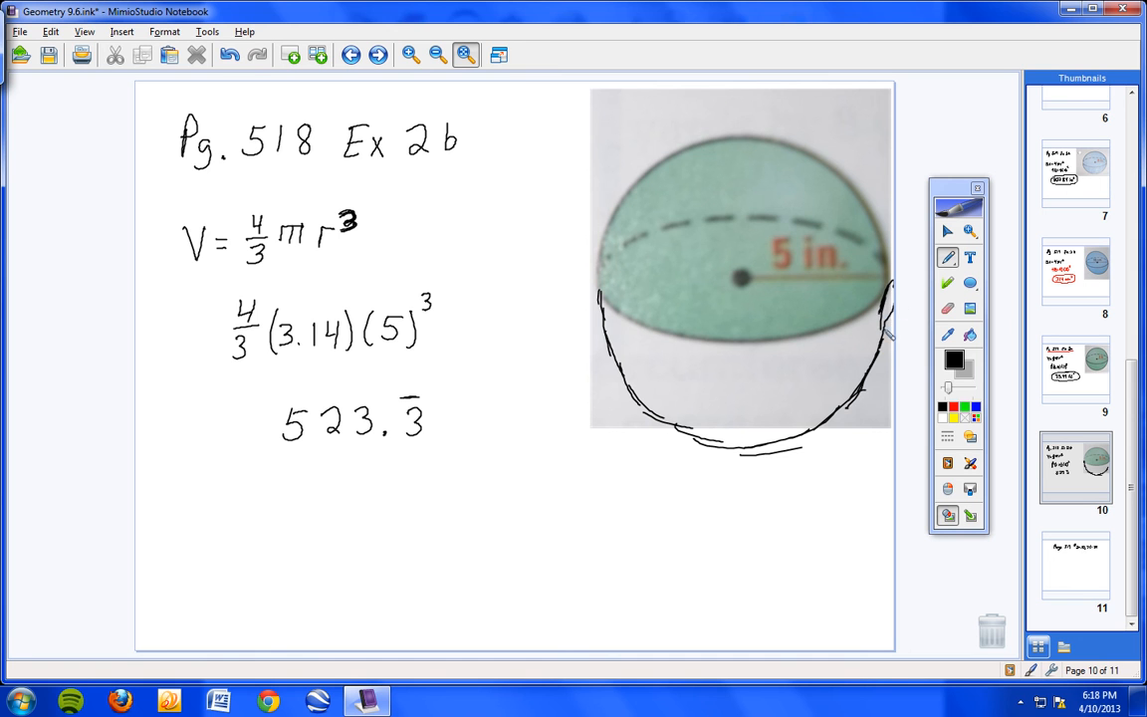
left_click(229, 56)
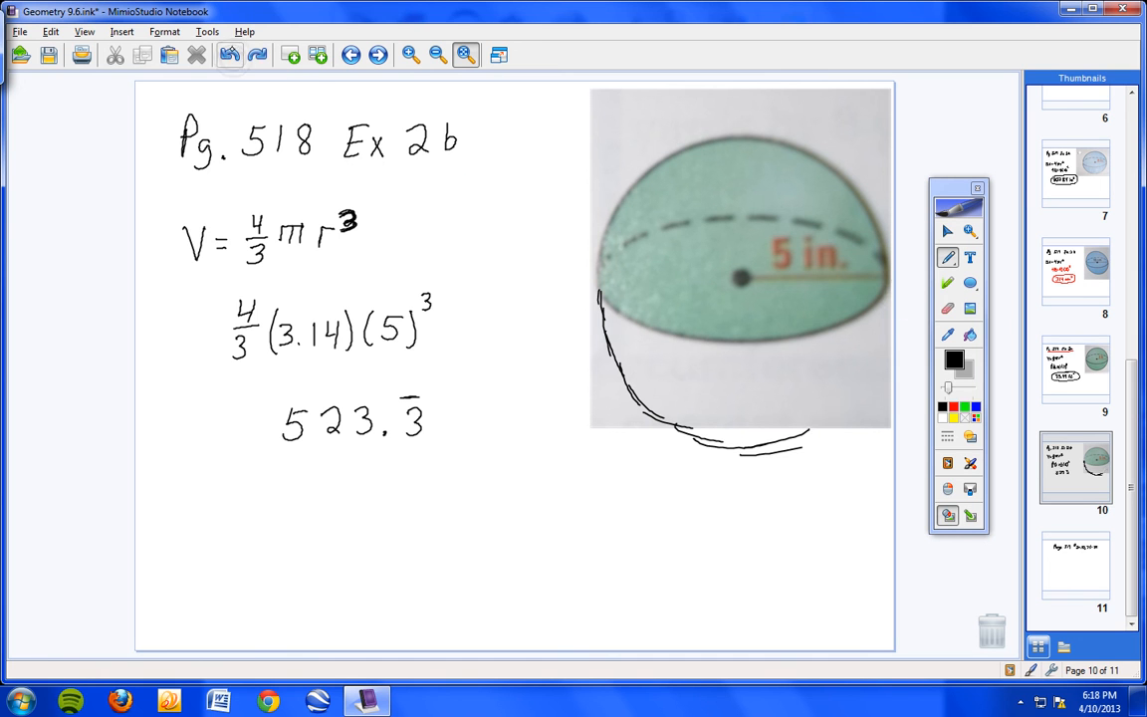
left_click(229, 55)
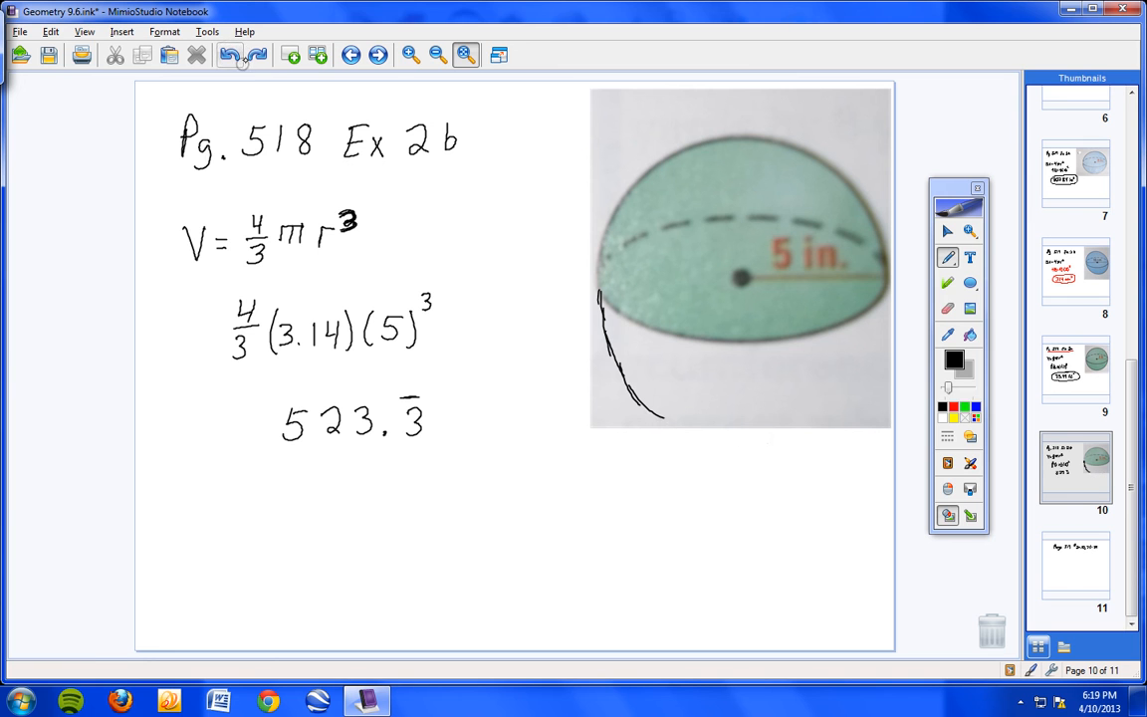
left_click(231, 56)
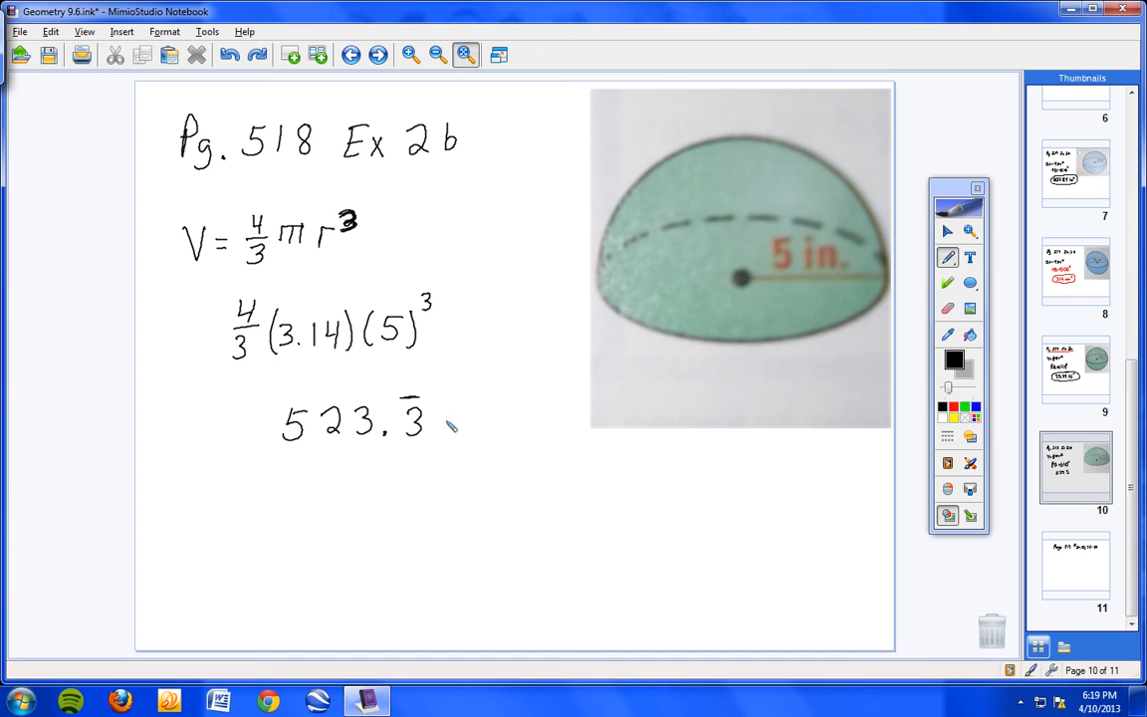
- Write ÷2 after 523.3̄, then the hemisphere volume 261.6̄ in³ below, circled
left_click_drag(454, 412, 502, 428)
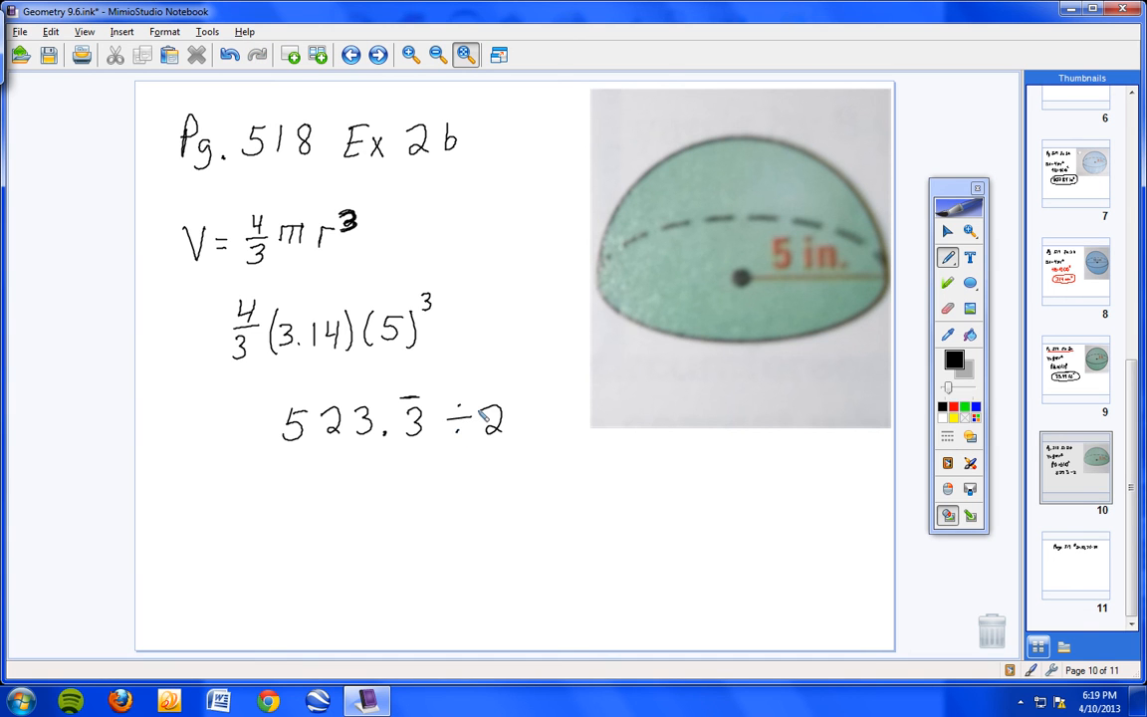
mouse_move(328, 515)
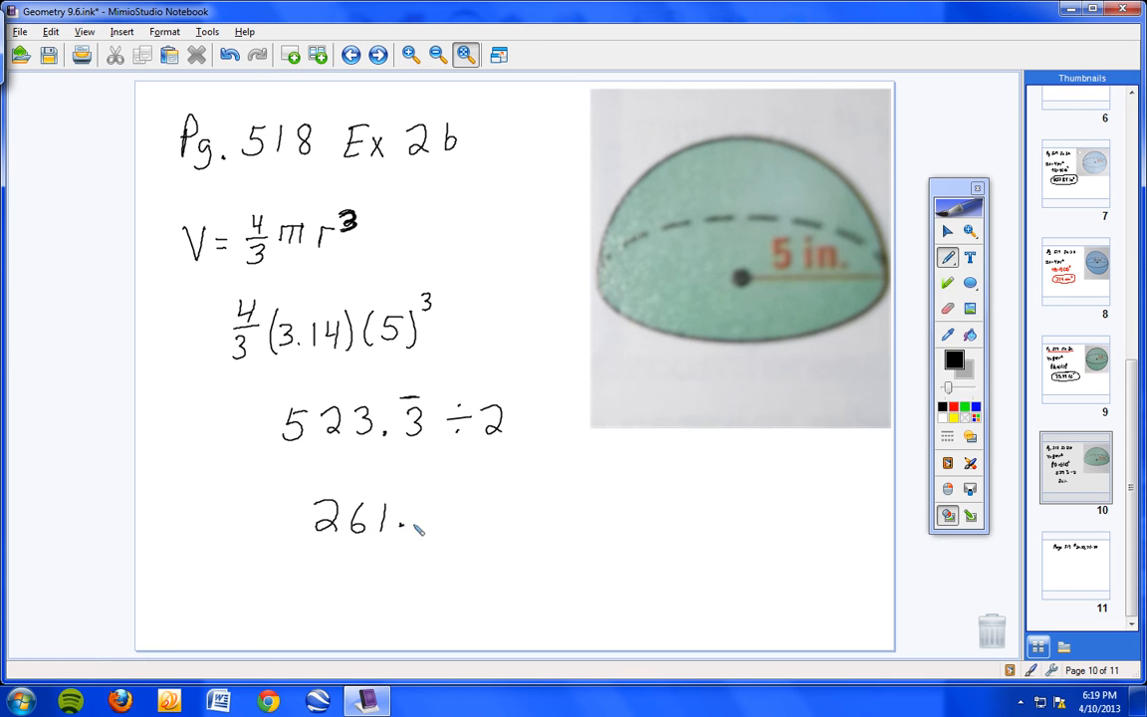
left_click_drag(422, 521, 434, 502)
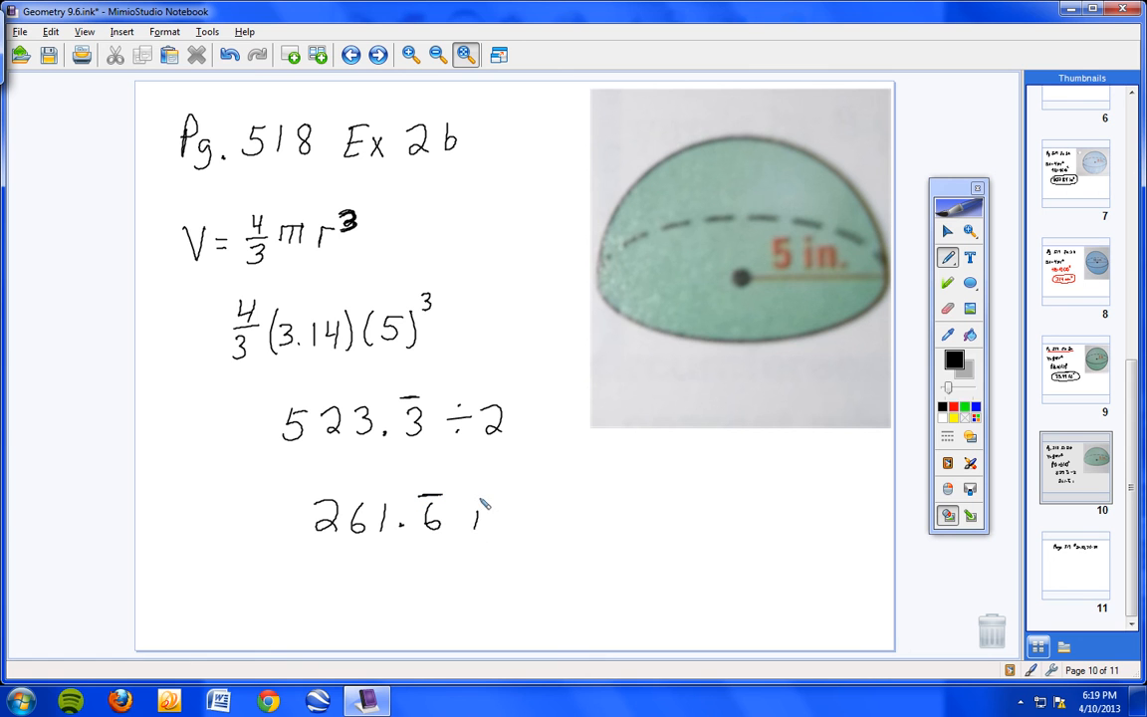
left_click_drag(468, 507, 502, 522)
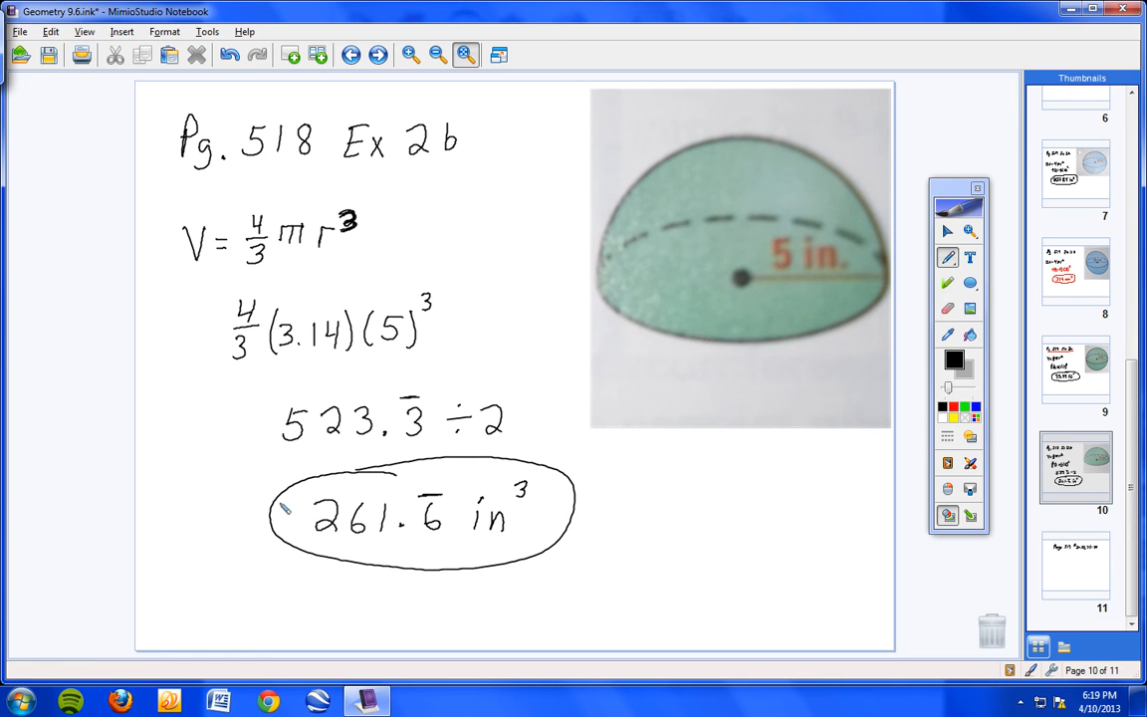
mouse_move(279, 509)
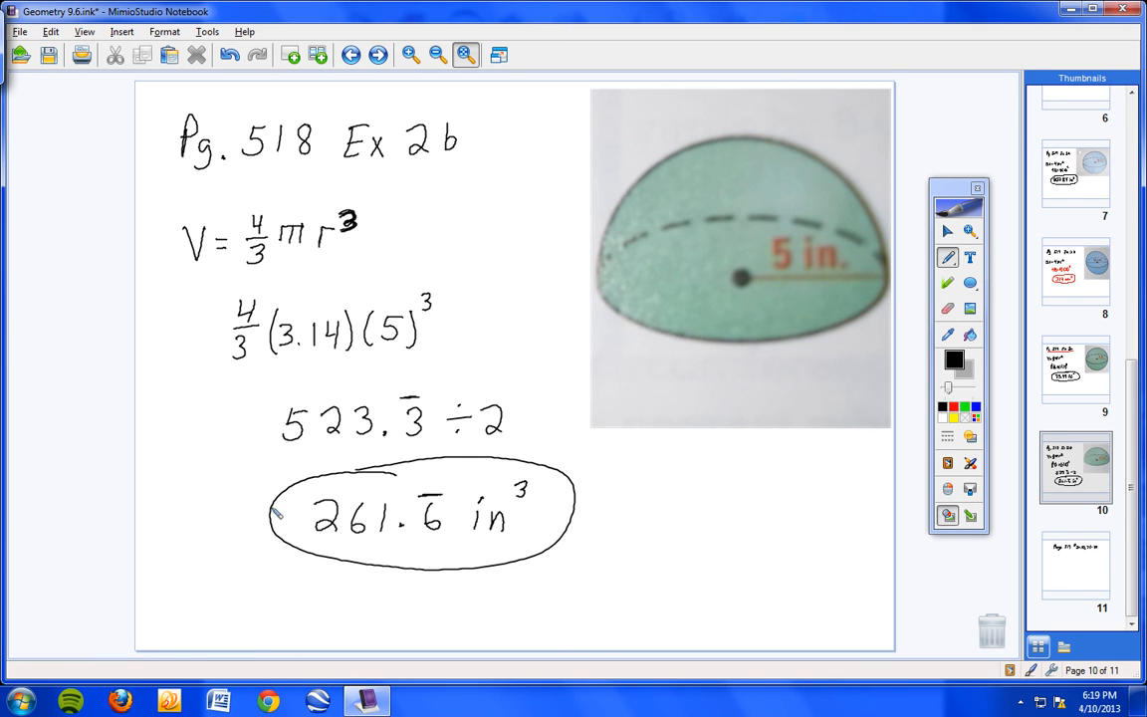
mouse_move(277, 514)
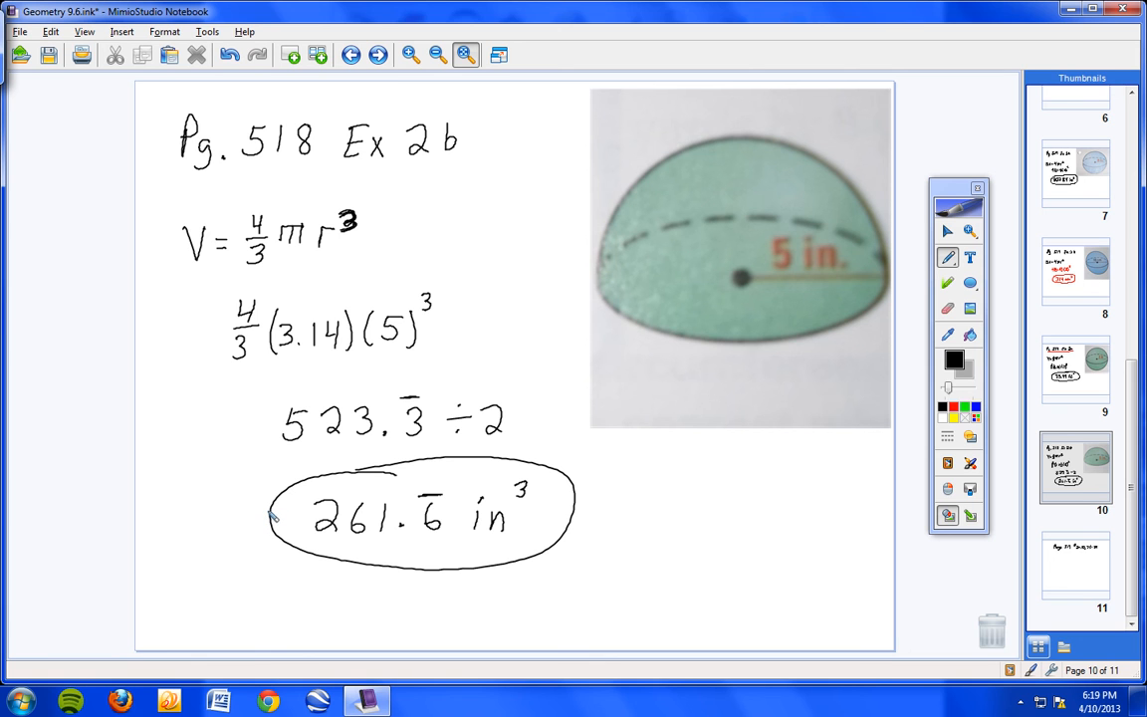
mouse_move(546, 498)
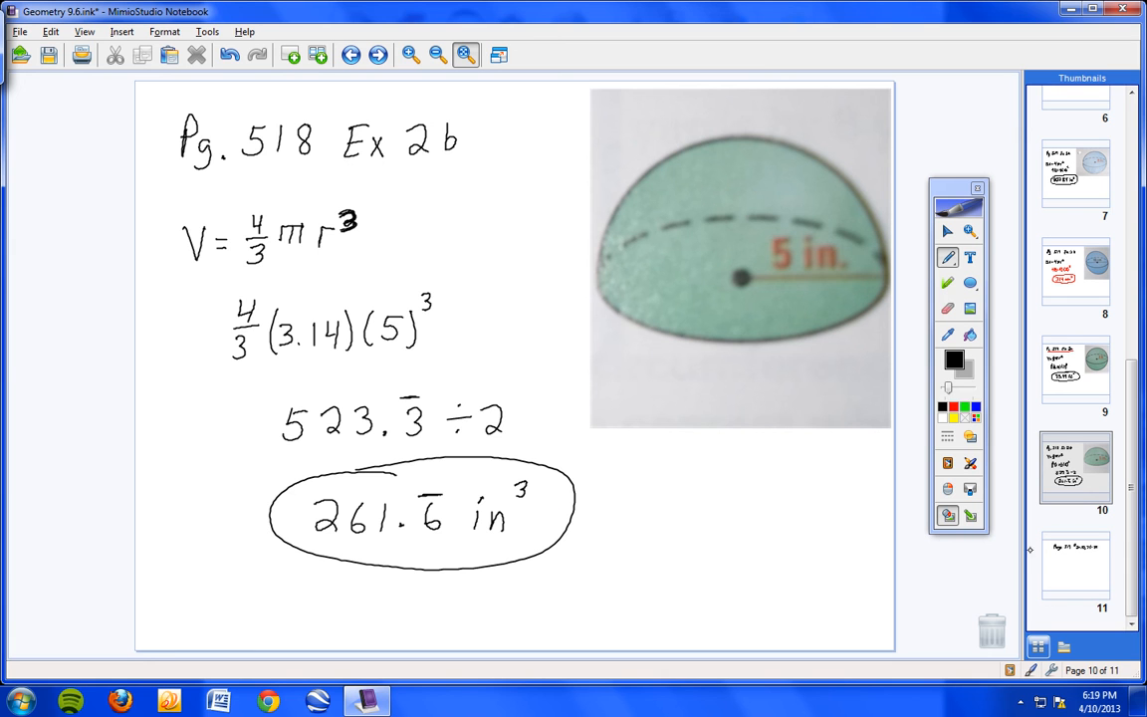
mouse_move(864, 514)
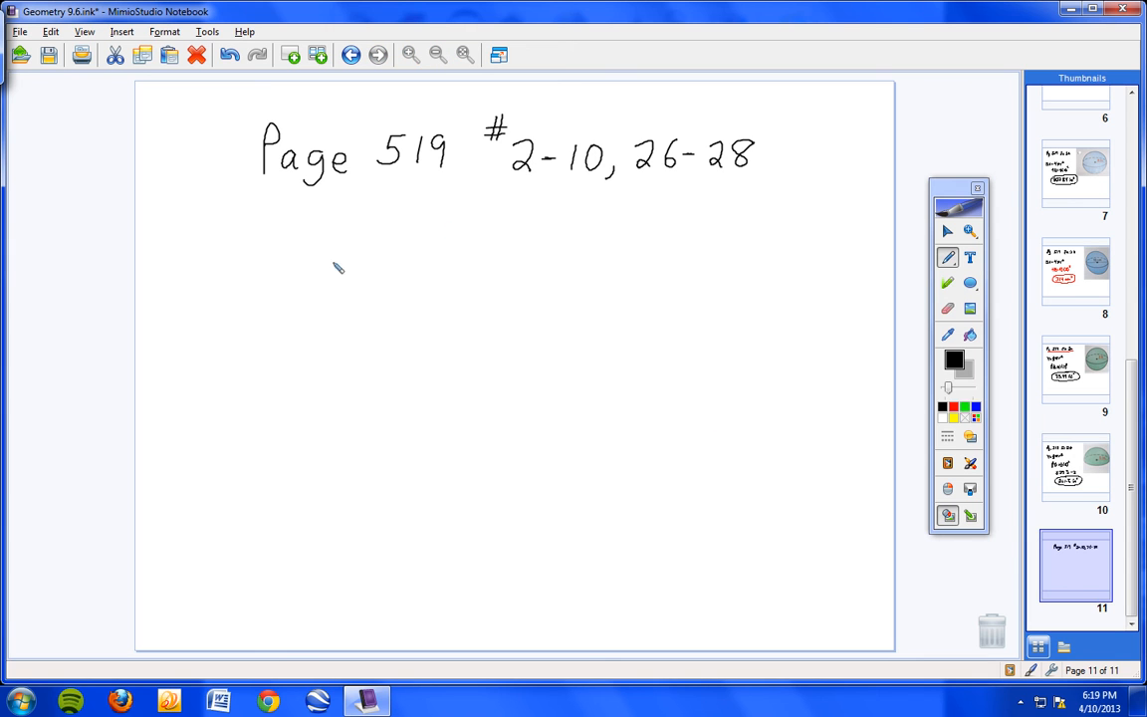
- Write BAG 9-6 Homework below the Page 519 assignment line
left_click_drag(275, 249, 303, 299)
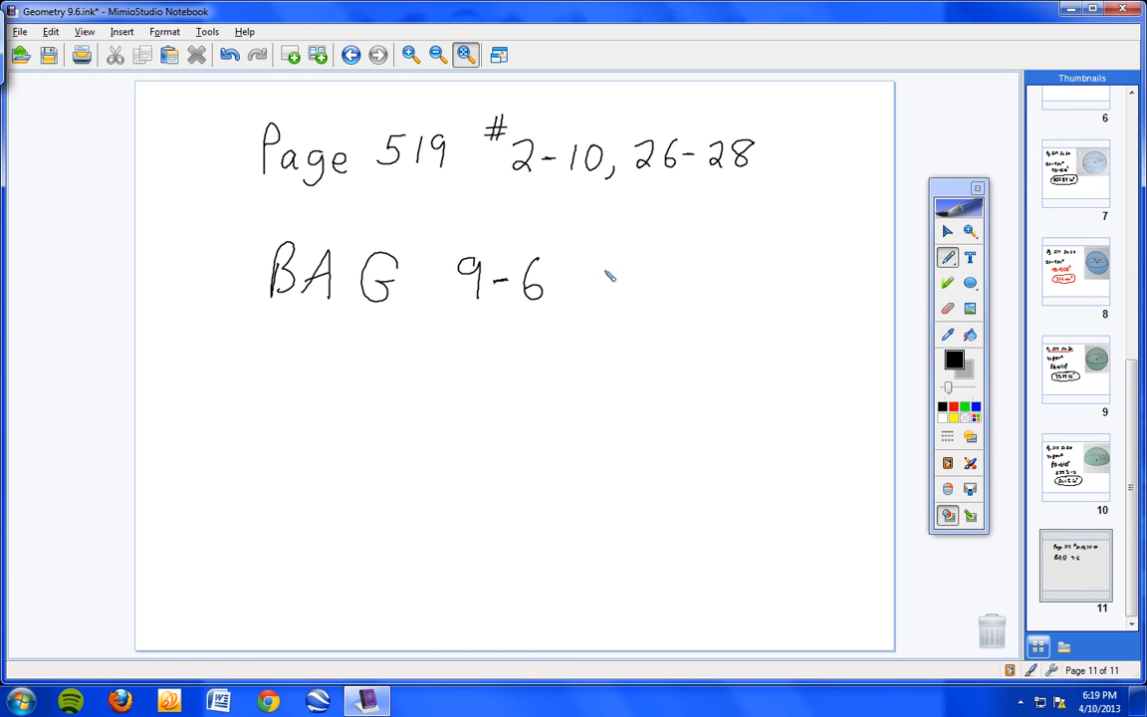
left_click_drag(605, 289, 680, 282)
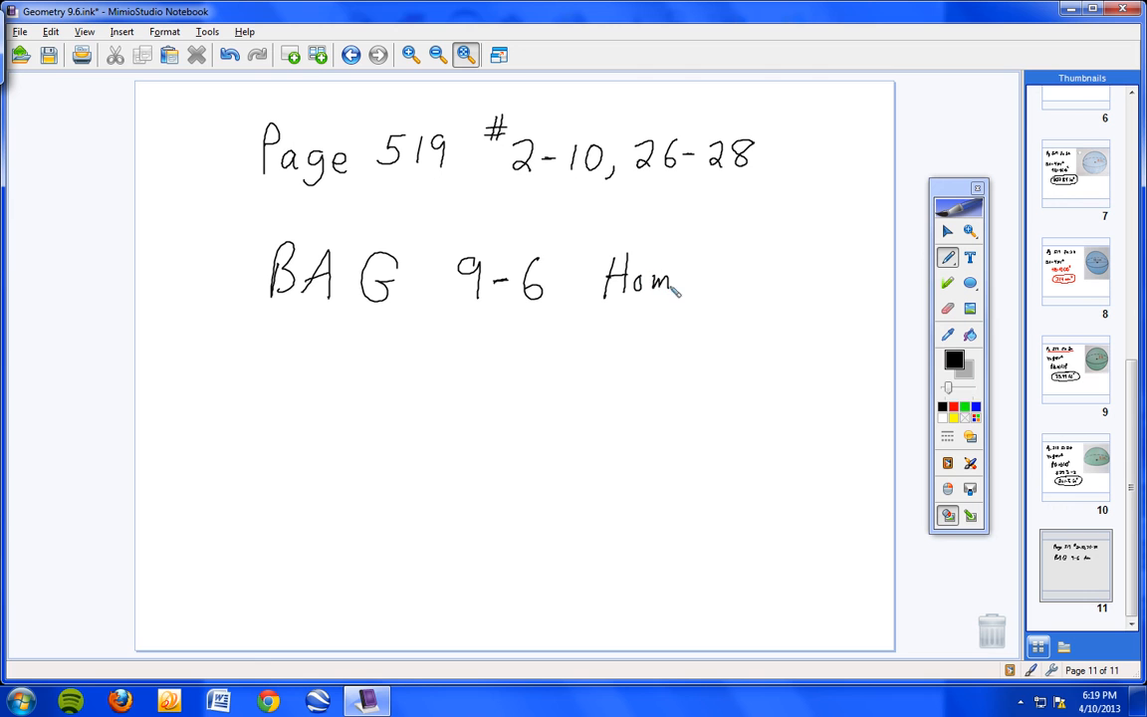
left_click_drag(681, 283, 786, 282)
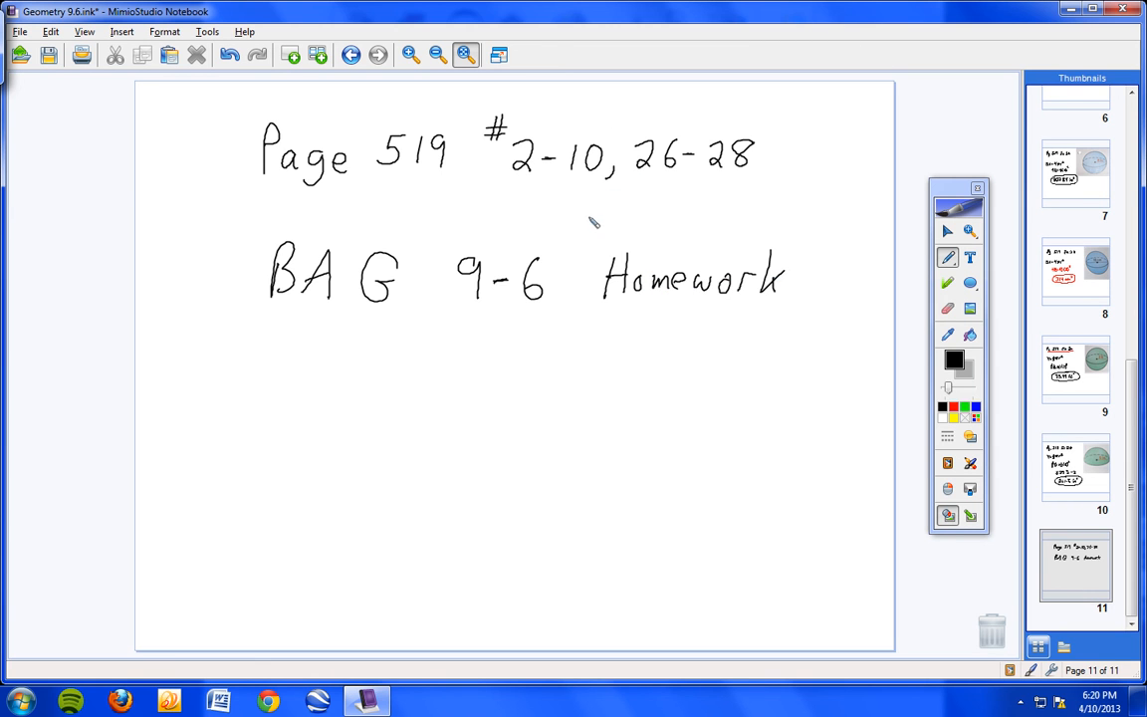
mouse_move(542, 366)
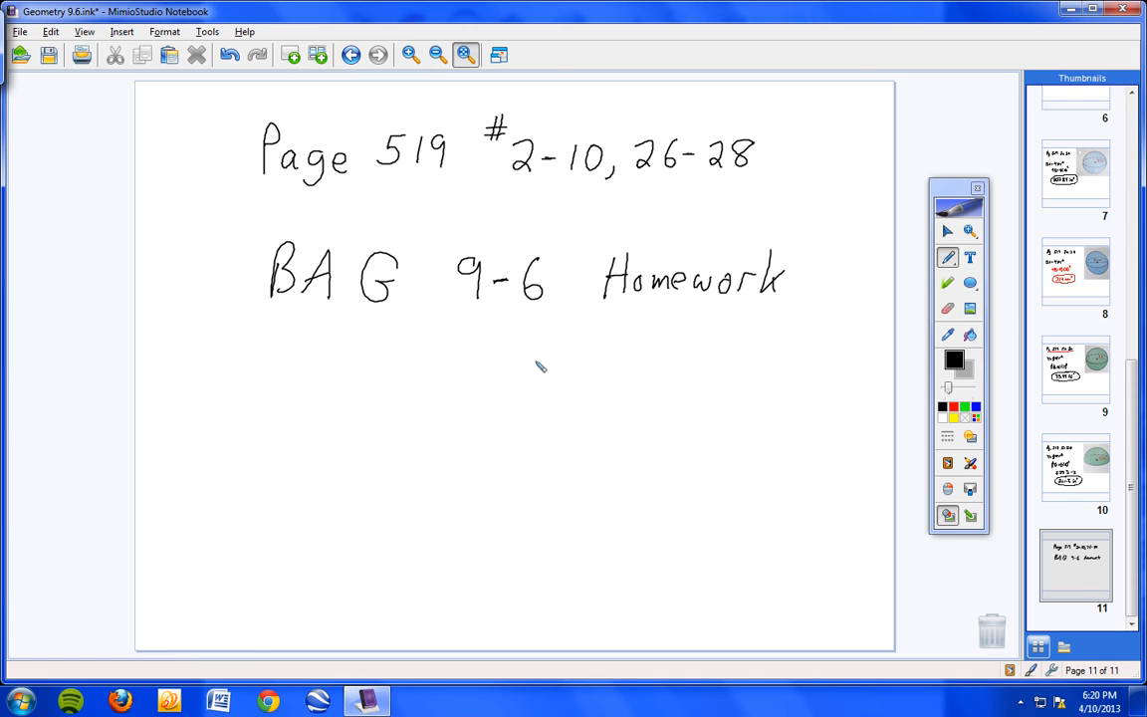
mouse_move(557, 350)
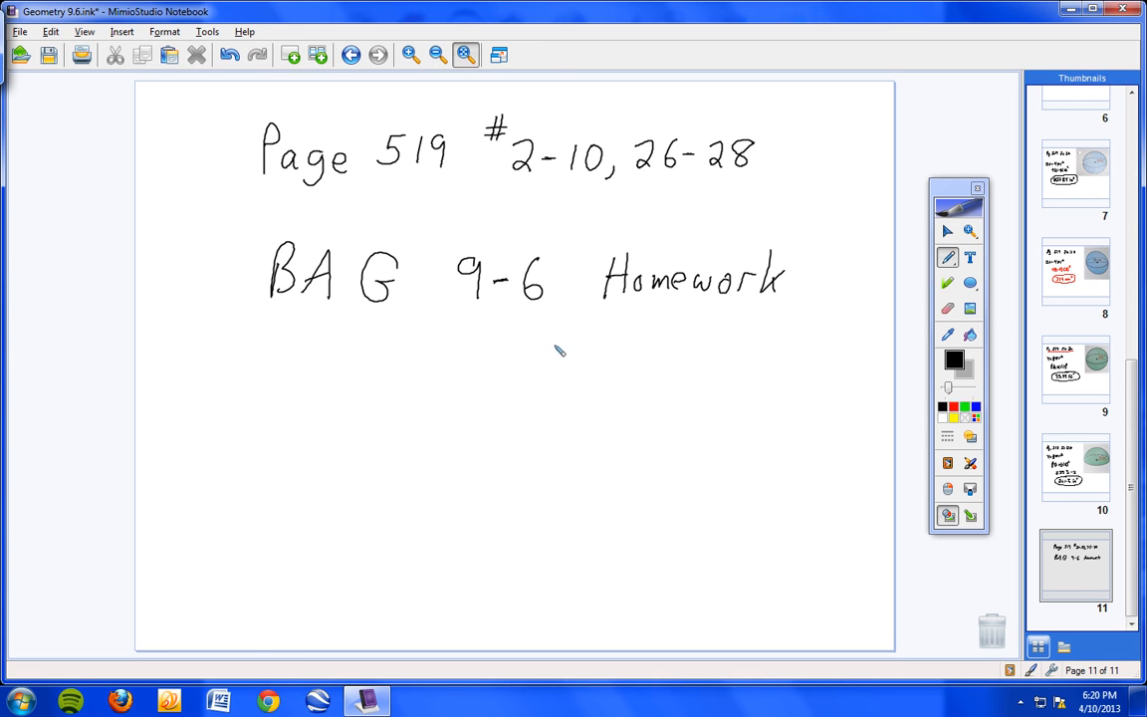
mouse_move(667, 358)
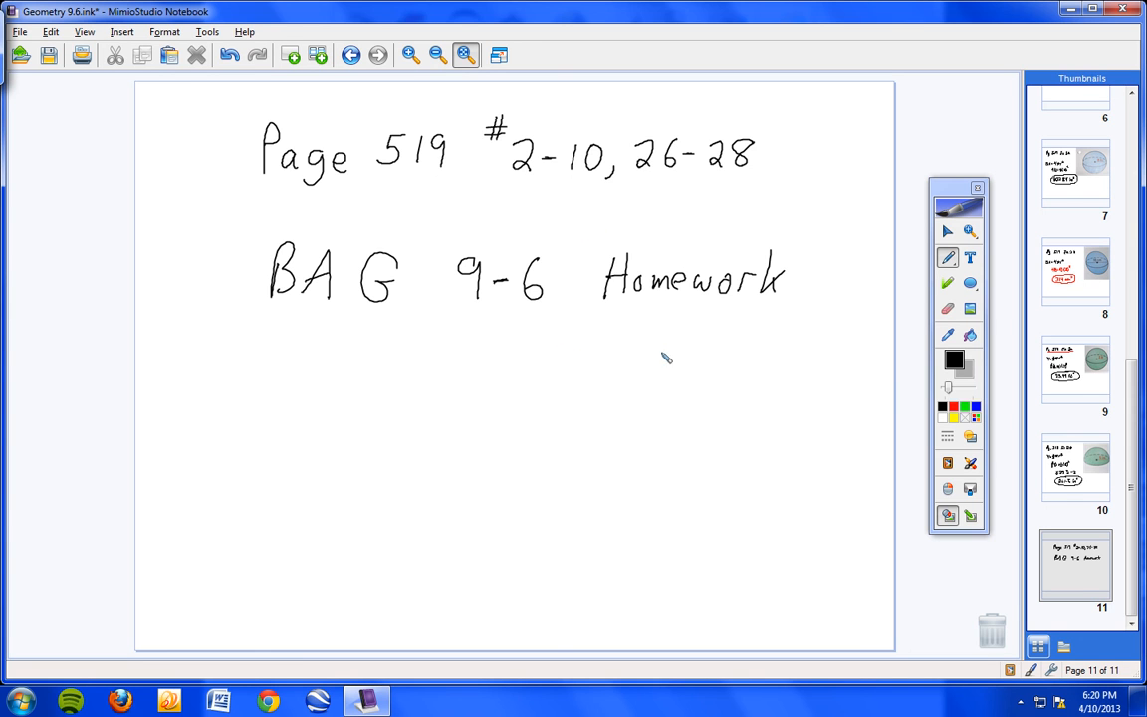
mouse_move(707, 442)
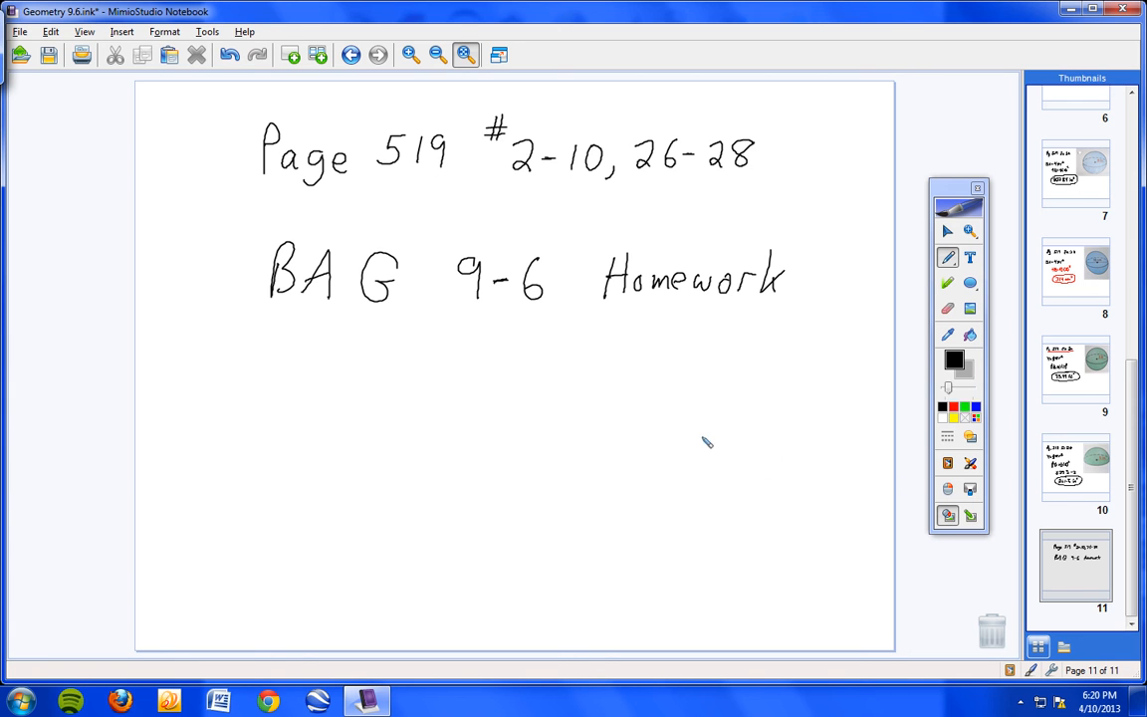
mouse_move(716, 426)
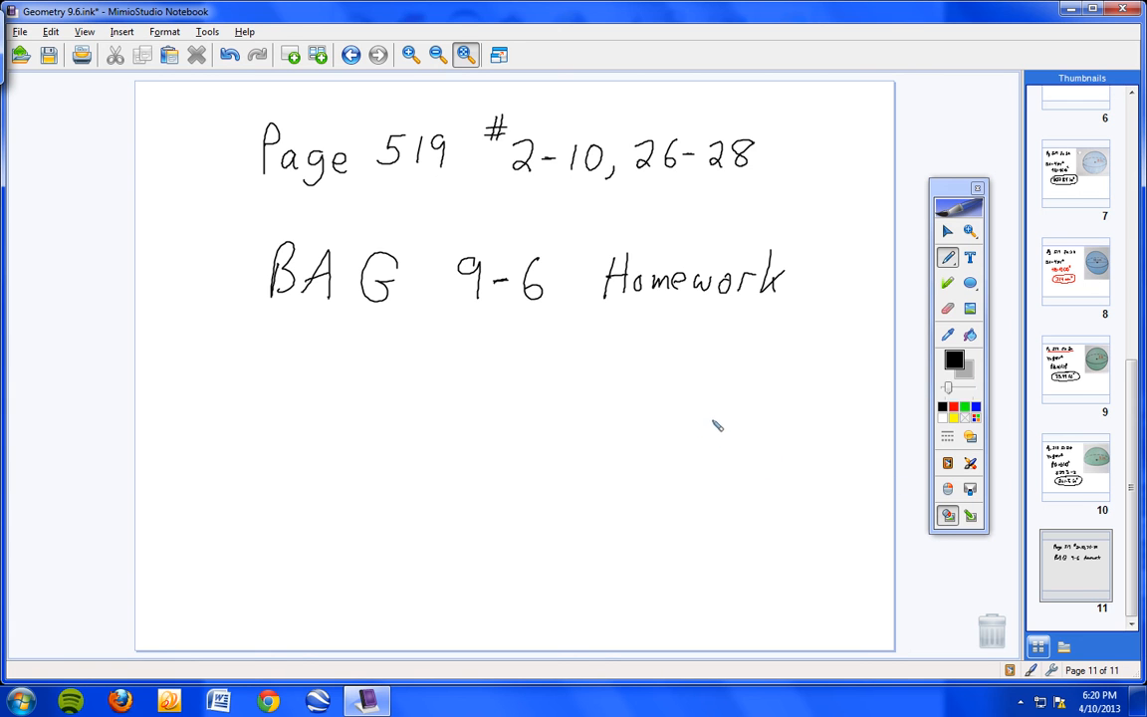
mouse_move(740, 417)
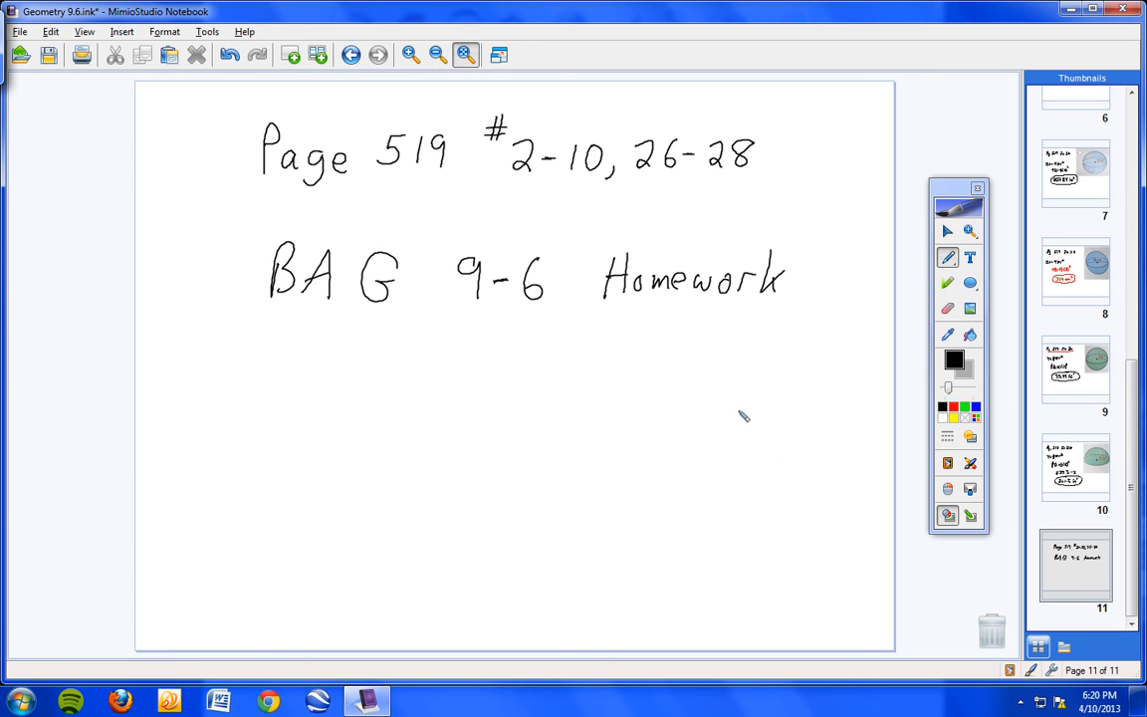
mouse_move(766, 399)
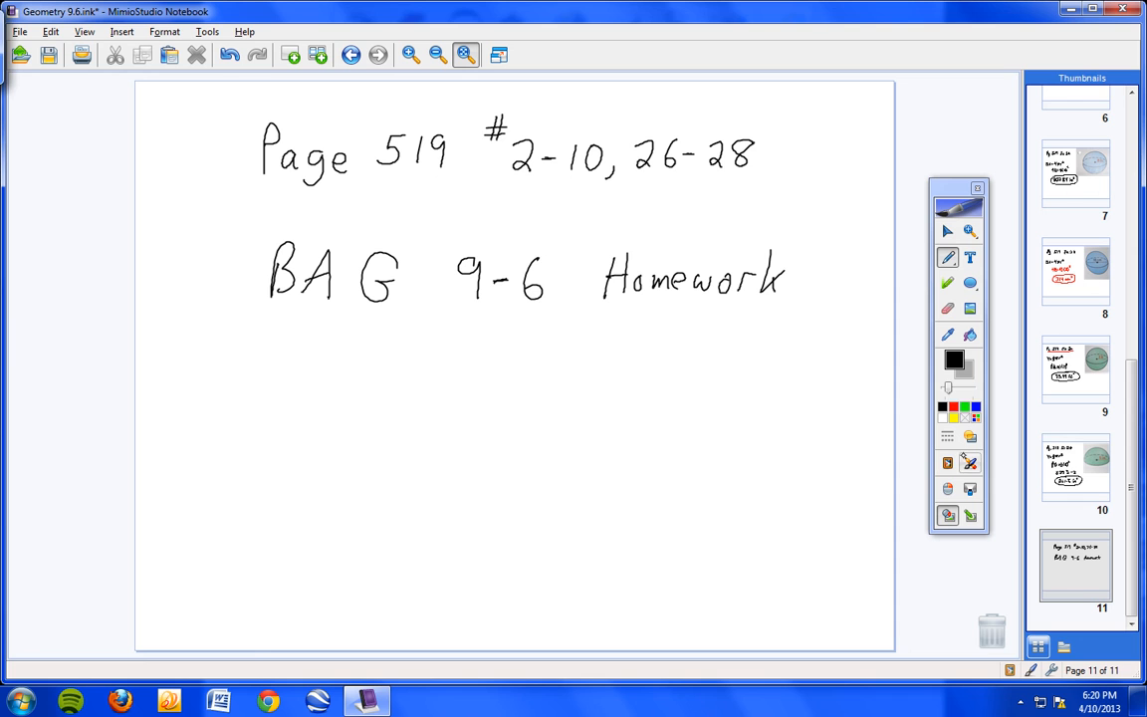
mouse_move(969, 462)
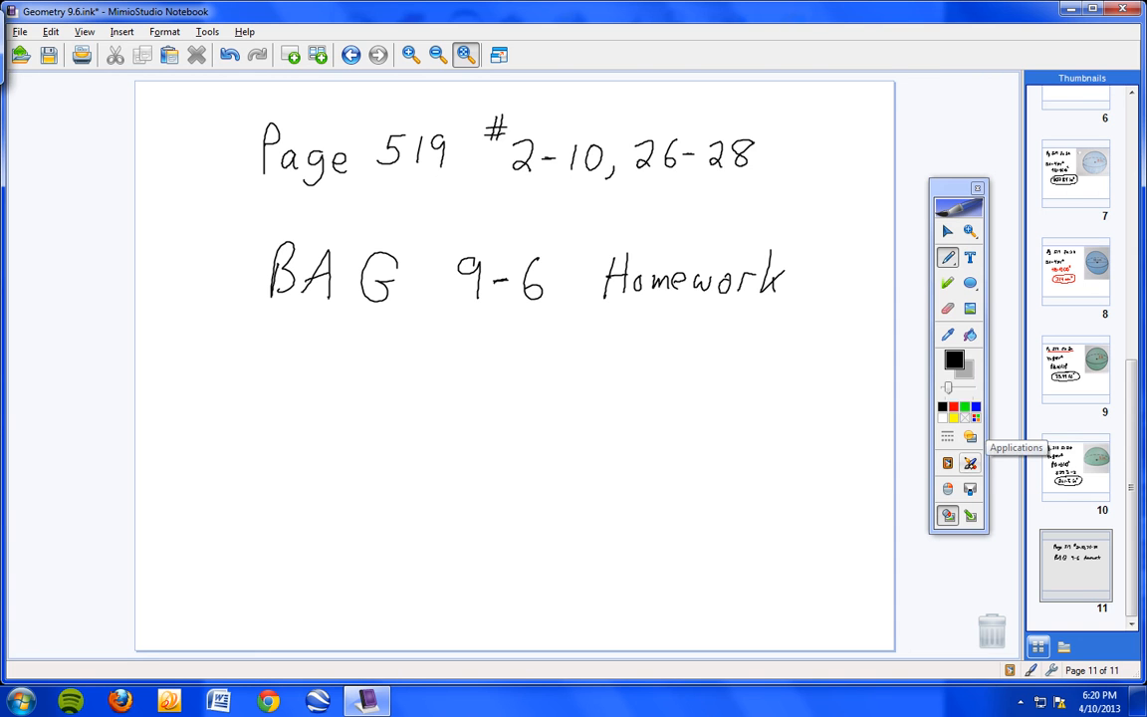